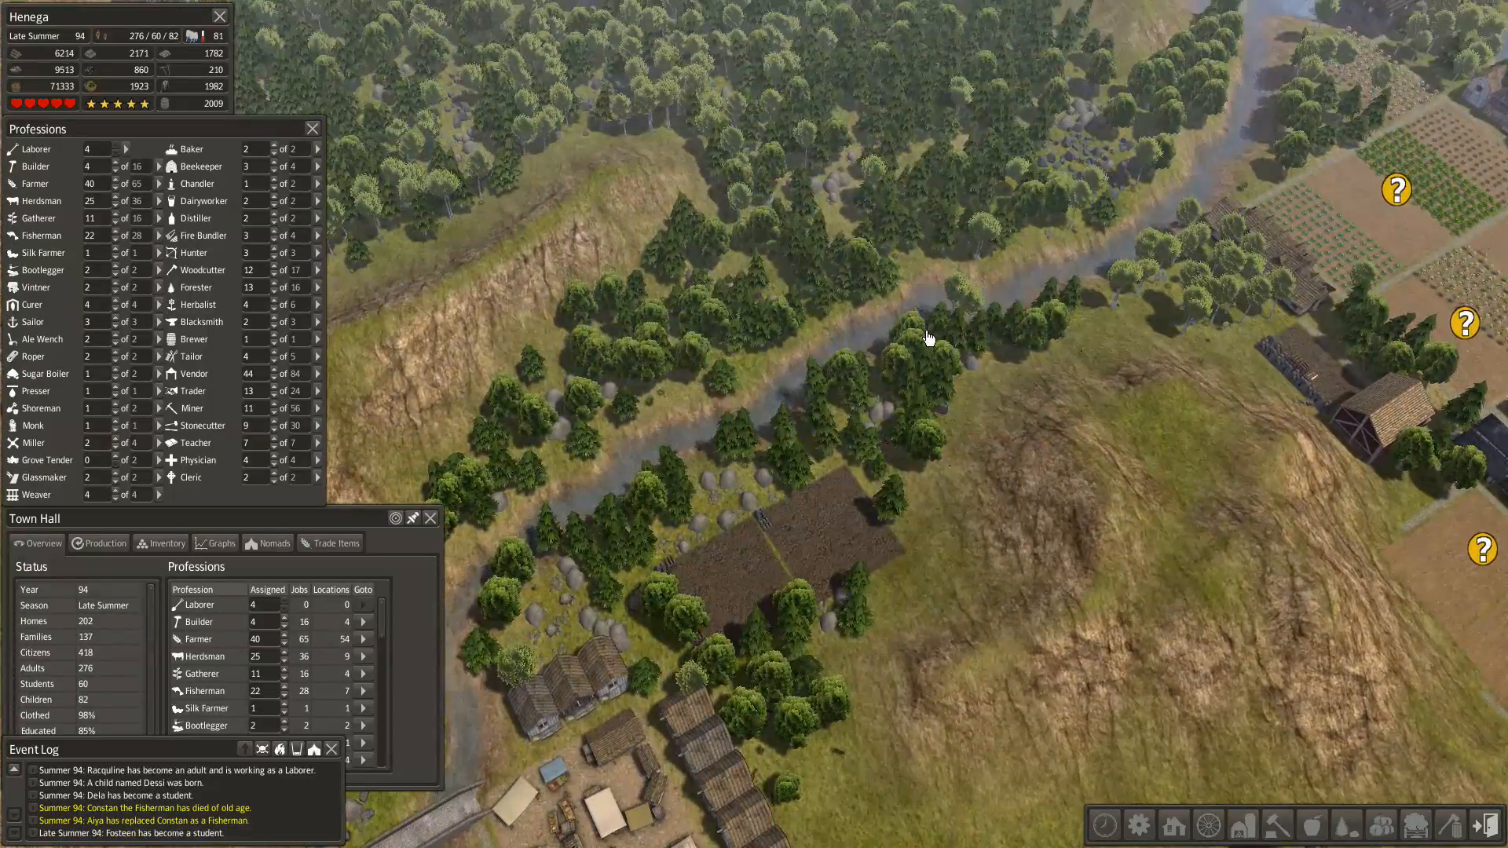
- Review Killie the Greengrocer's wares at the trading post and dismiss him untraded
scroll("down", 3)
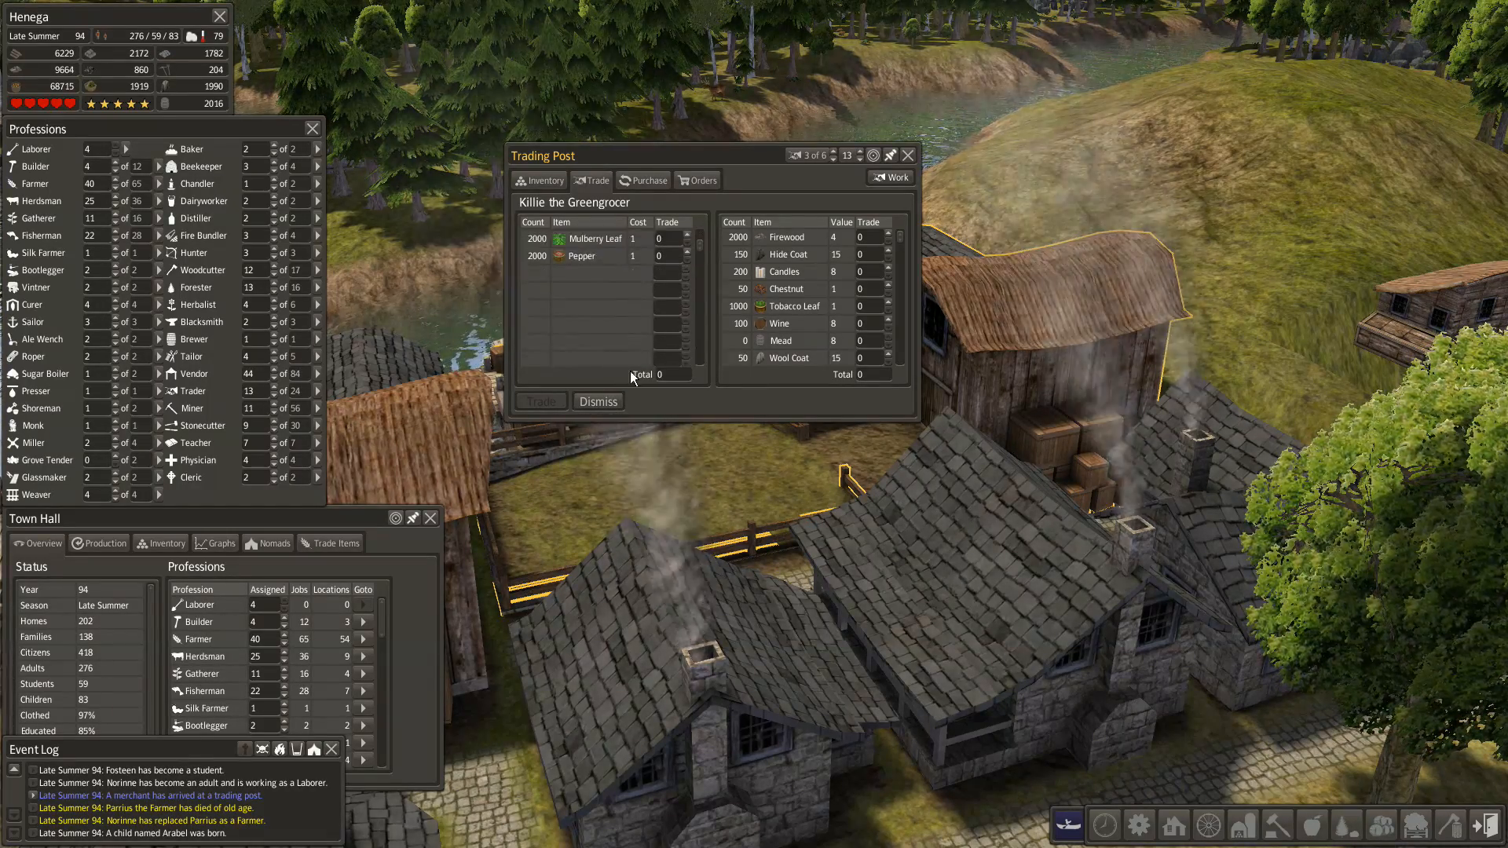
left_click(597, 401)
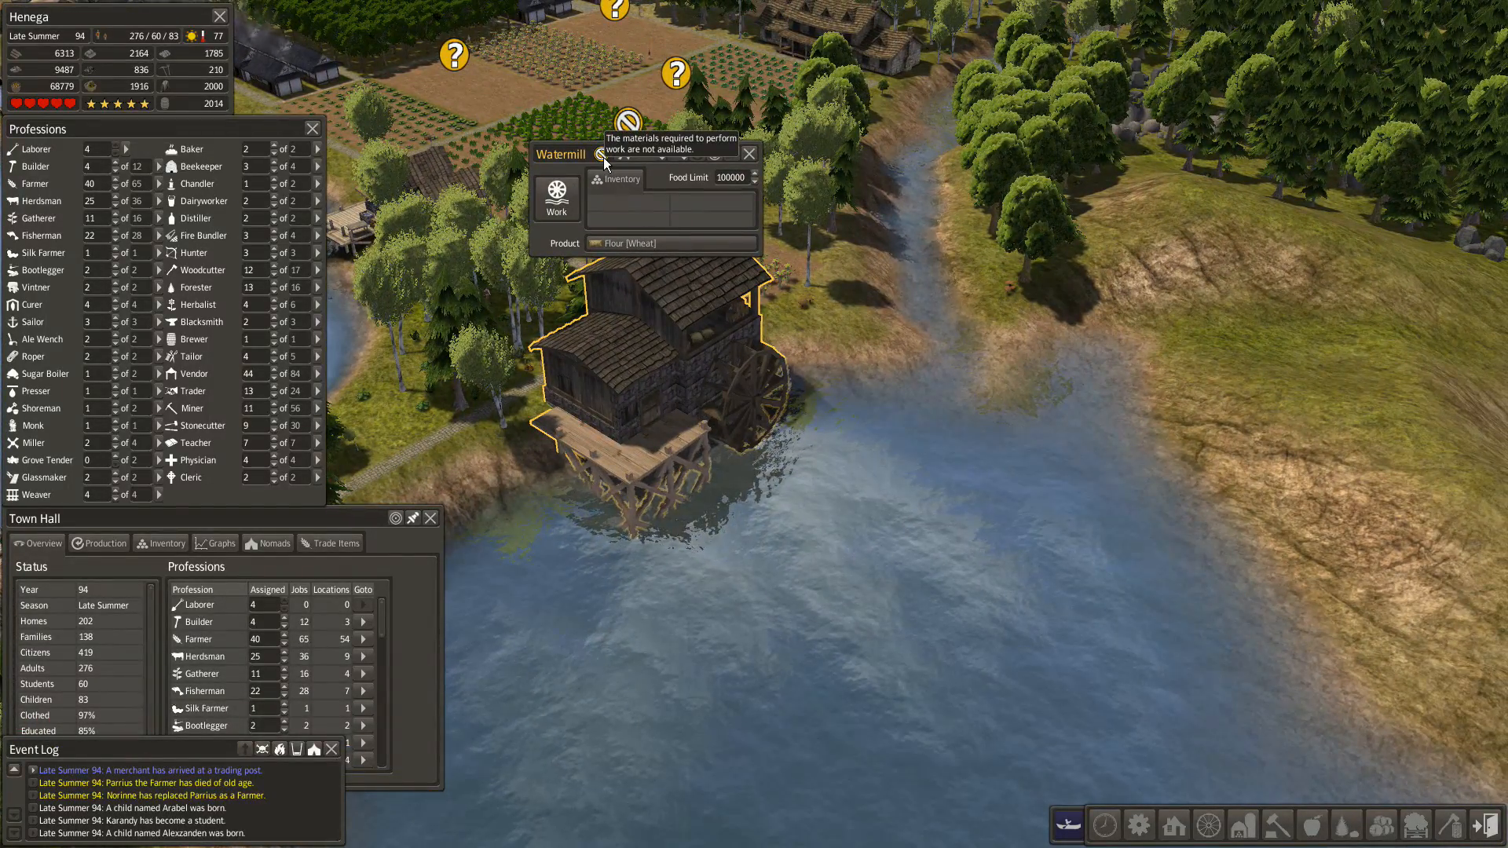
- Set the watermill to grind corn flour and move its details window aside
left_click(670, 243)
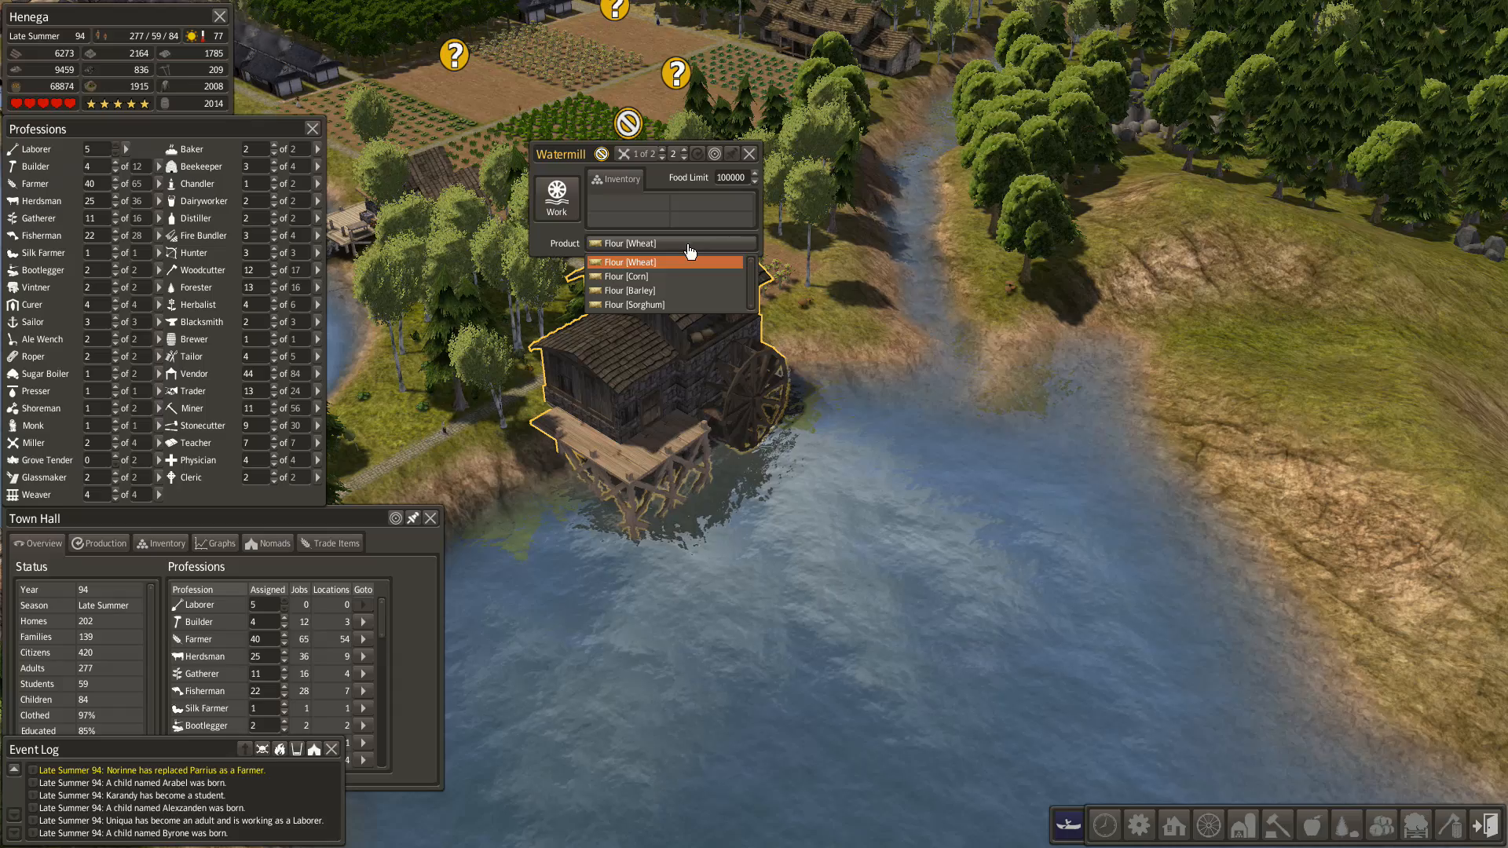
left_click(631, 276)
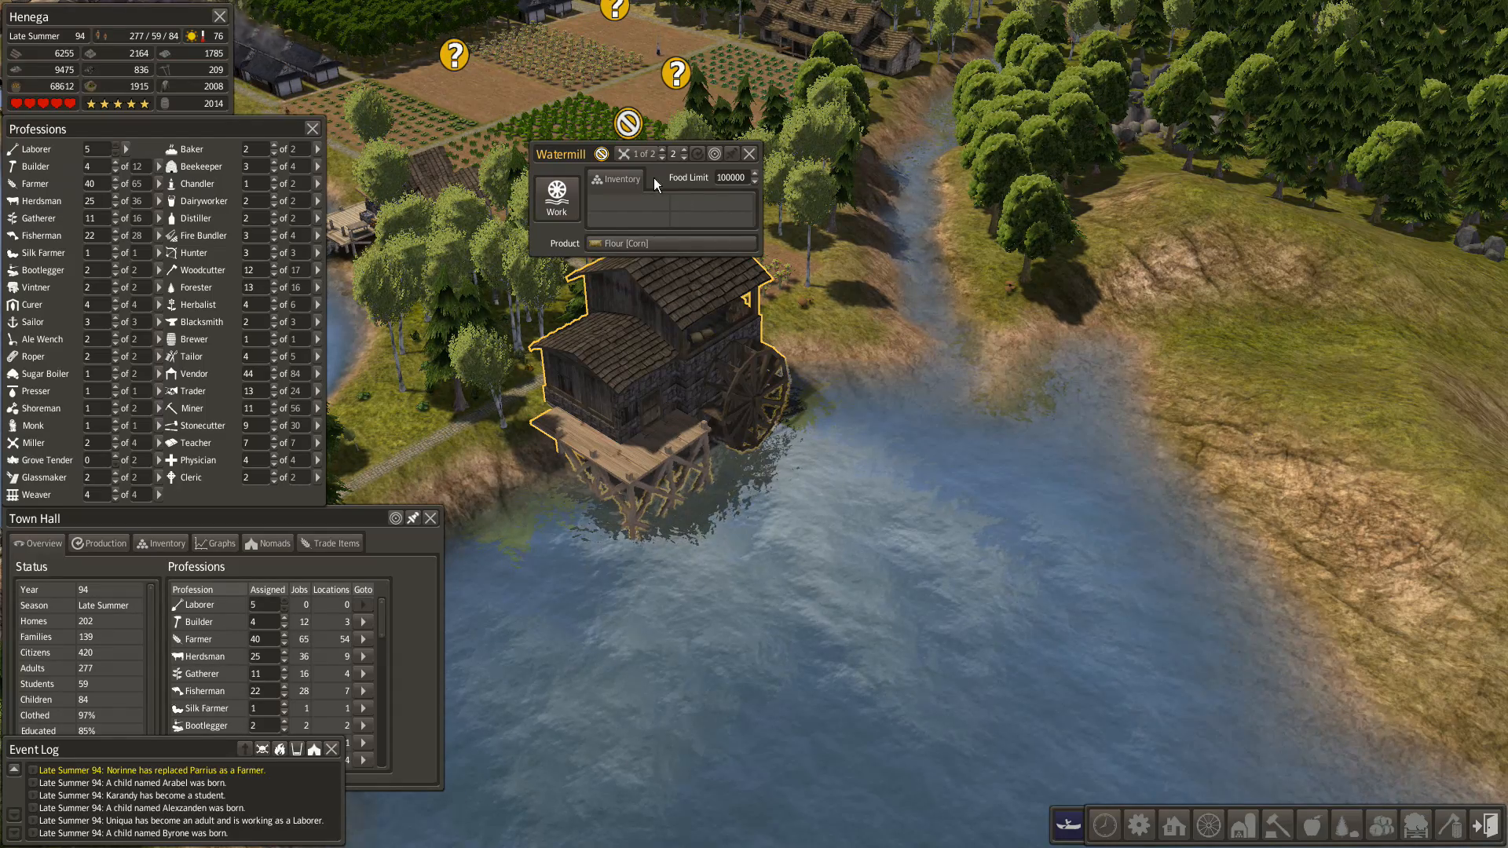
left_click_drag(558, 153, 1303, 187)
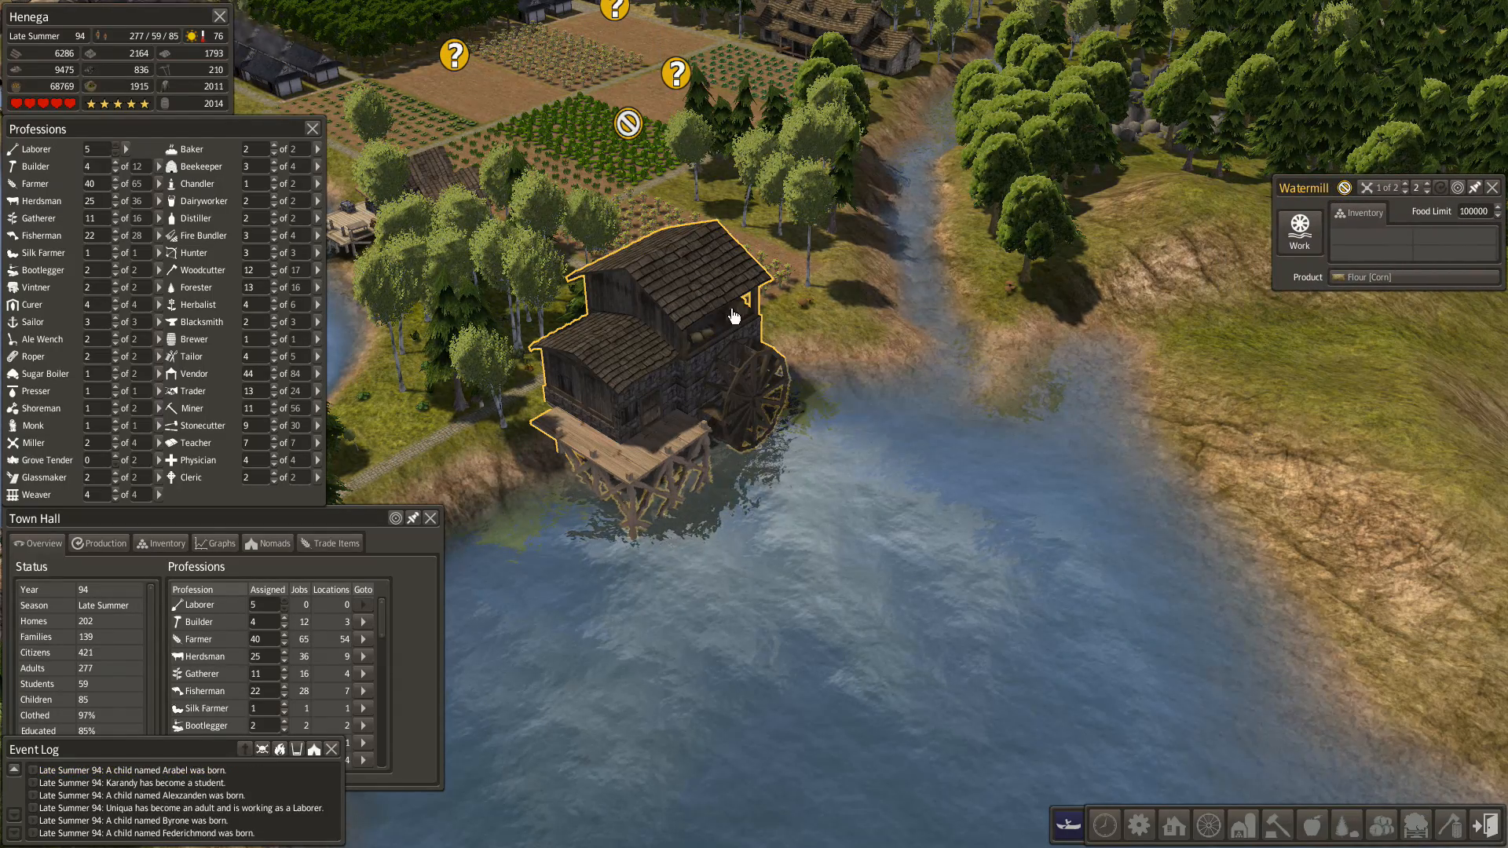
- Sort the Town Hall inventory by name, then switch the watermill to Flour [Sorghum]
left_click(165, 543)
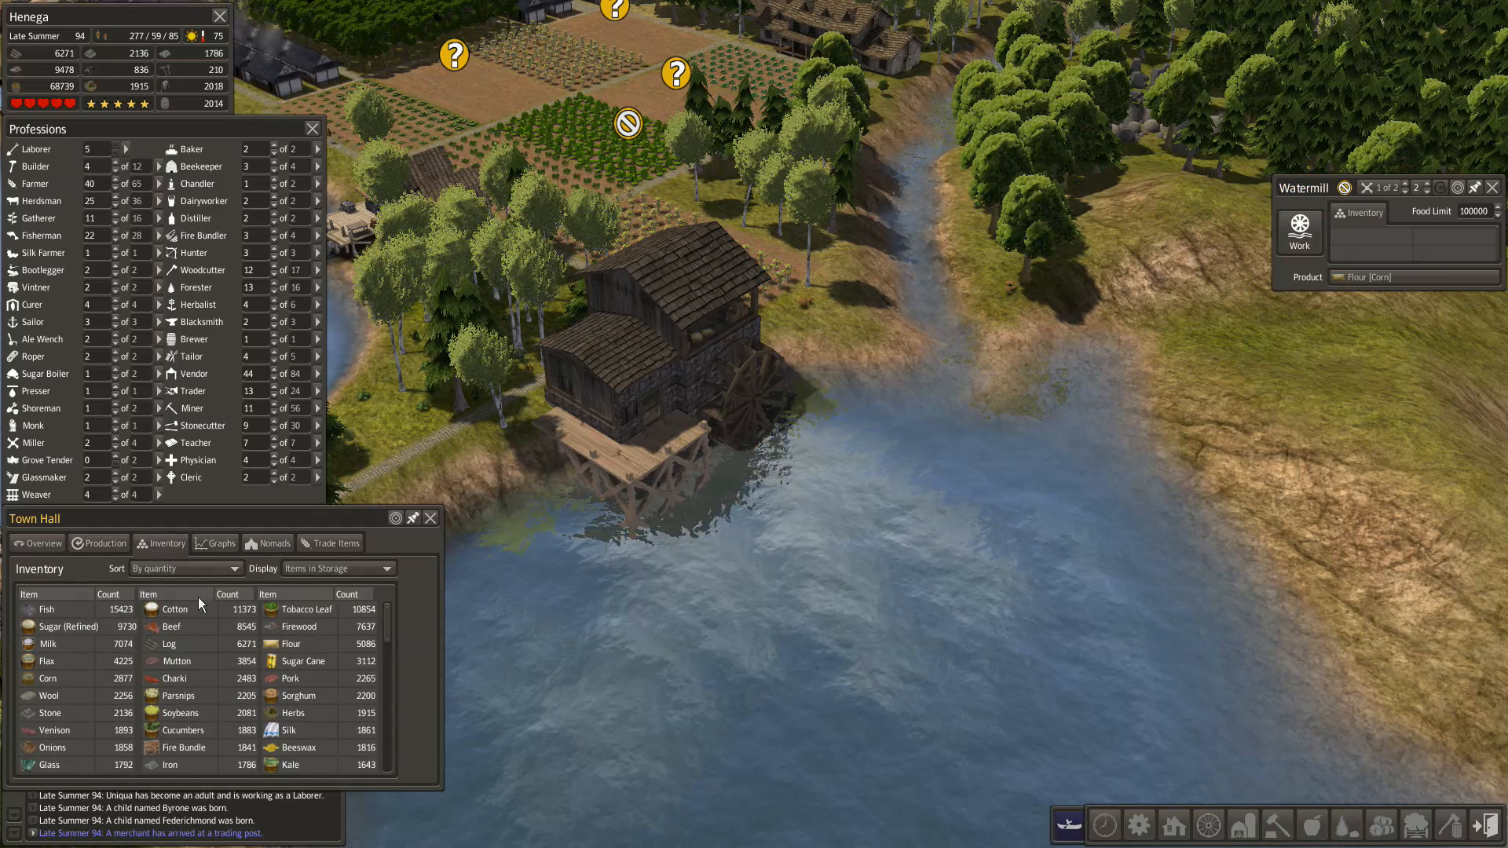
left_click(185, 569)
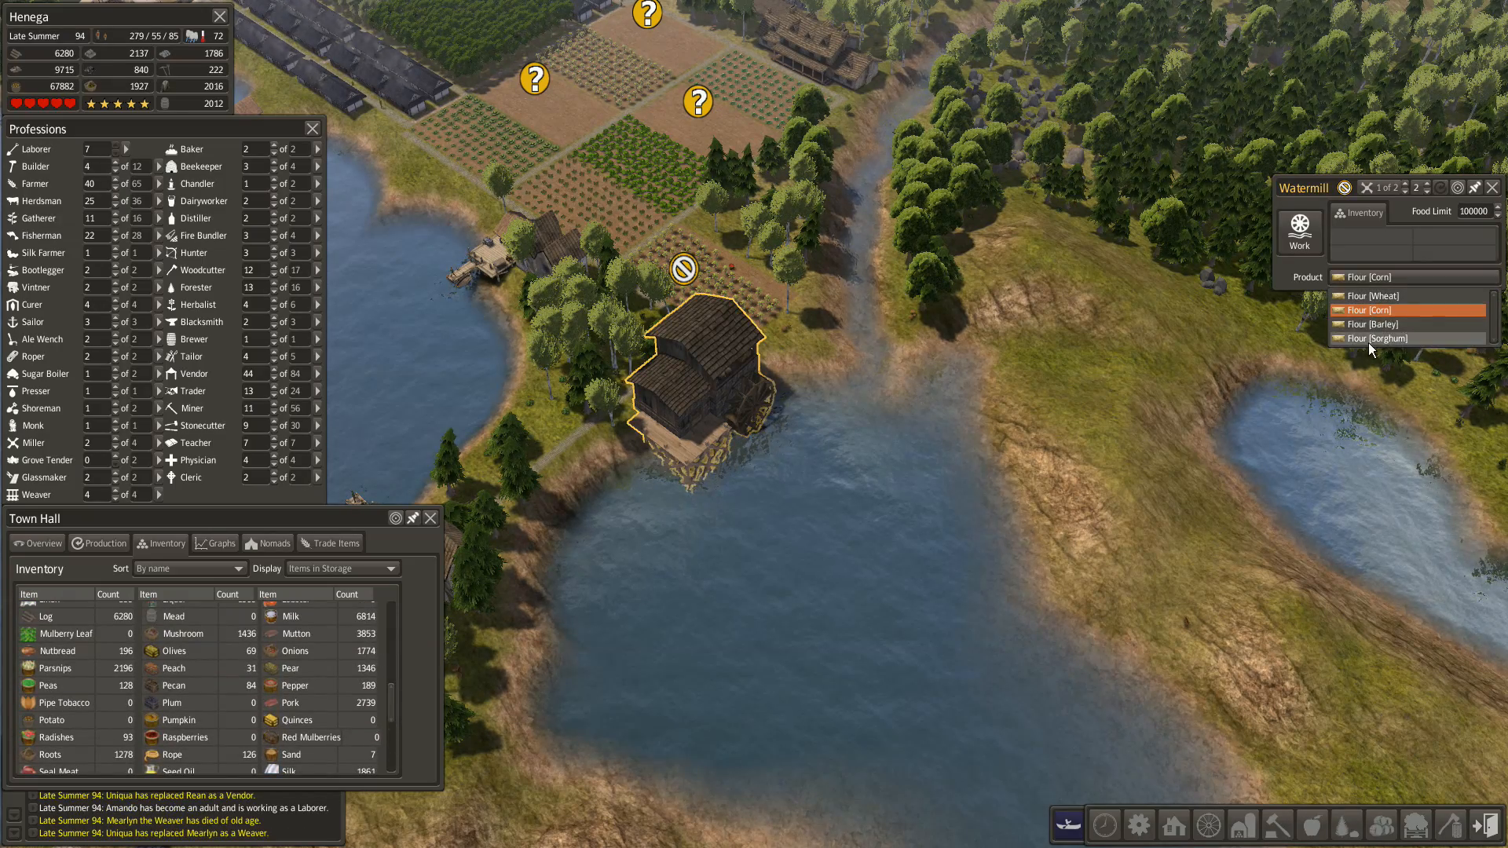
left_click(1382, 338)
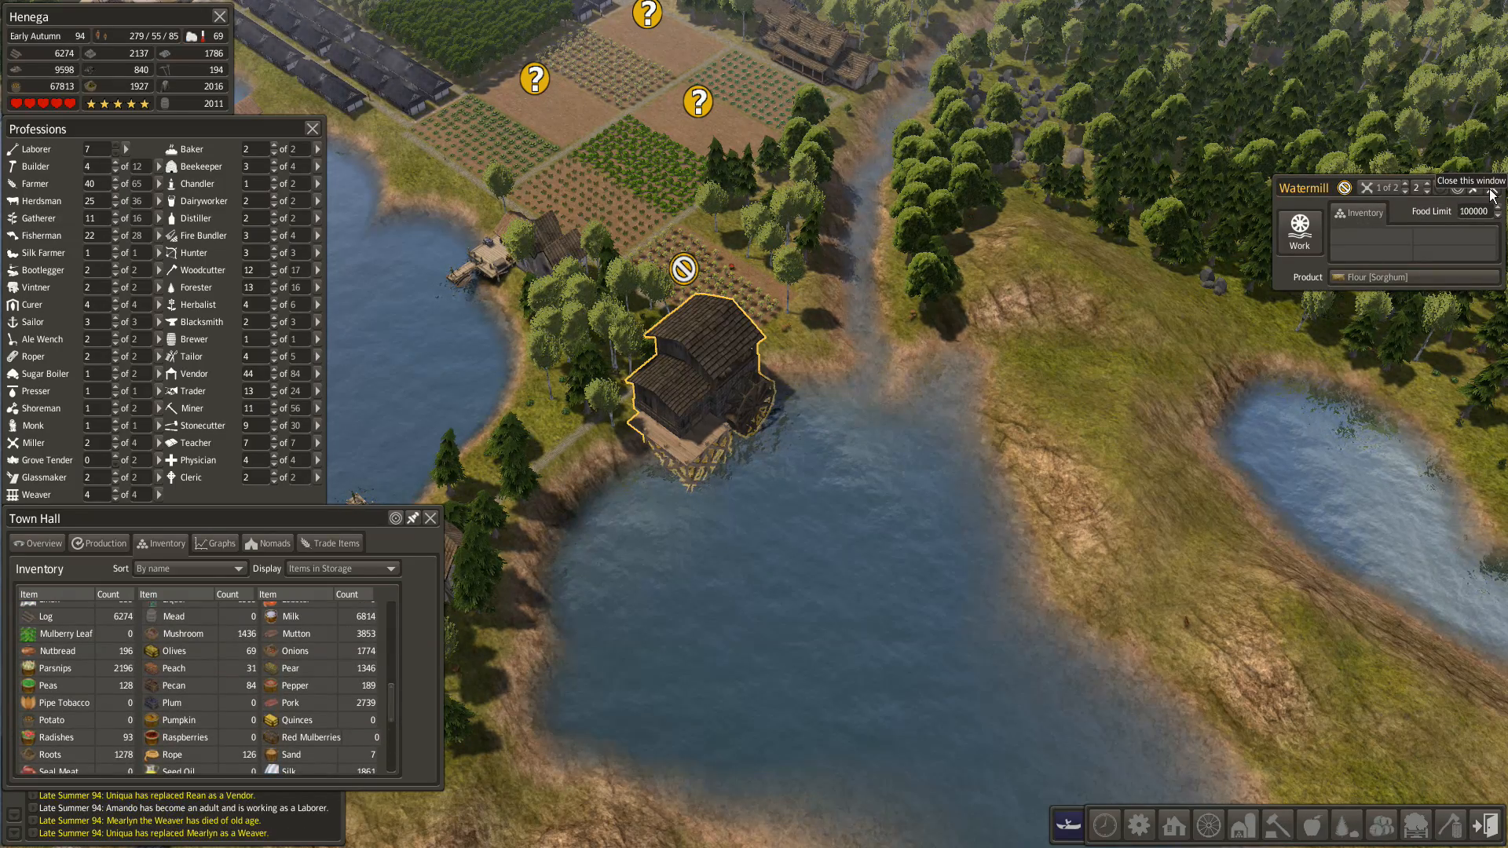
left_click(1490, 194)
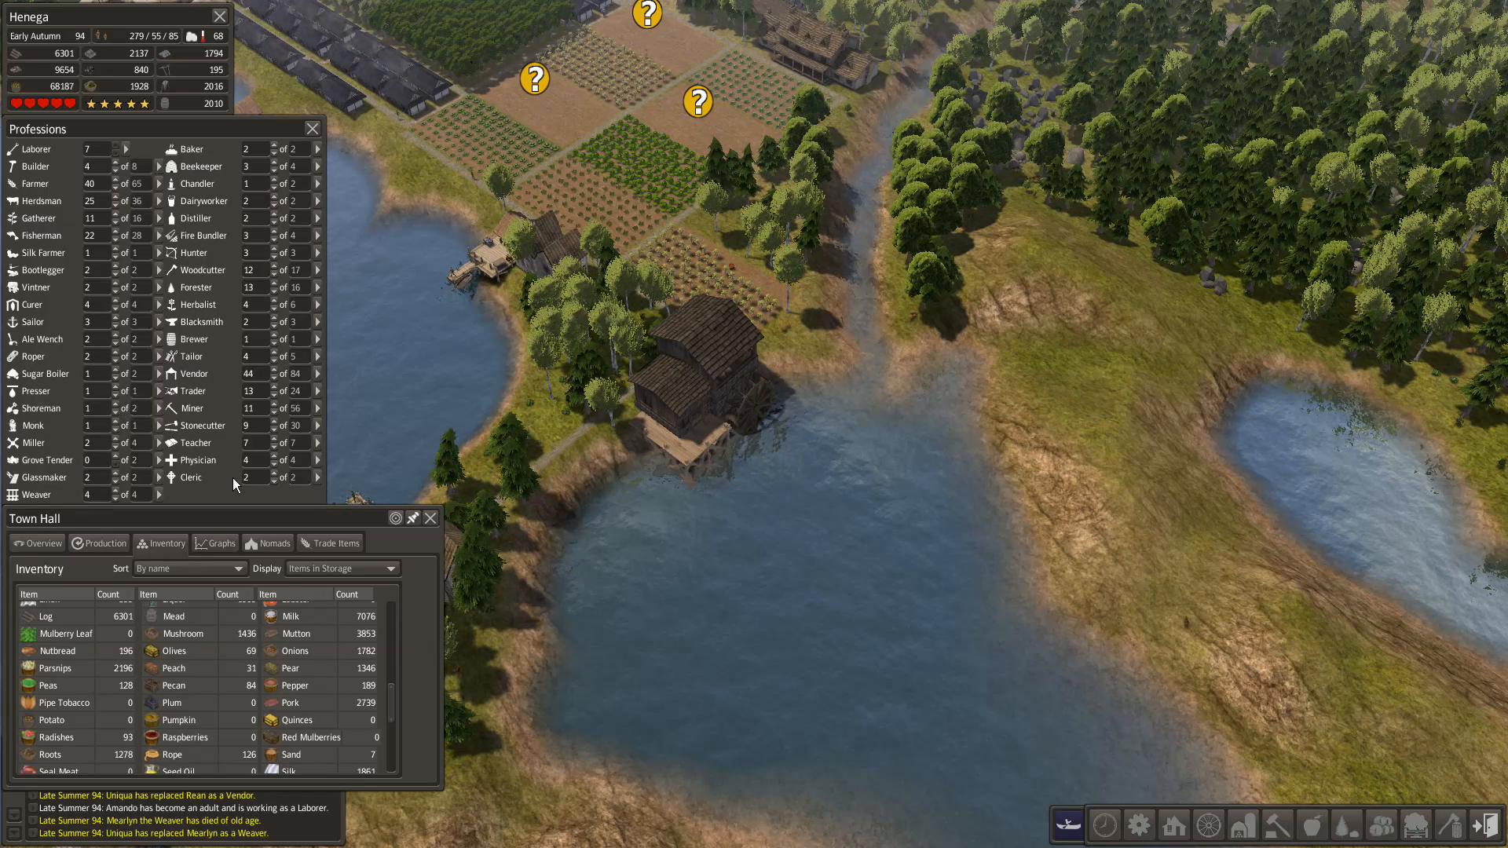
left_click(688, 385)
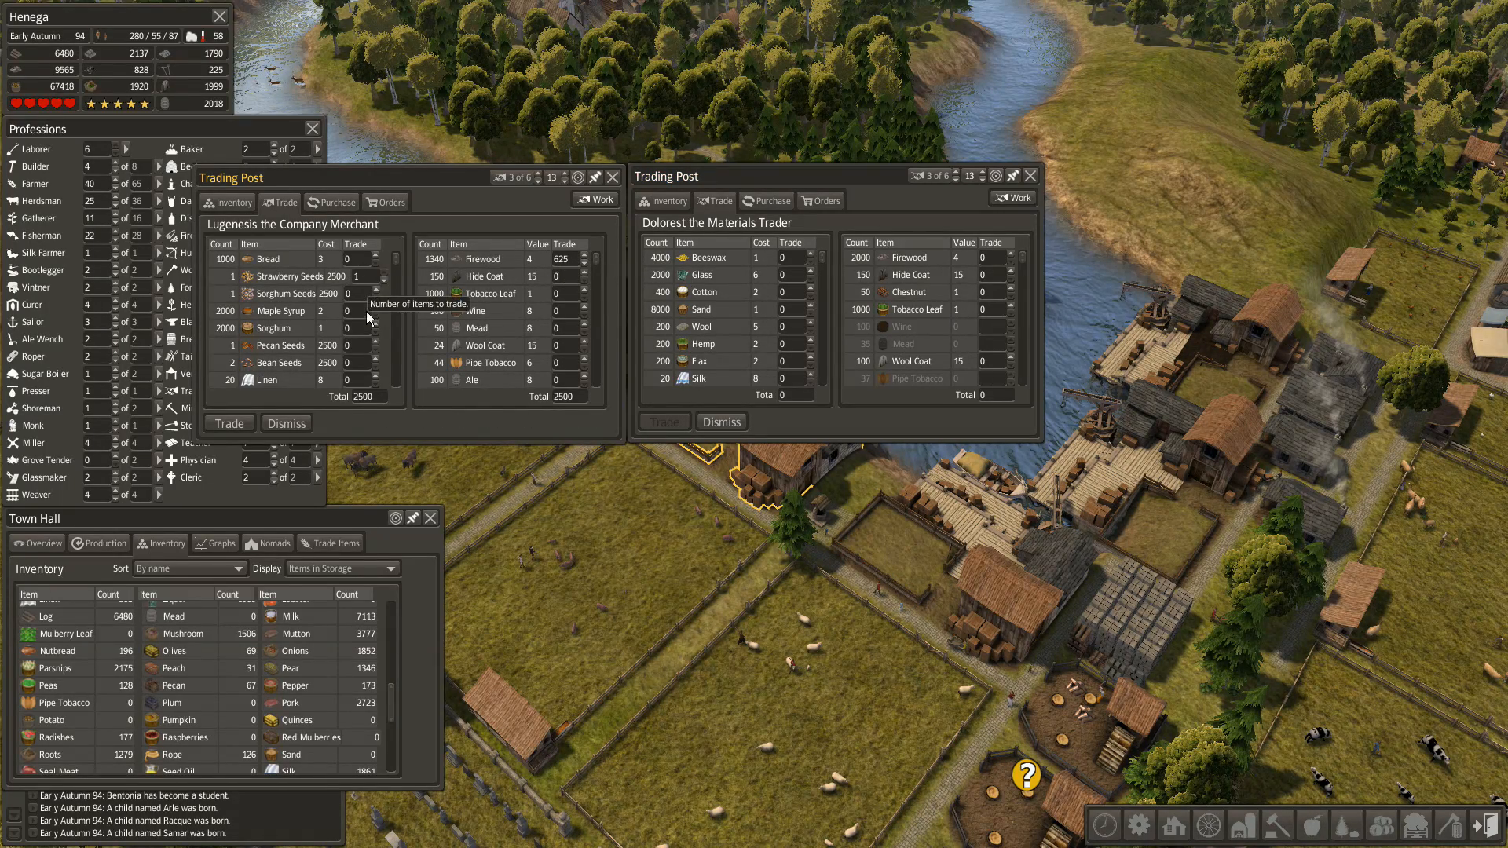
- Order Olive Seeds once from Lugenesis and dismiss Dolorest the materials trader
scroll("down", 3)
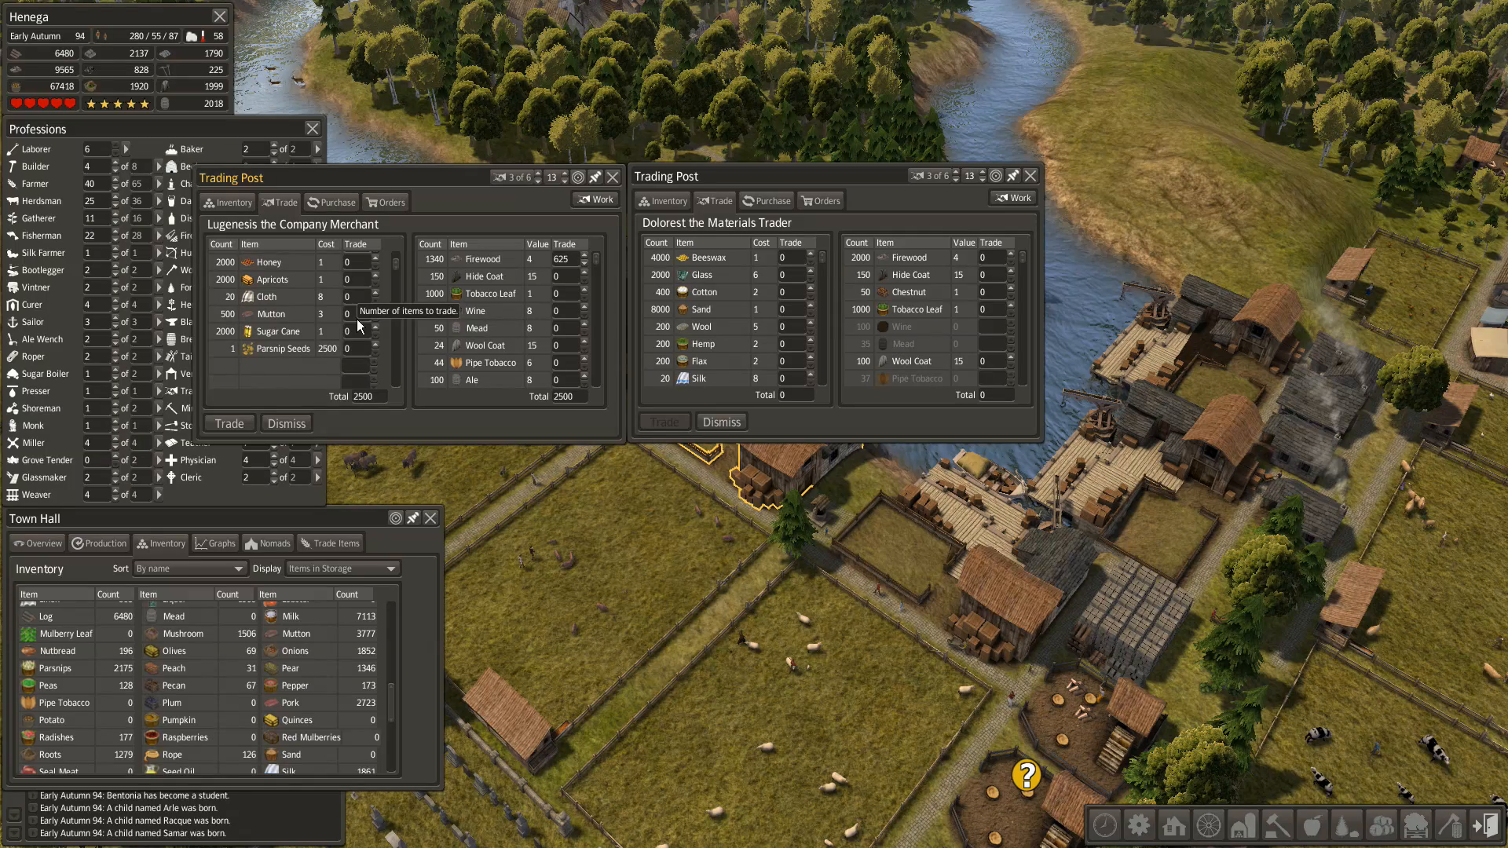
left_click(385, 202)
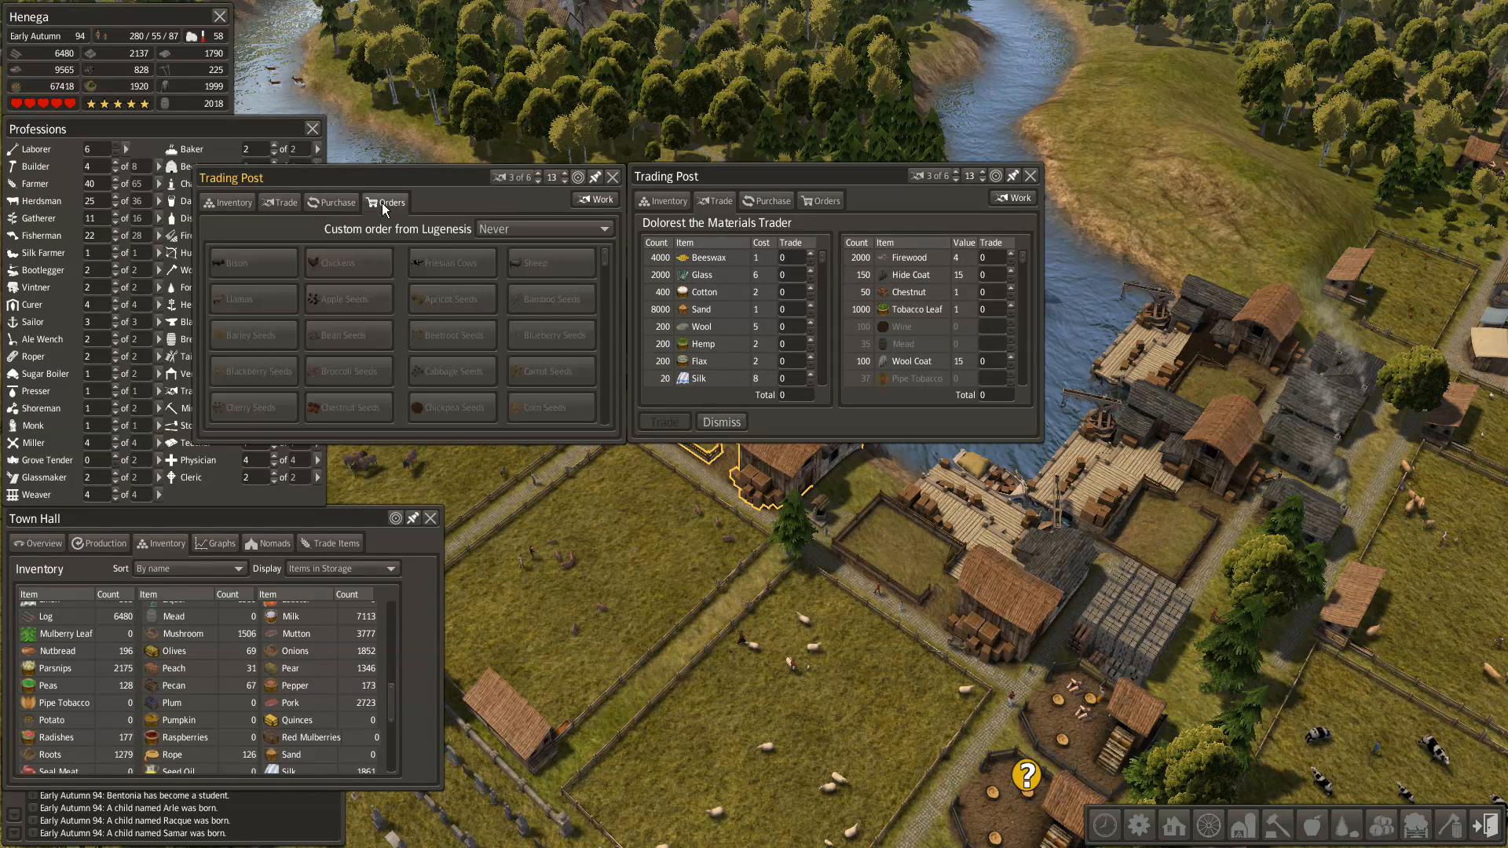
mouse_move(556, 326)
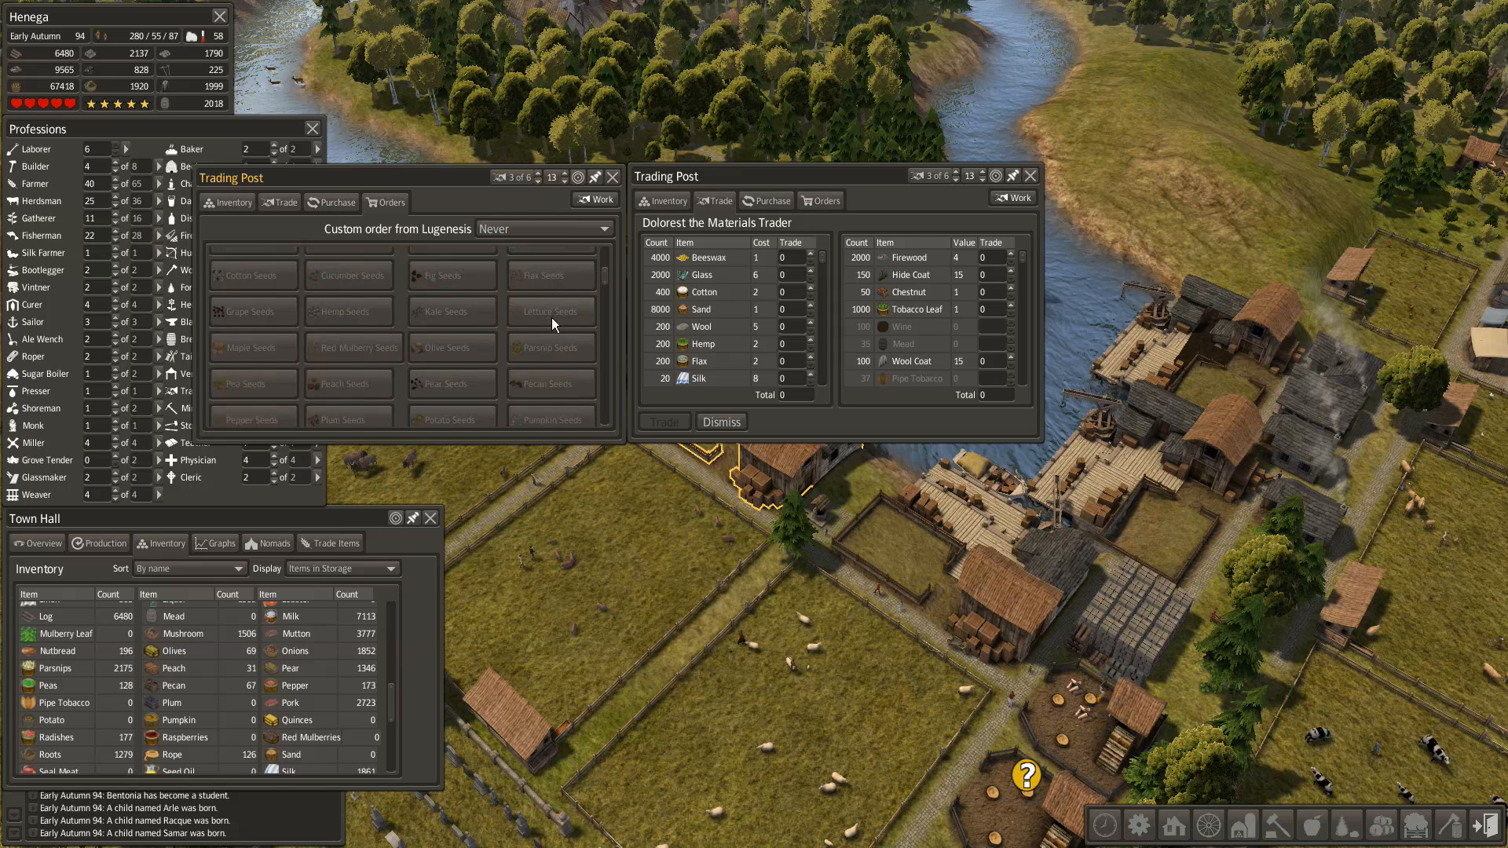
left_click(544, 228)
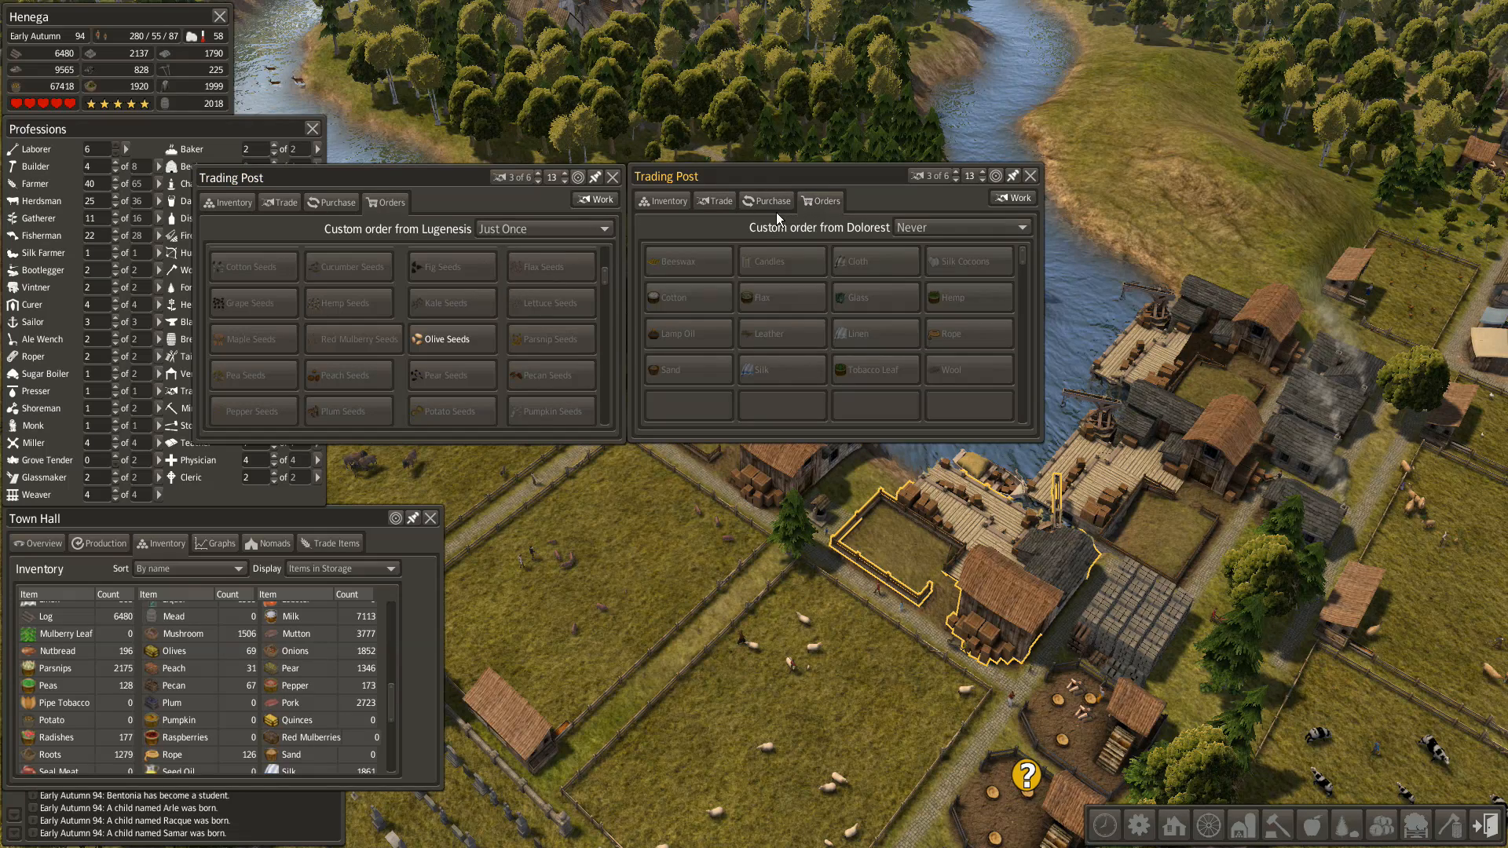
left_click(714, 200)
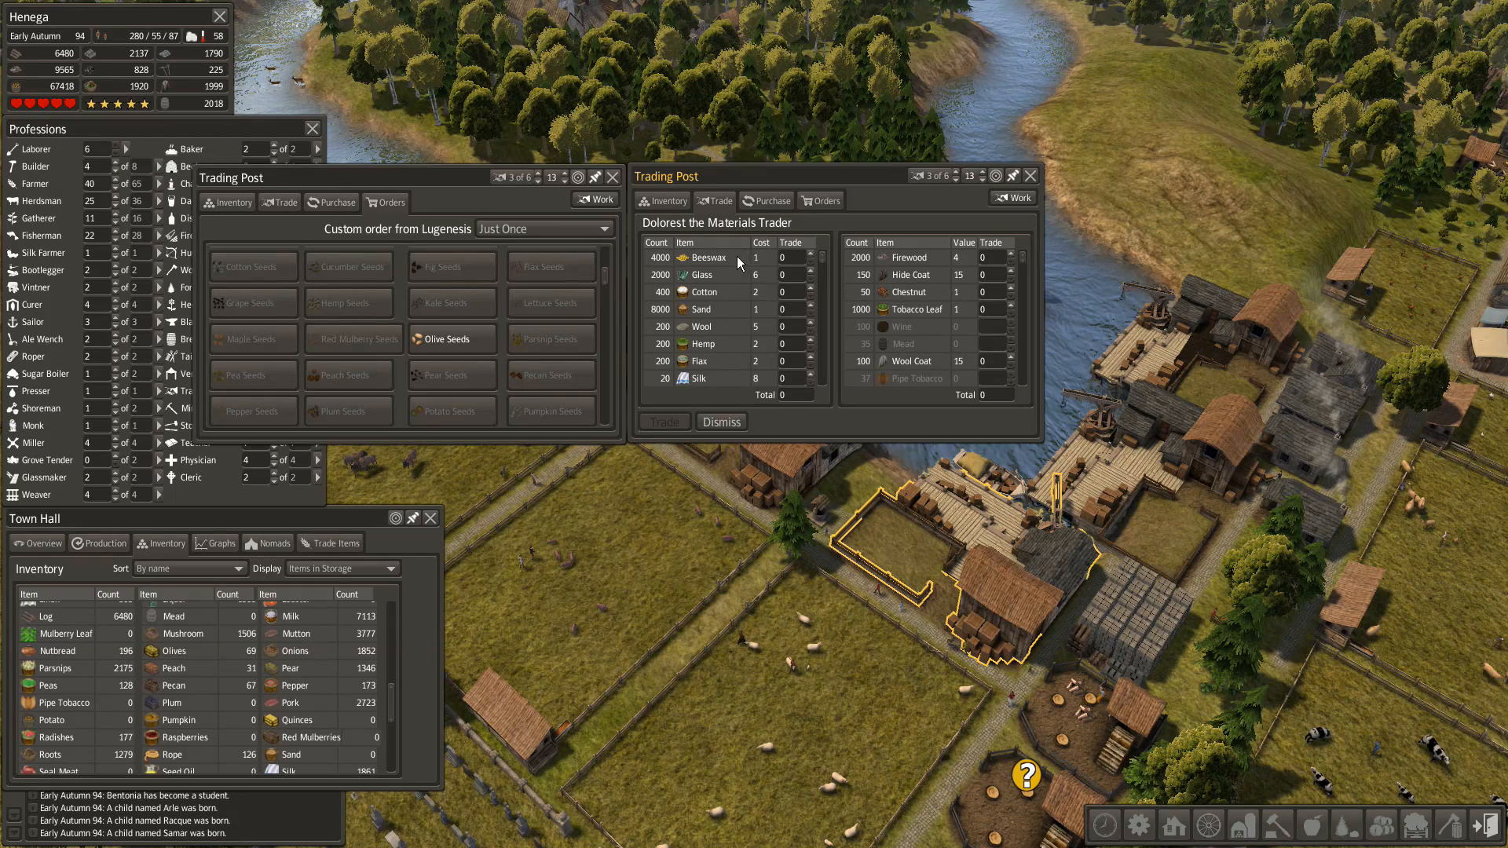
mouse_move(721, 421)
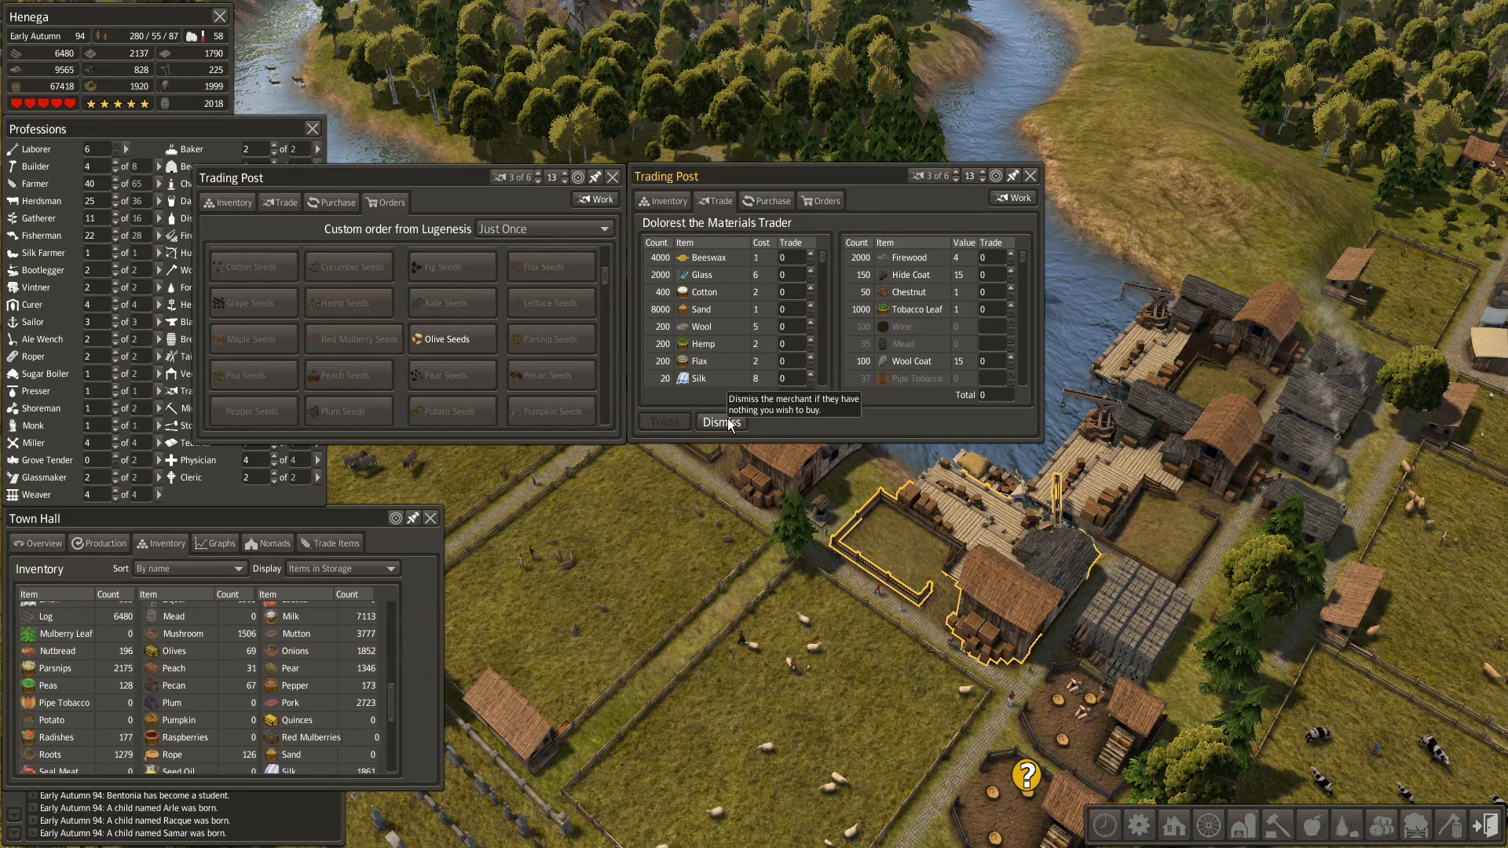
left_click(719, 422)
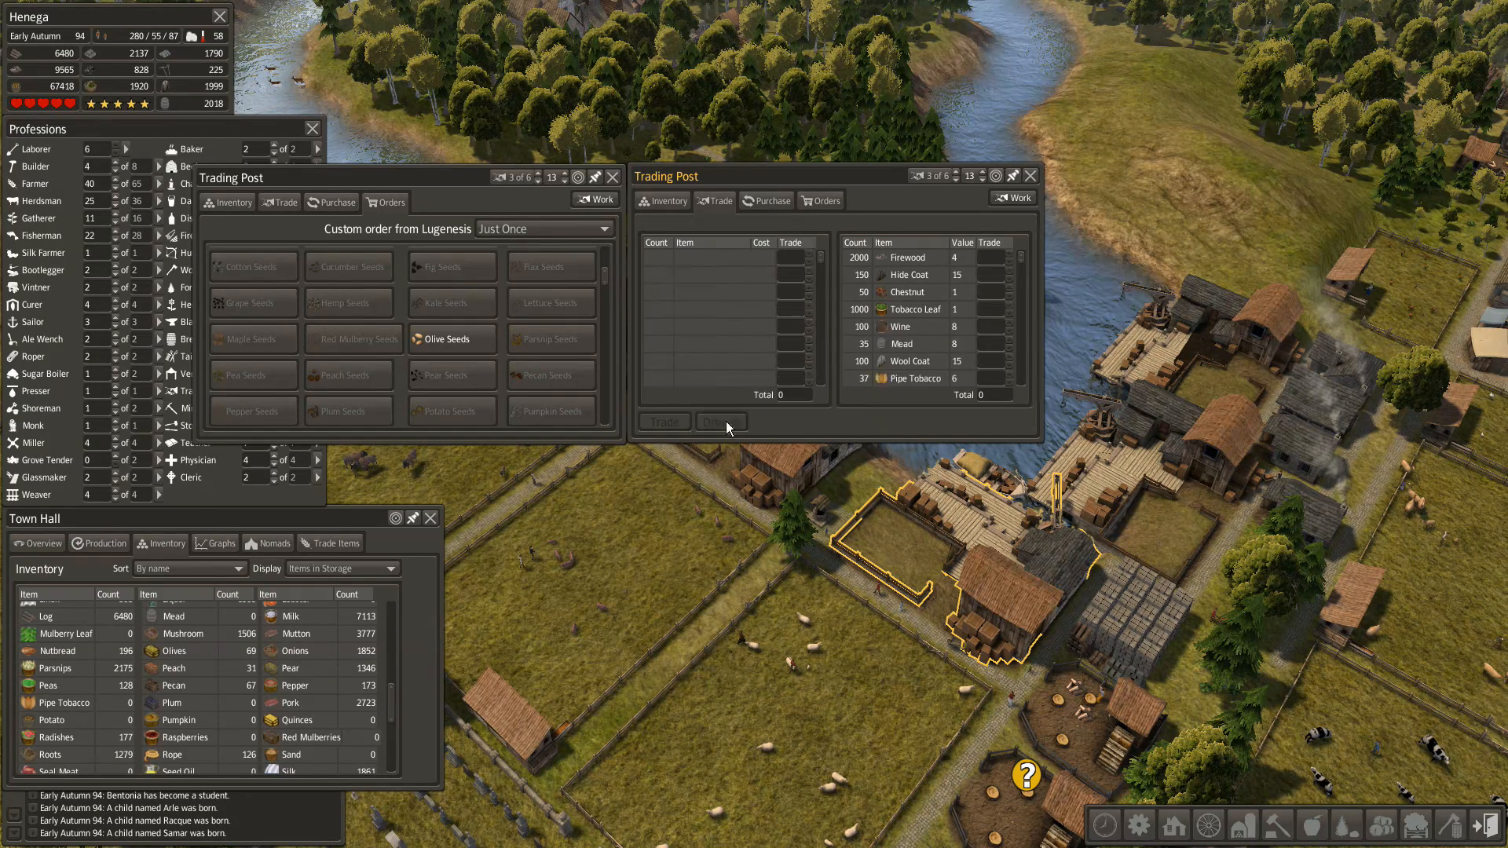
- Balance 1000 bread and strawberry seeds against 1340 firewood and 10 wool coats
left_click(1030, 175)
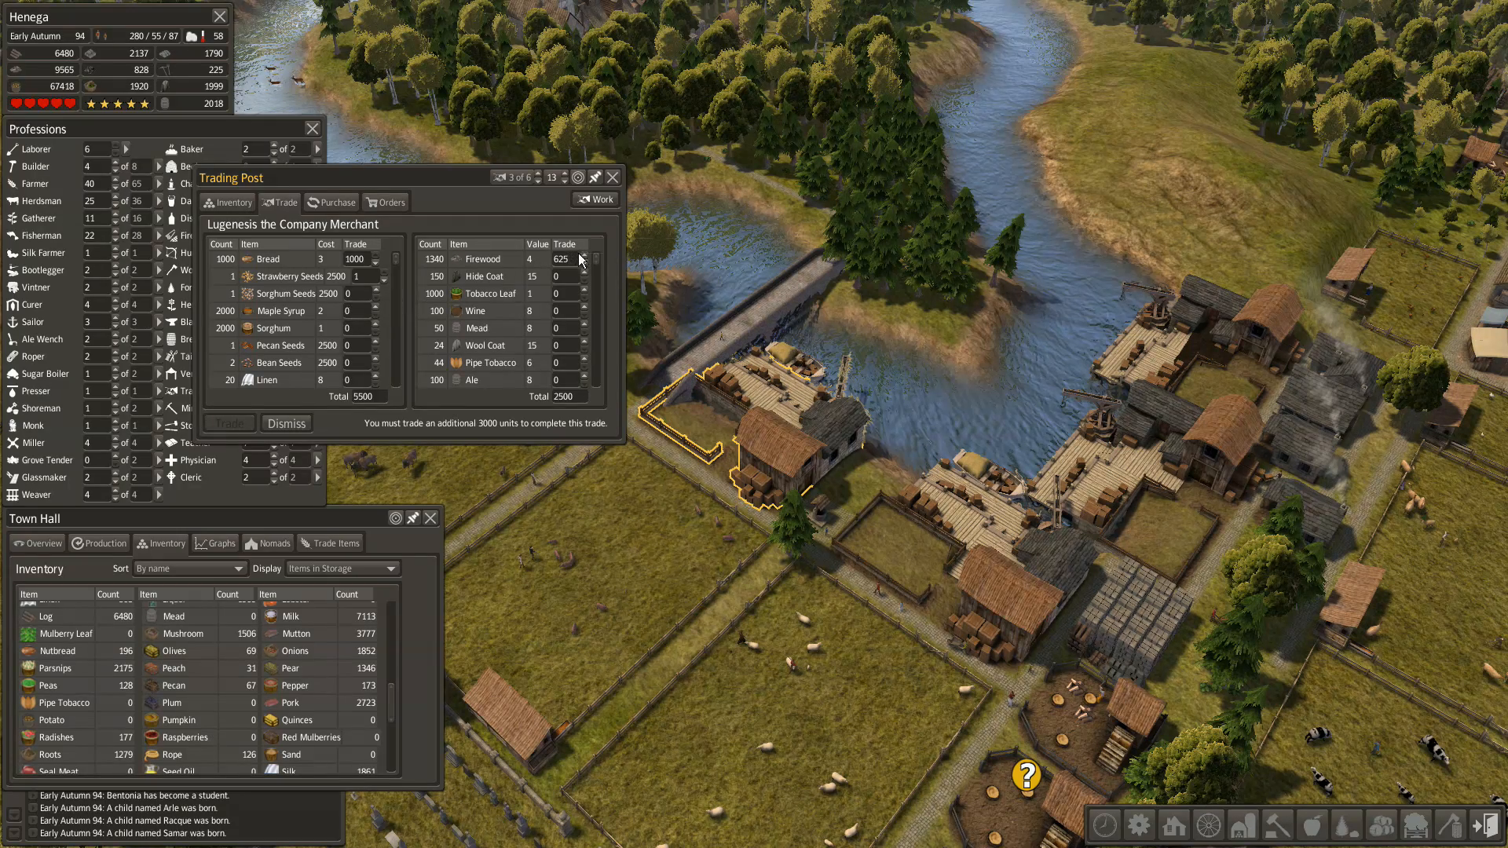
mouse_move(570, 303)
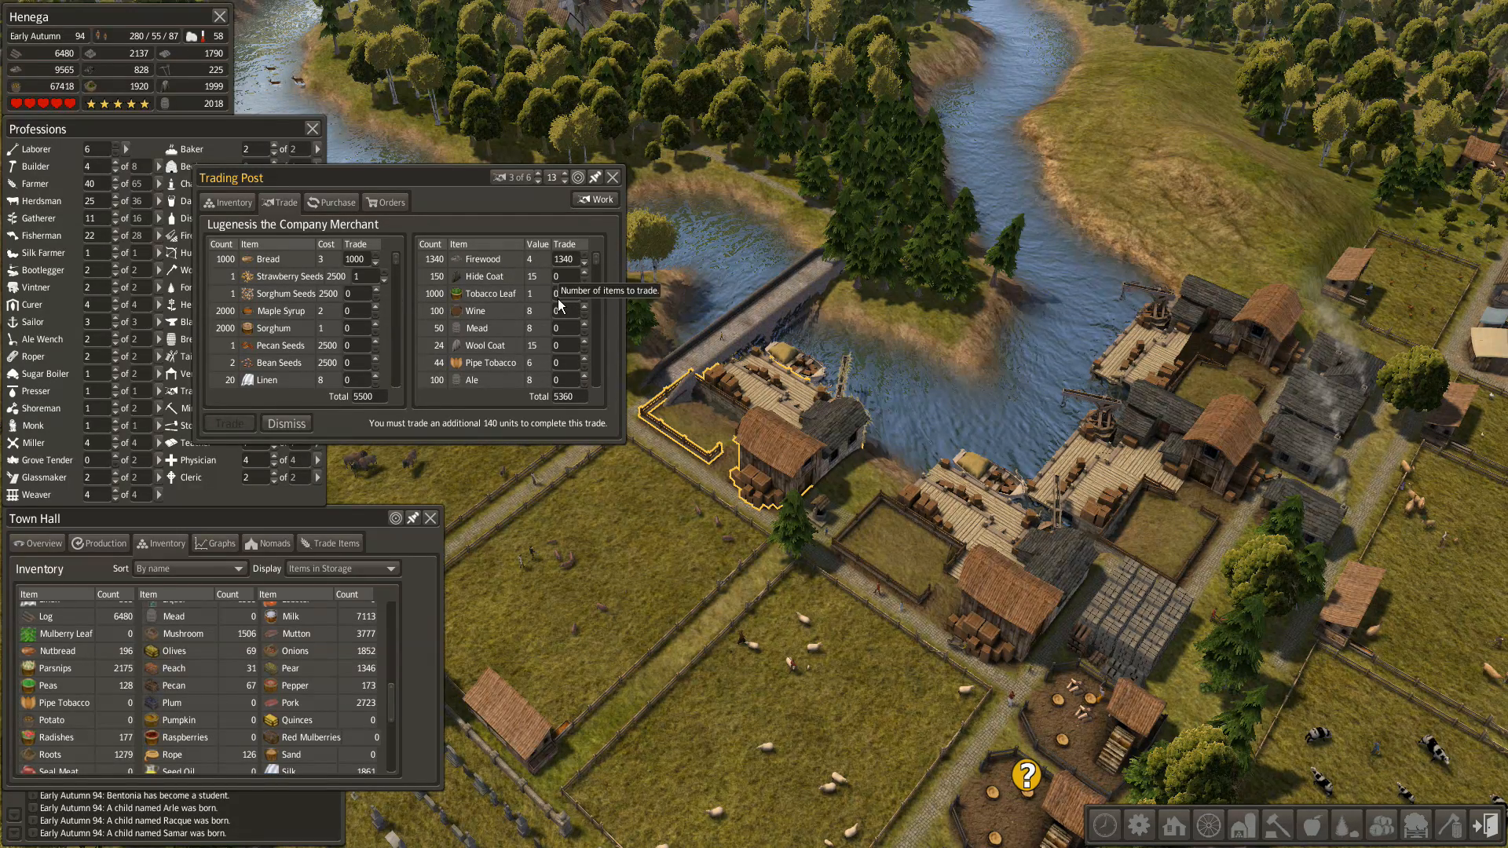
mouse_move(573, 349)
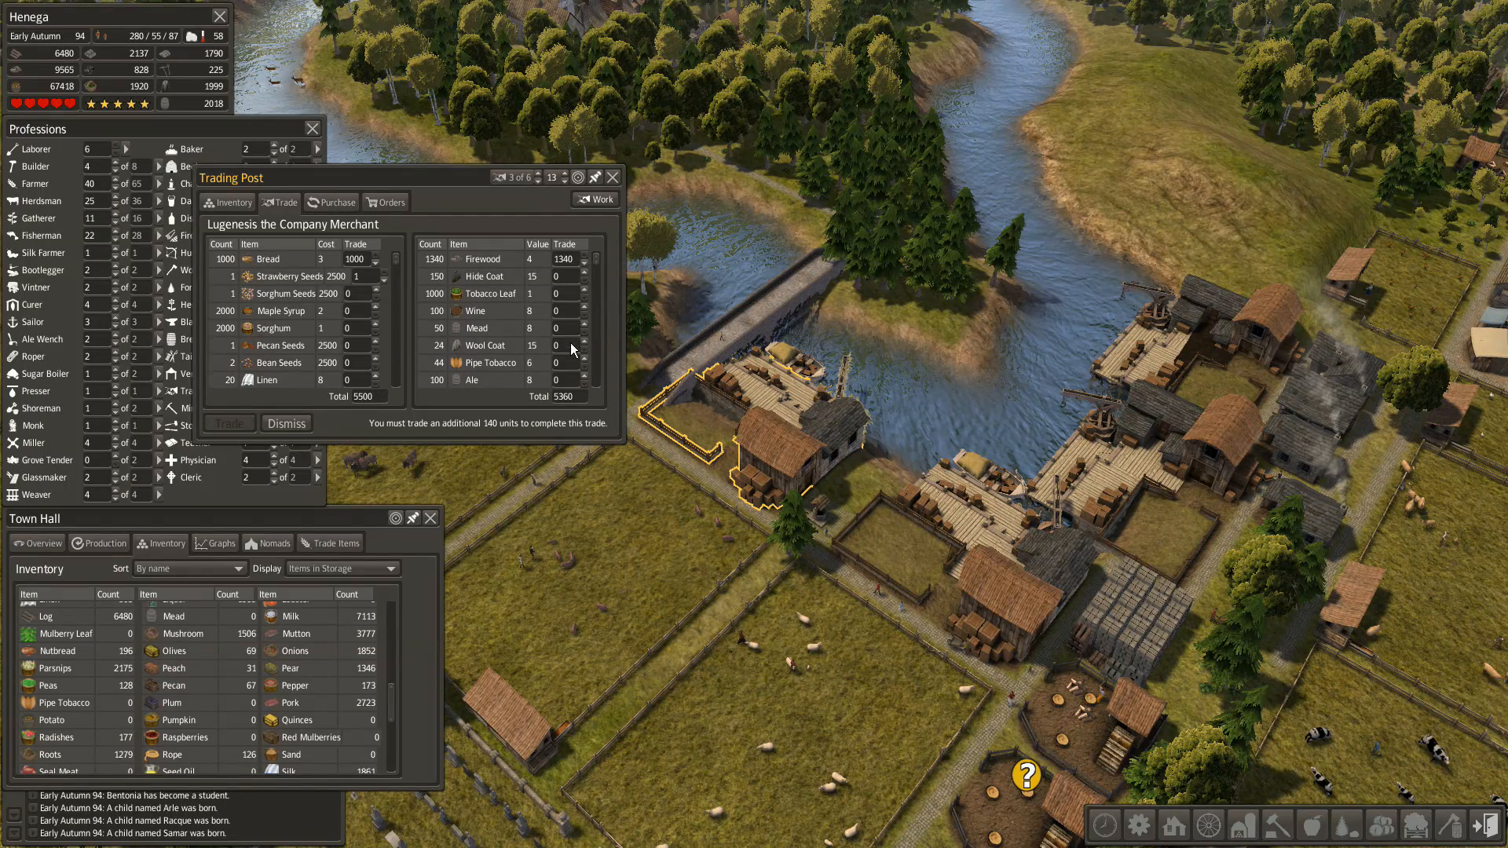
left_click(583, 343)
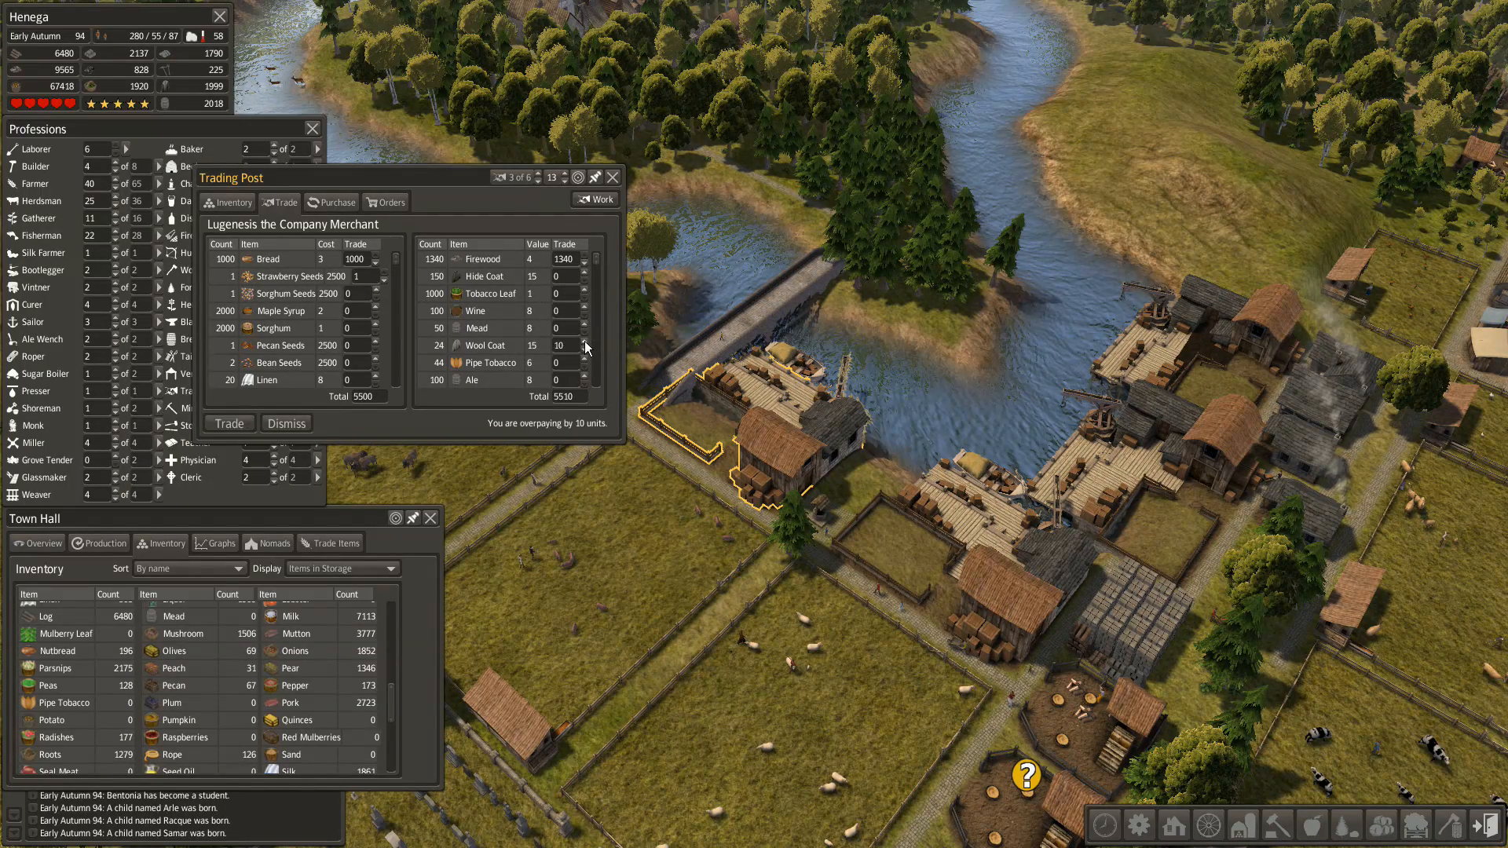
mouse_move(584, 289)
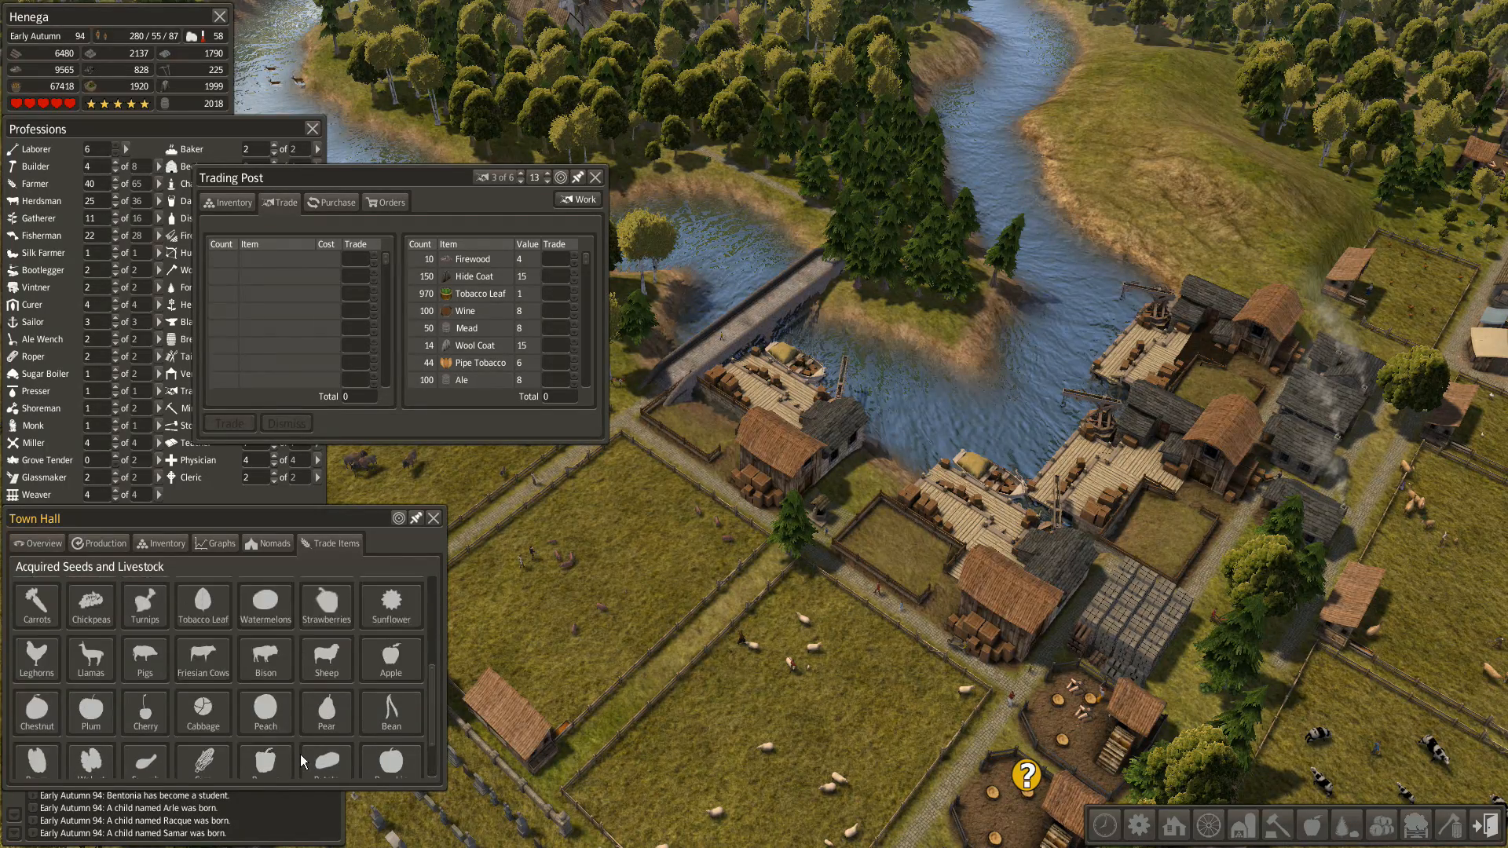
- Close the Trading Post window once the merchant trade is done
scroll("down", 3)
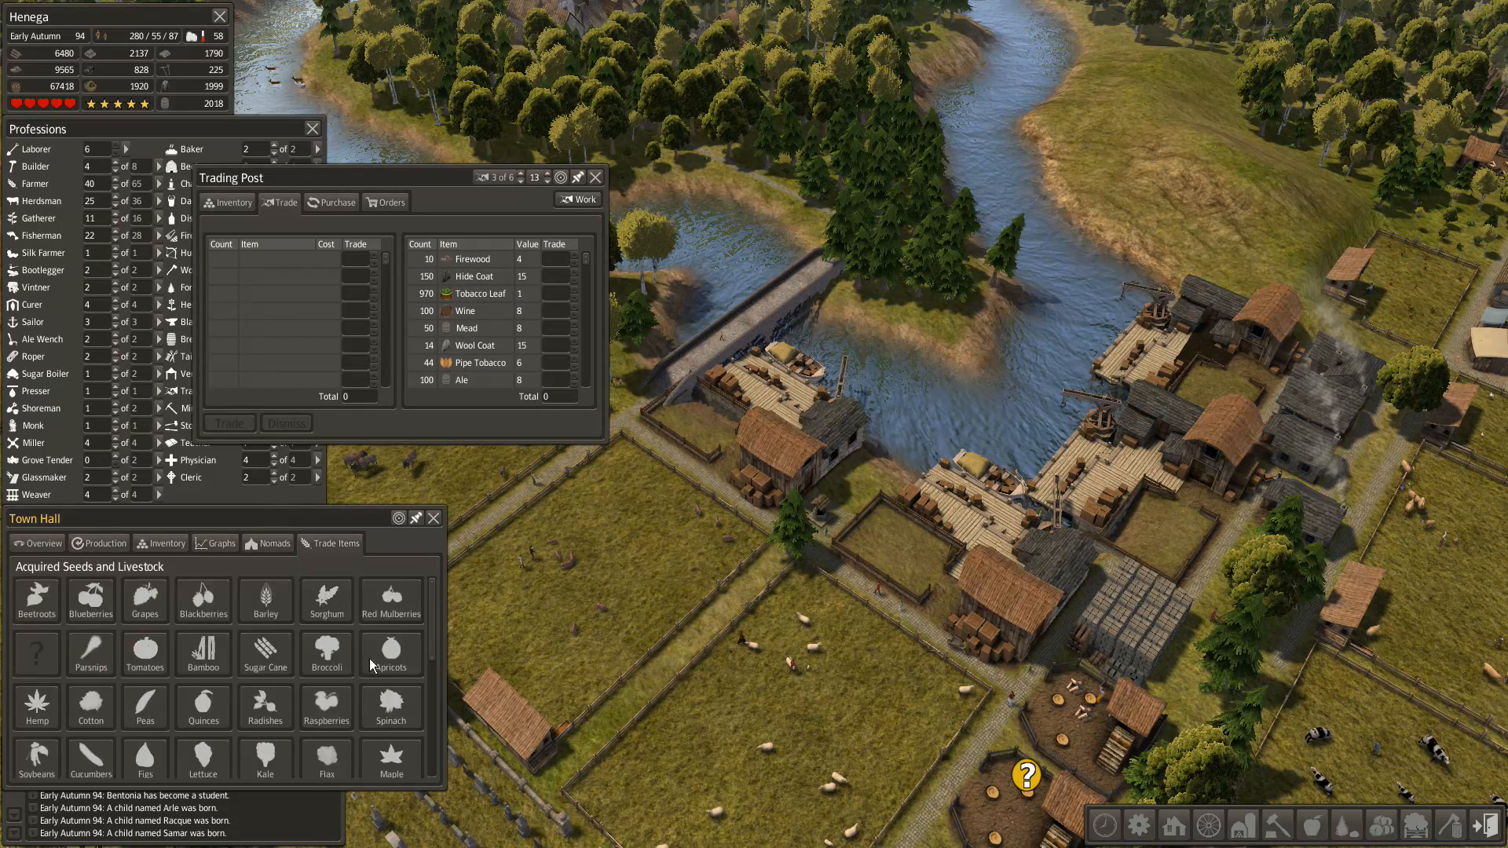
mouse_move(7, 658)
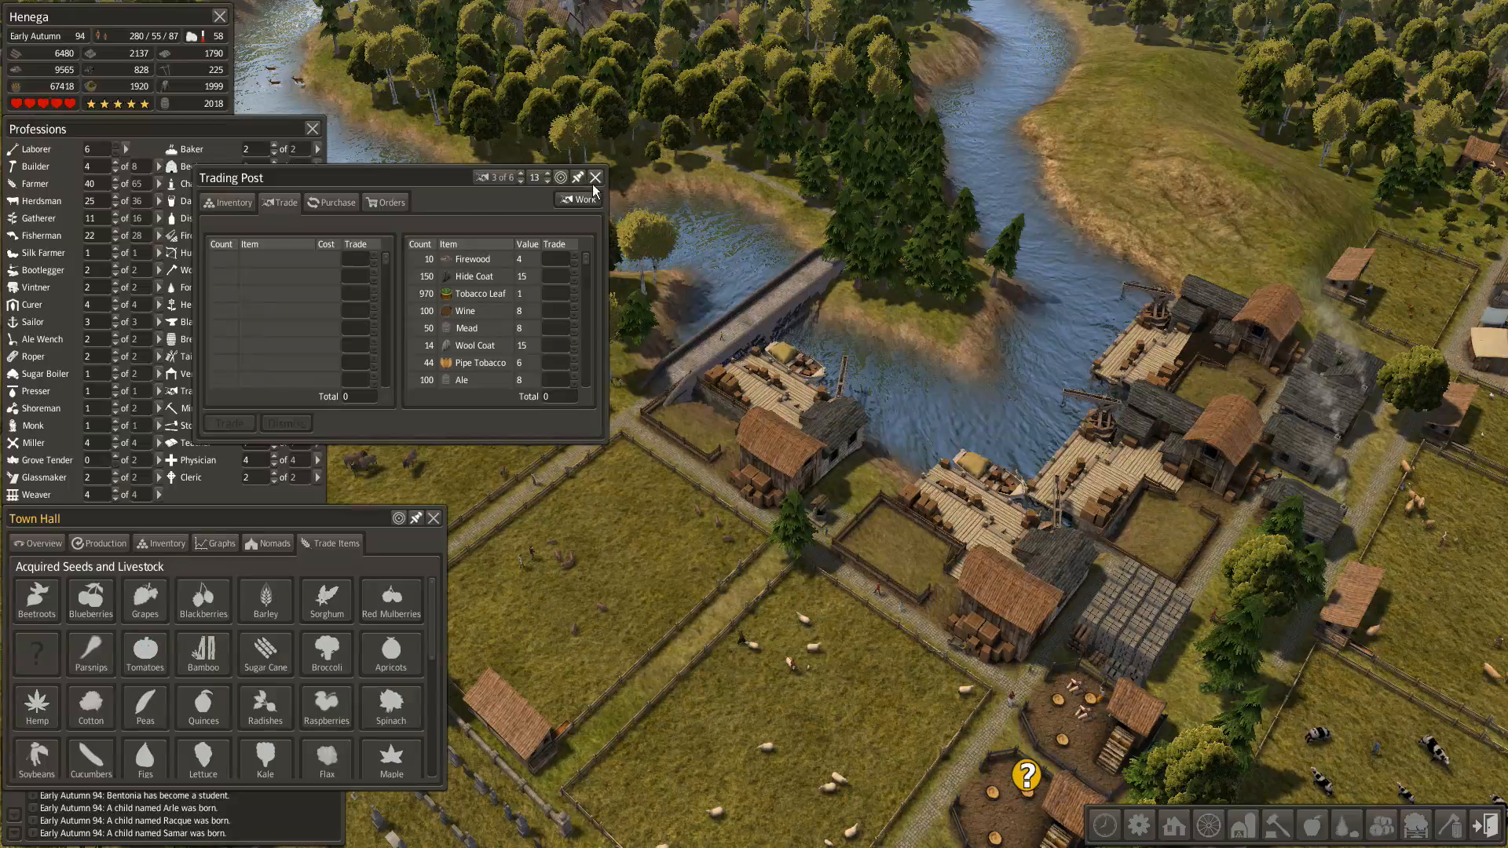
left_click(594, 177)
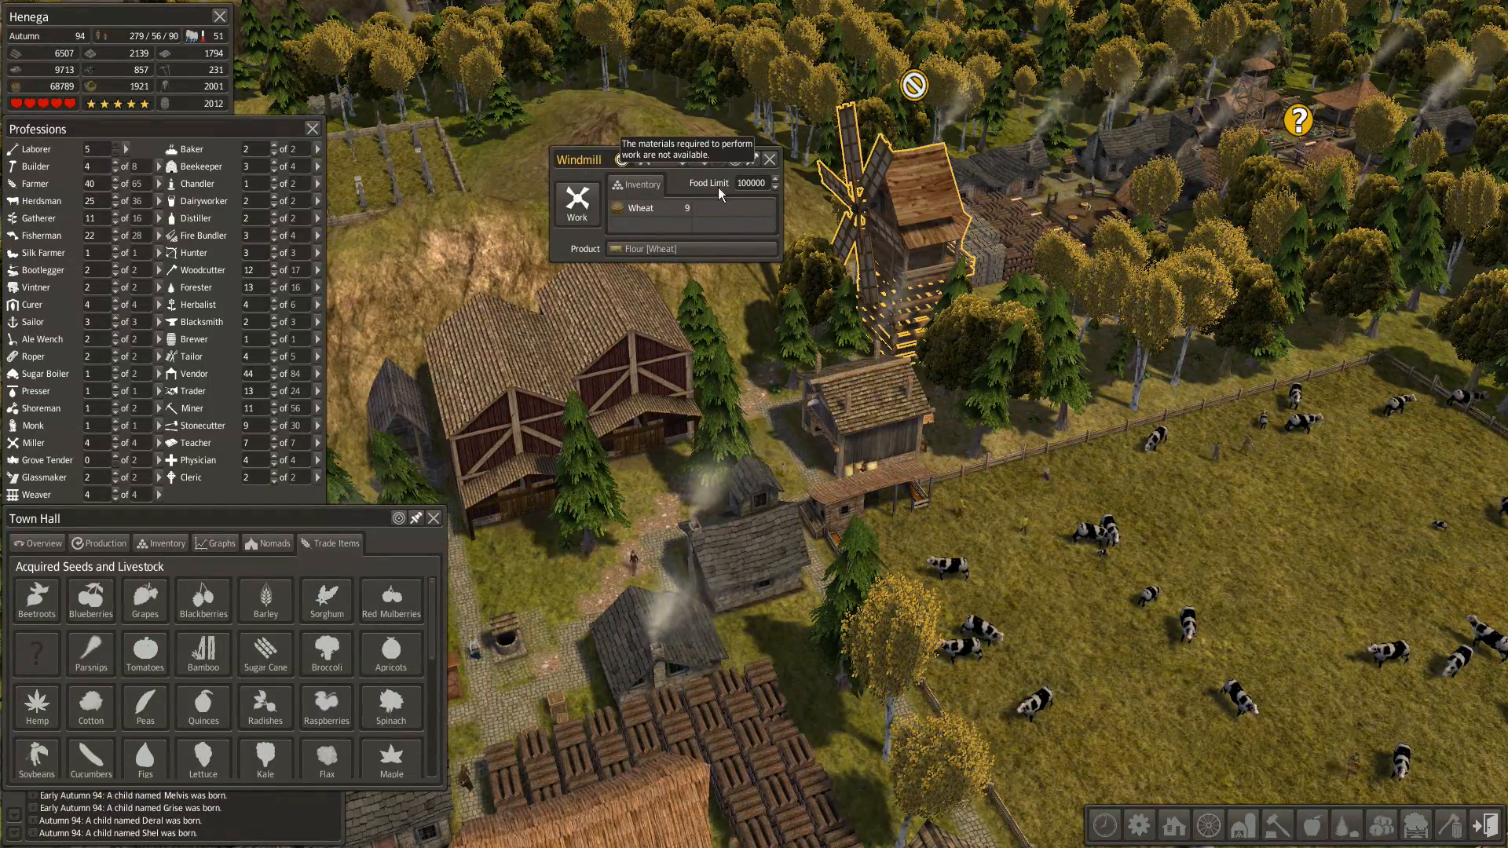
- Close the Windmill details window and look over the forest village
left_click(689, 248)
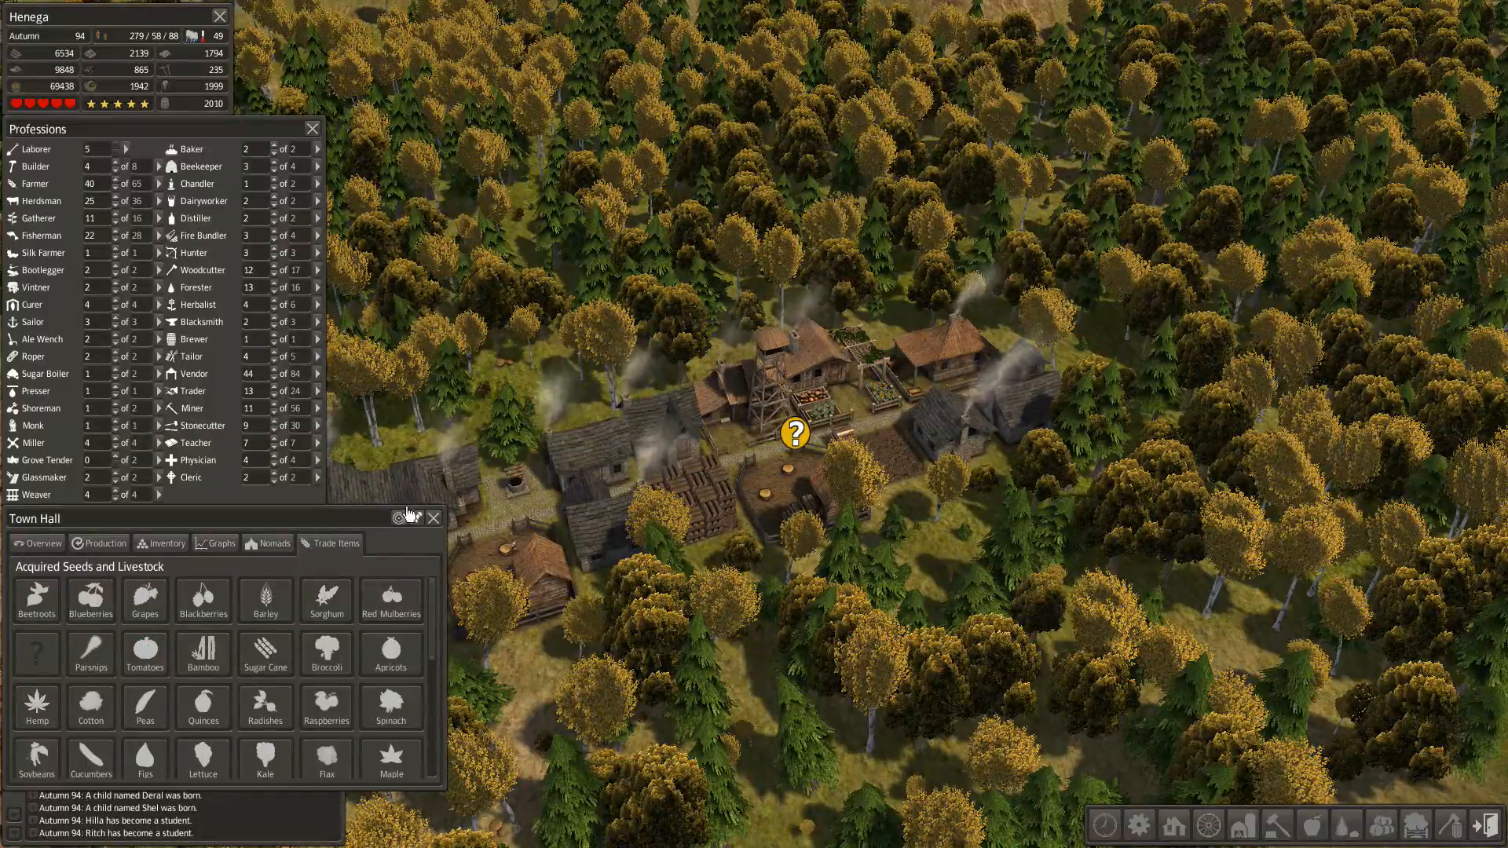
left_click(42, 544)
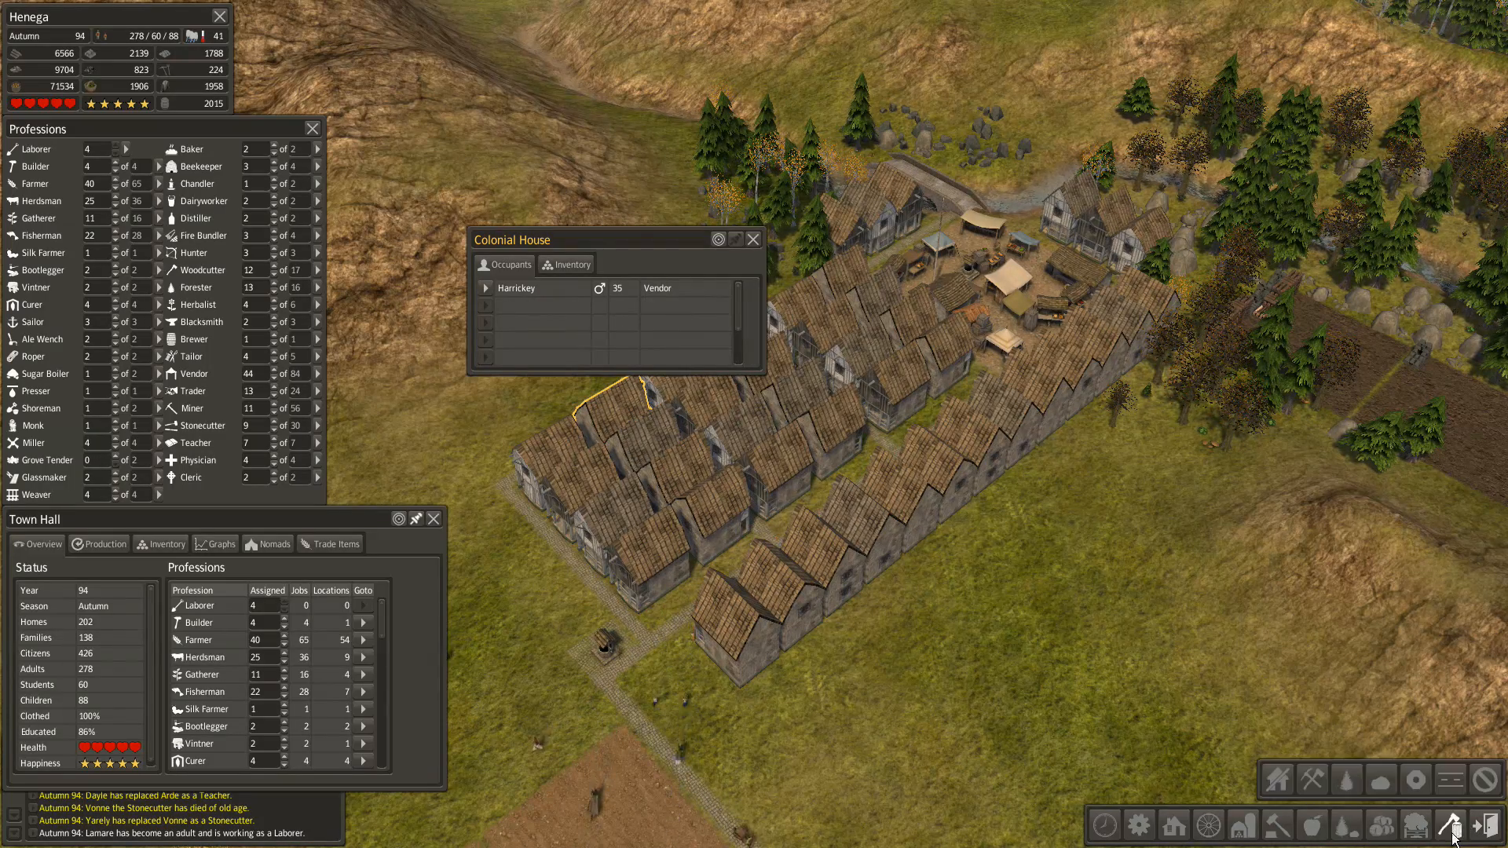
- Check occupancy of block houses and mark the empty Colonial Houses for removal
left_click(753, 239)
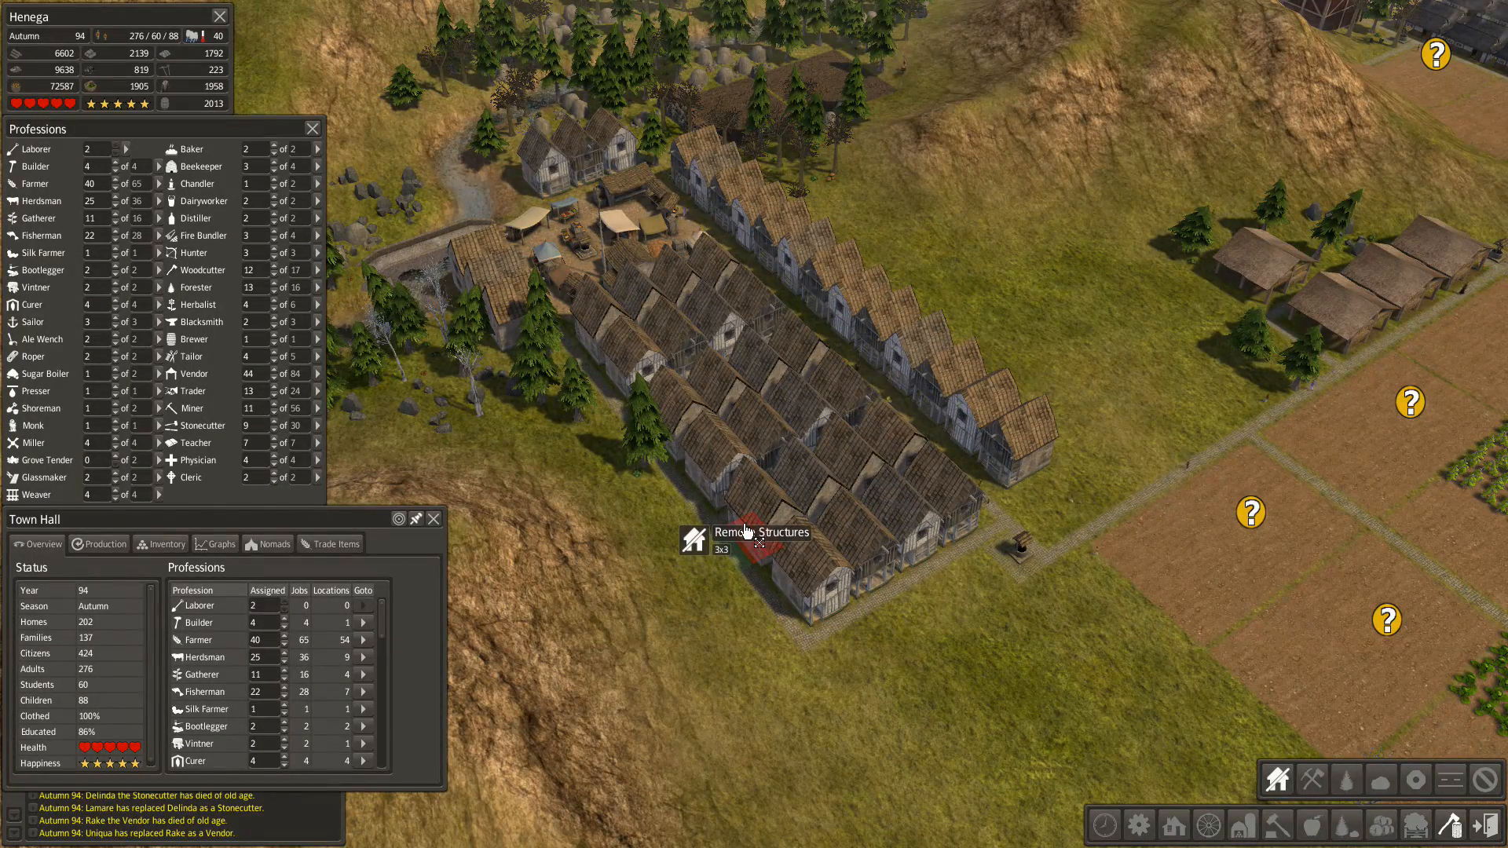
left_click(759, 519)
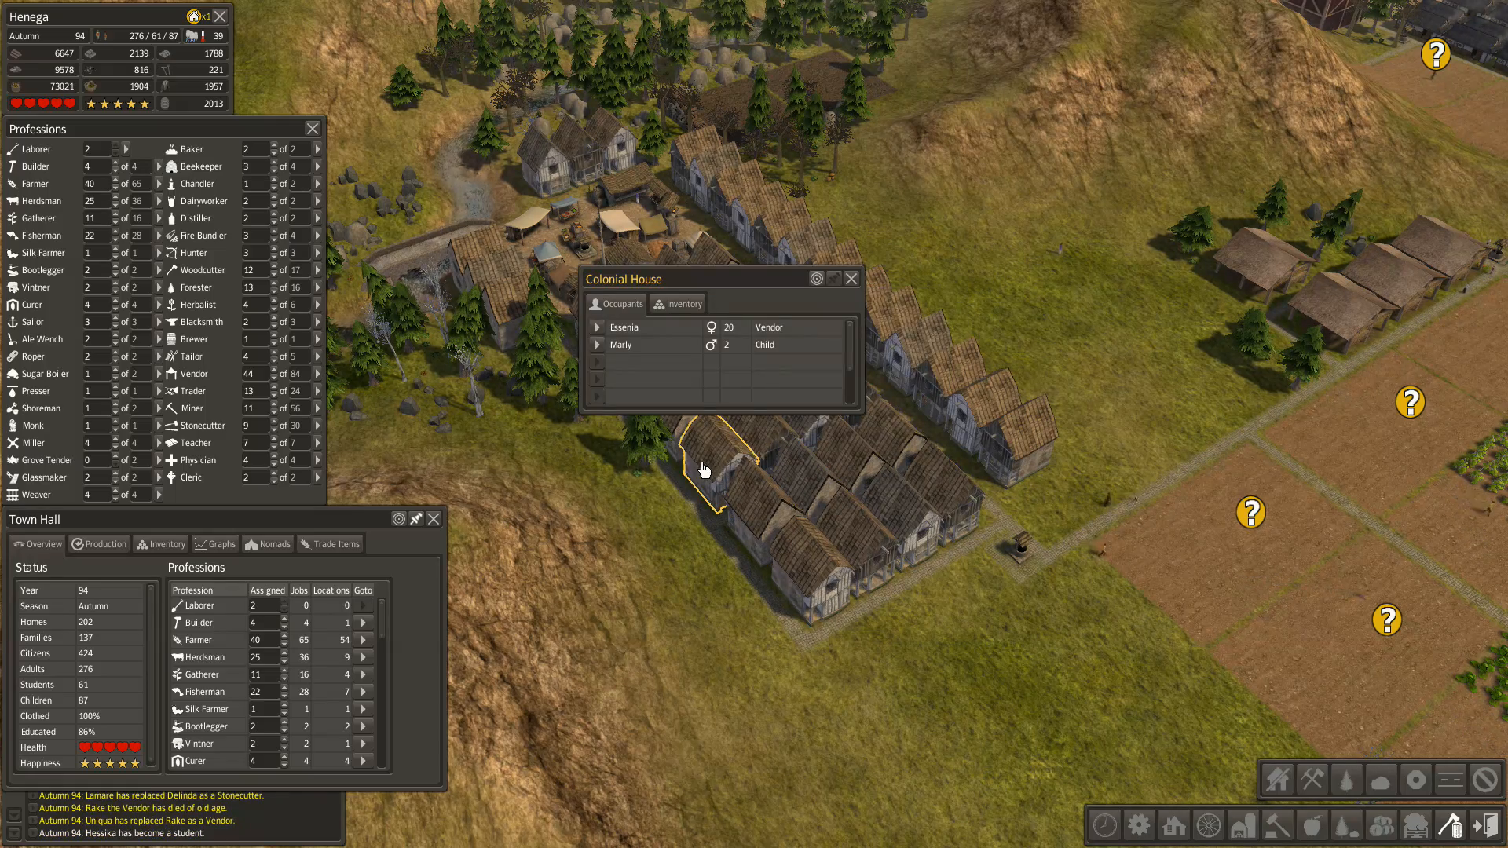
left_click(849, 278)
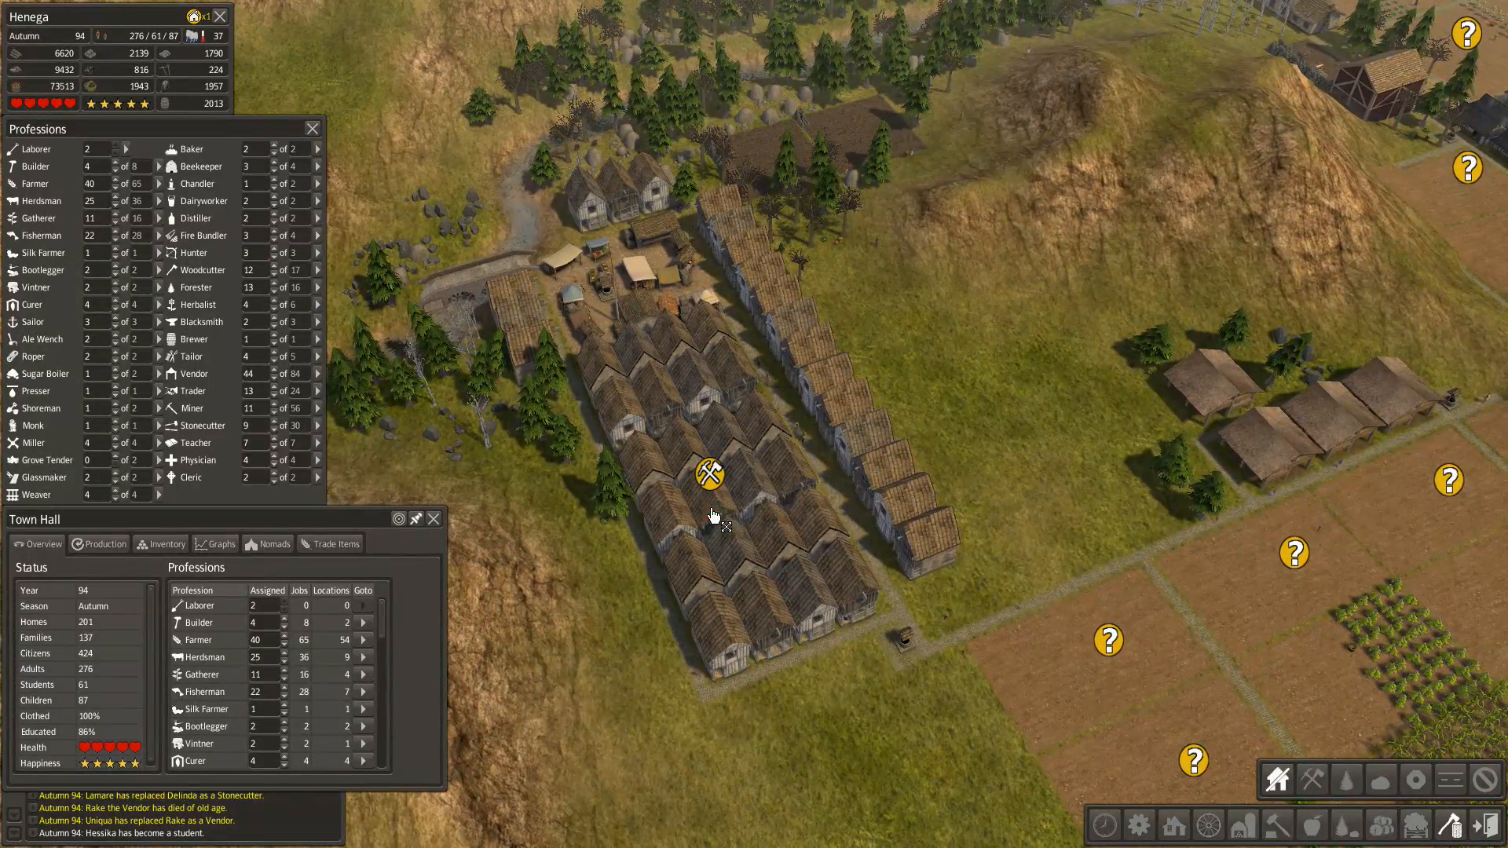
left_click(709, 472)
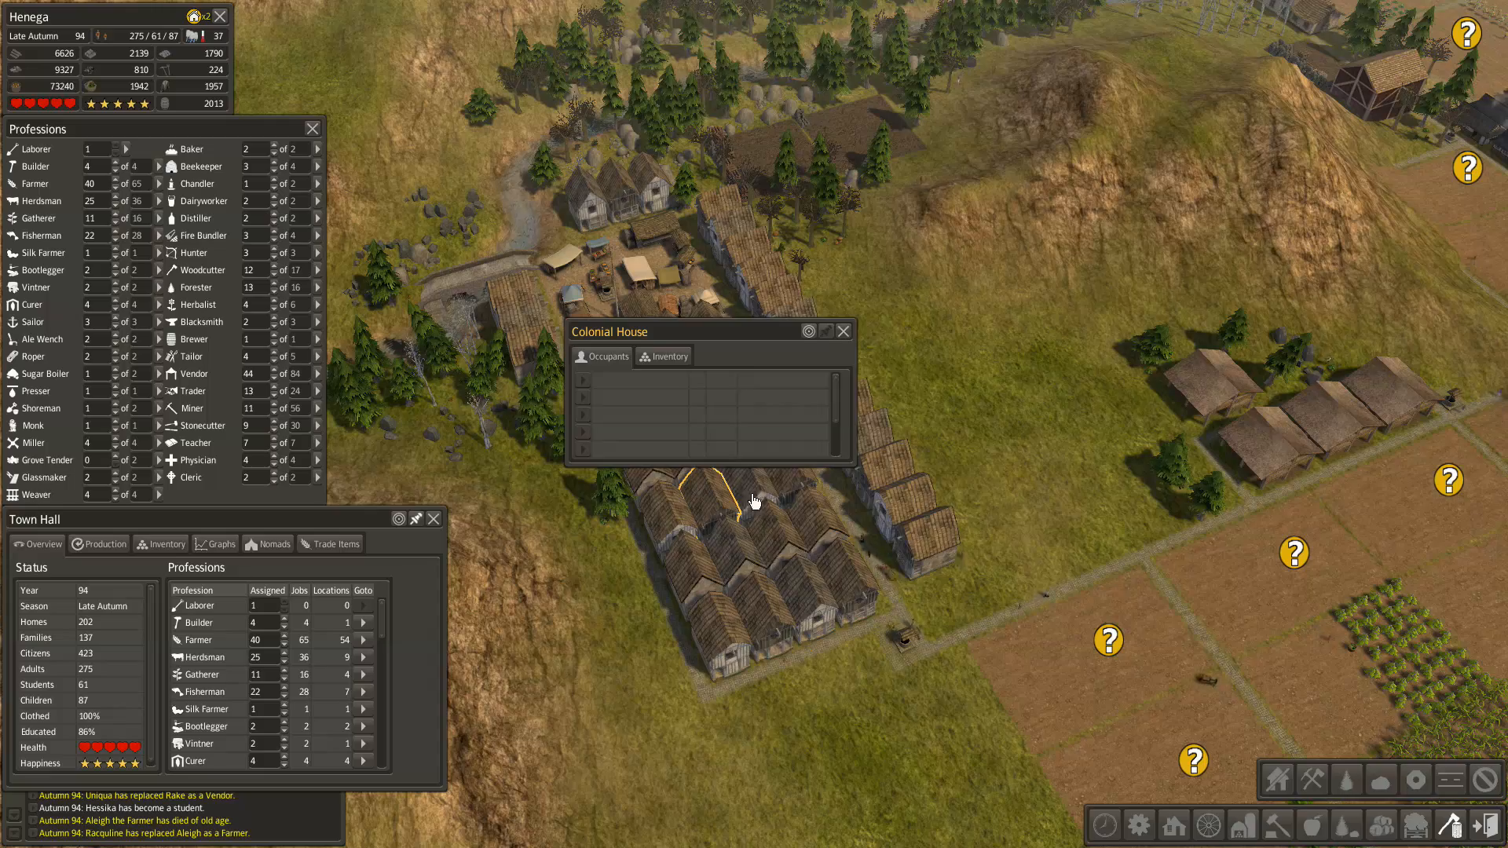
left_click(843, 331)
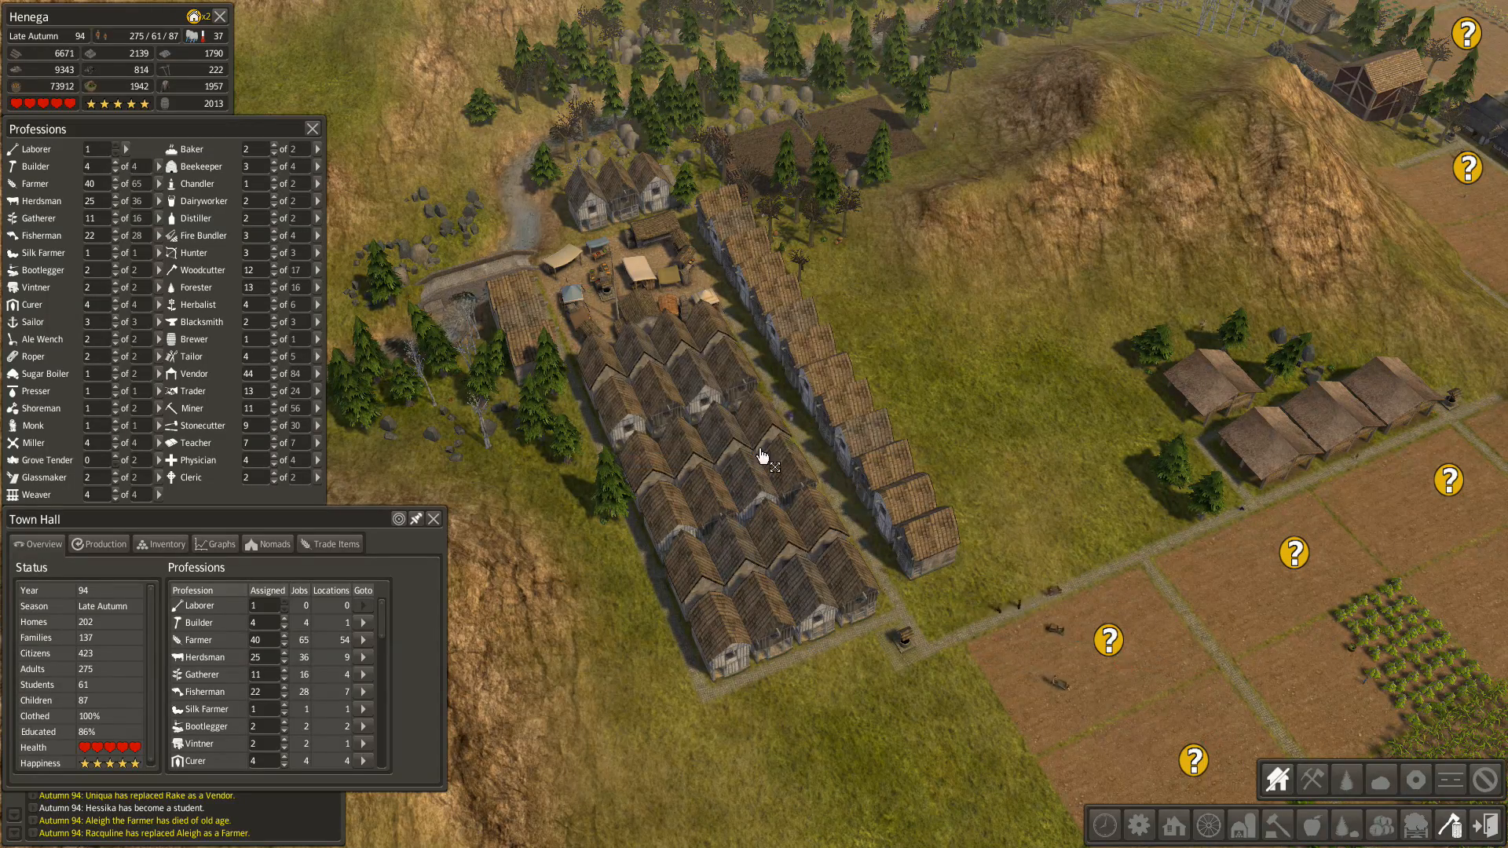
left_click(754, 471)
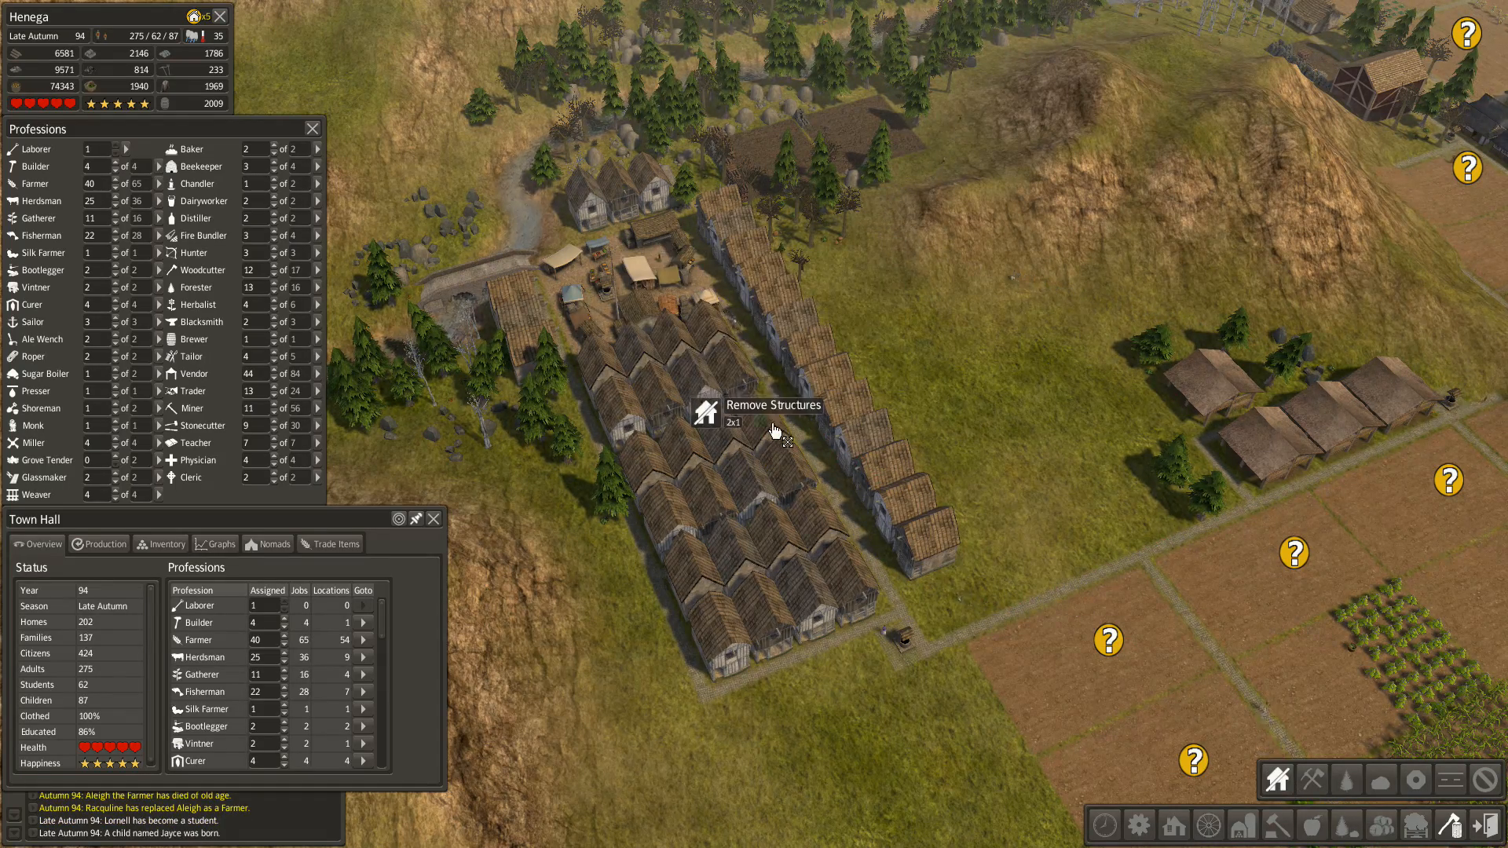
left_click(731, 423)
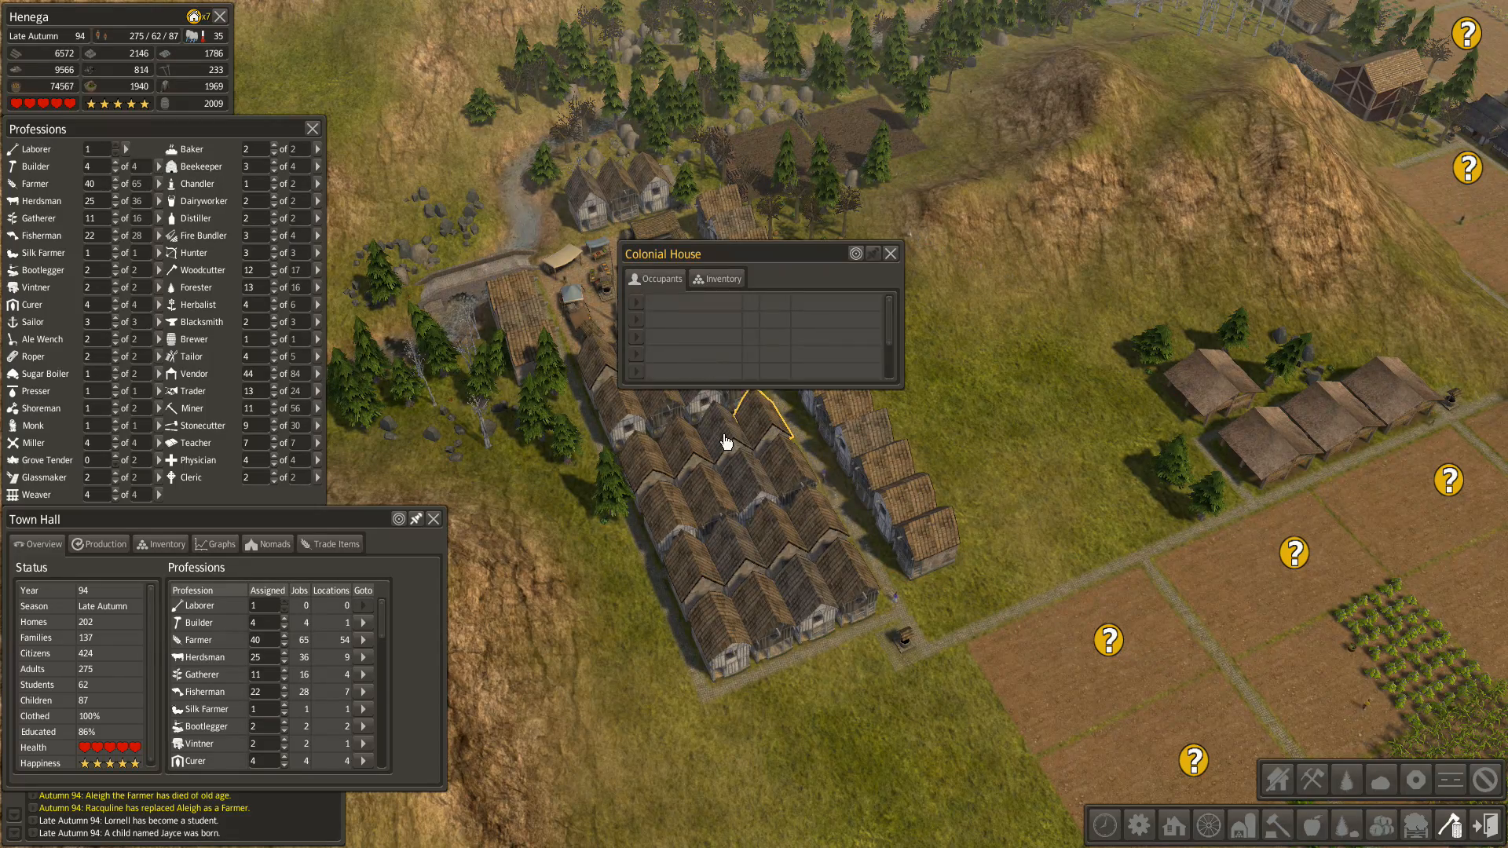
left_click_drag(760, 253, 644, 293)
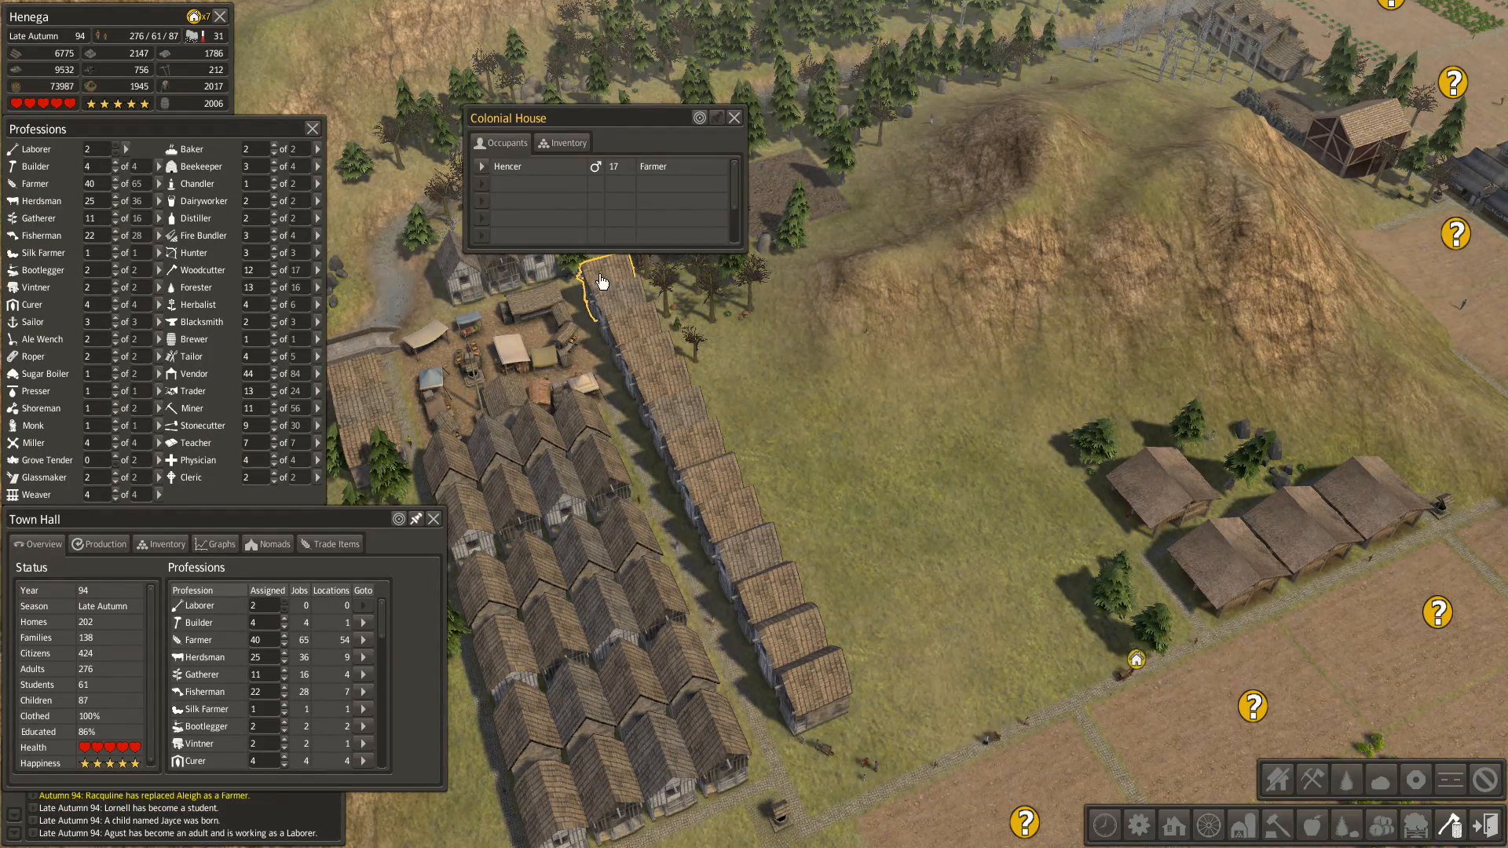
- Show the Trading Post's Orders tab with seed choices for the winter merchant
left_click(733, 116)
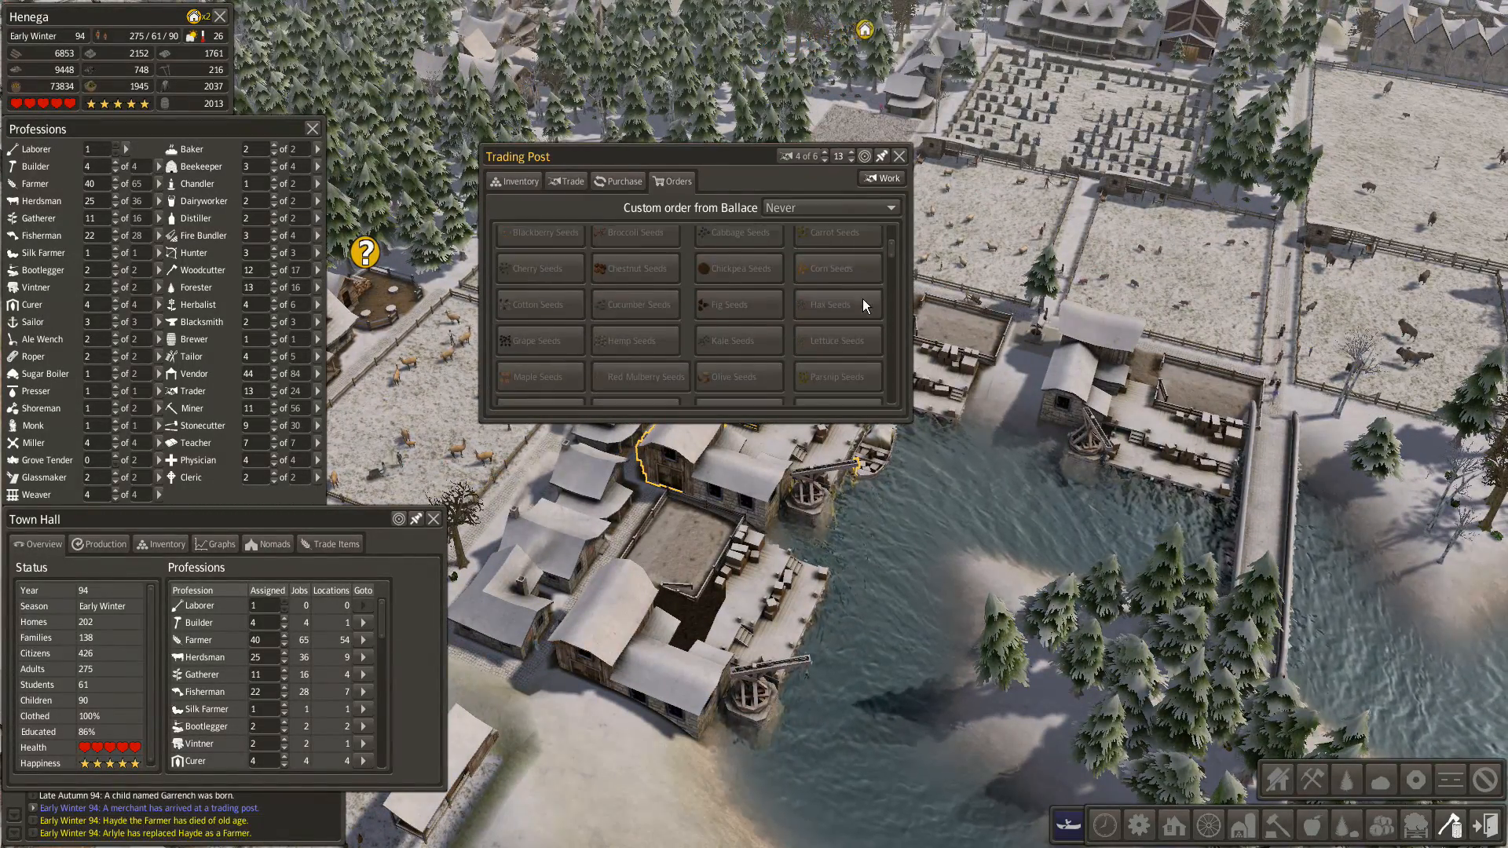
- Trade 1000 tobacco leaf for 1000 apples, then close the Trading Post window
left_click(828, 206)
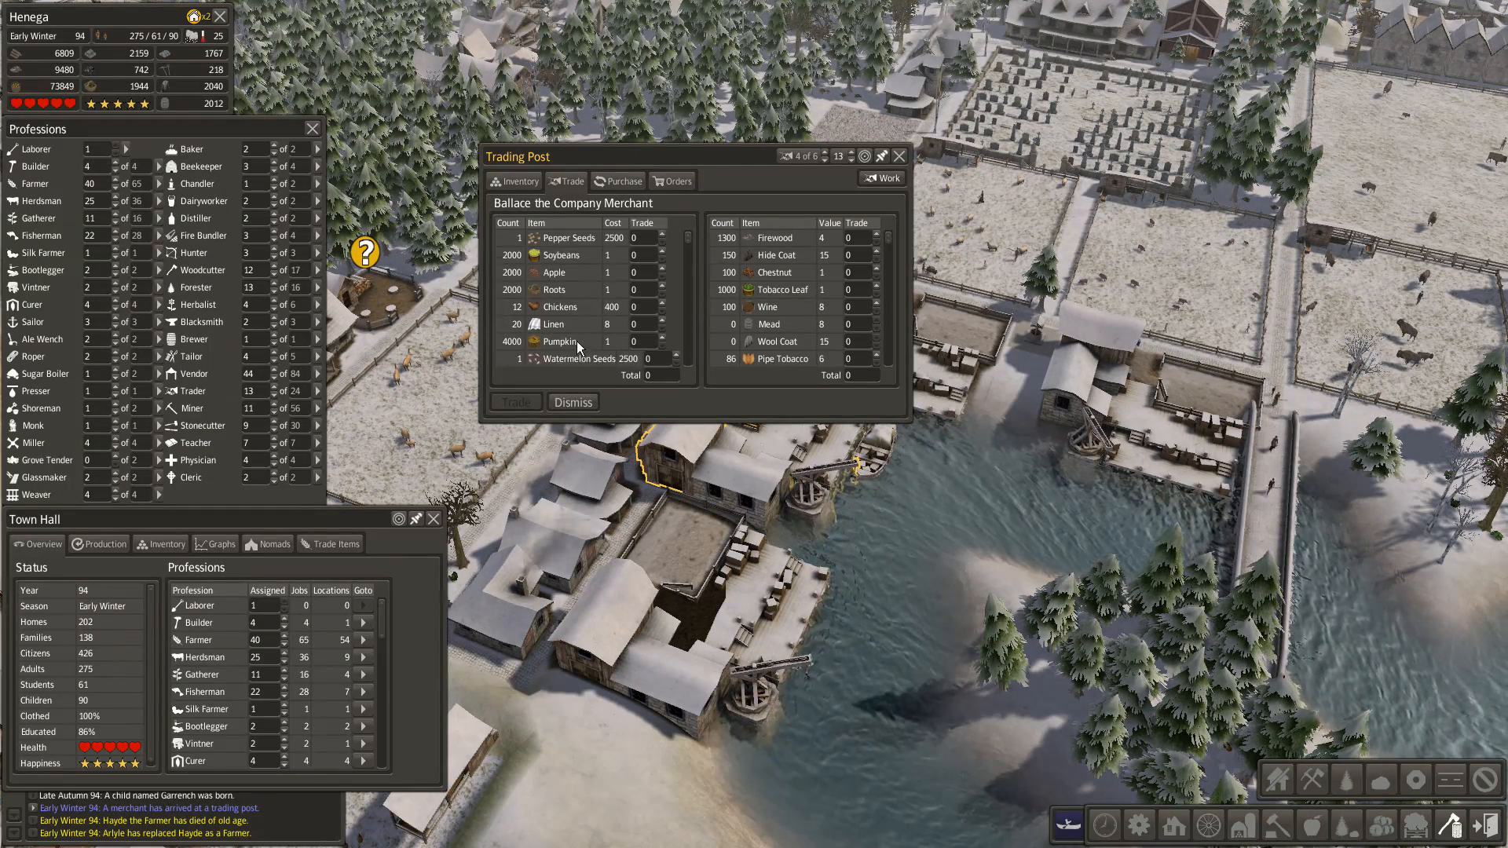
mouse_move(642, 290)
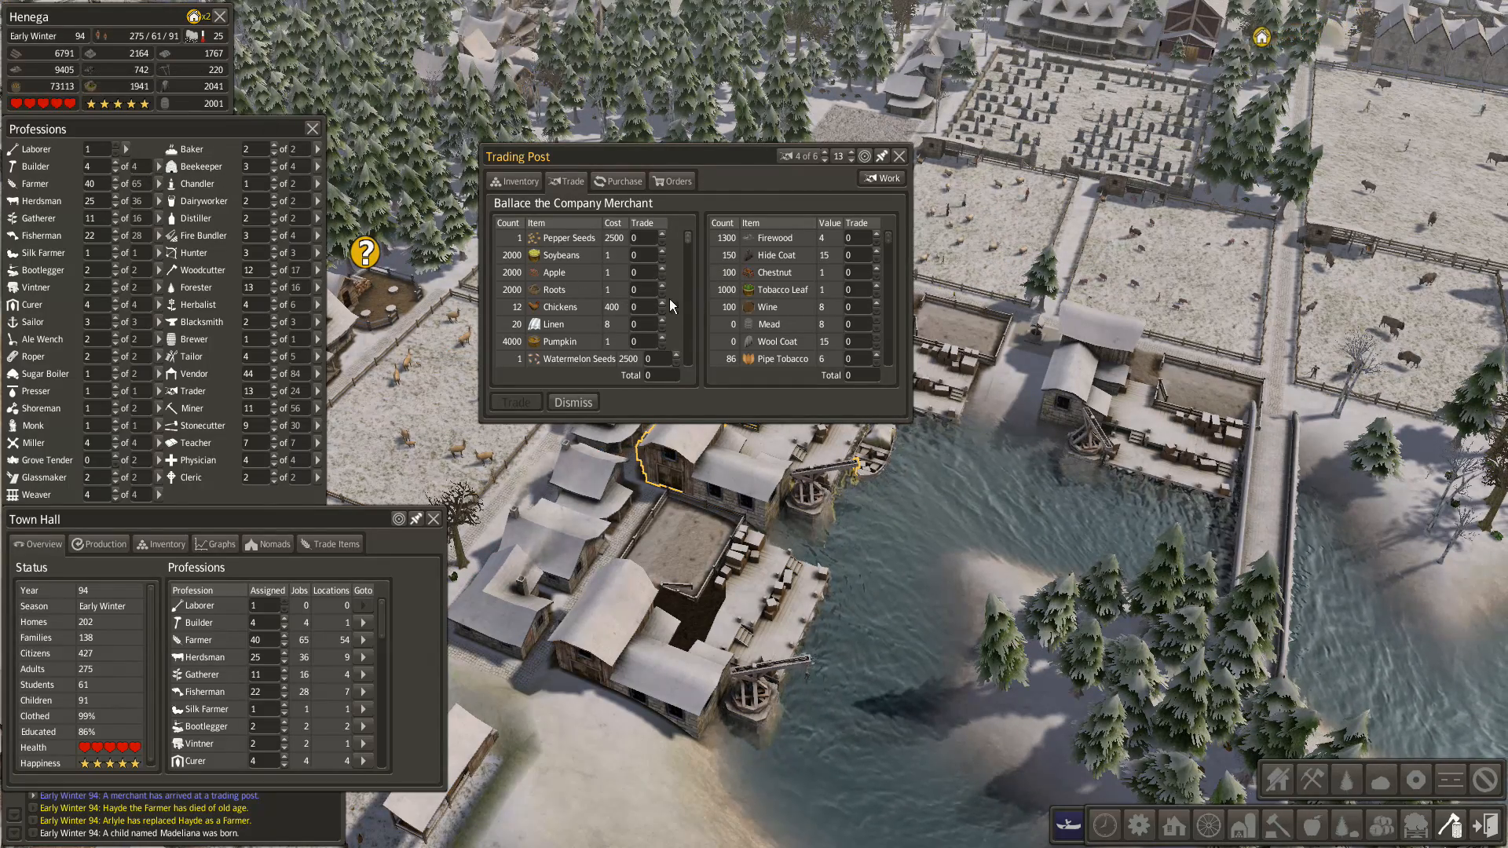
mouse_move(650, 280)
type("1000")
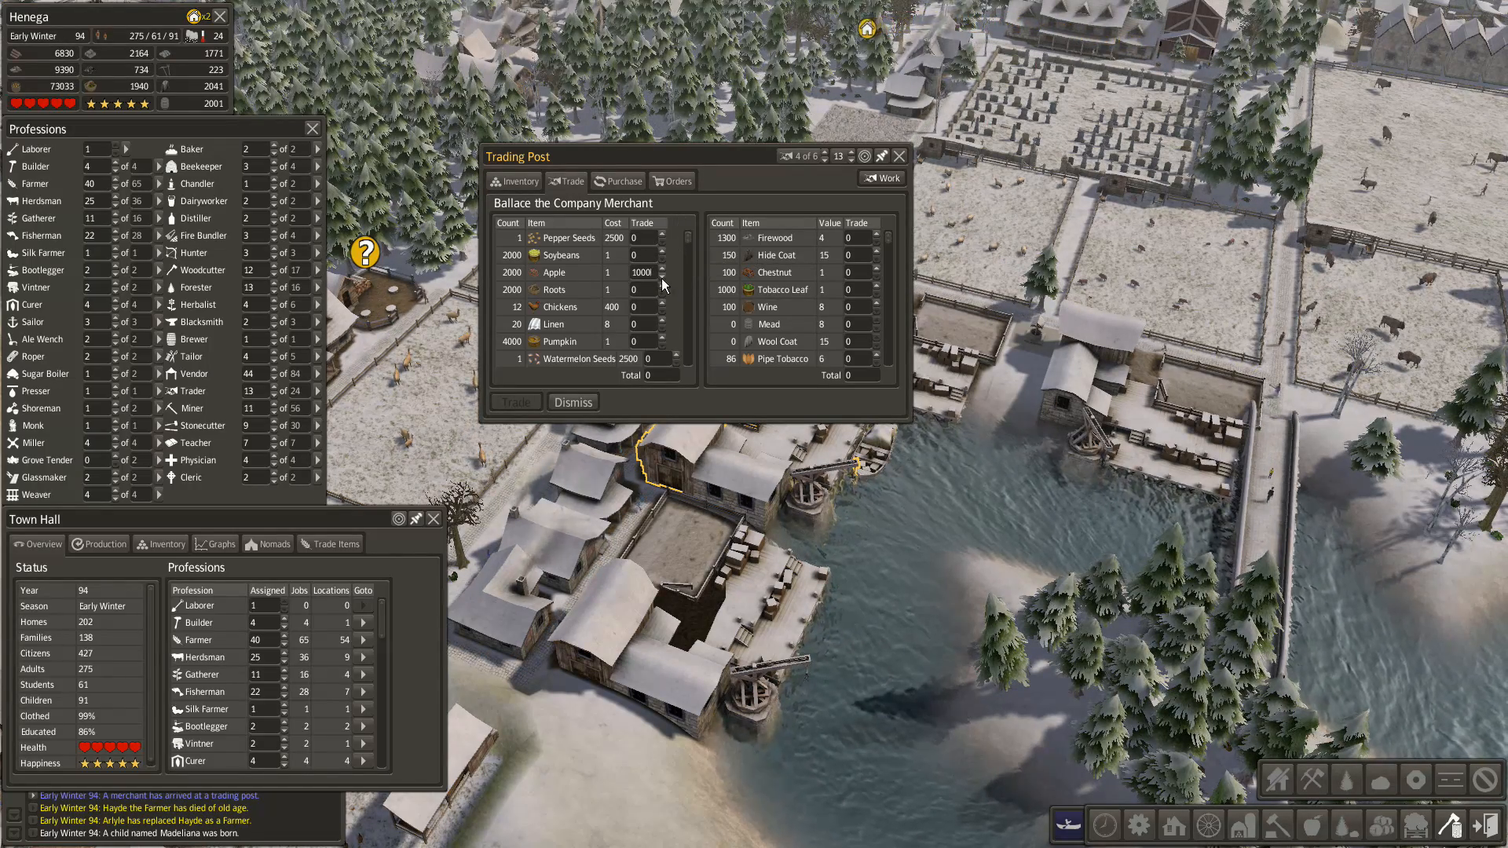
scroll("down", 3)
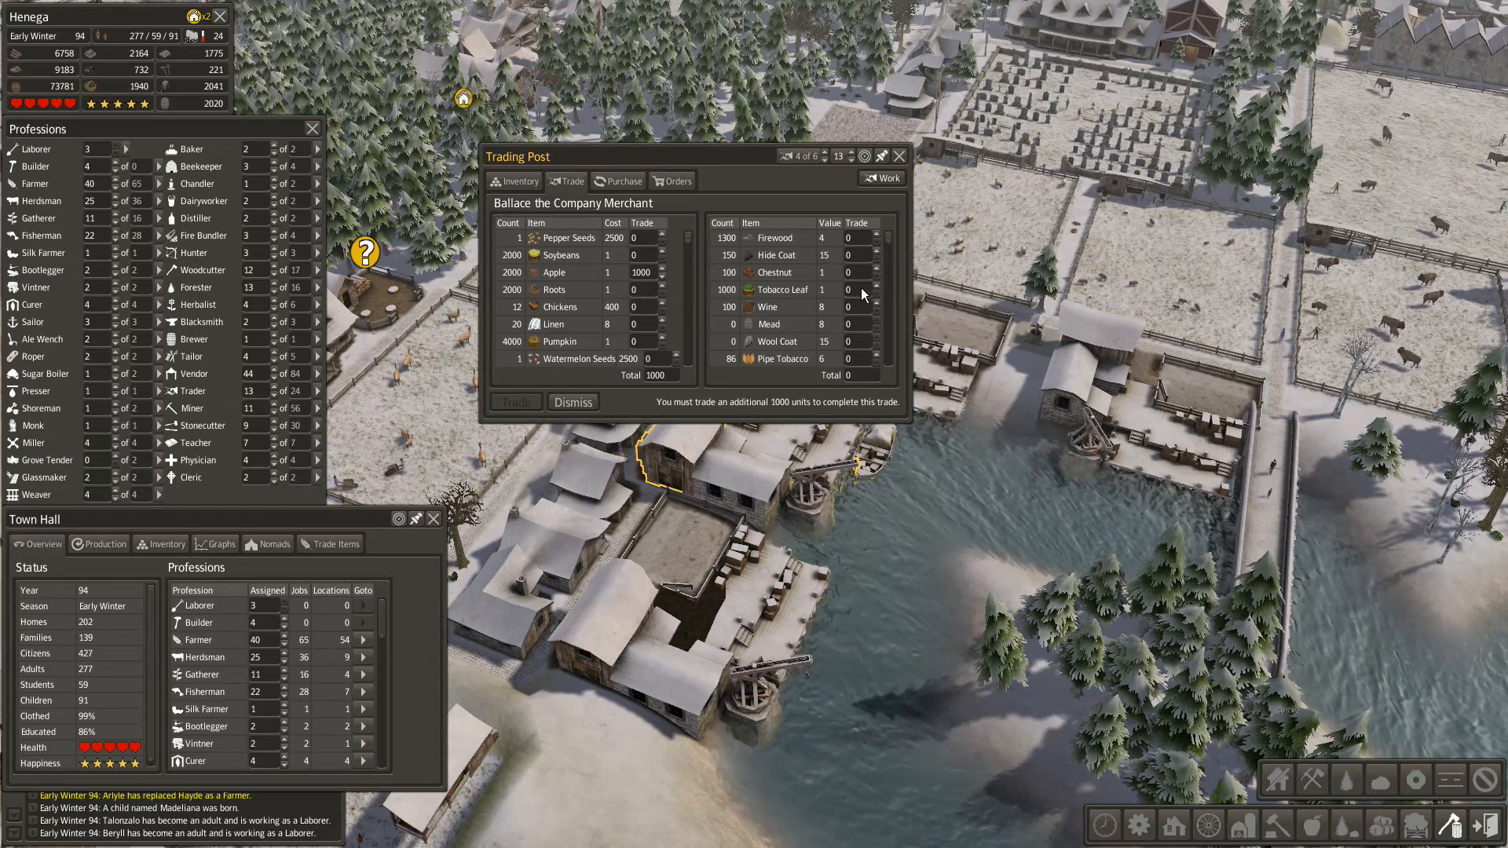
left_click(848, 289)
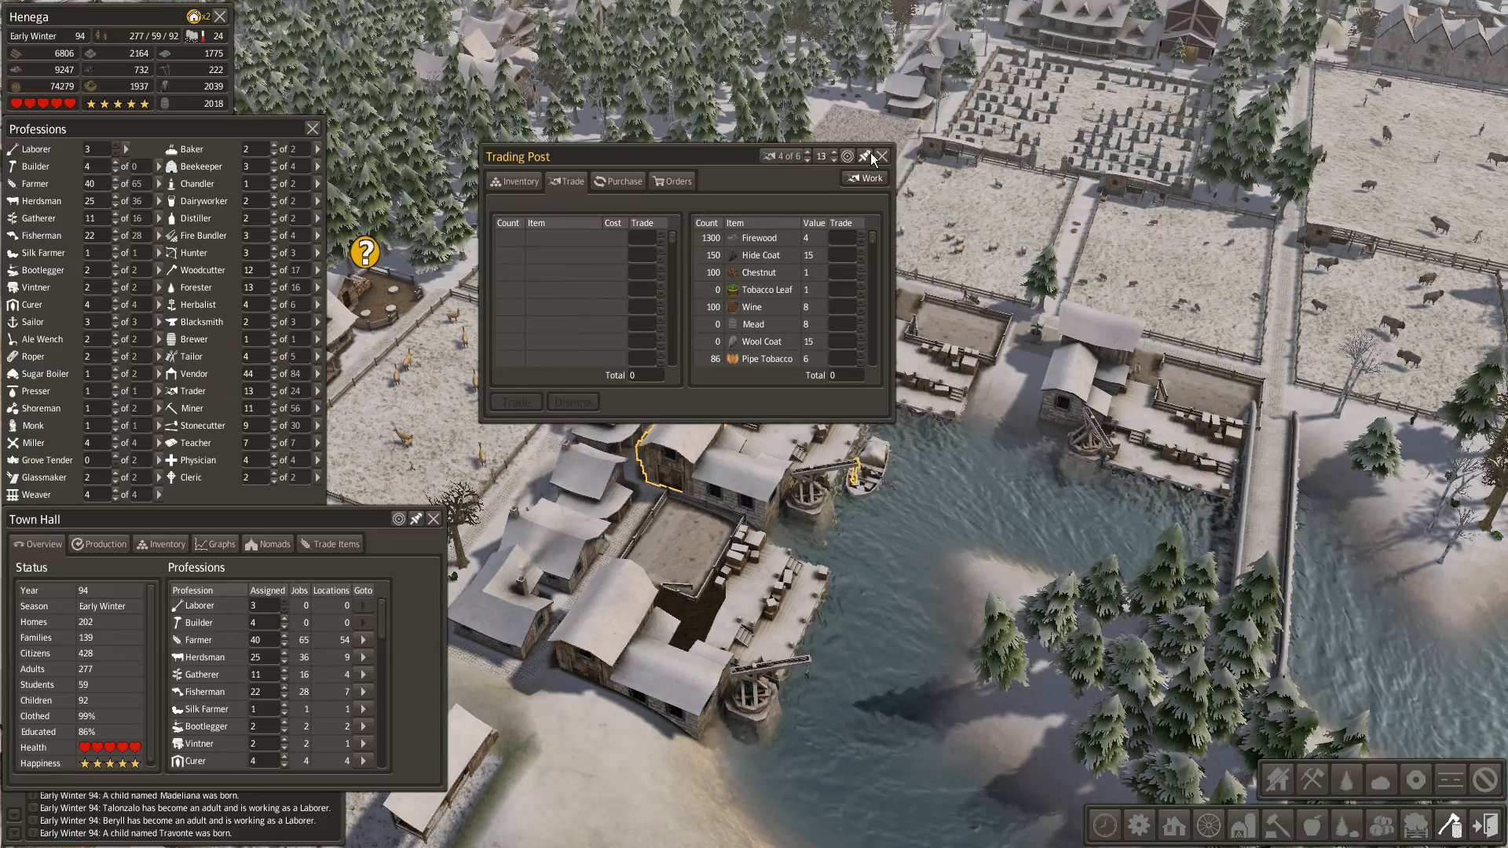
left_click(881, 156)
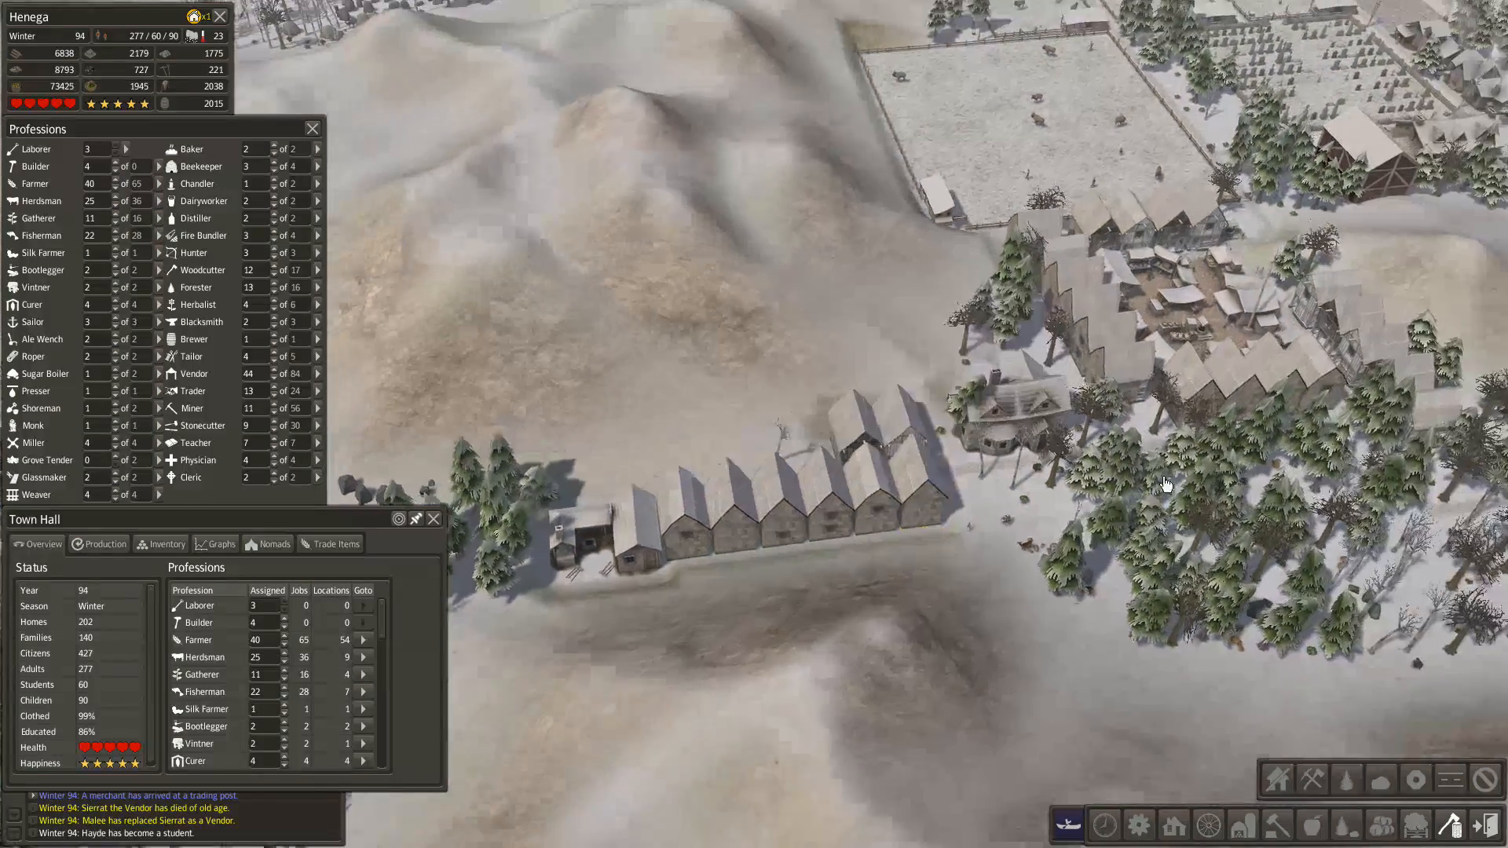
left_click(947, 520)
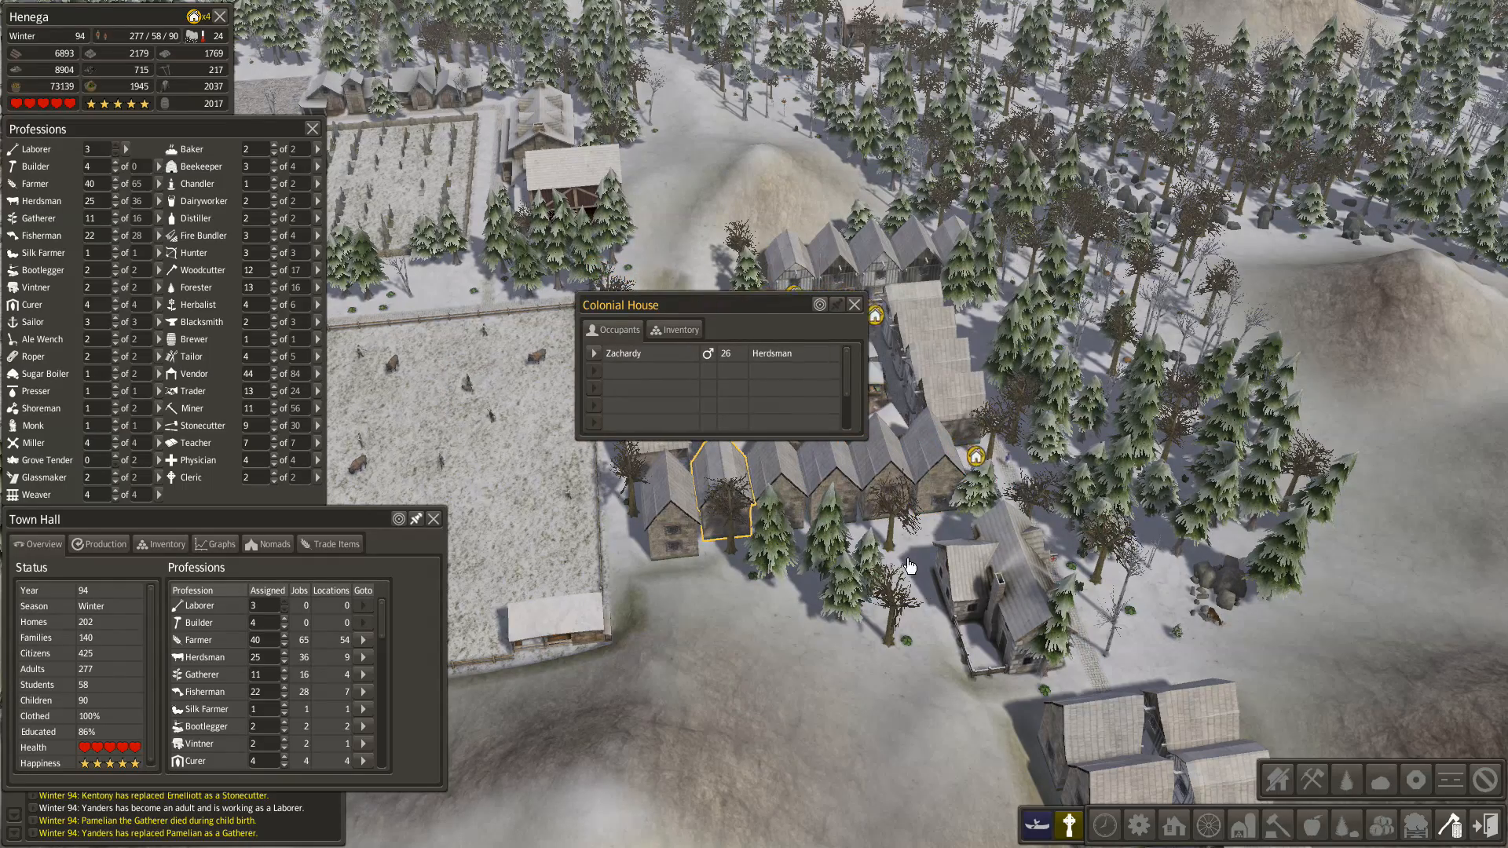
left_click(854, 304)
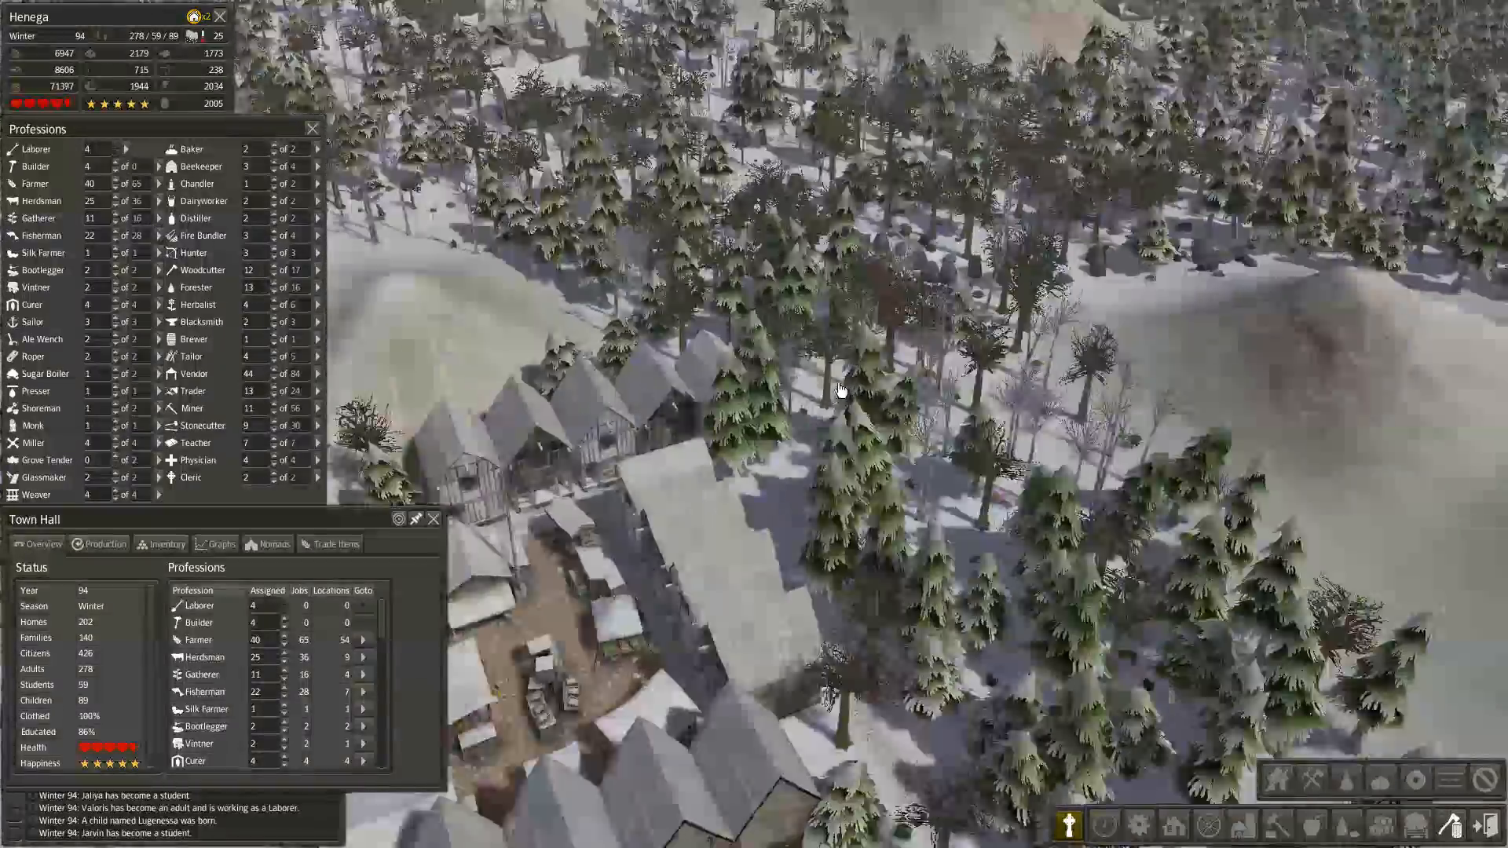
- Check the arriving ranchers' livestock, then dismiss both ranchers without trading
left_click(947, 462)
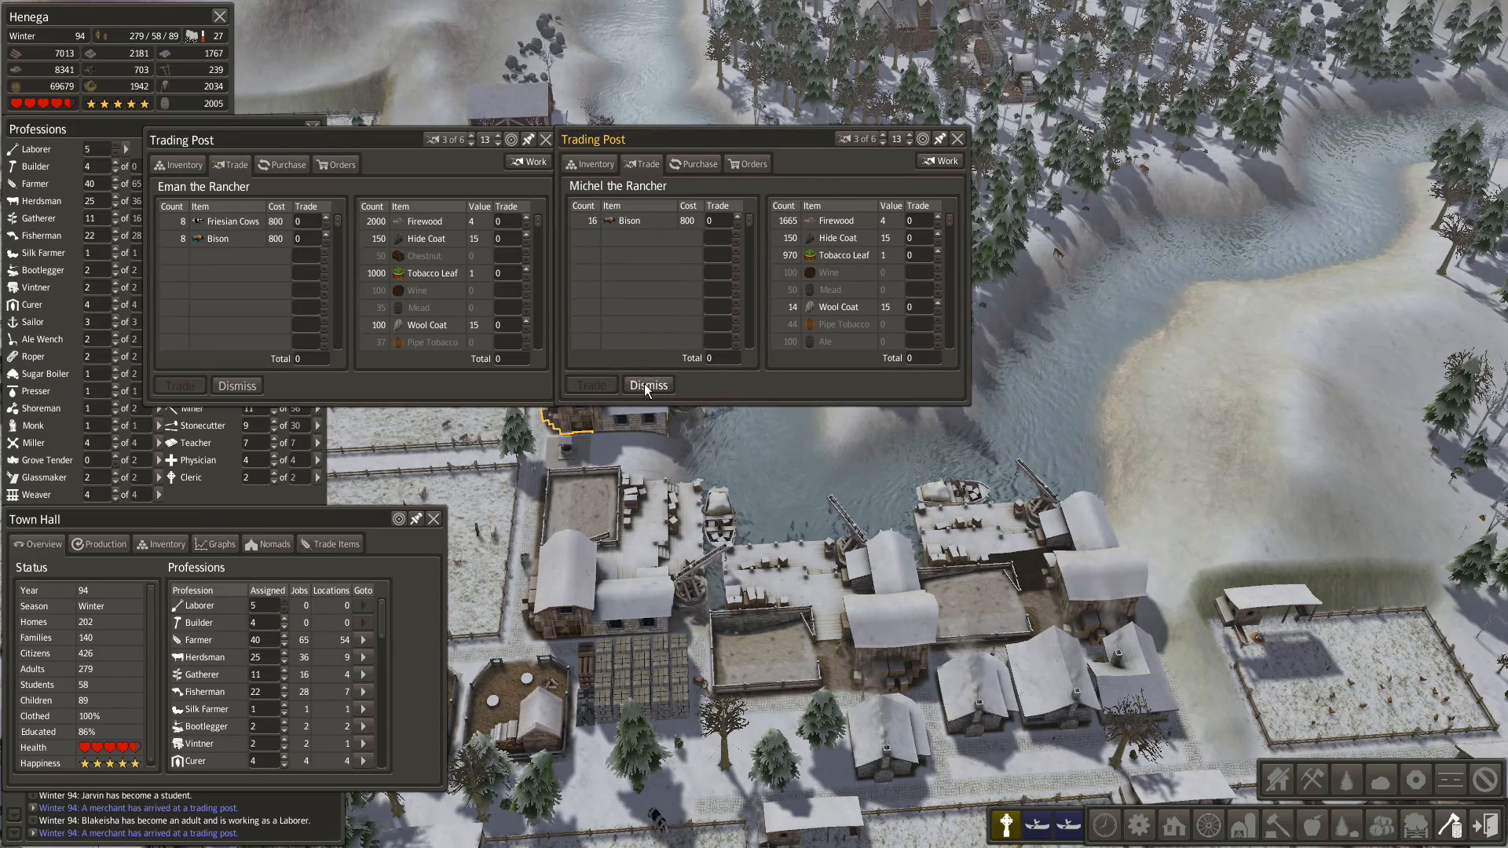
mouse_move(1029, 630)
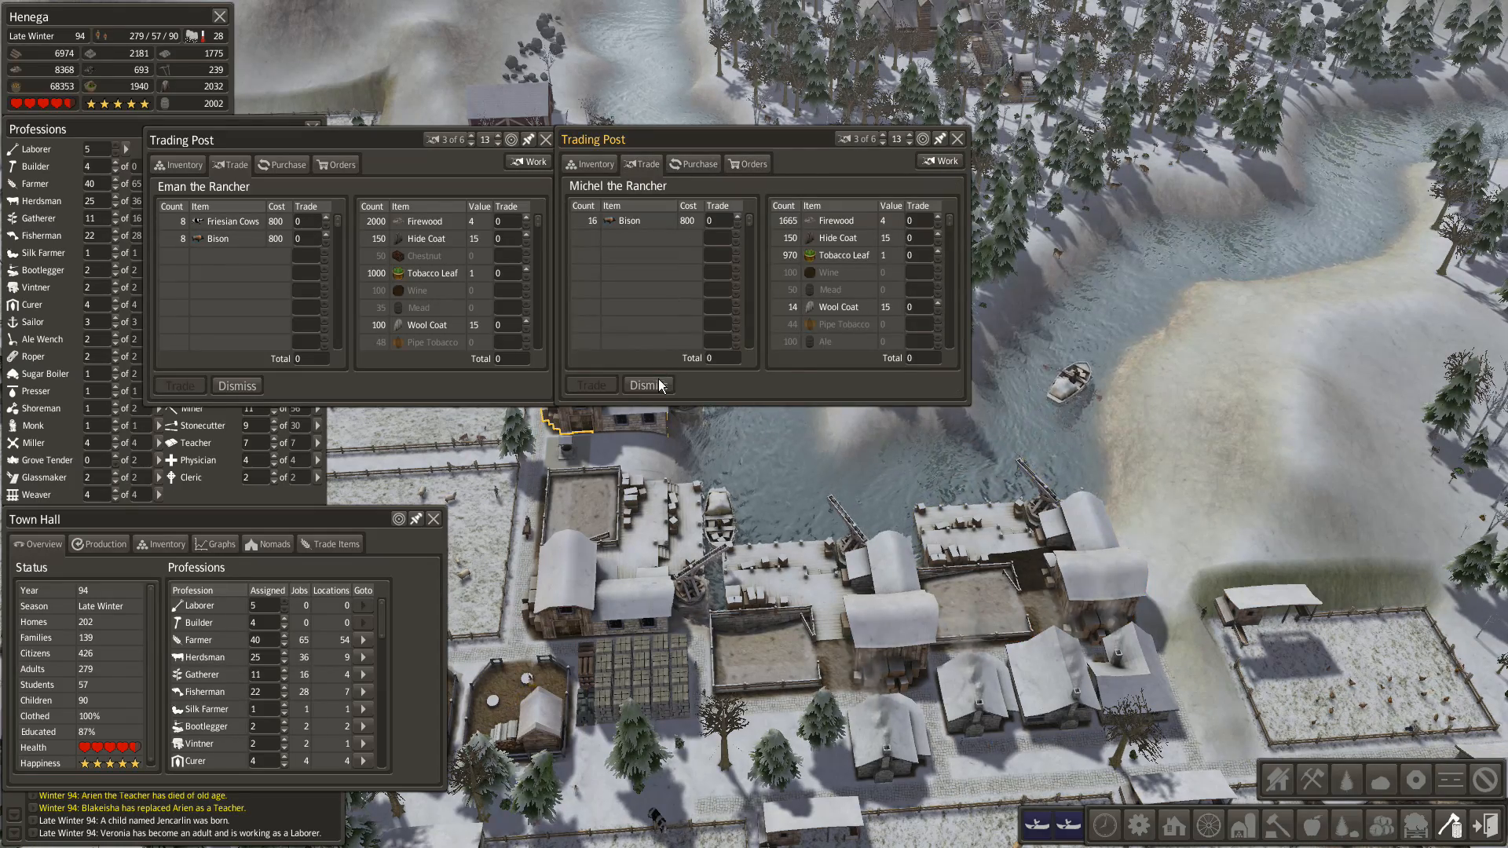
left_click(958, 139)
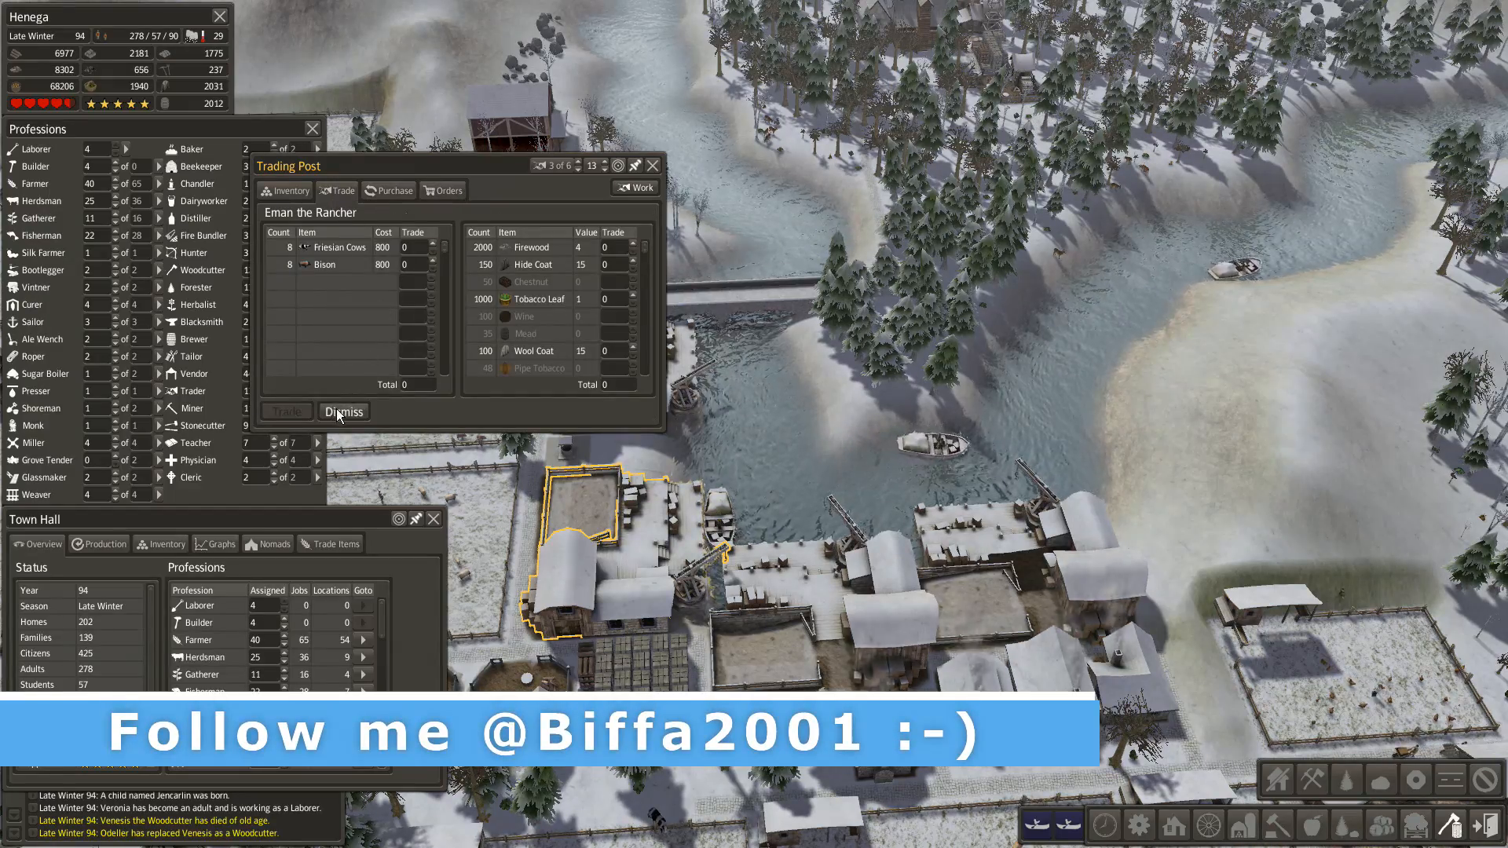
left_click(342, 412)
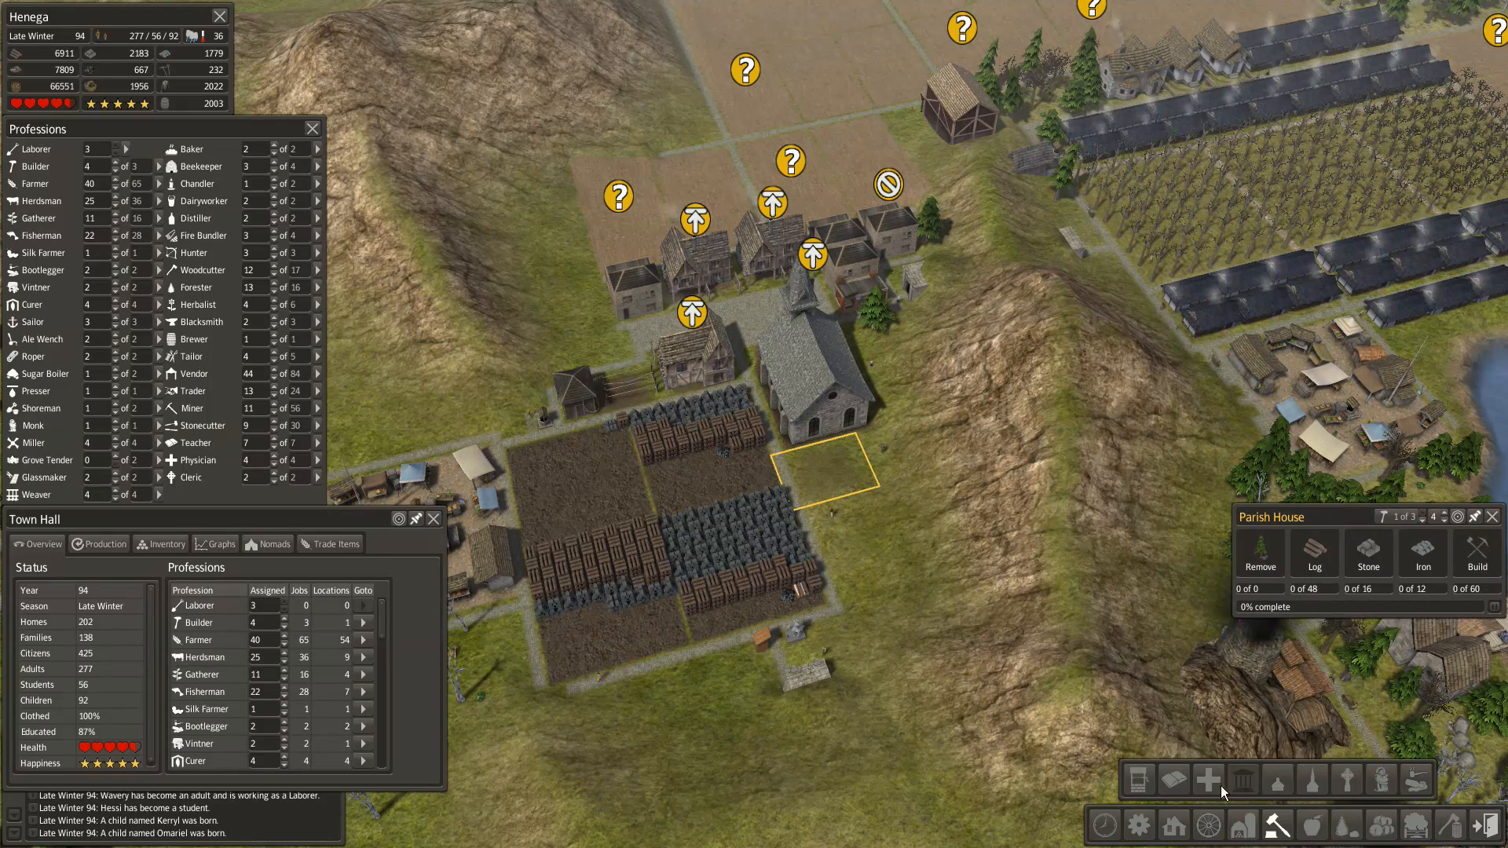
mouse_move(1137, 779)
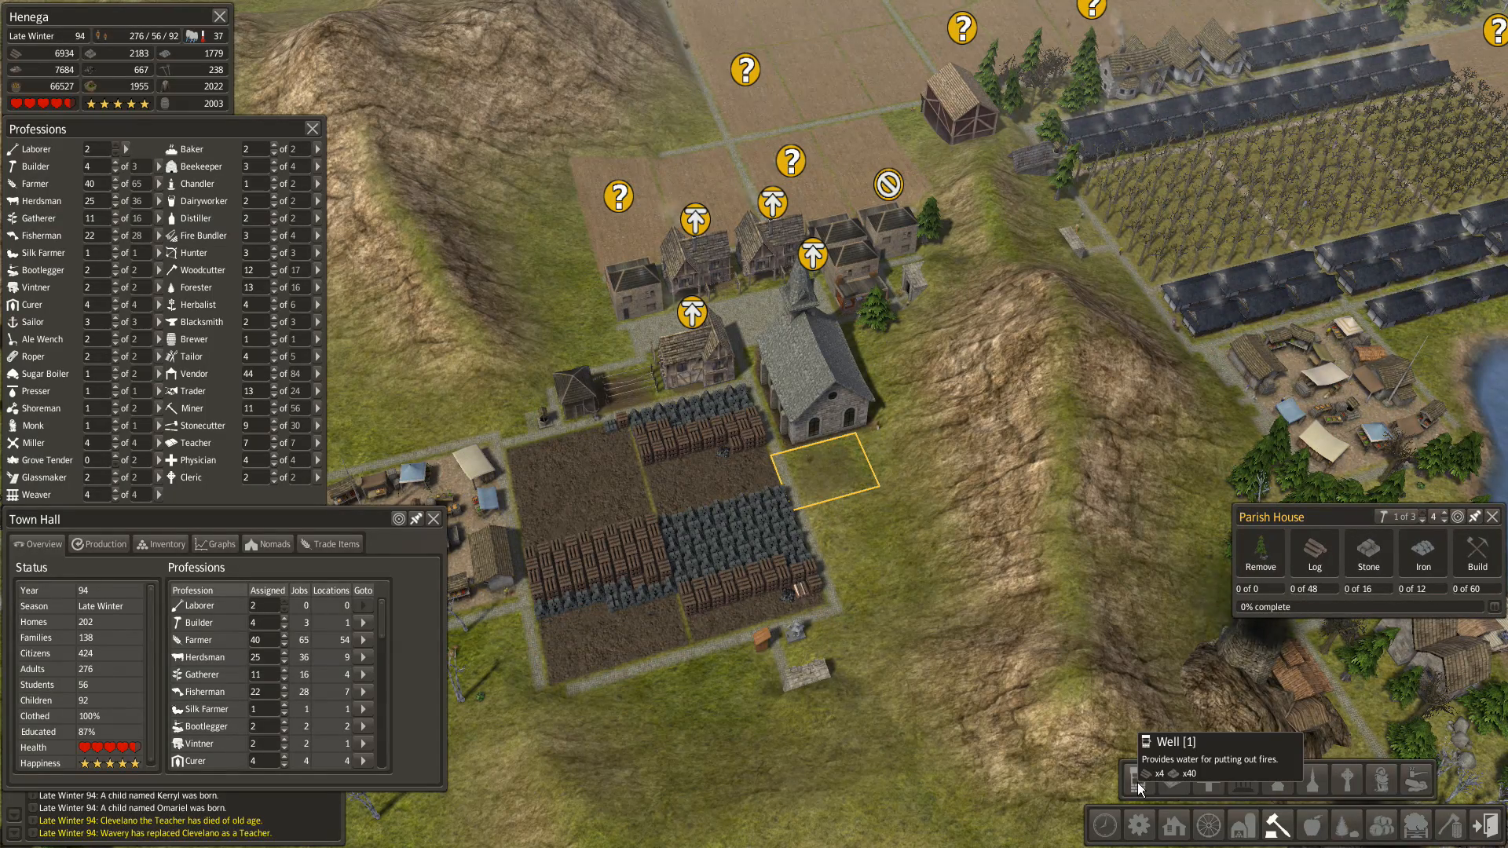
- Scroll through the build menu to browse building tooltips
scroll("down", 3)
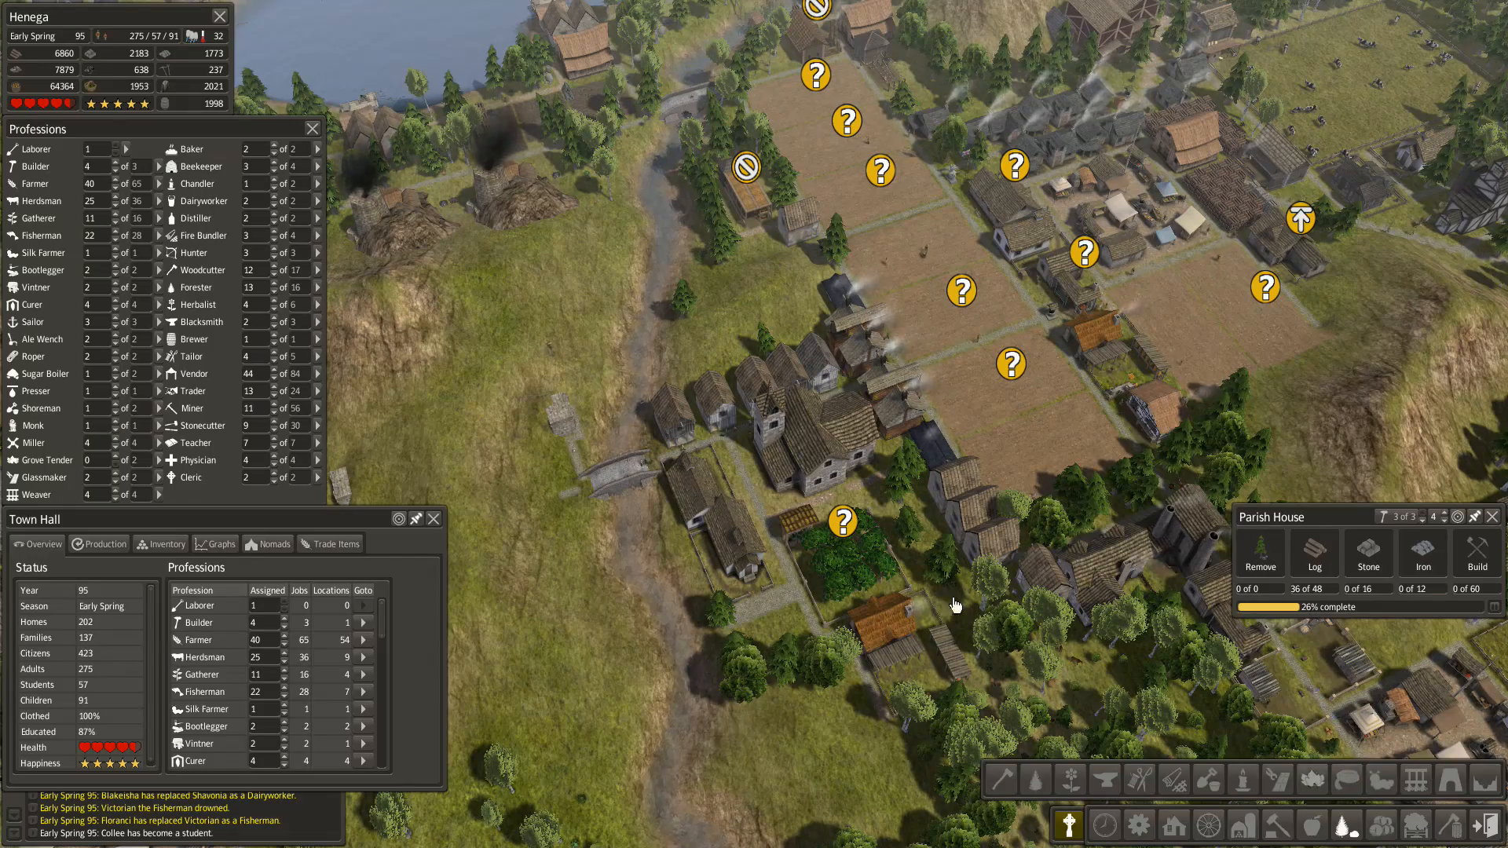
mouse_move(1311, 780)
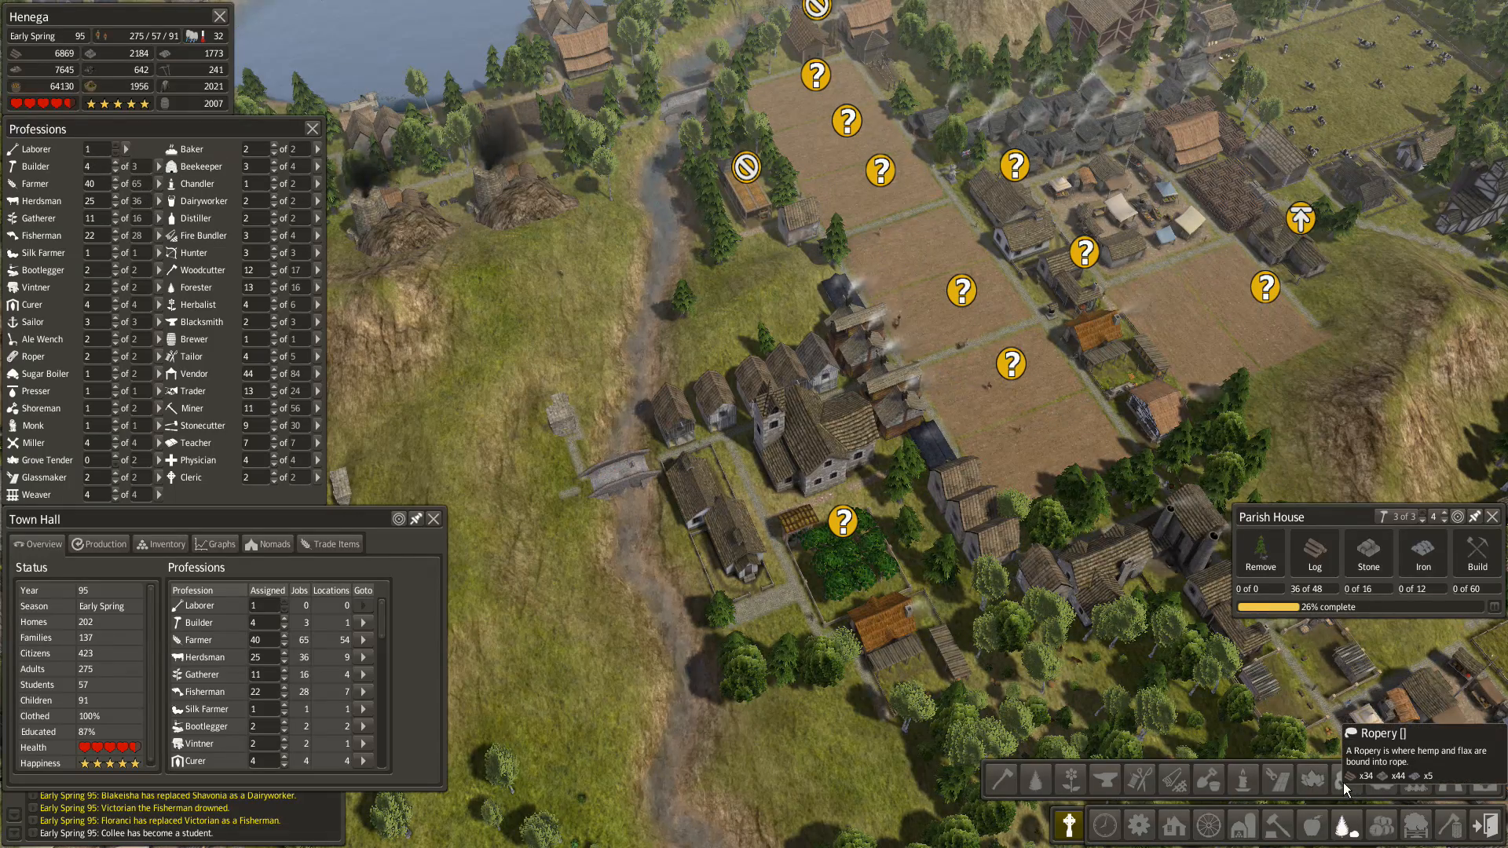
mouse_move(1278, 783)
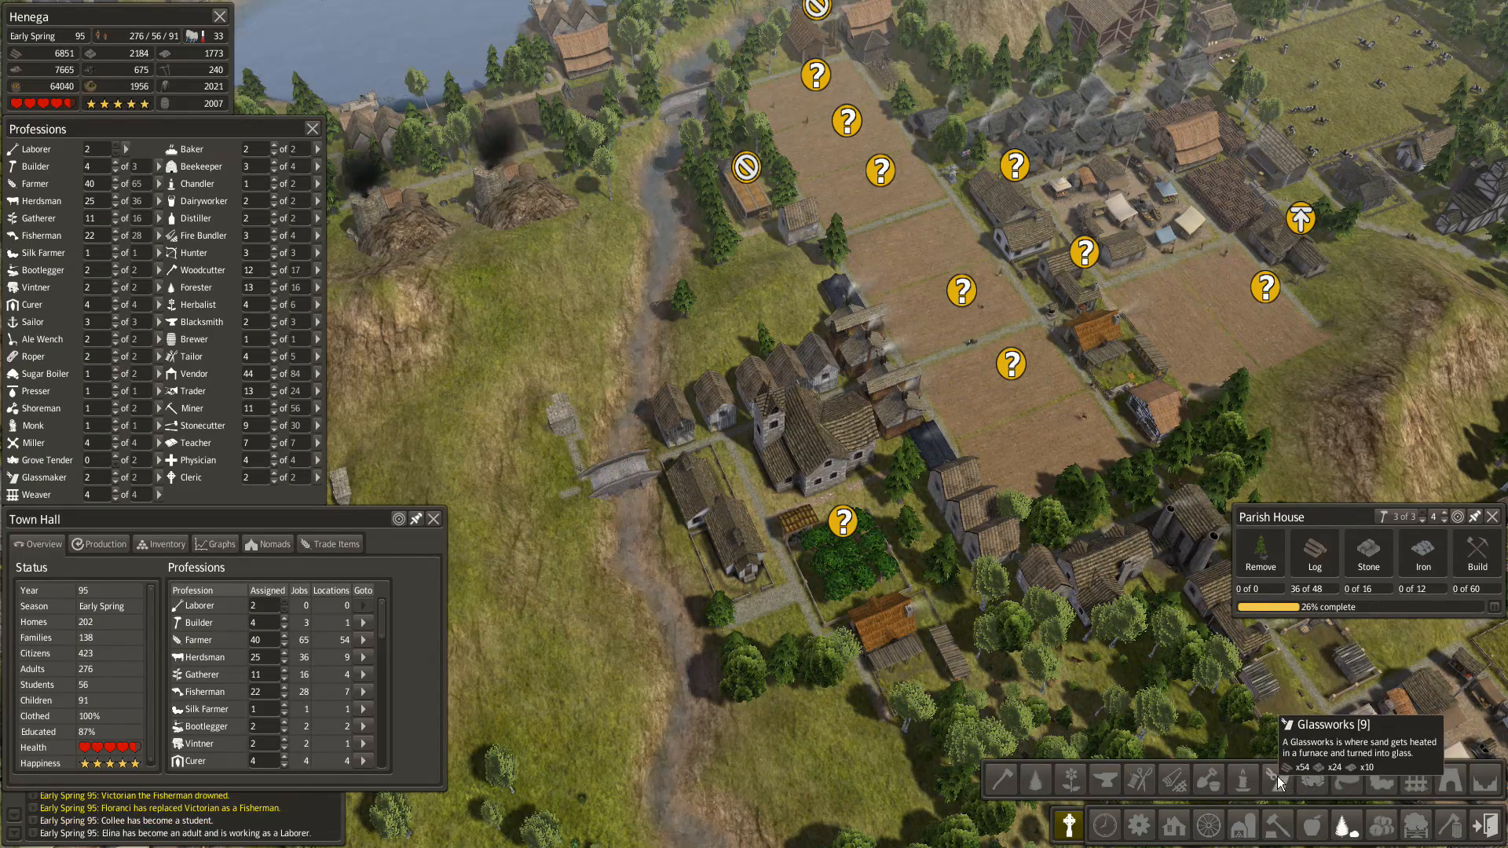
mouse_move(1210, 779)
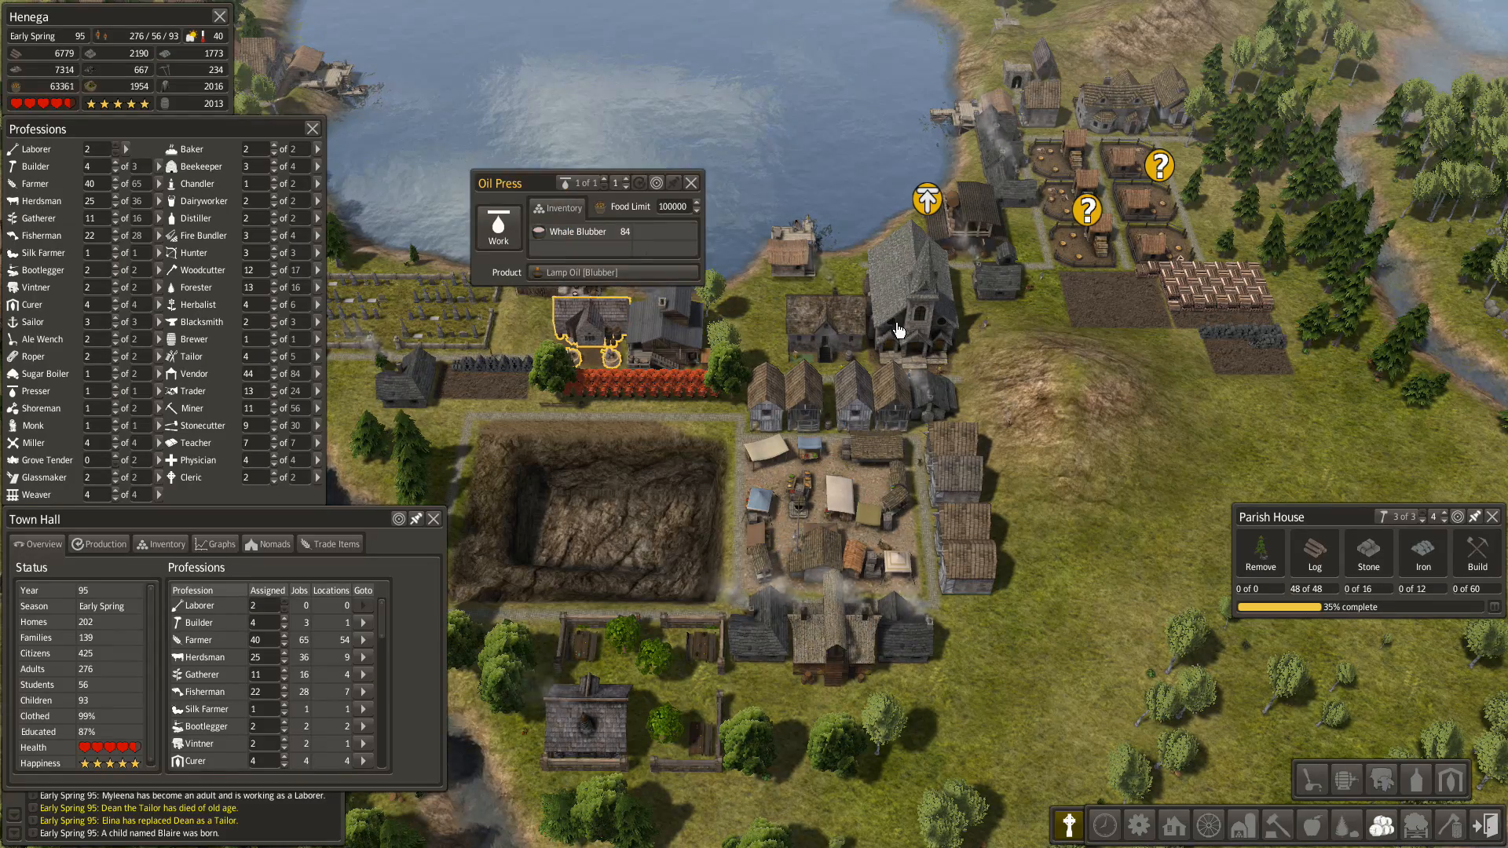
- Close the Oil Press details panel
left_click(822, 327)
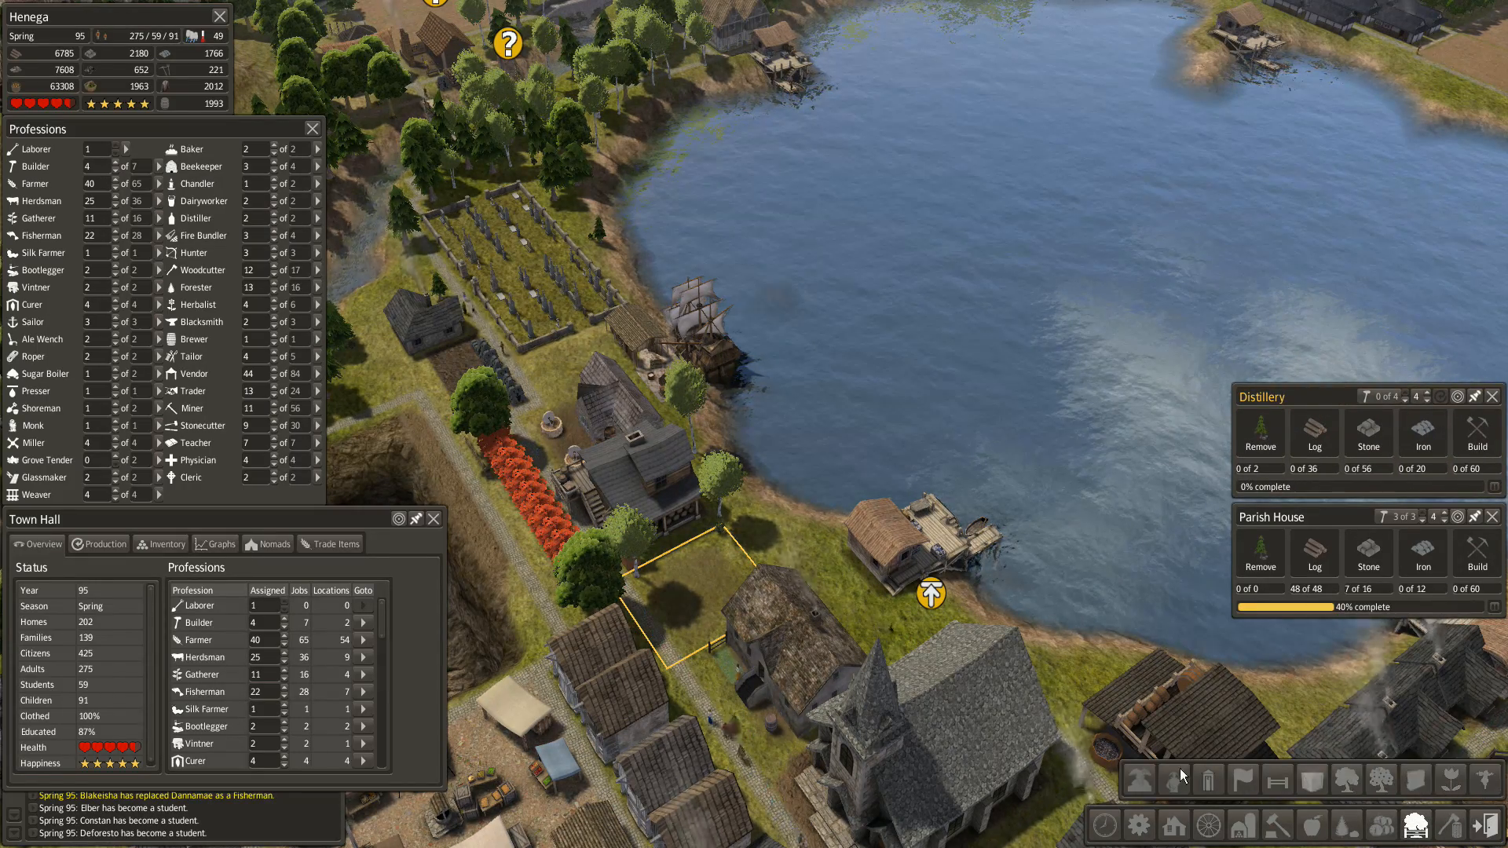
mouse_move(1208, 779)
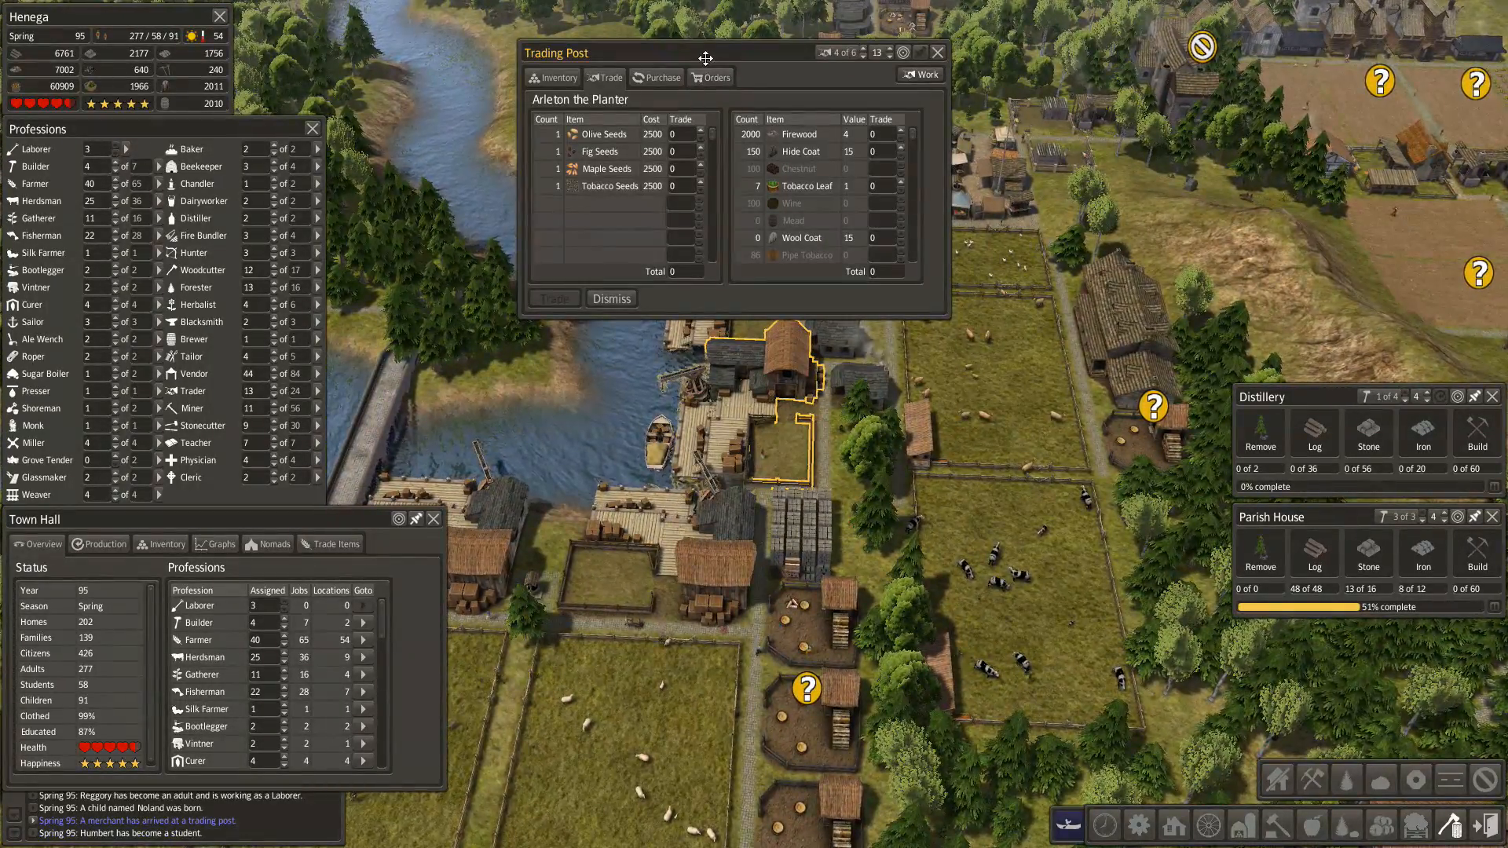
- Add Olive Seeds to the planter trade and review the town's acquired seeds
left_click_drag(705, 52, 646, 160)
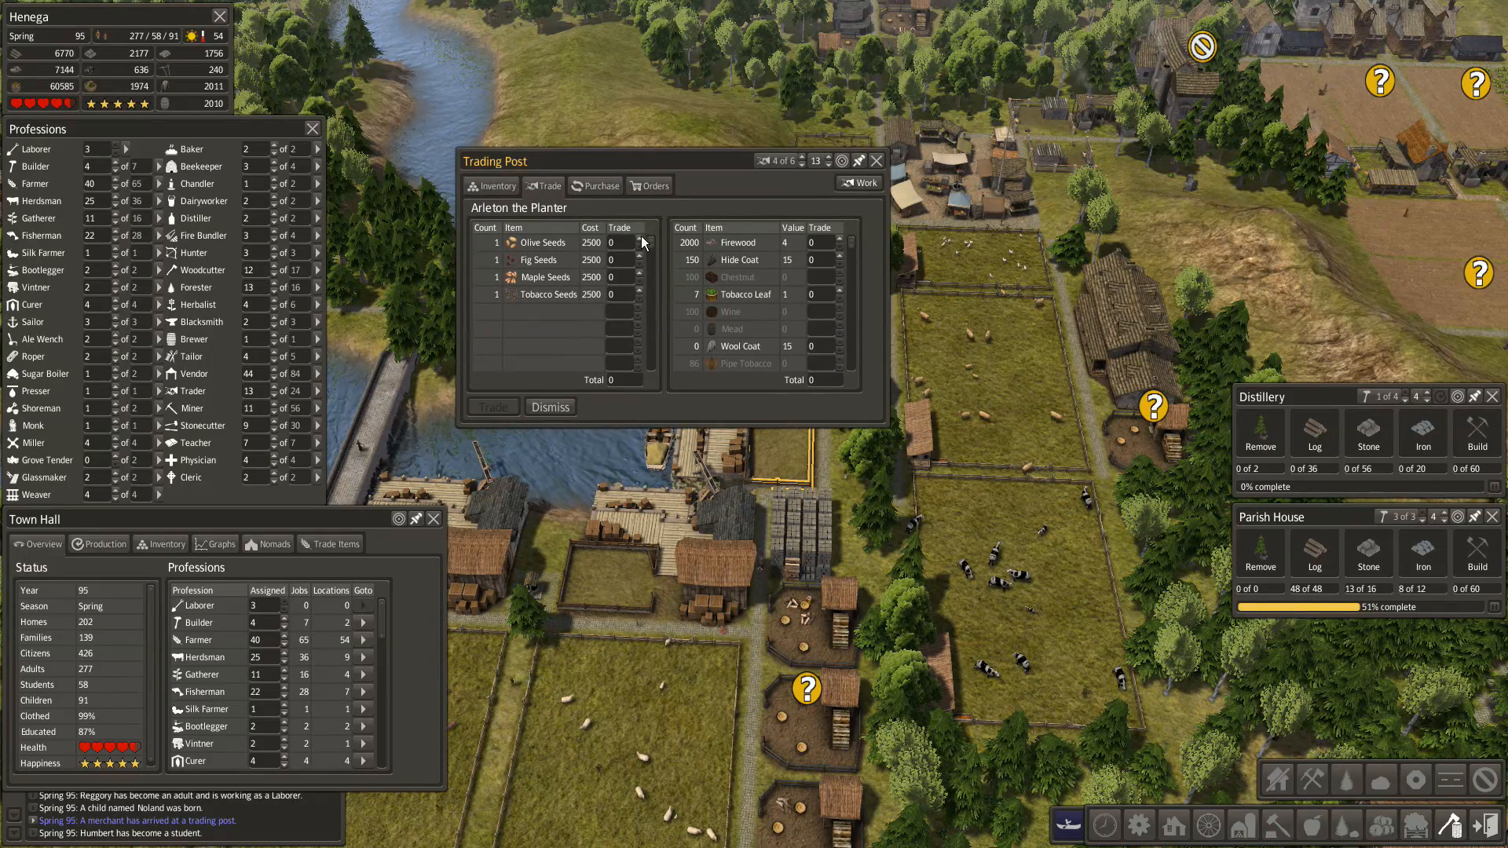
left_click(647, 238)
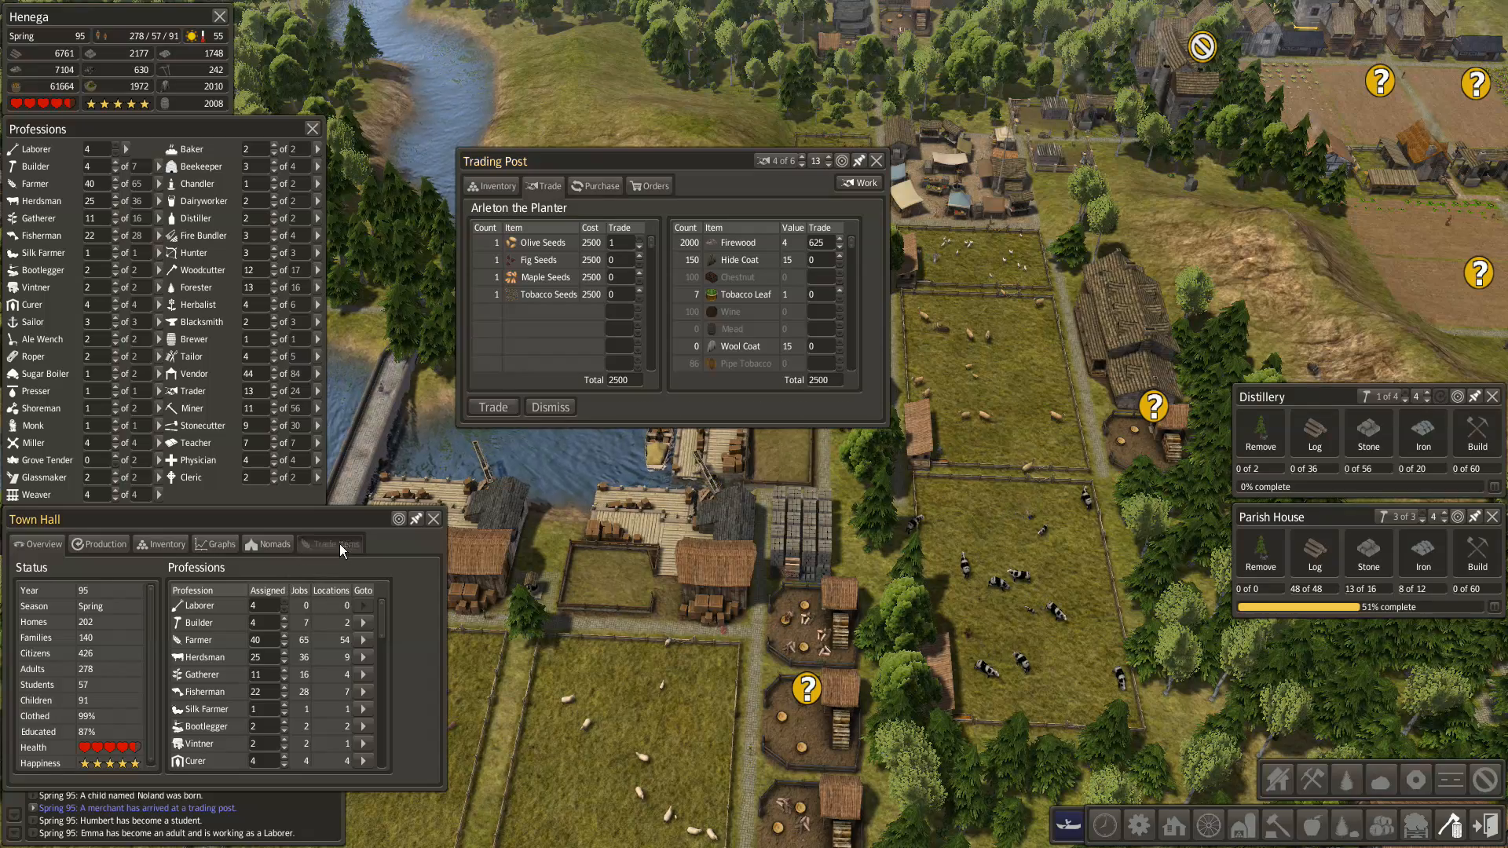
left_click(331, 543)
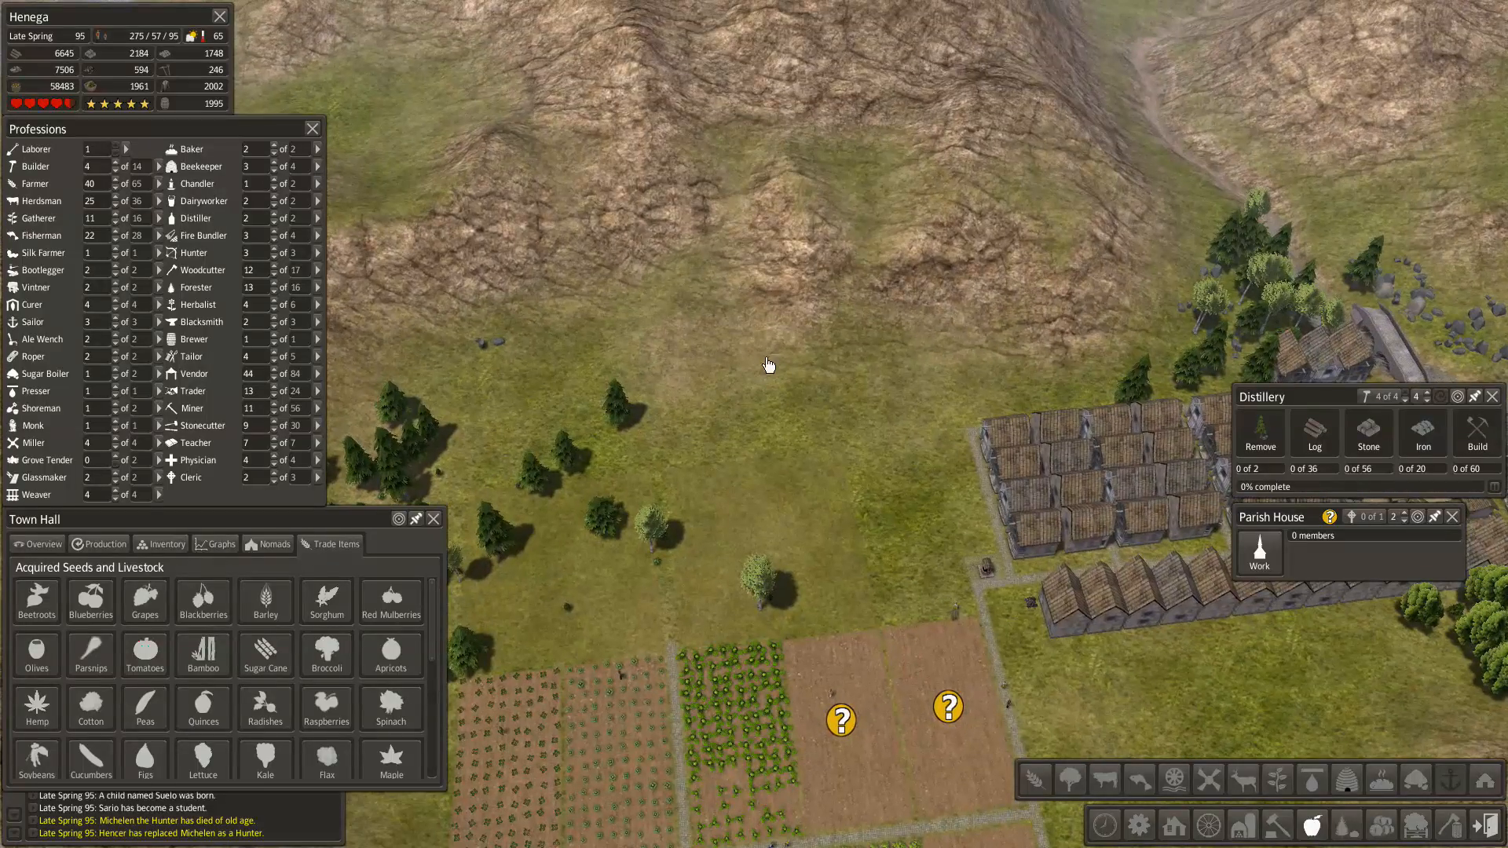
mouse_move(883, 544)
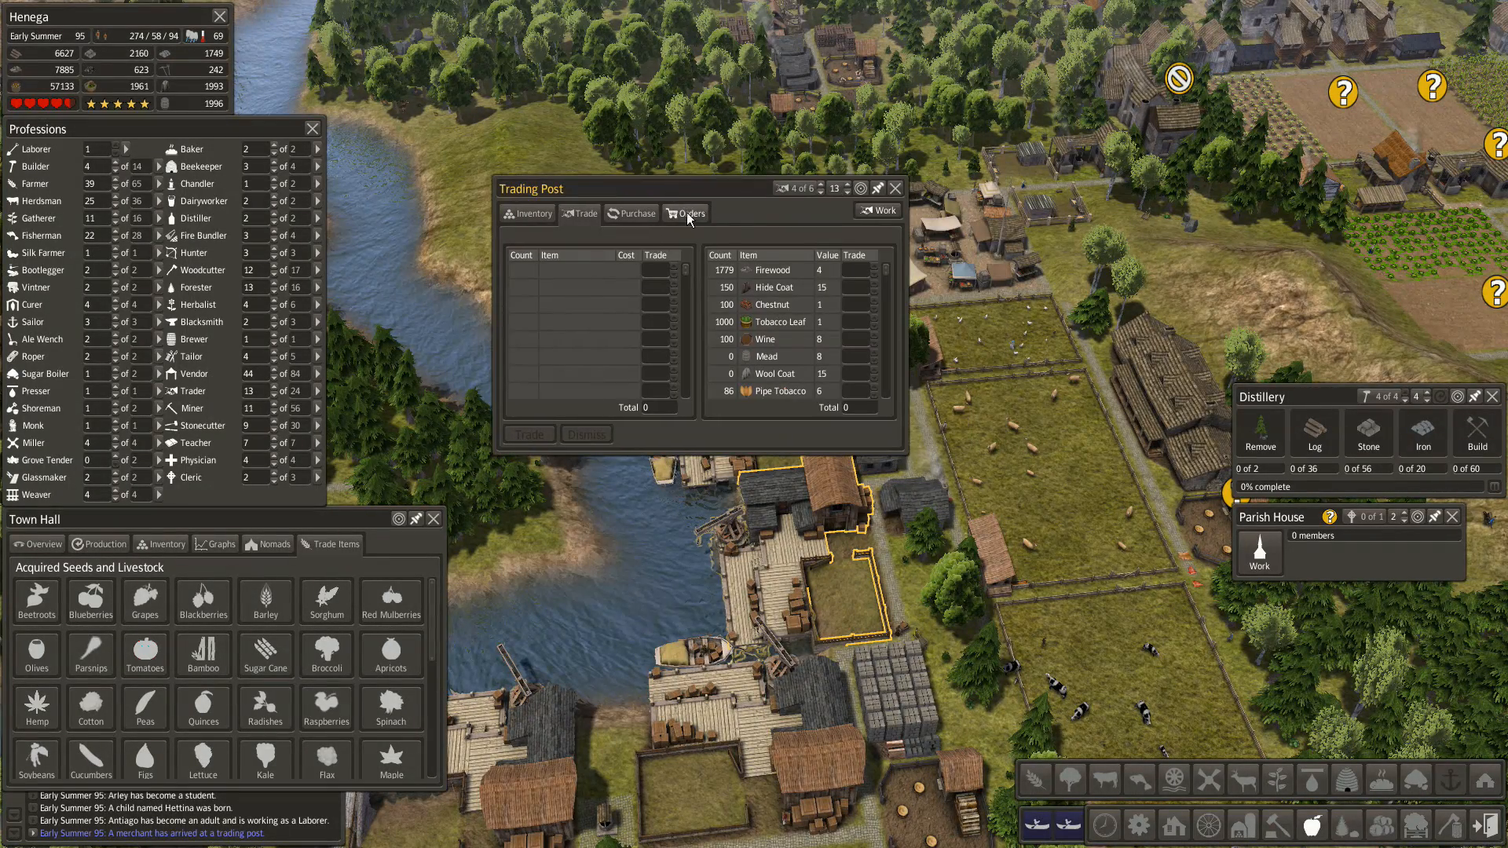
- Check the trading post inventory, then add Sugar Cookies to the purchase
left_click_drag(530, 187, 612, 240)
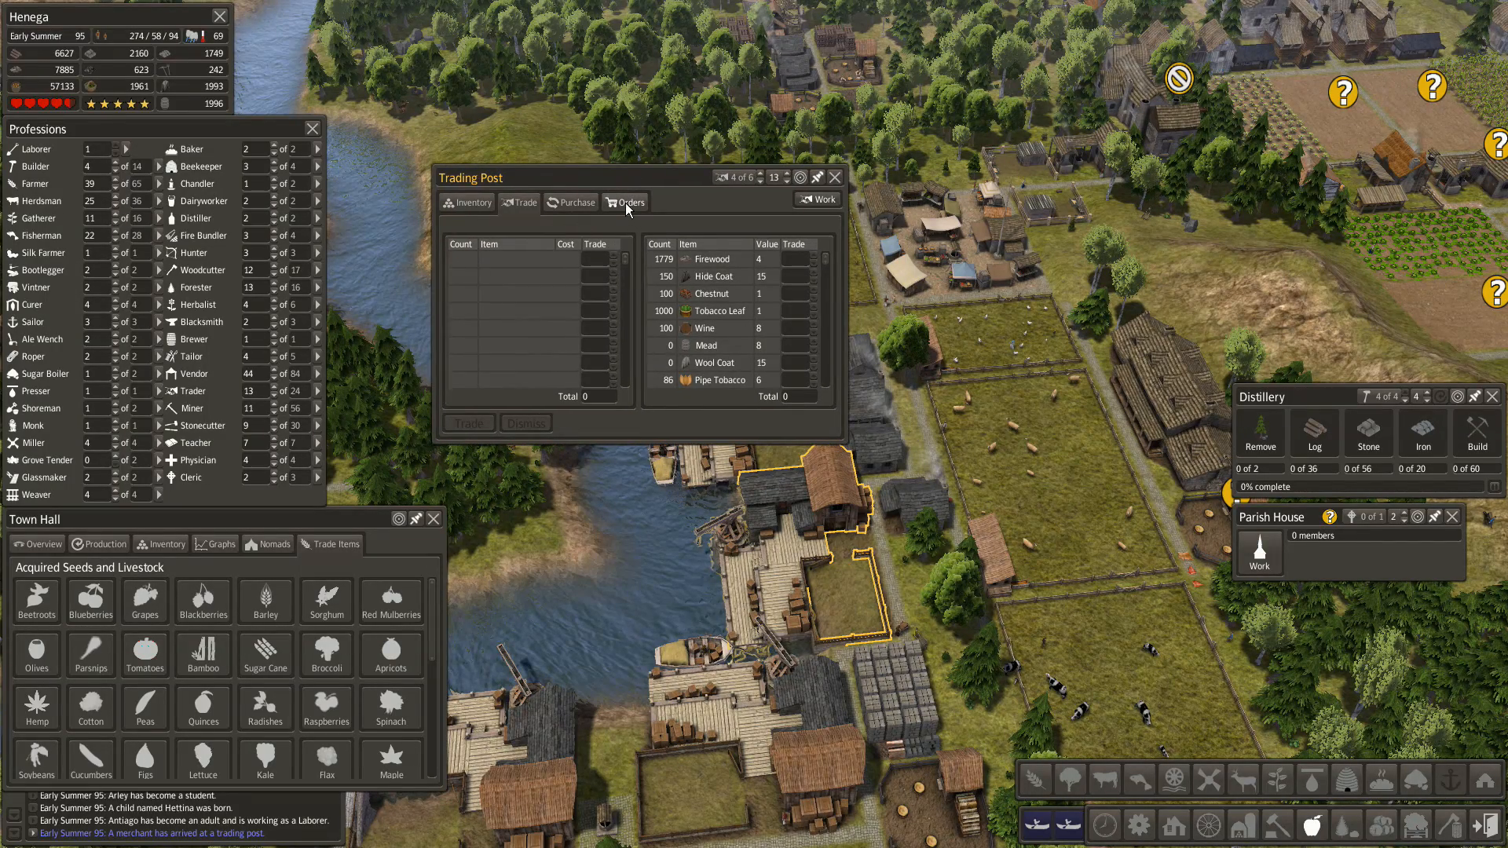
left_click(471, 202)
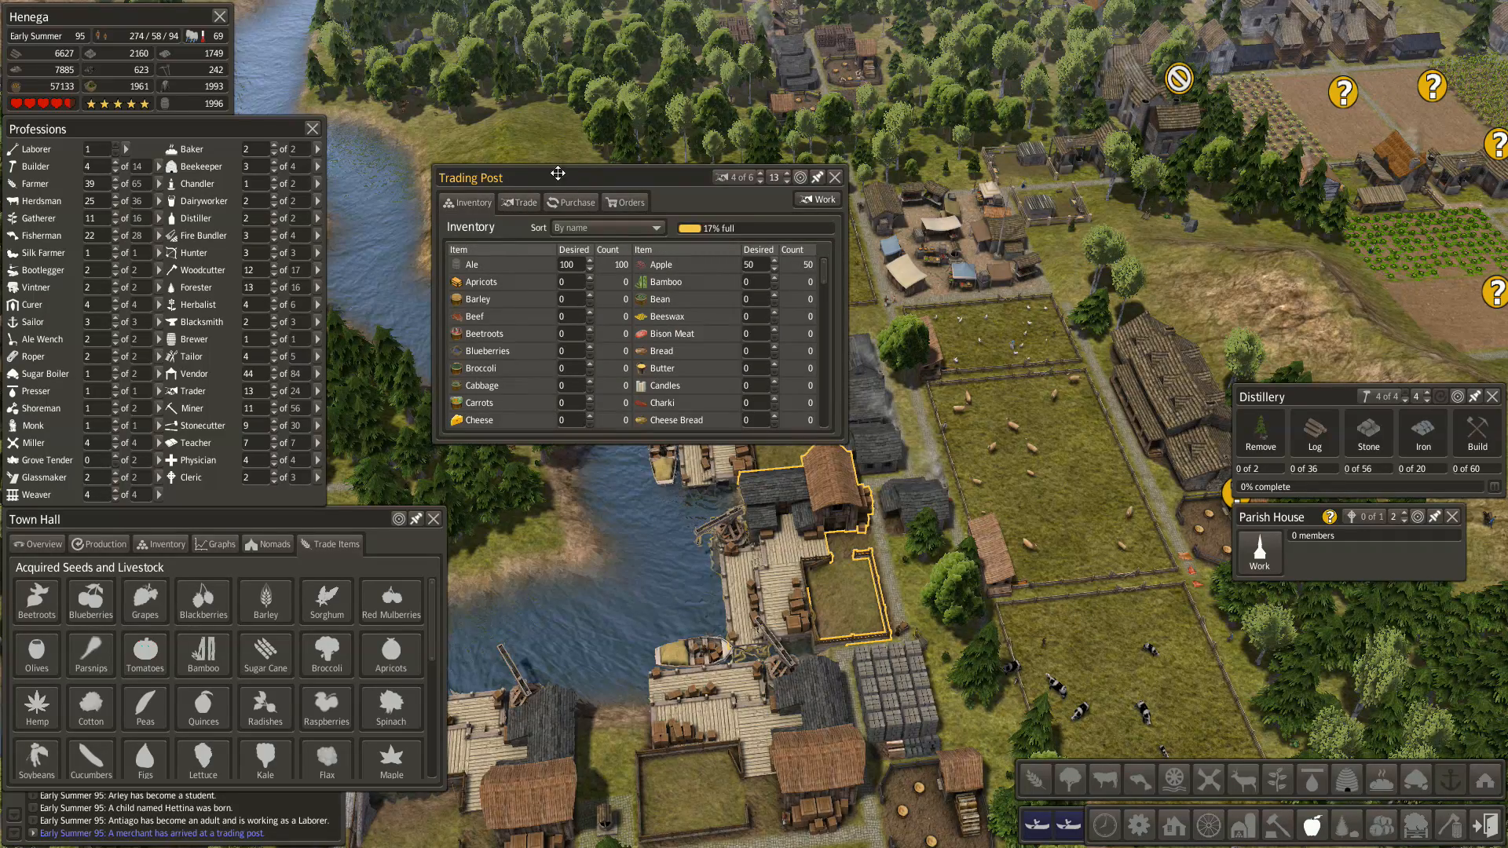
left_click_drag(558, 177, 721, 177)
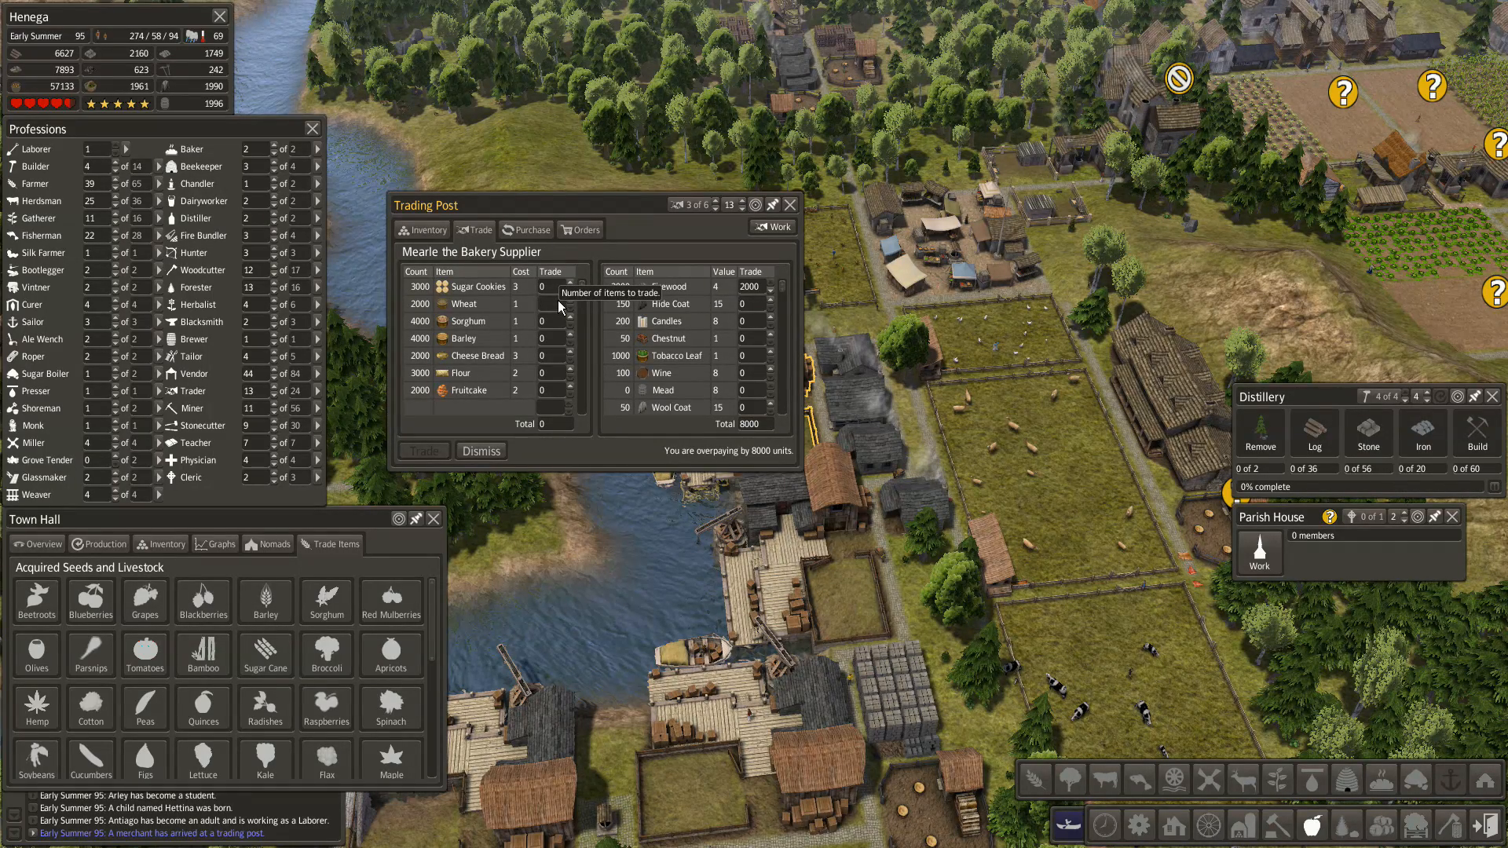
left_click(579, 299)
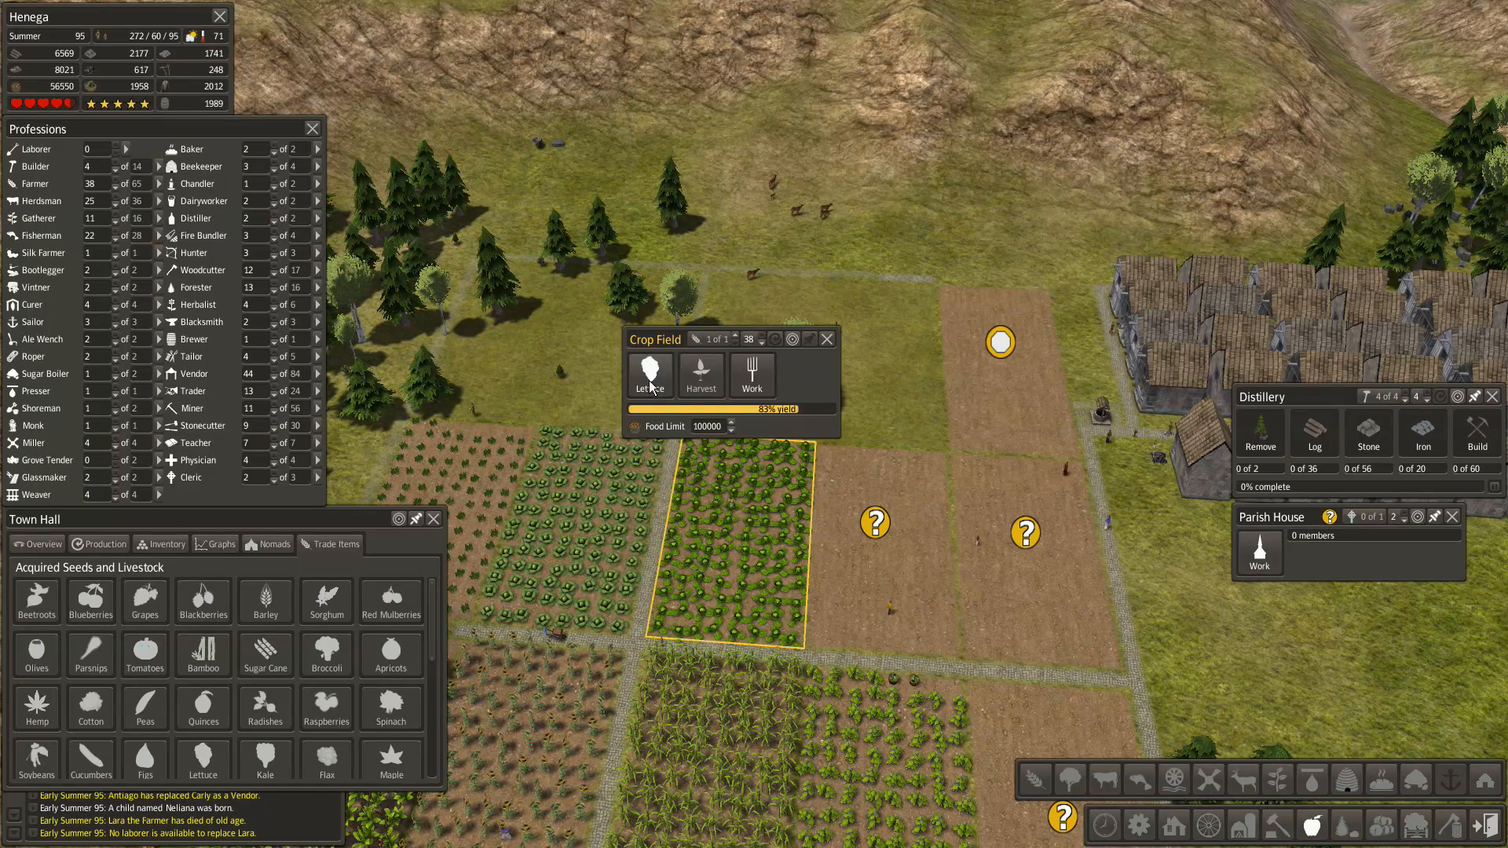
- Open the crop choice for the lettuce Crop Field
left_click(652, 372)
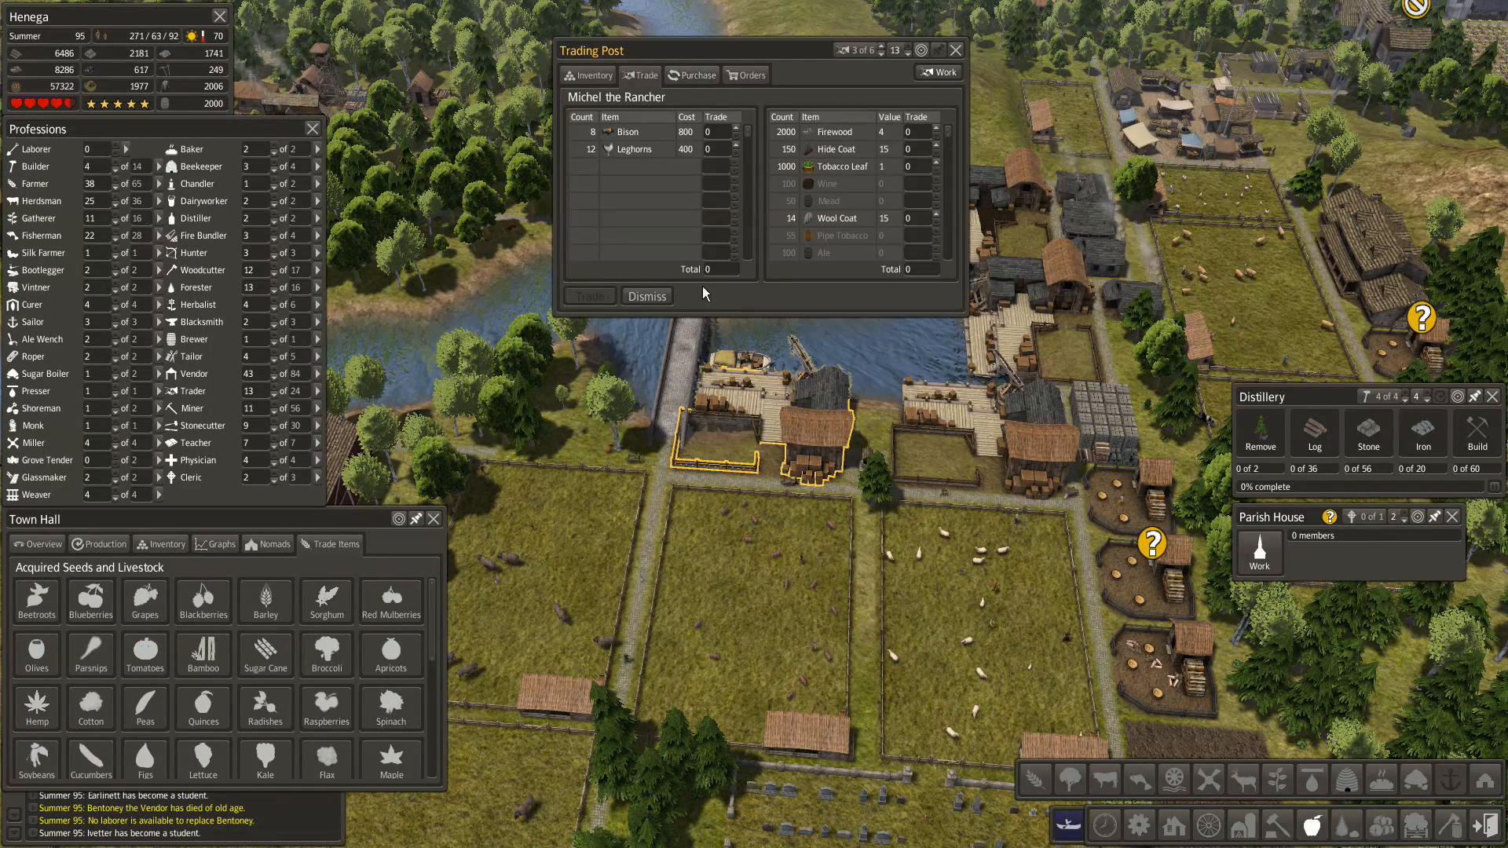
- Send Michel the Rancher away without trading
left_click(647, 295)
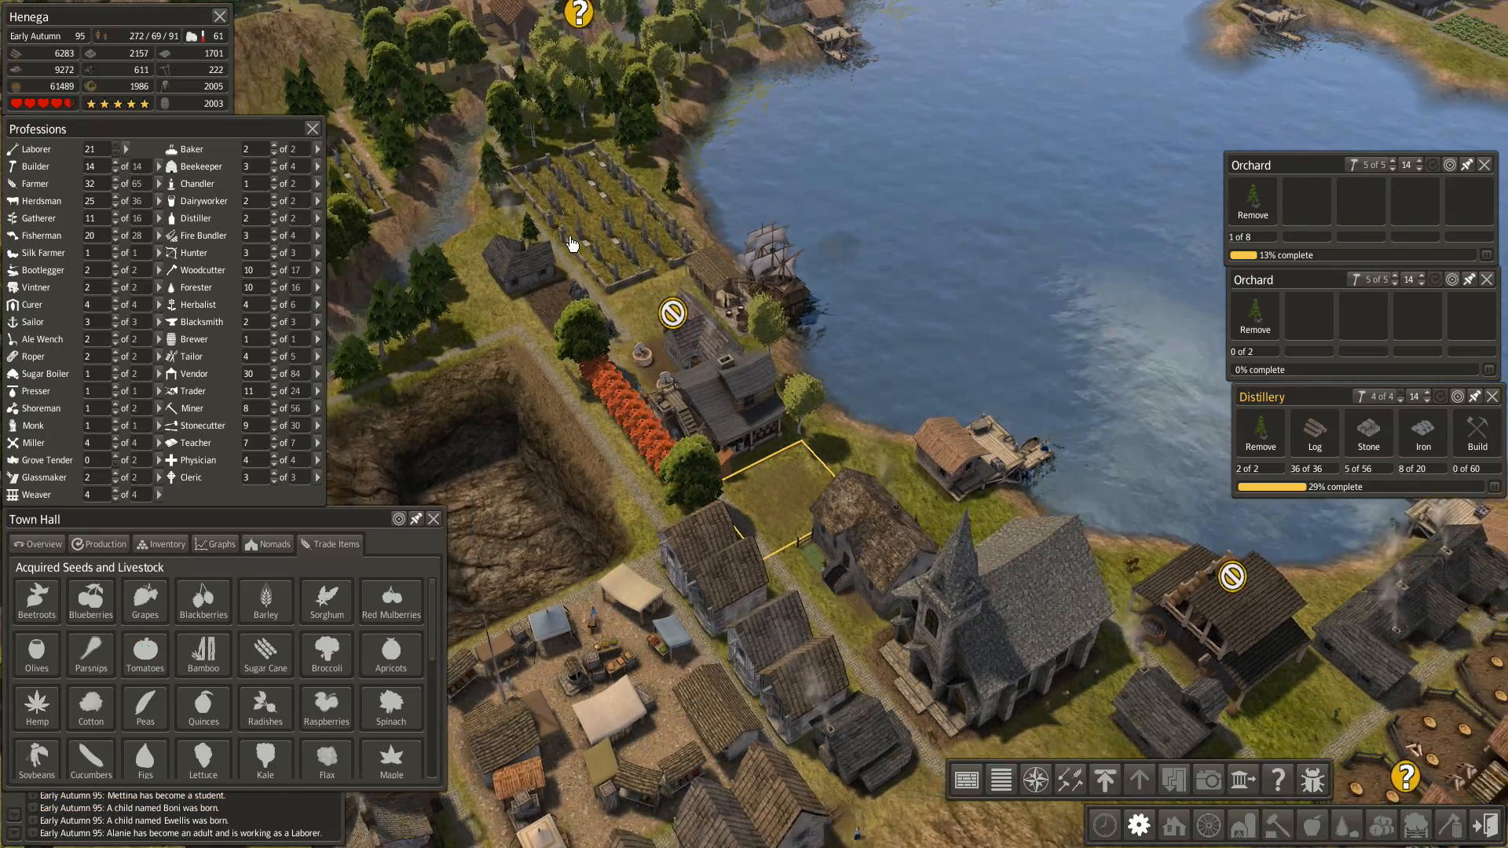
- Show the Town Hall overview, inspect the whaling wharf, and view the importer's offer
left_click(37, 544)
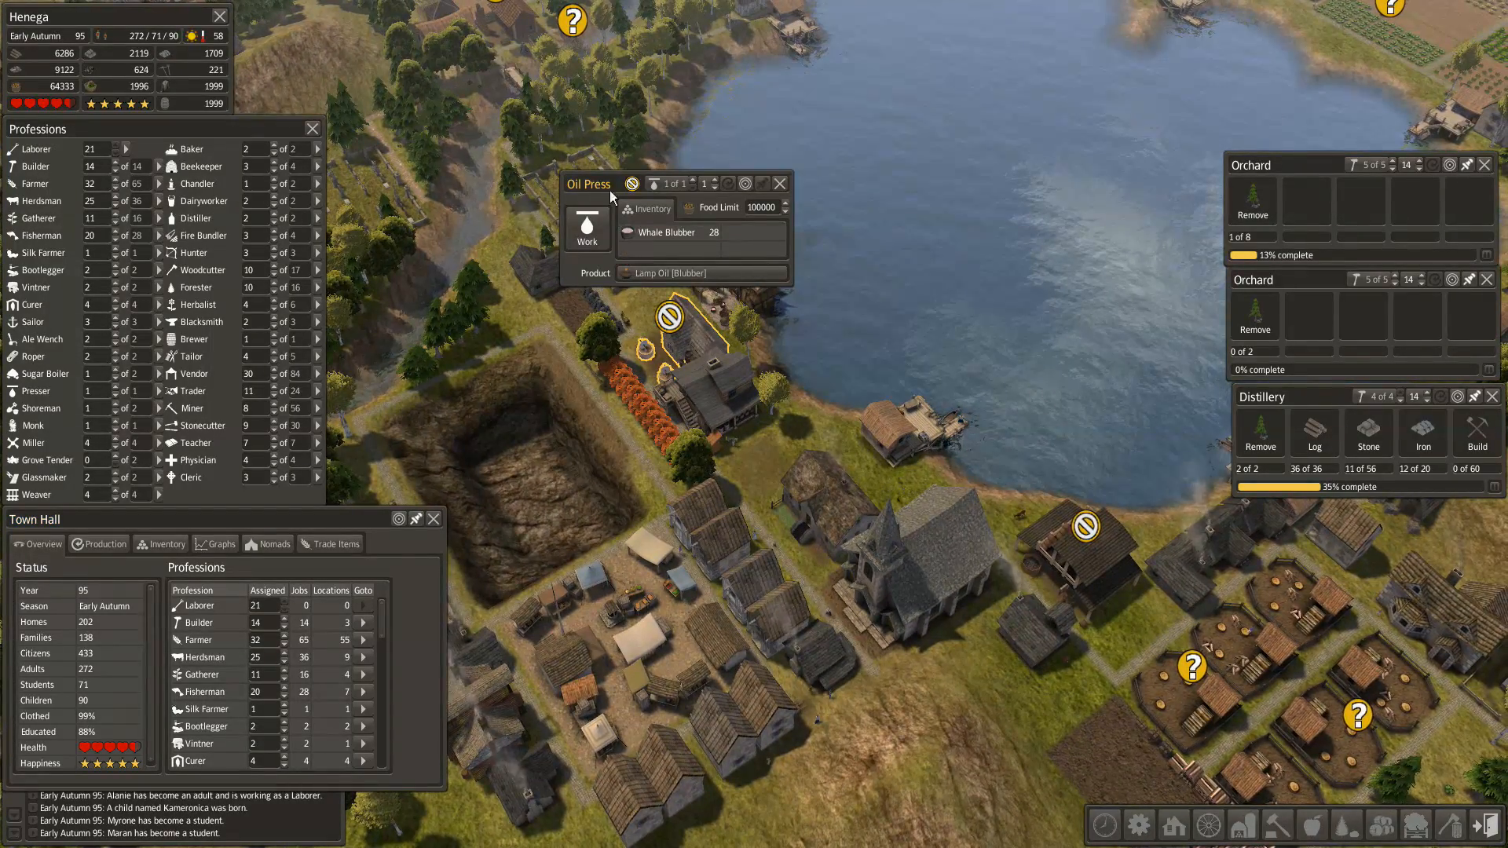
left_click(731, 269)
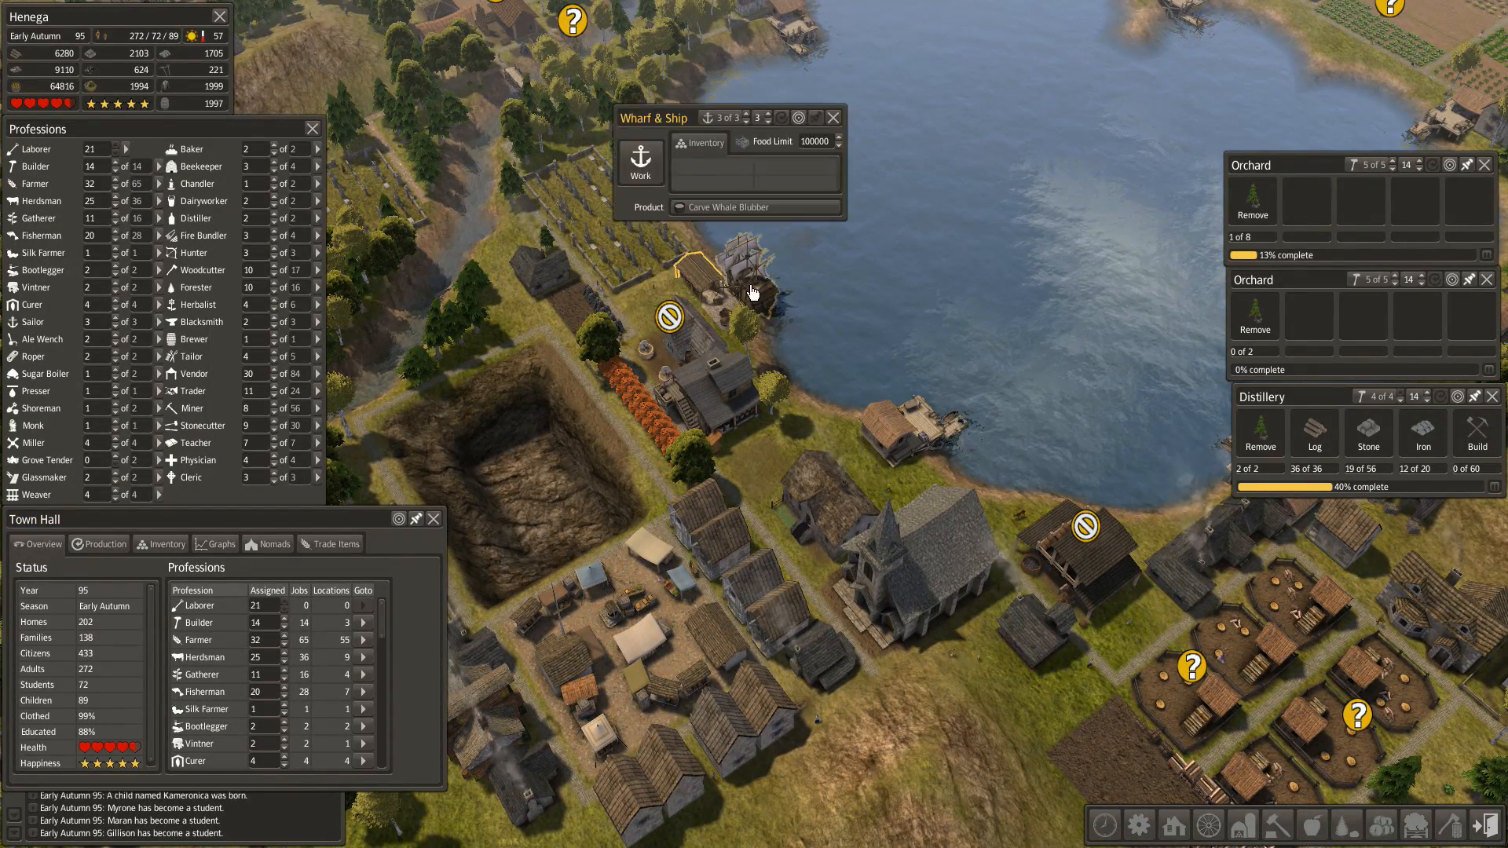
left_click(832, 116)
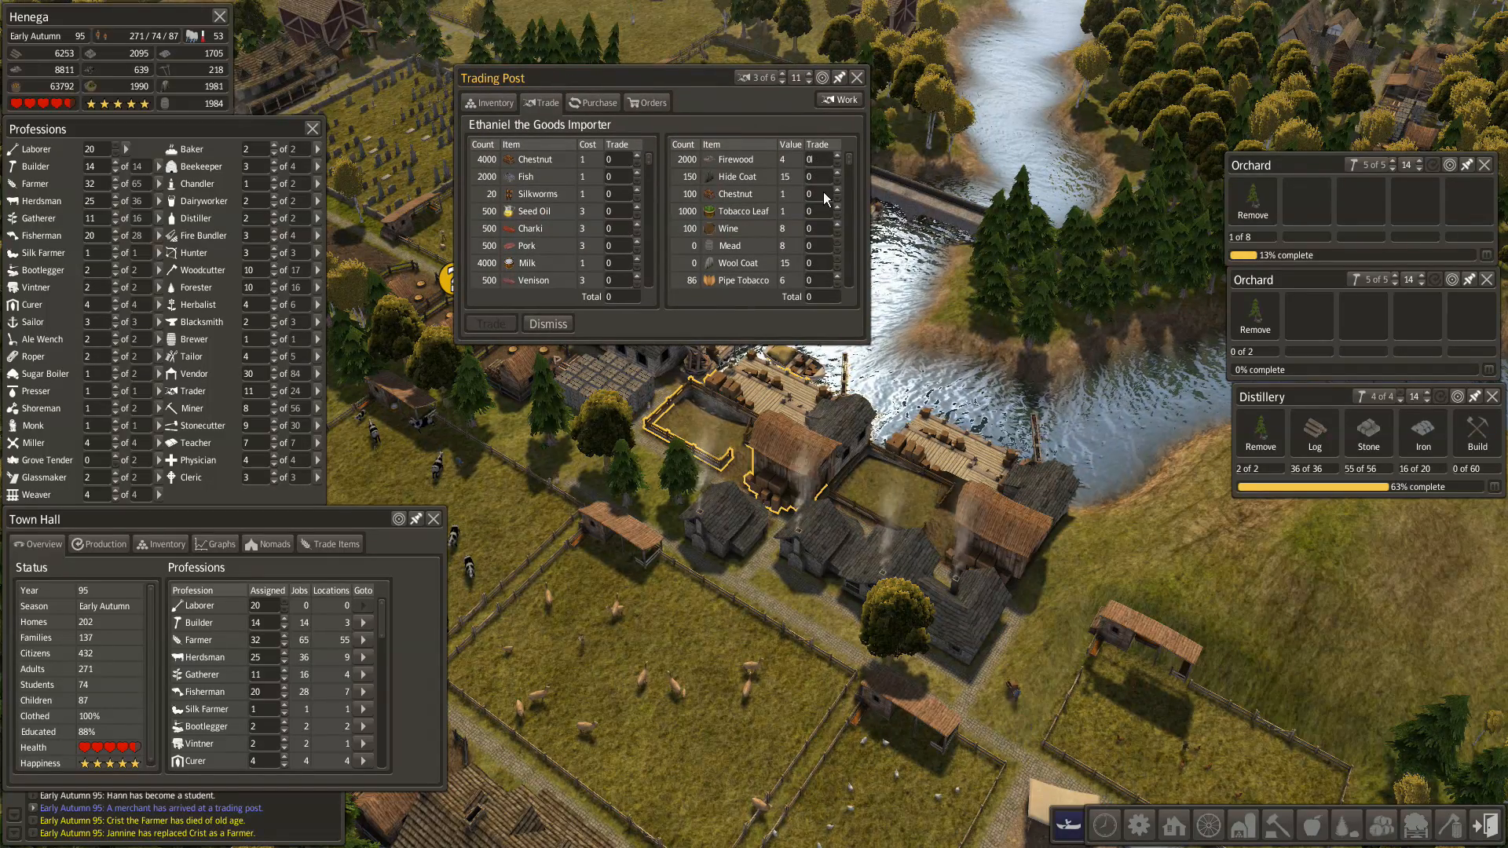
- Offer 2000 firewood for fish, pecans and walnuts, and complete the importer trade
left_click(819, 156)
type("2000")
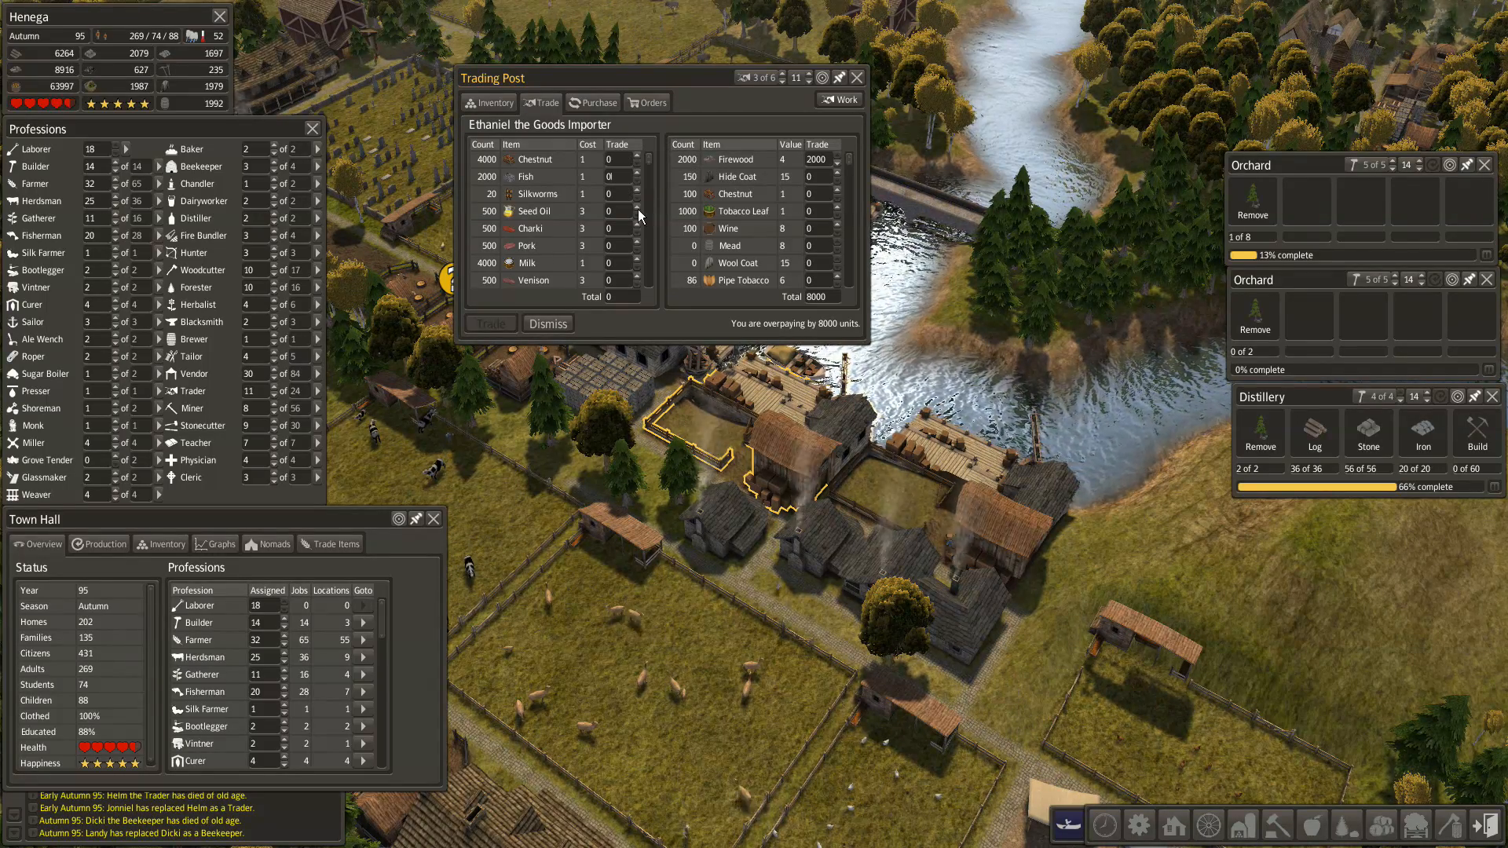
left_click(623, 176)
type("100")
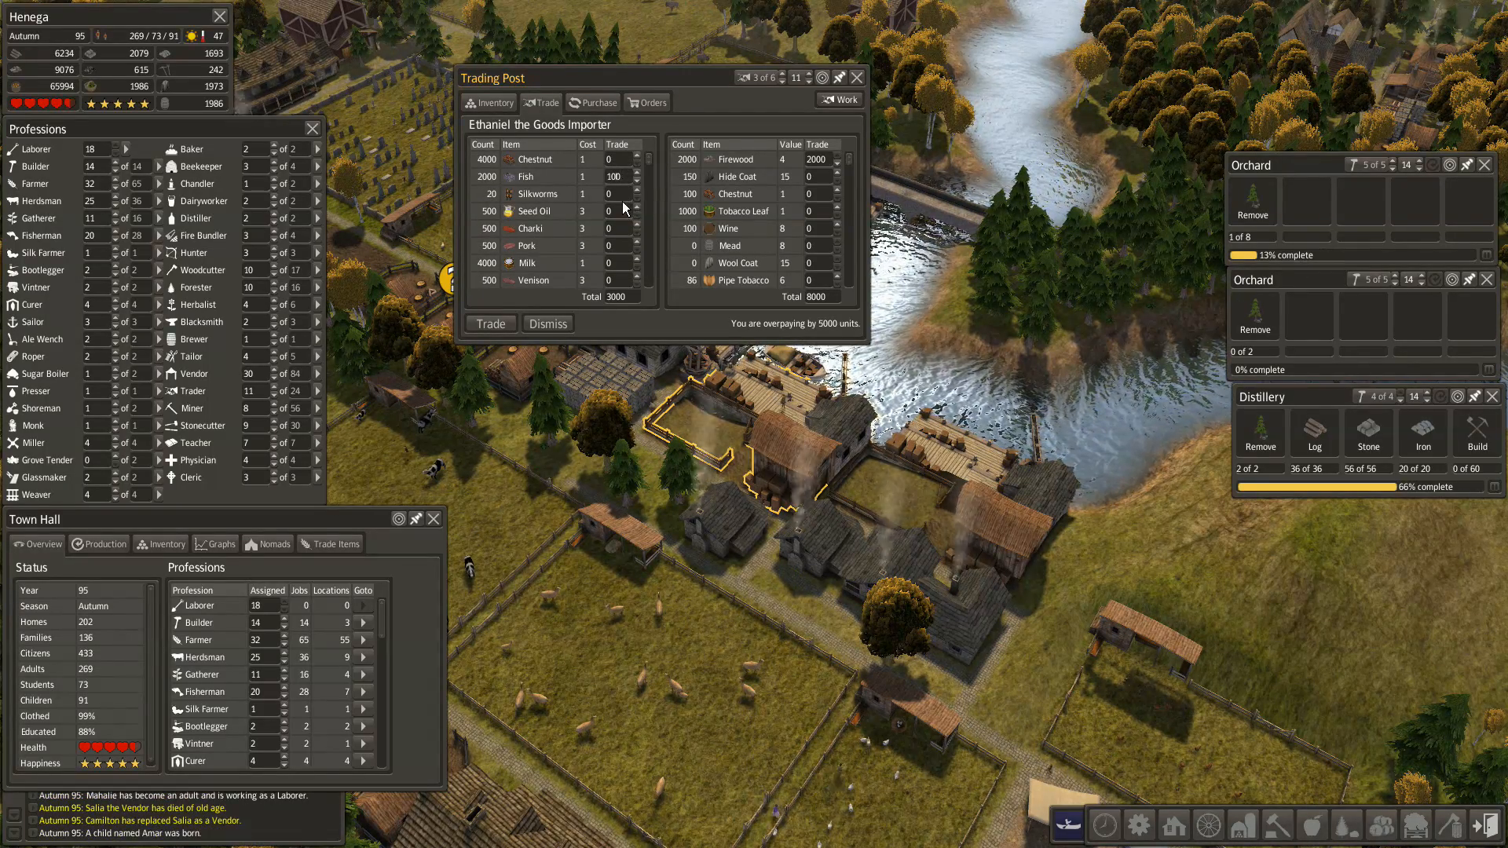
left_click(636, 172)
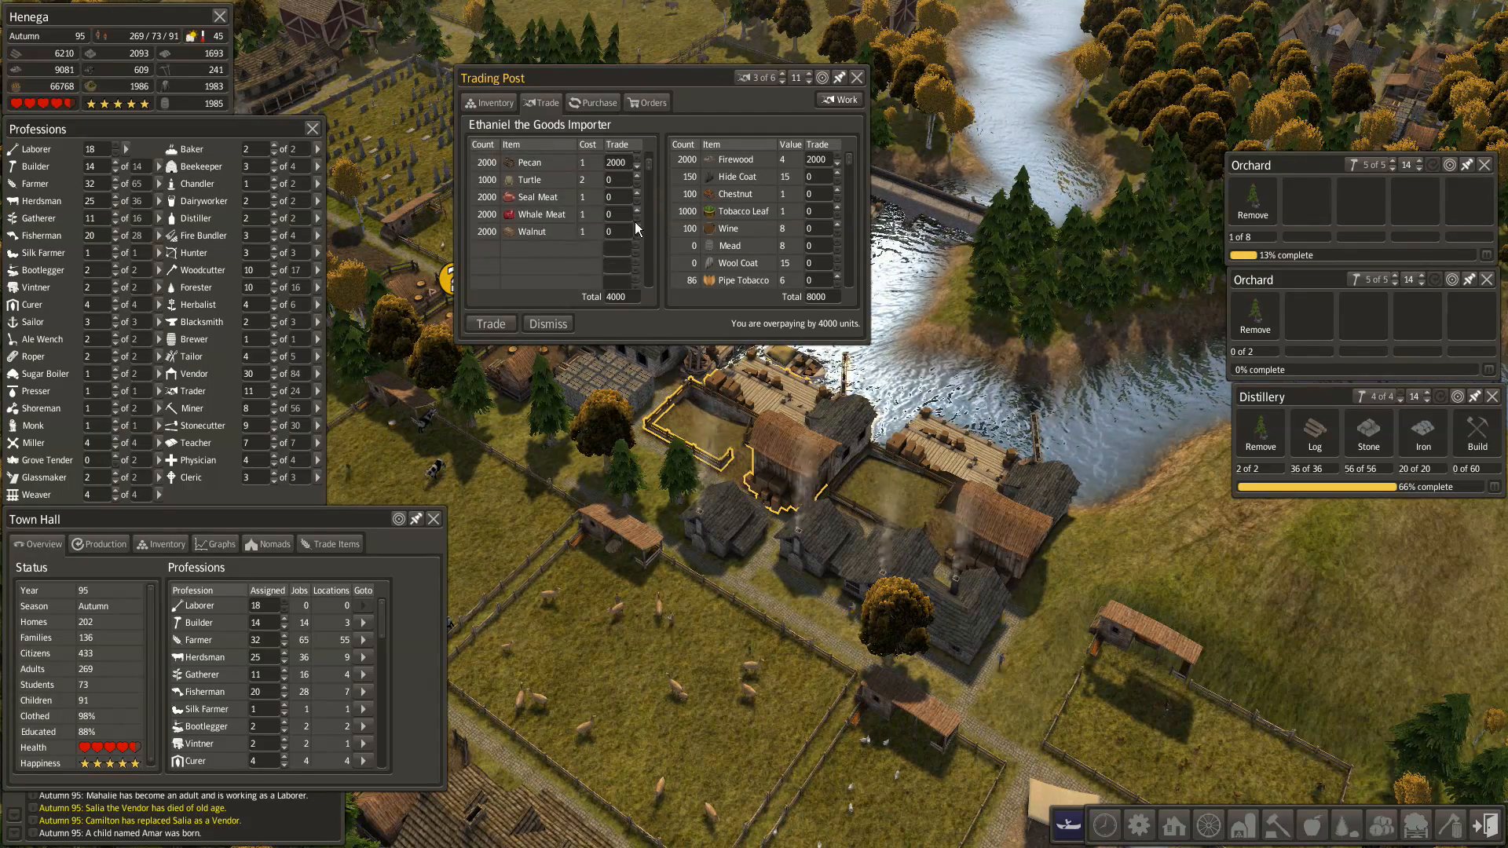
left_click(633, 228)
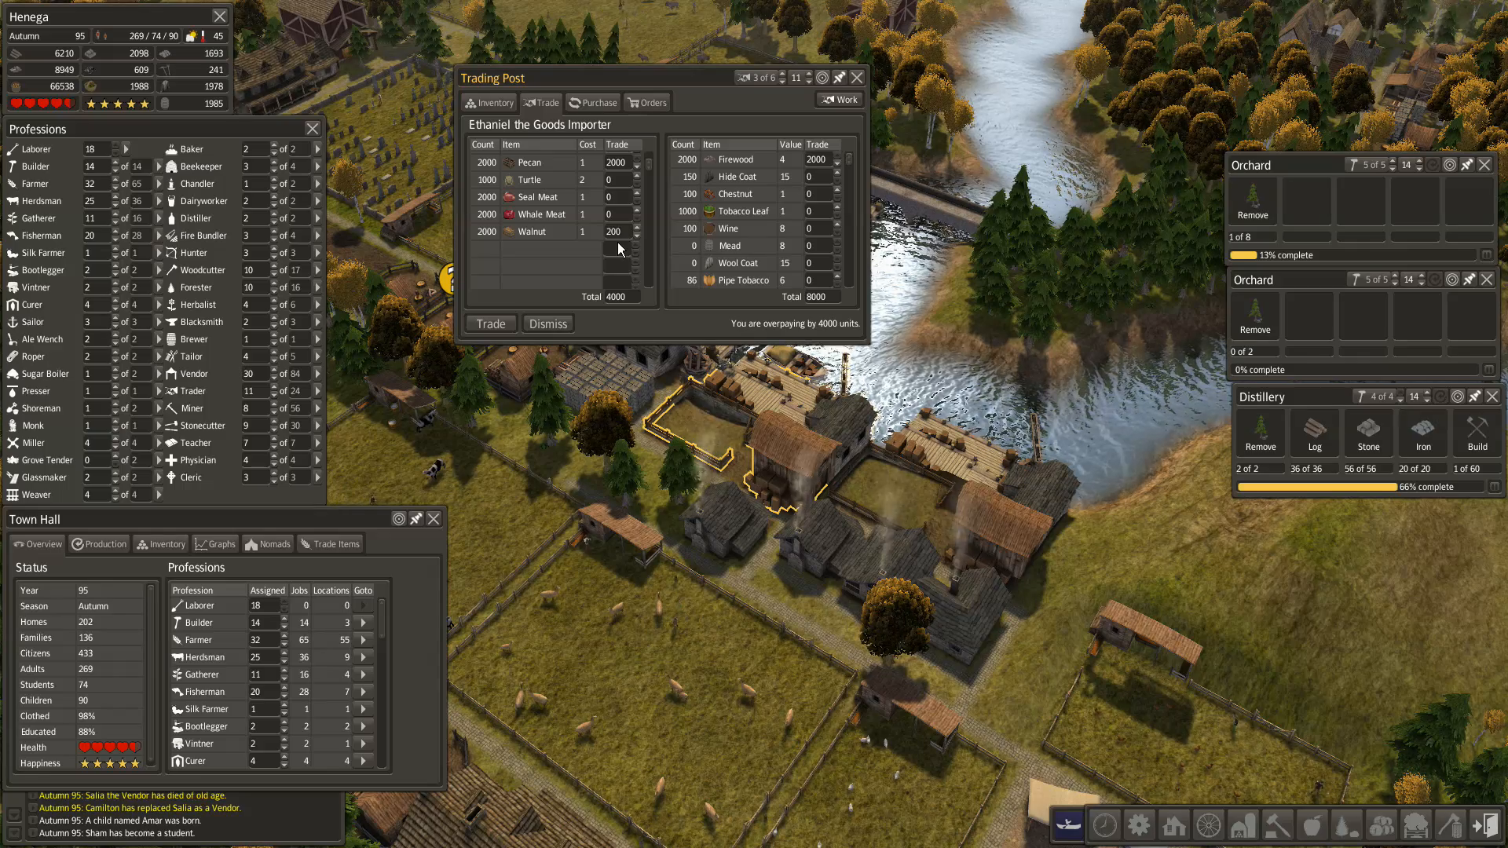
left_click(637, 227)
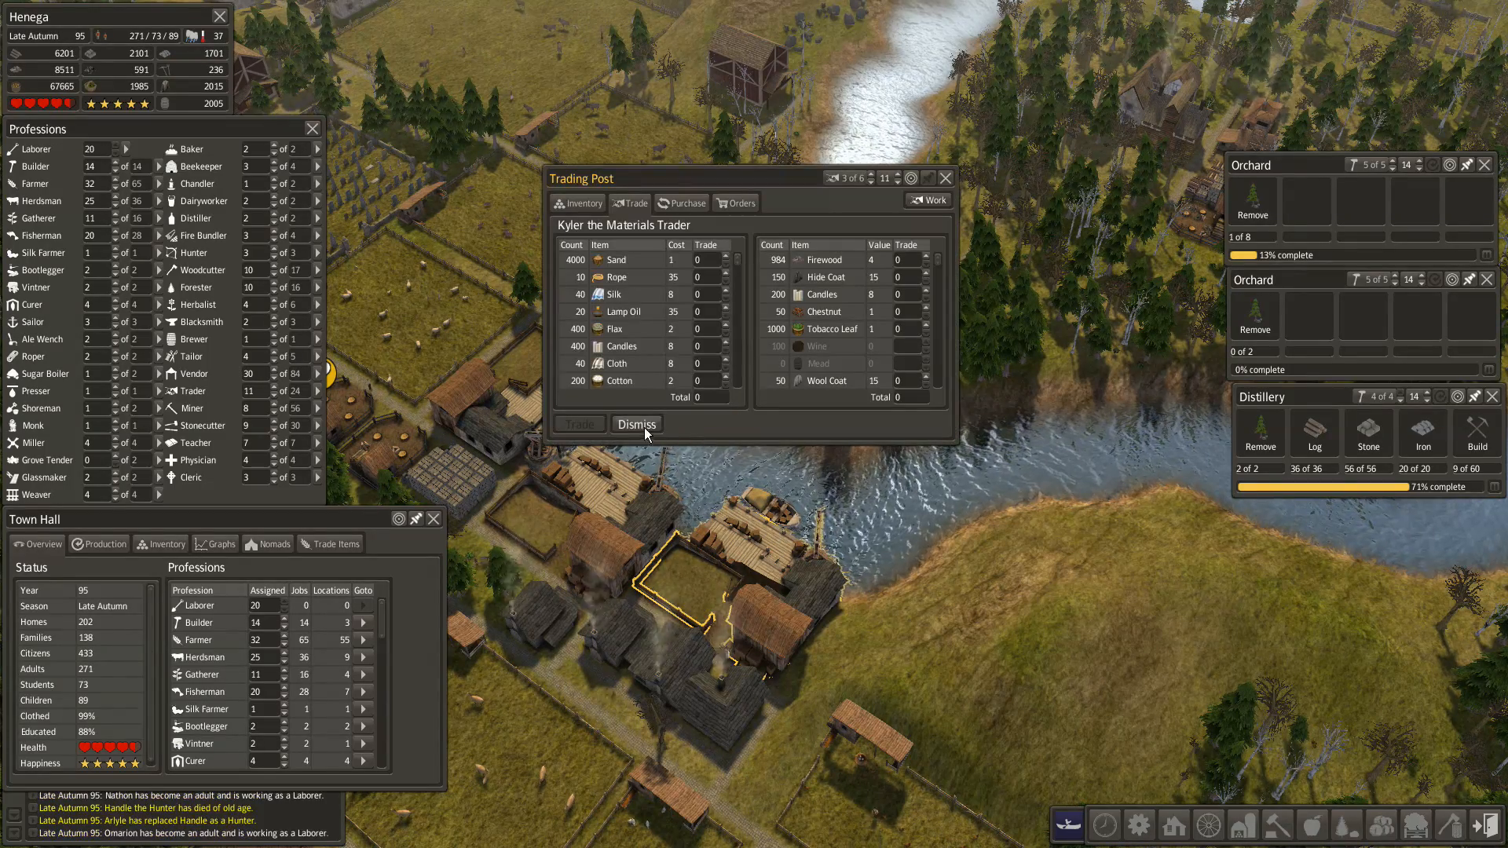
left_click(635, 424)
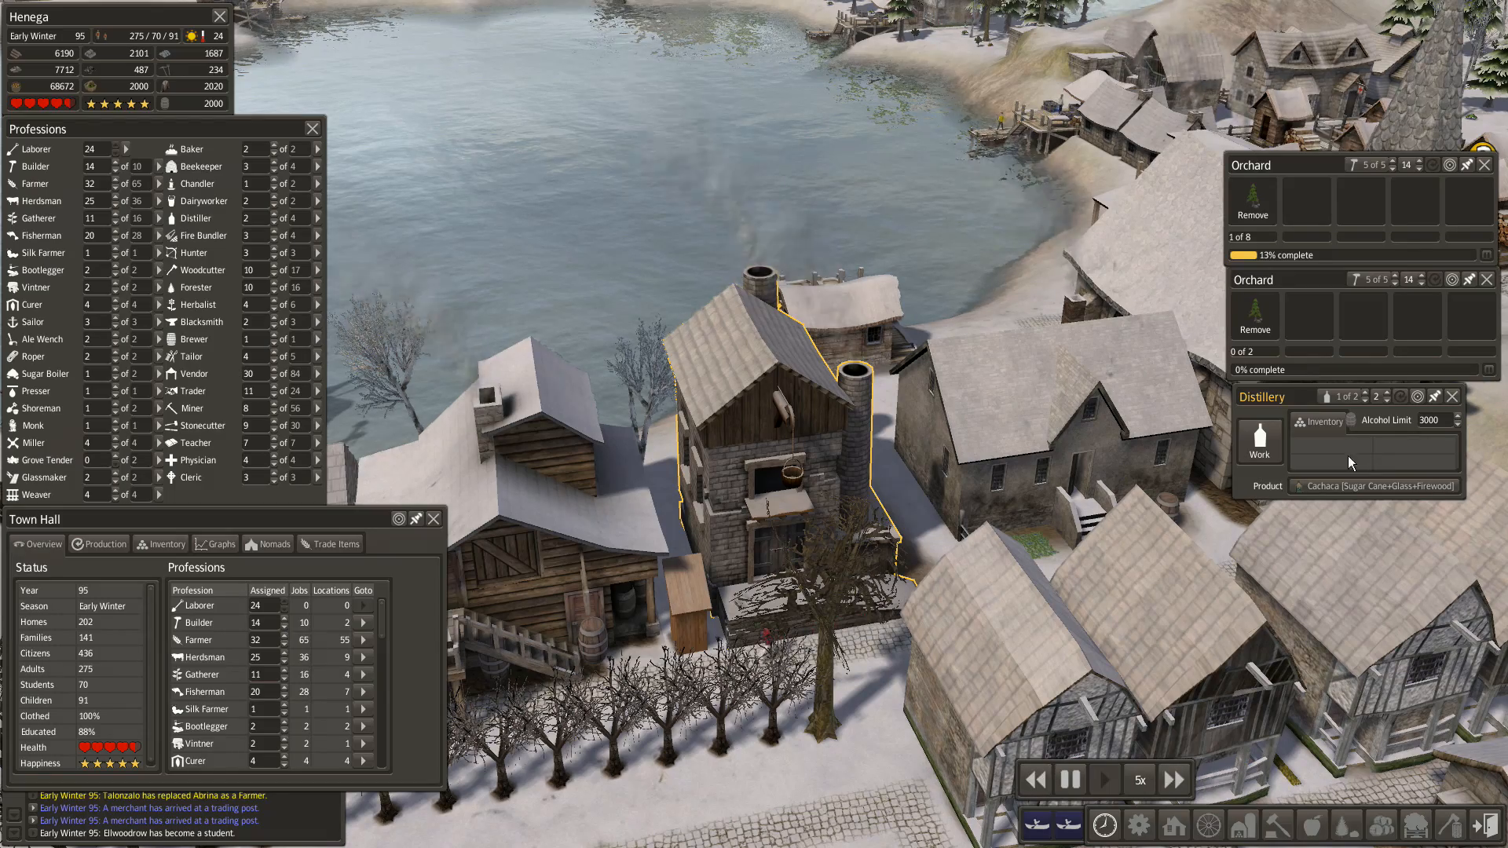
- Change the Distillery product from cachaça to Applejack
left_click(1370, 485)
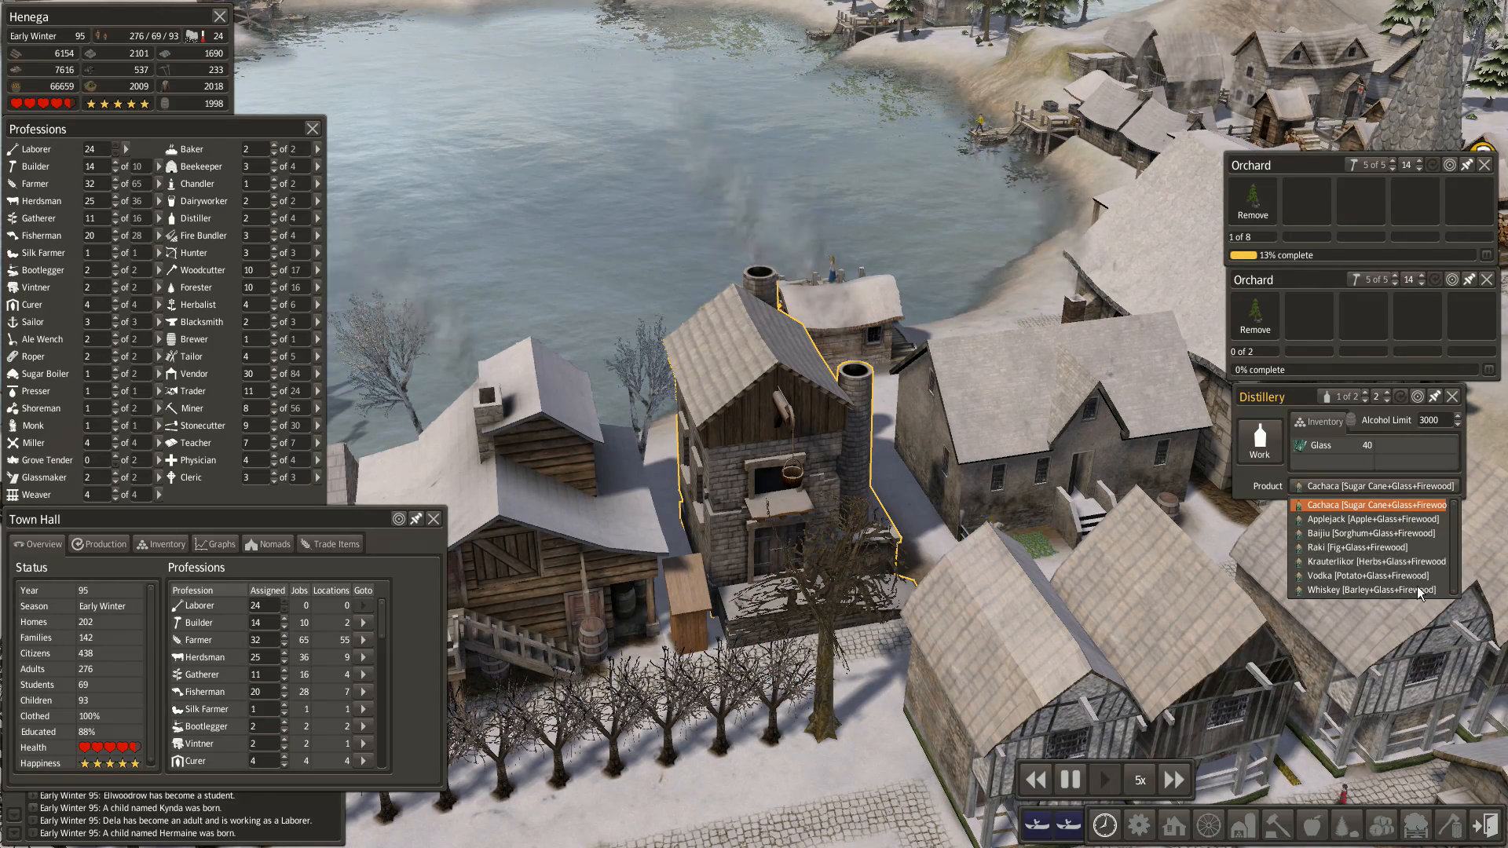
mouse_move(1367, 575)
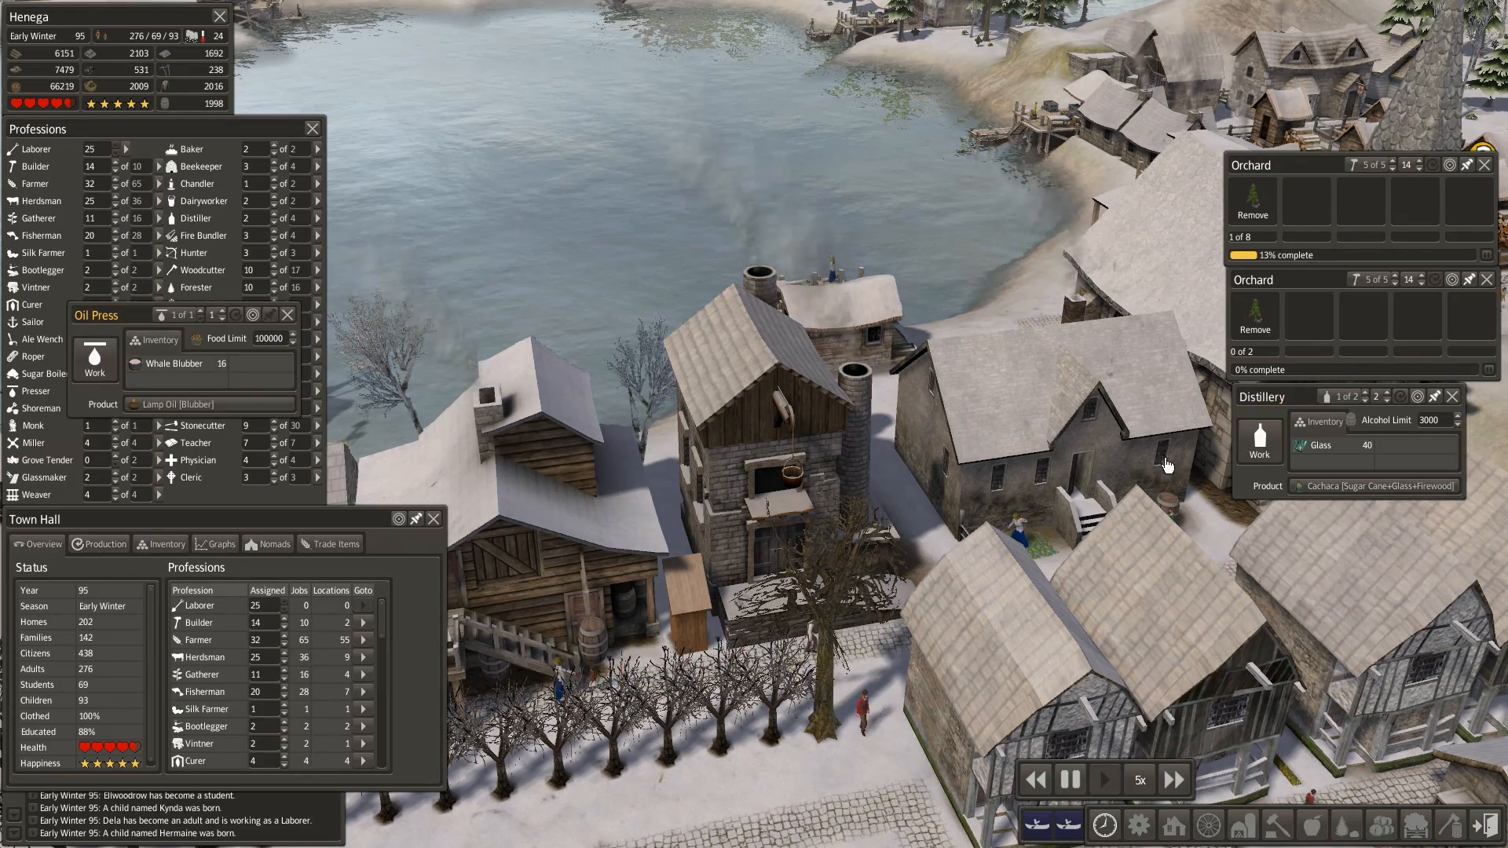
left_click(1375, 486)
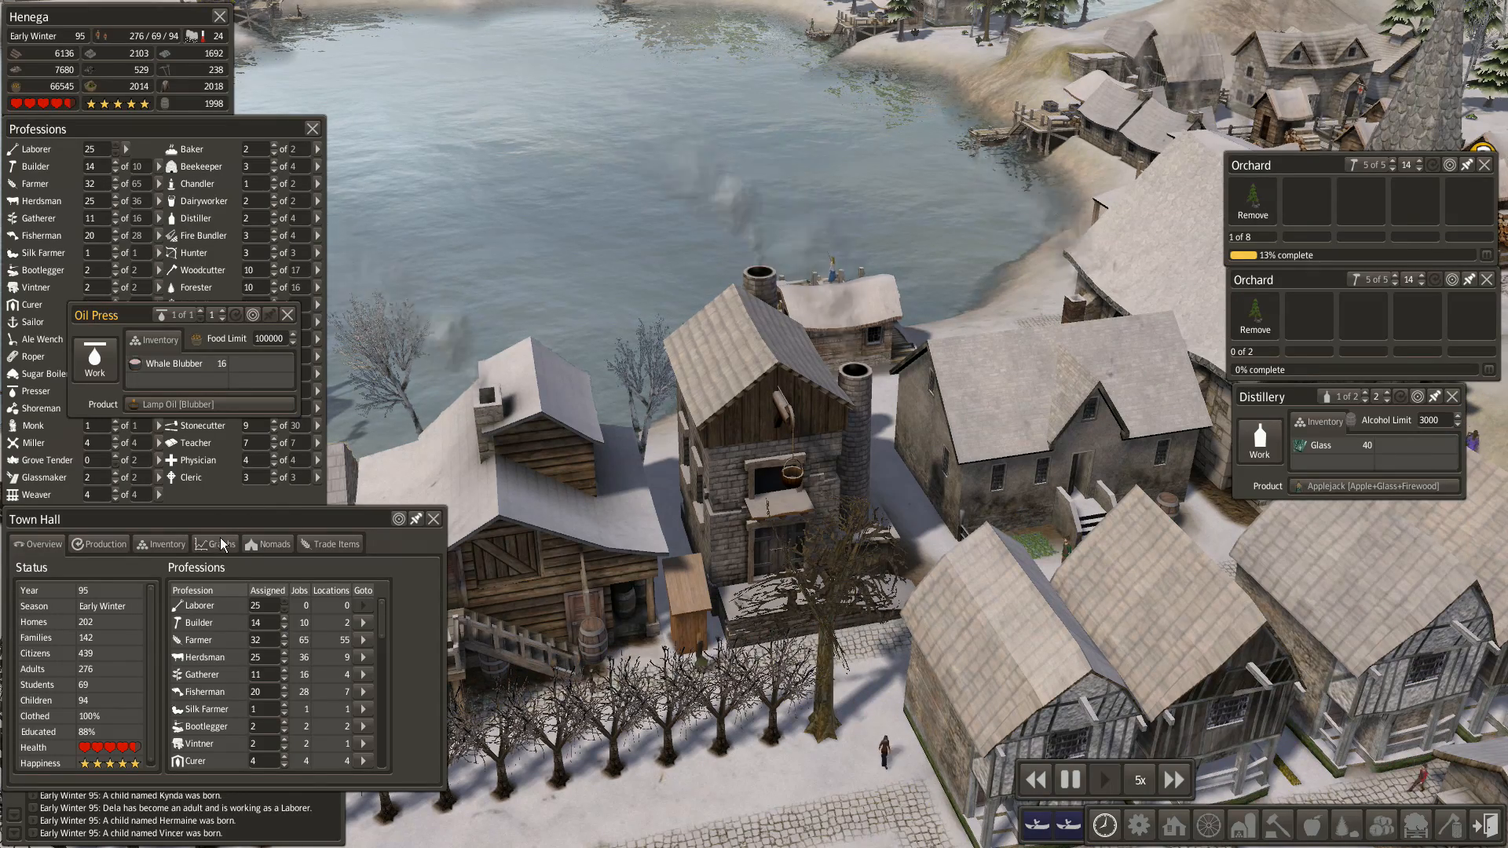
- Scroll through the Town Hall Inventory, showing 497 apples and 1,877 sugar cane
left_click(168, 544)
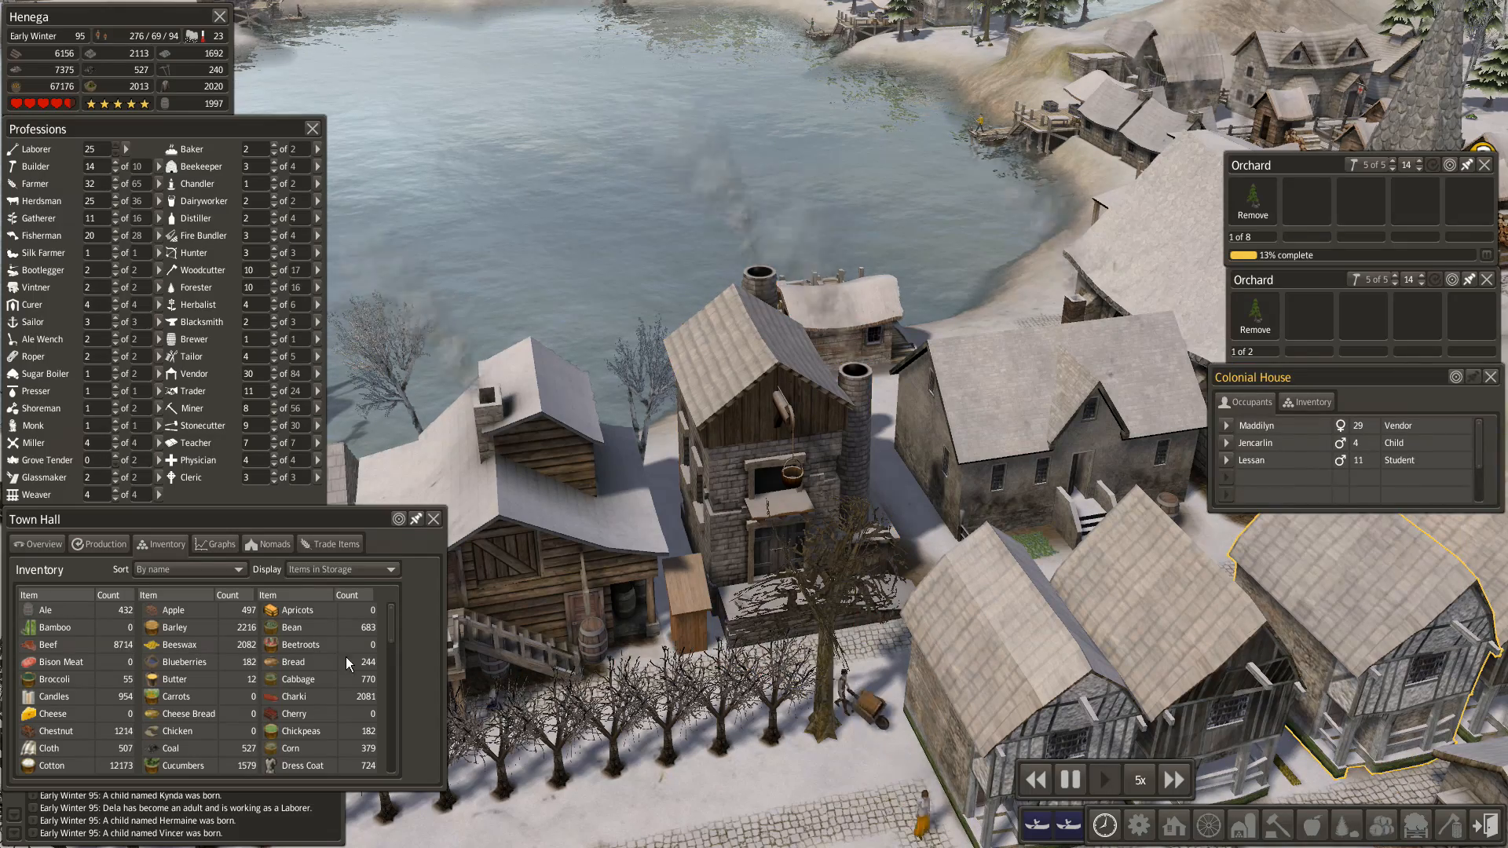
scroll("down", 3)
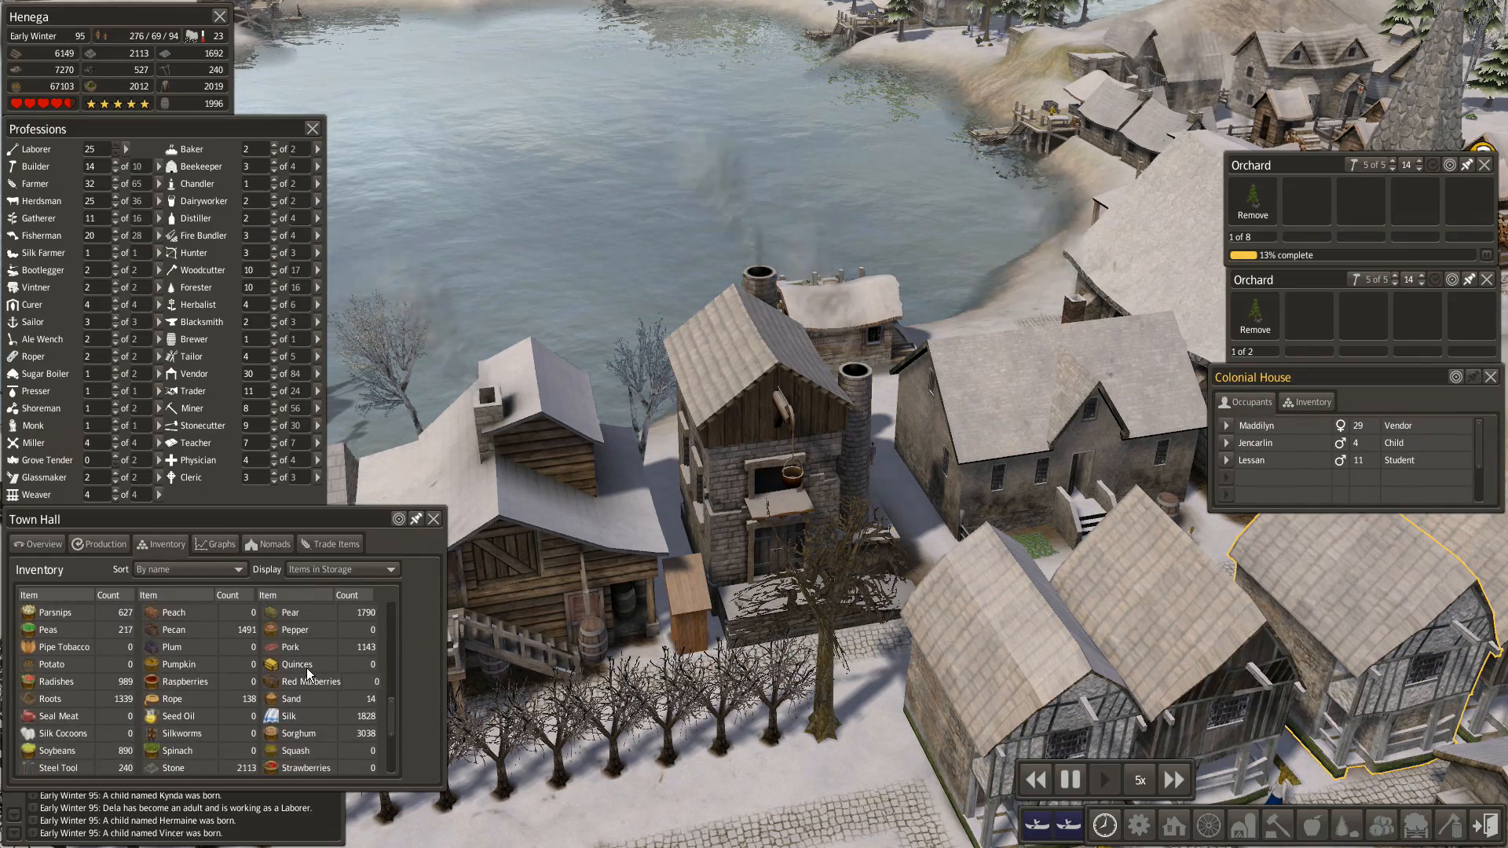
scroll("down", 3)
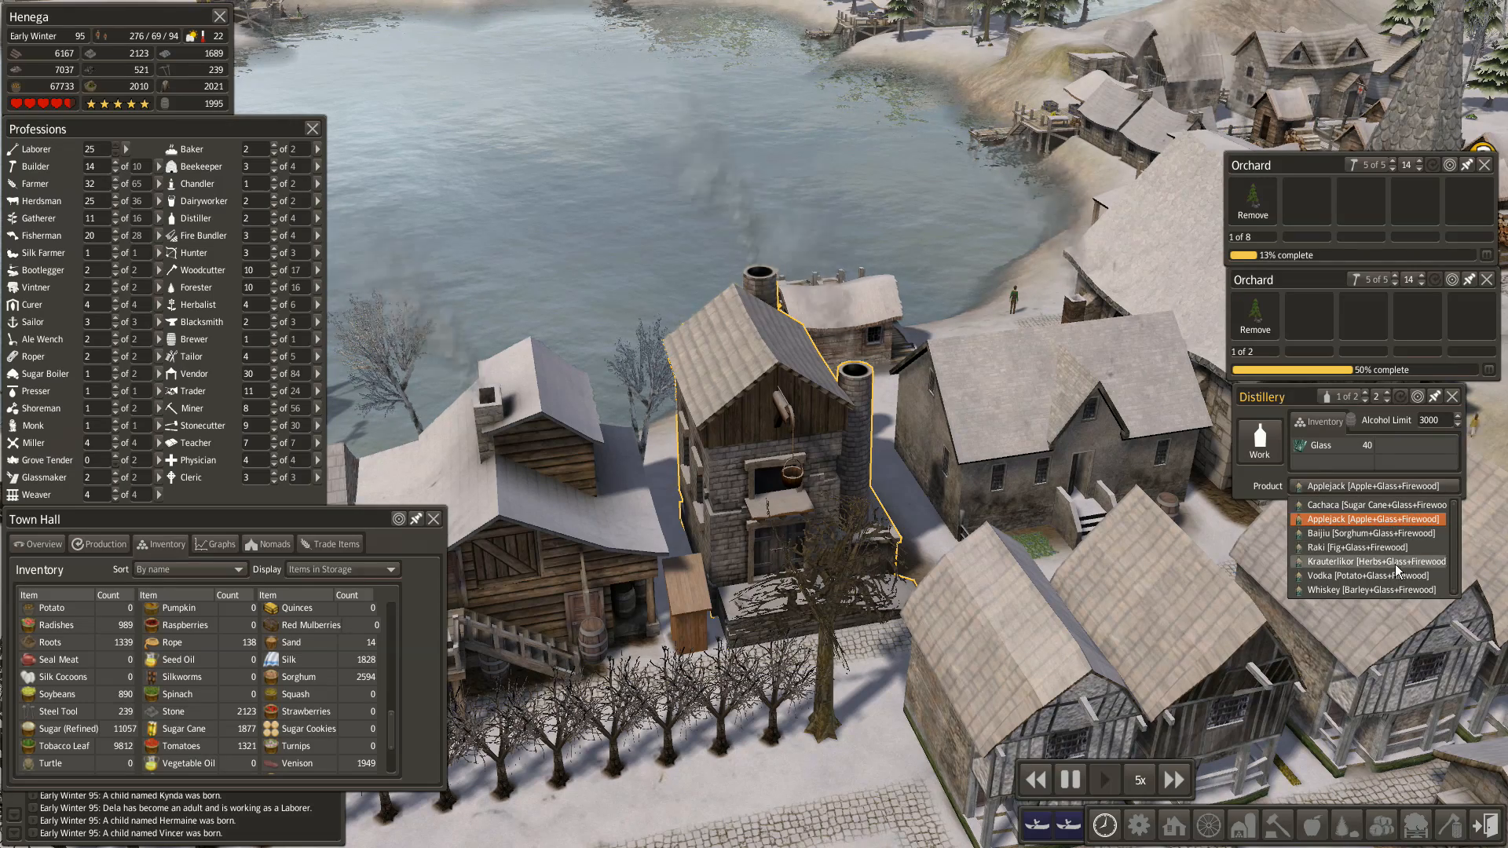
- Switch the distillery's product back to Cachaca and close its details window
left_click(1371, 505)
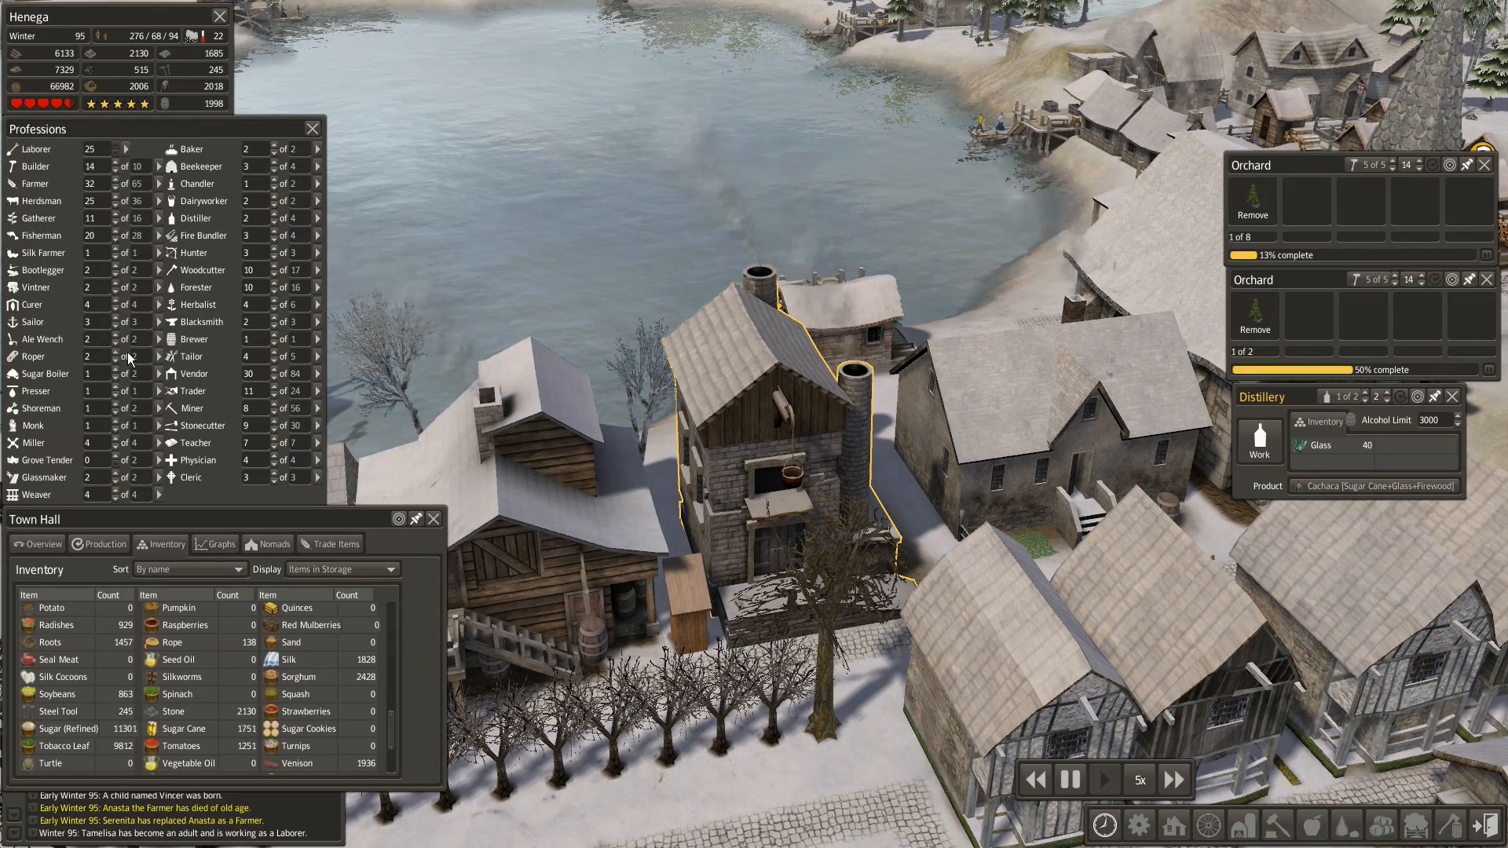
mouse_move(39, 339)
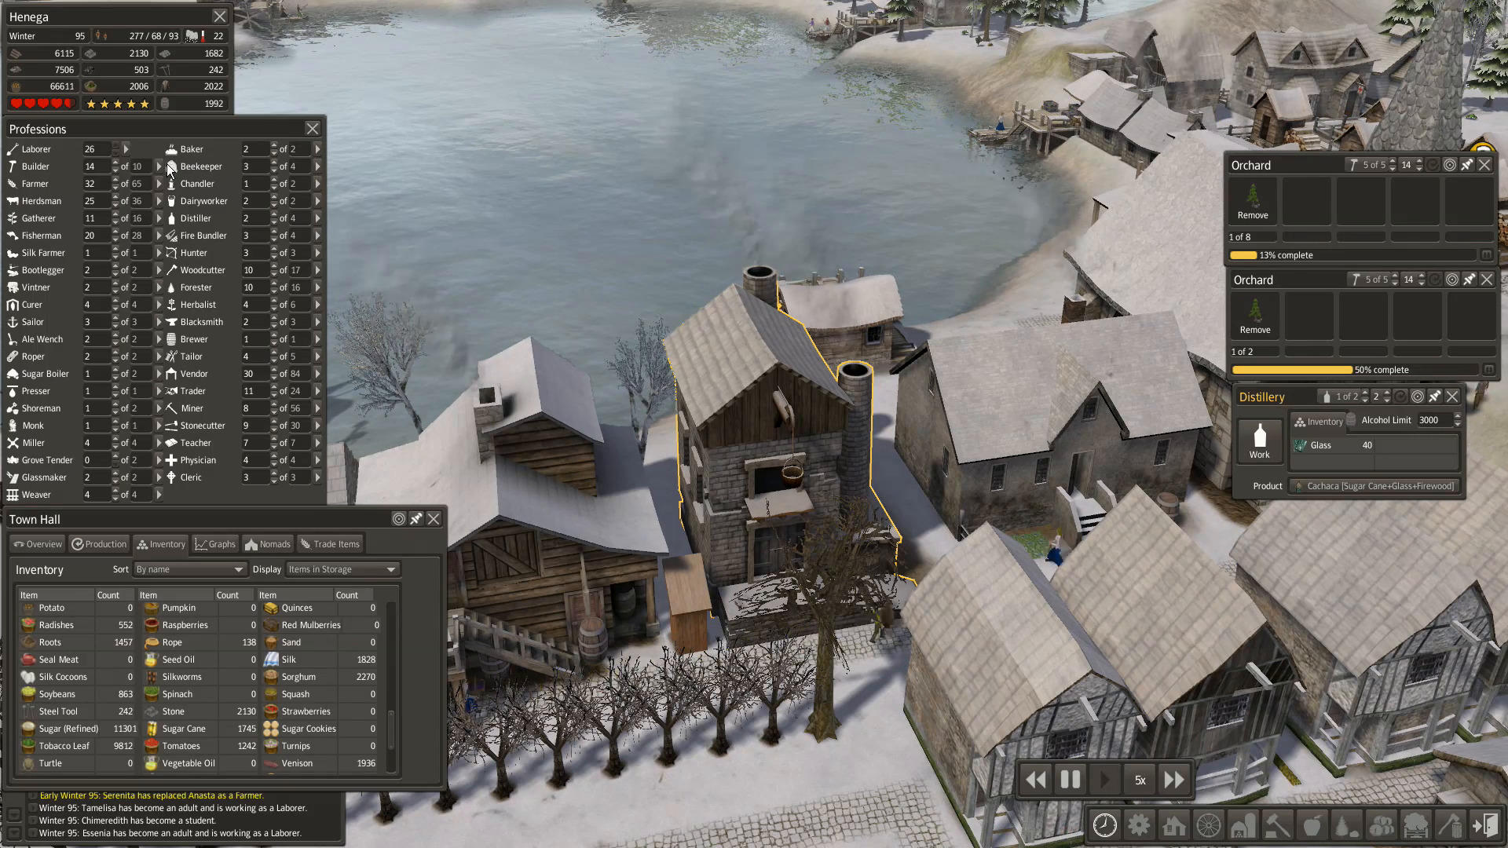
mouse_move(150, 270)
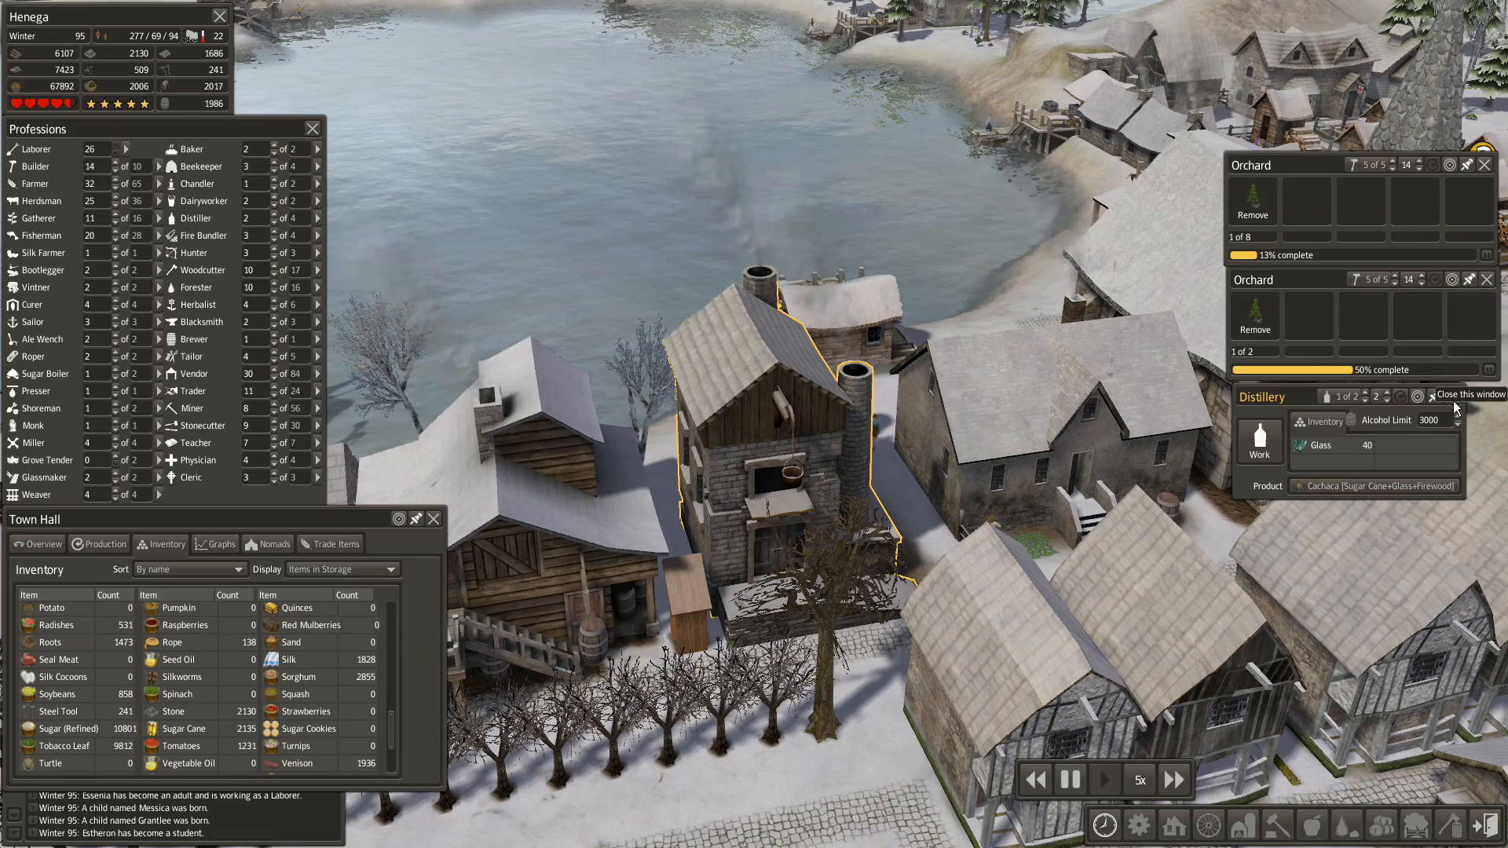
left_click(1486, 394)
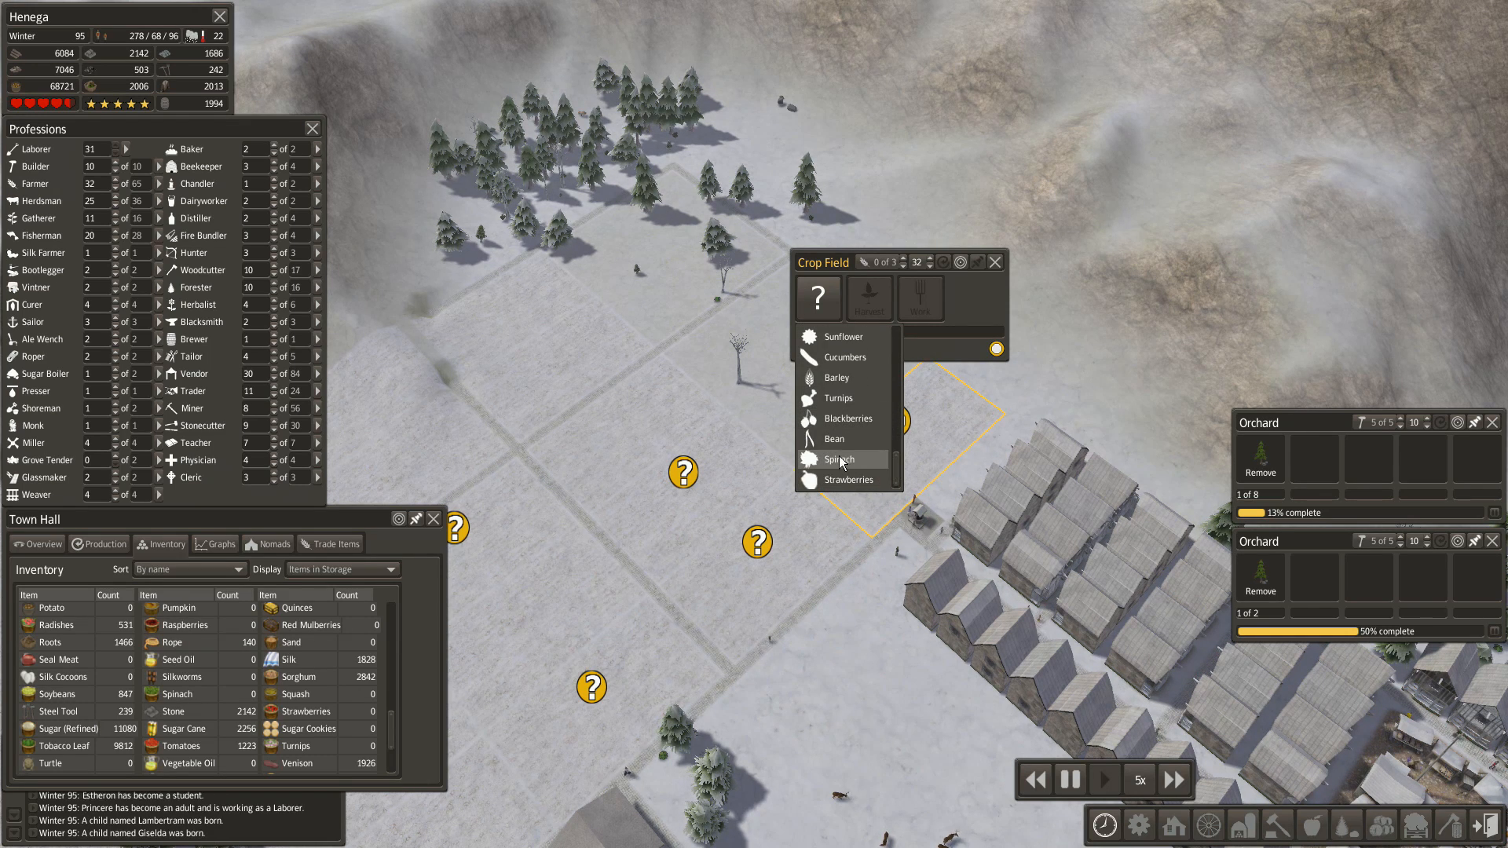
- Choose Spinach as the seed for the new crop field
left_click(838, 377)
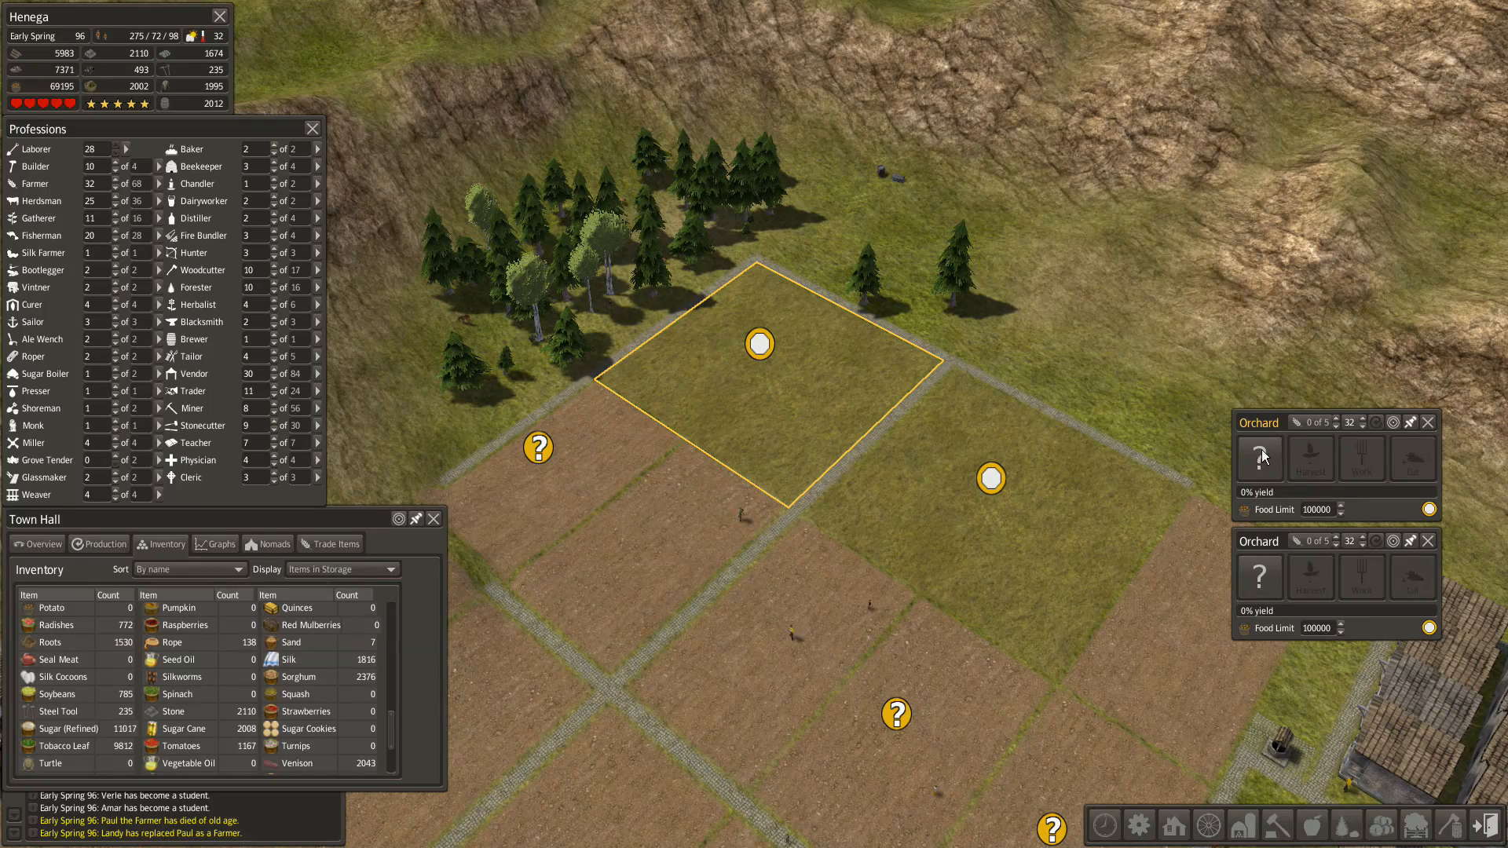
- Open the new orchard's tree-type chooser to pick its crop
left_click(1258, 458)
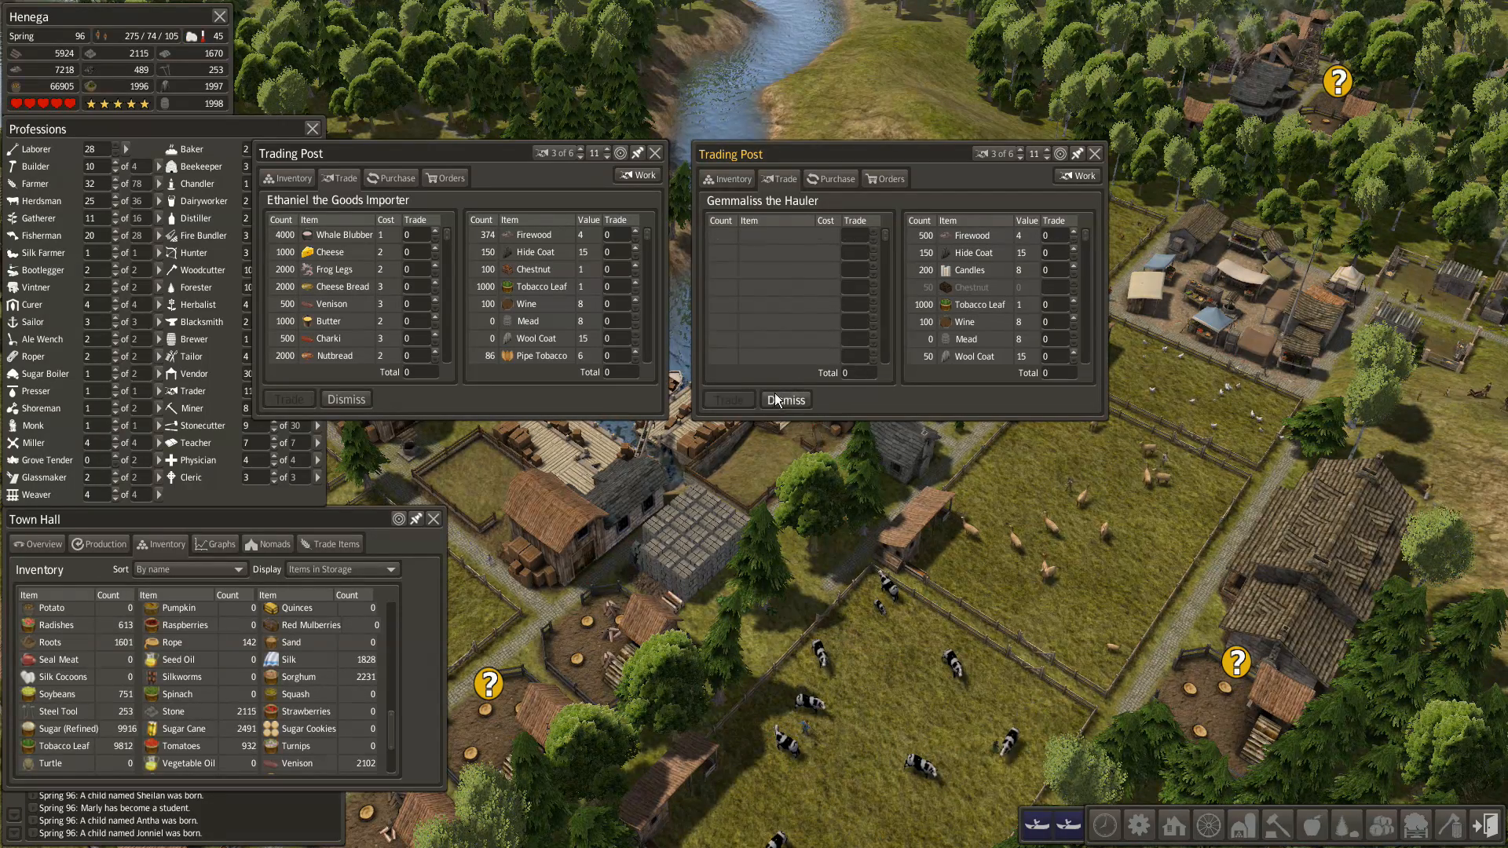
- Dismiss Gemmaliss the Hauler and close the goods importer's Trading Post window
left_click(785, 399)
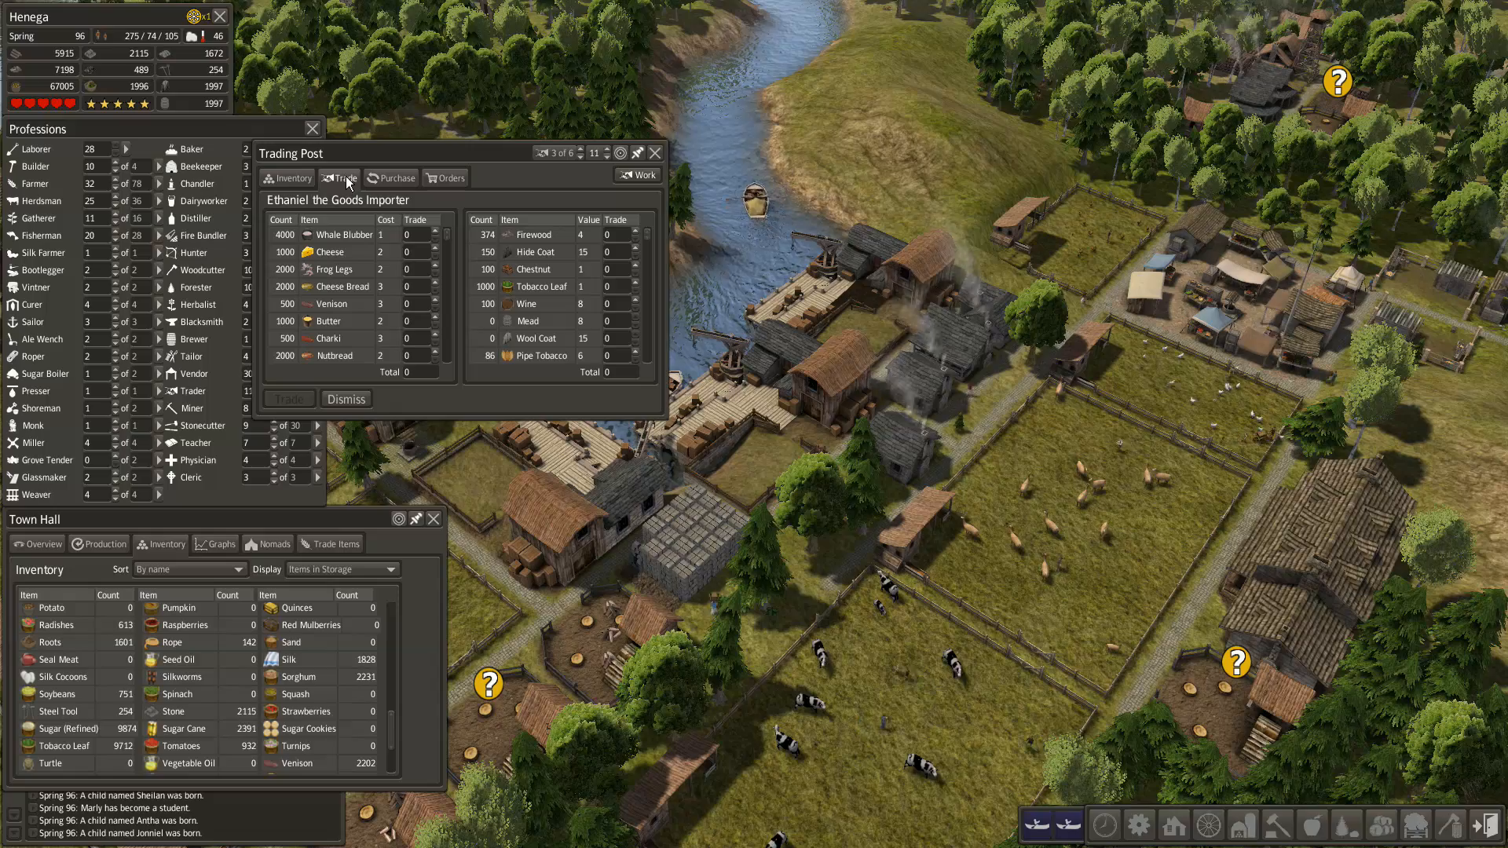
left_click_drag(291, 153, 553, 195)
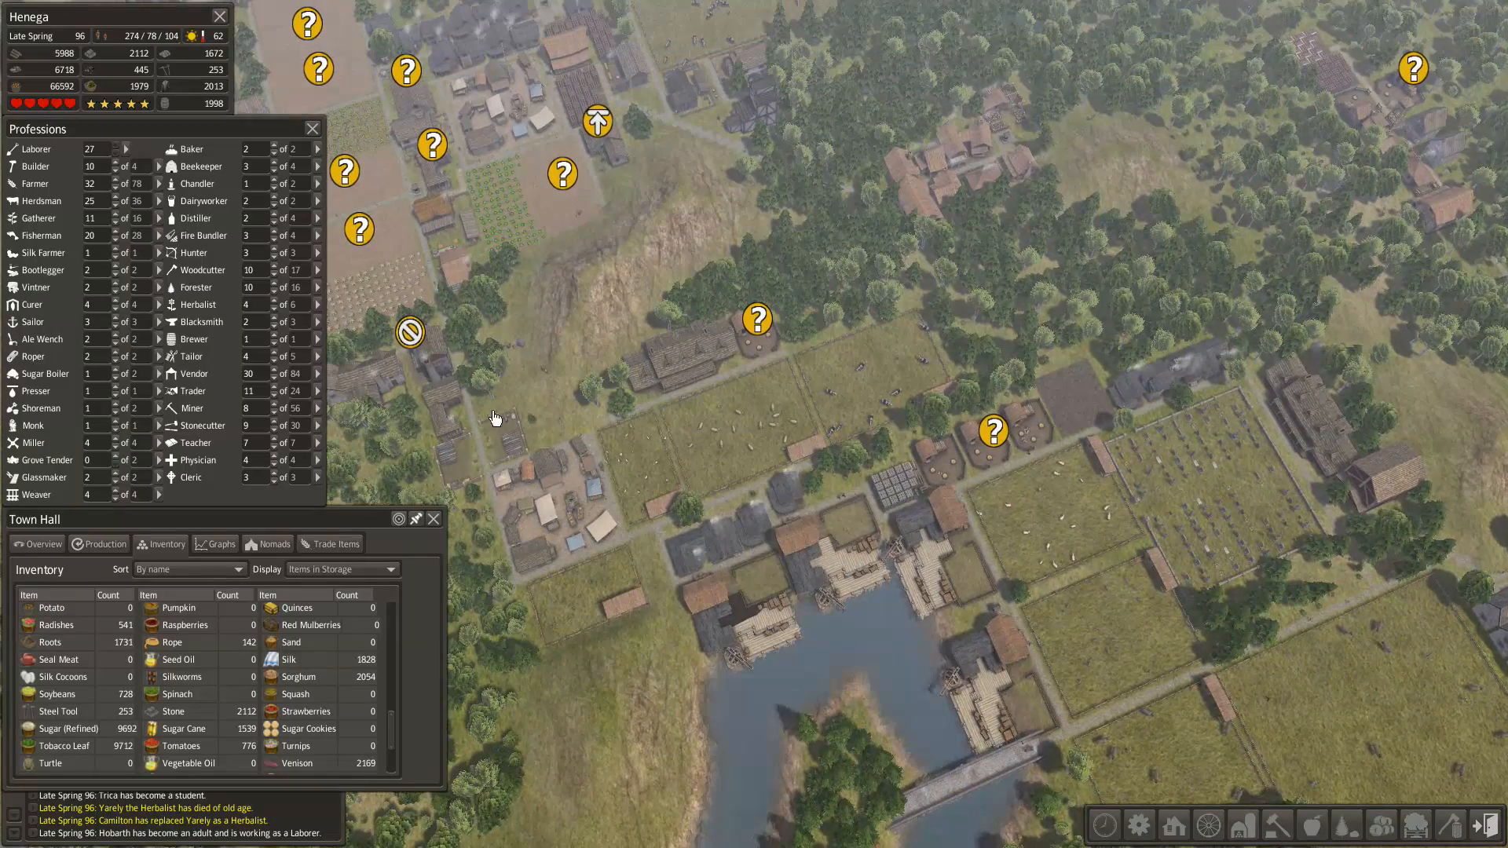
- Close the Professions and Town Hall information windows
left_click(433, 519)
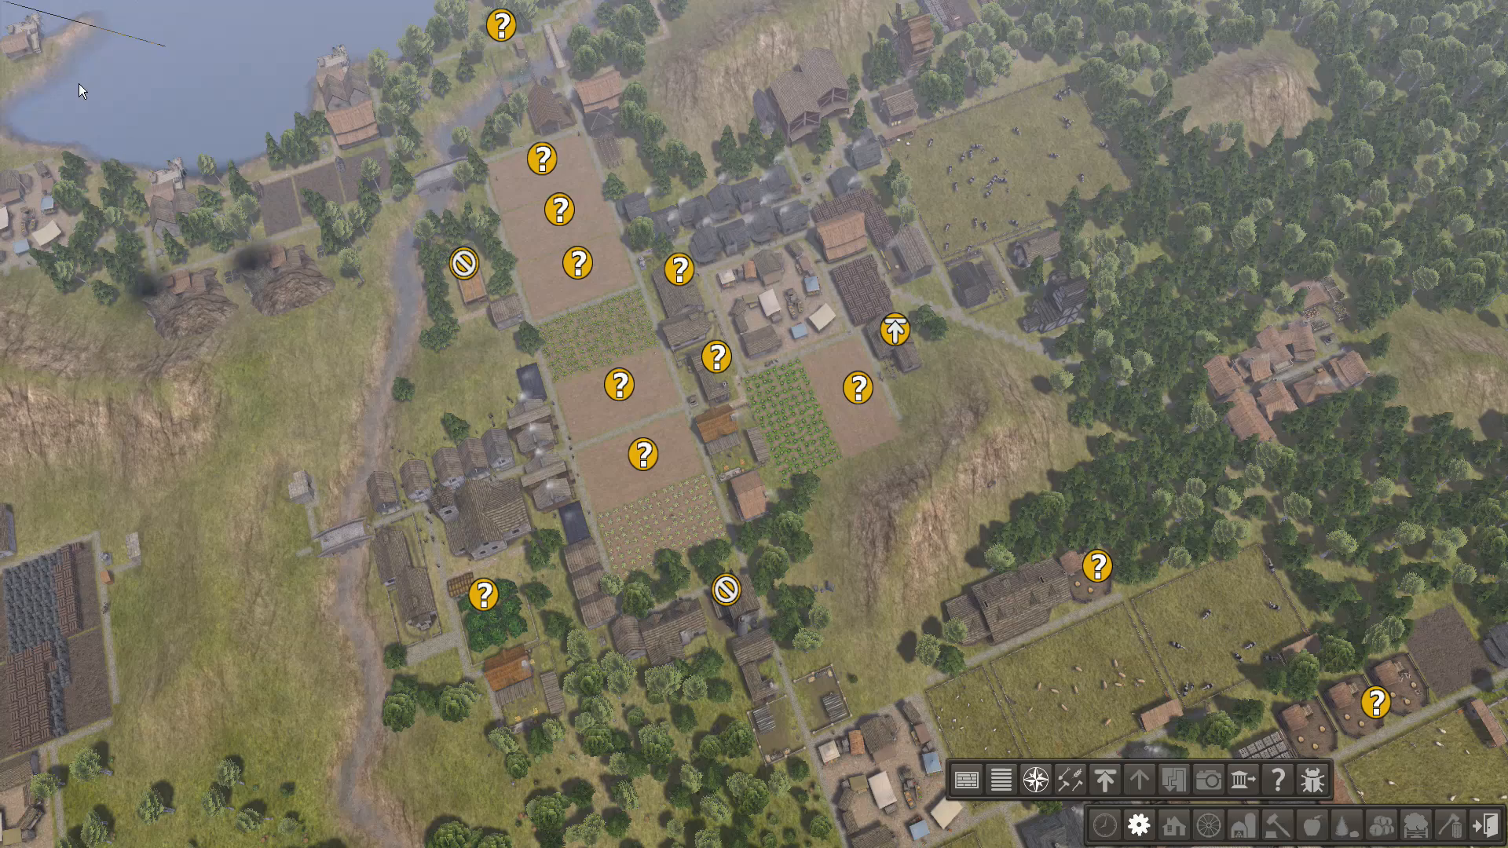
mouse_move(90, 72)
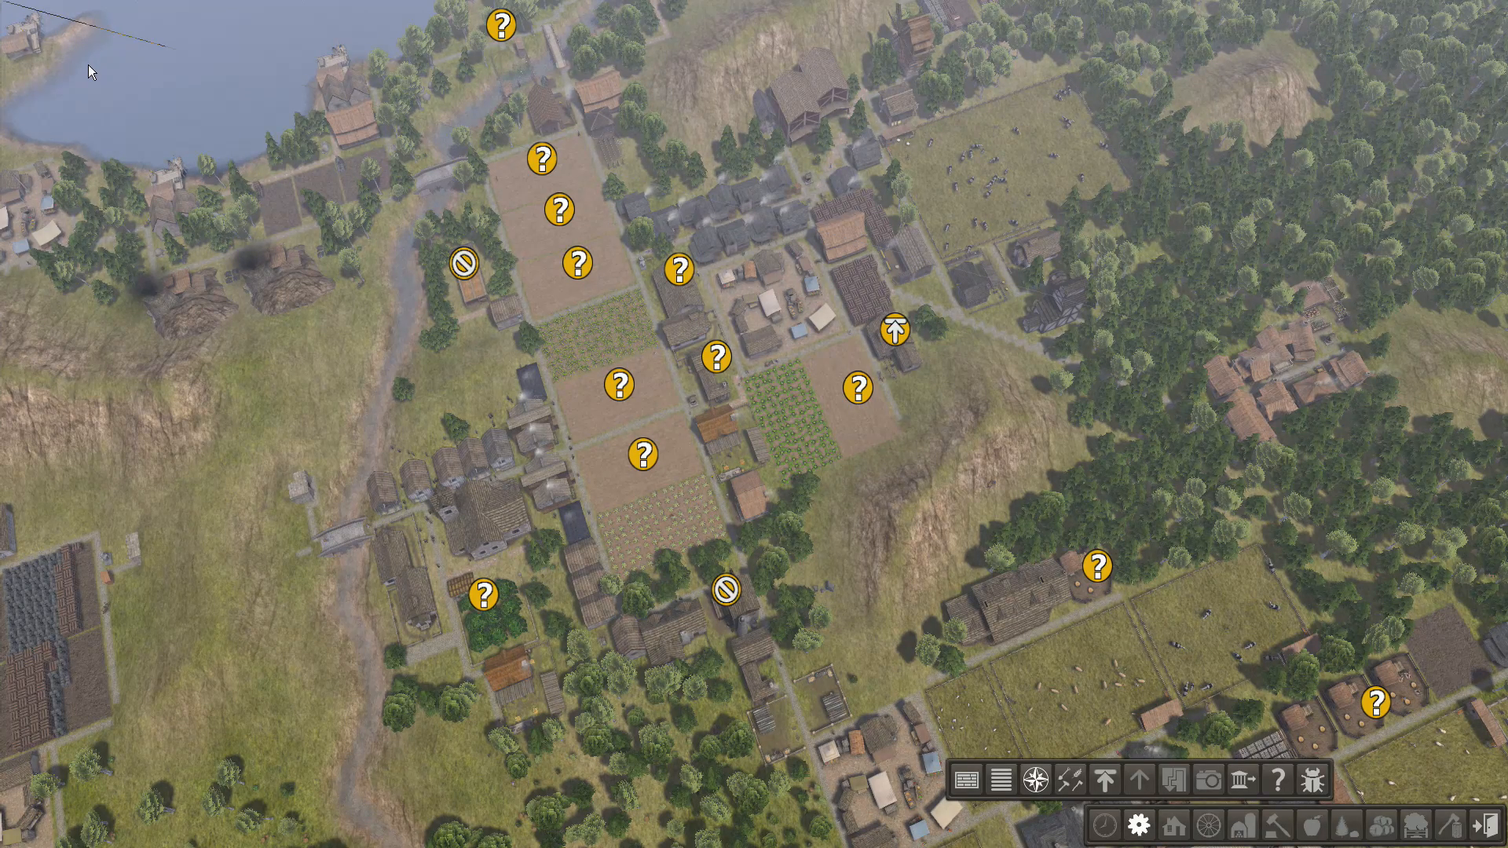
mouse_move(79, 126)
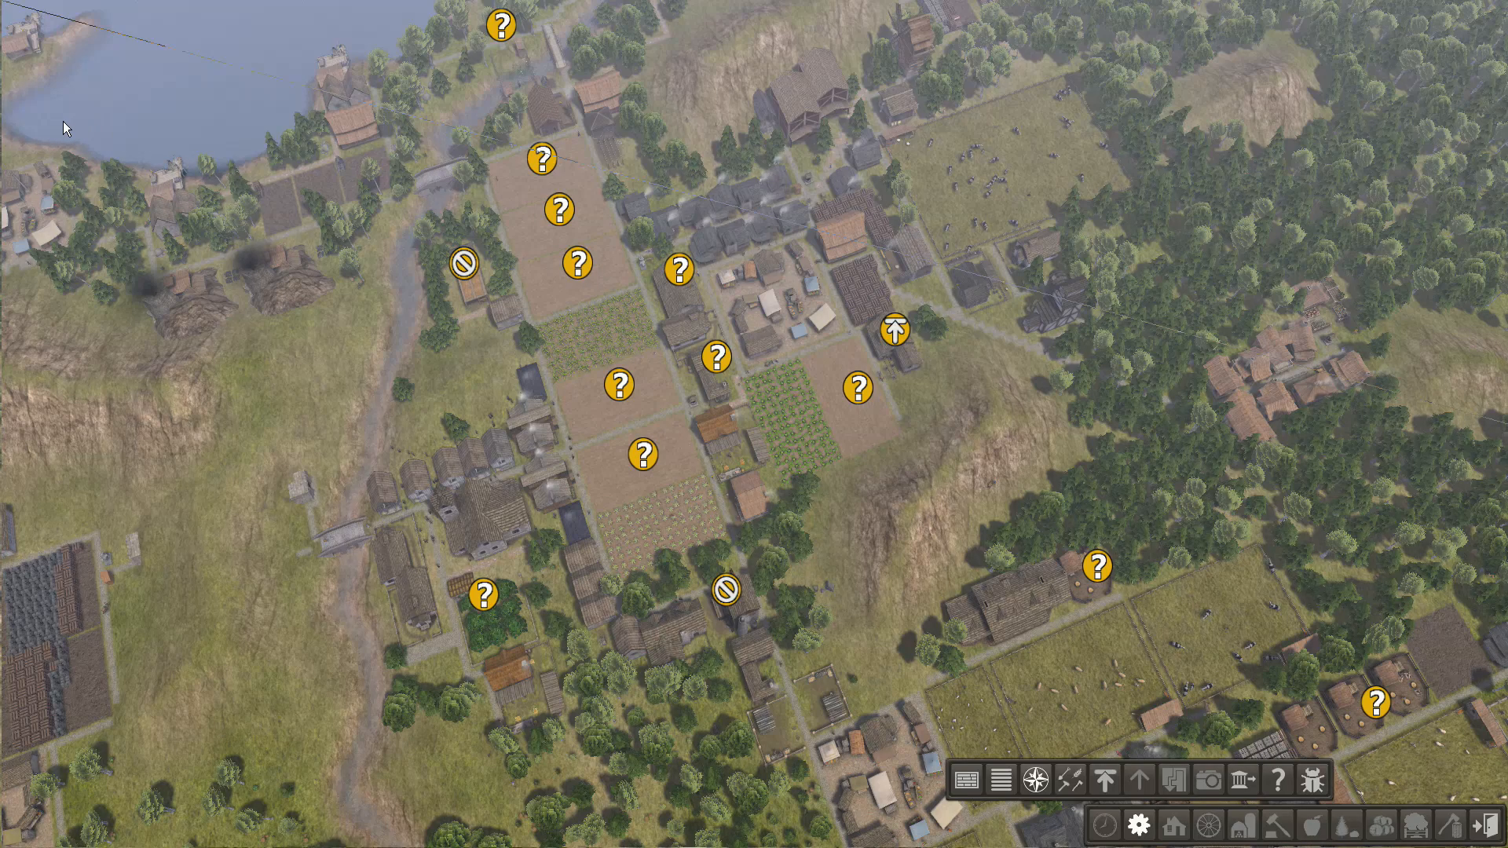
mouse_move(992, 402)
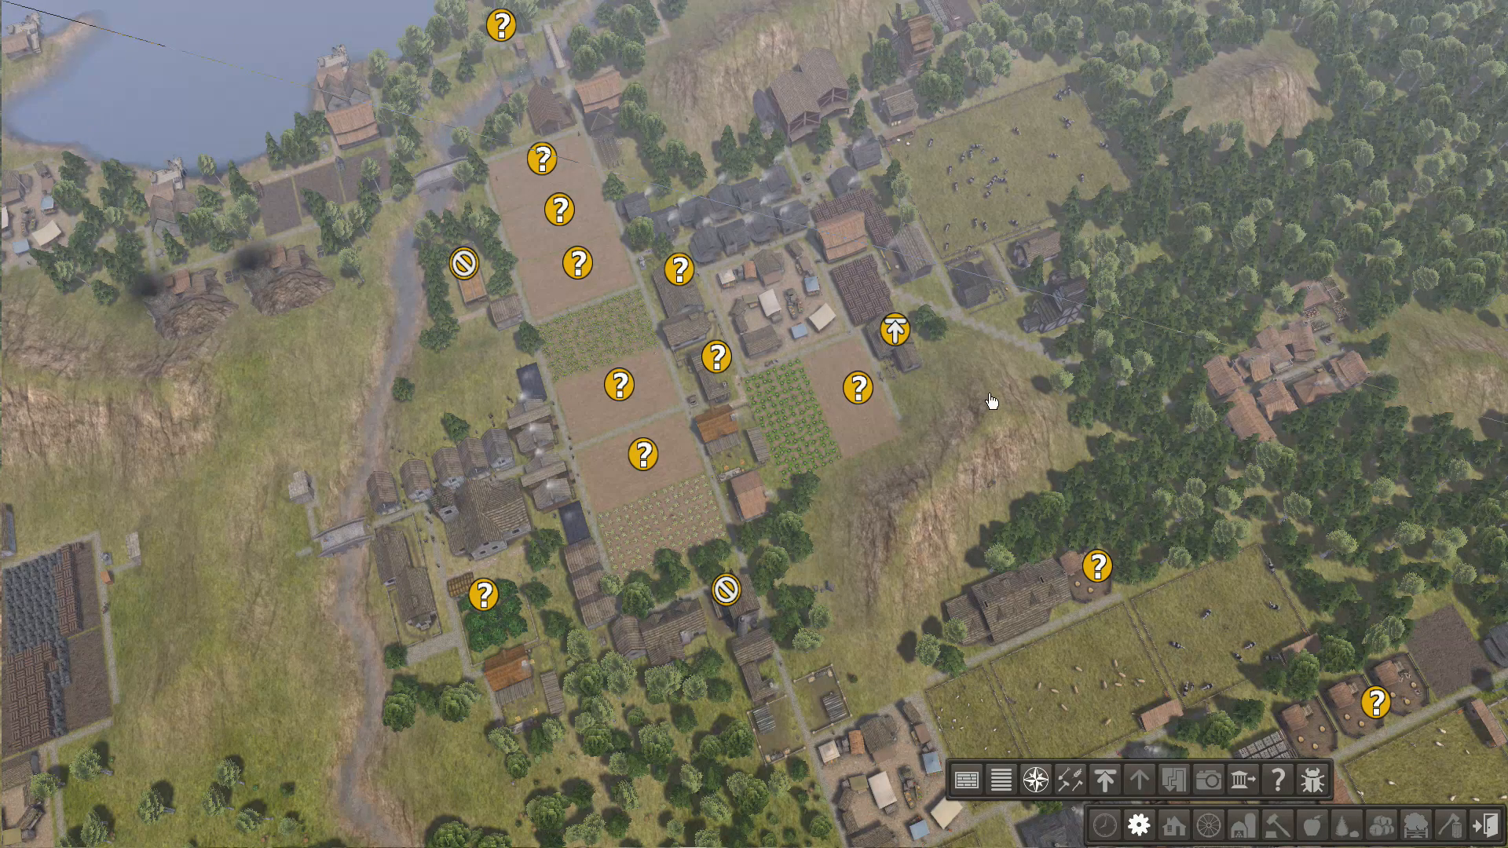
mouse_move(1072, 80)
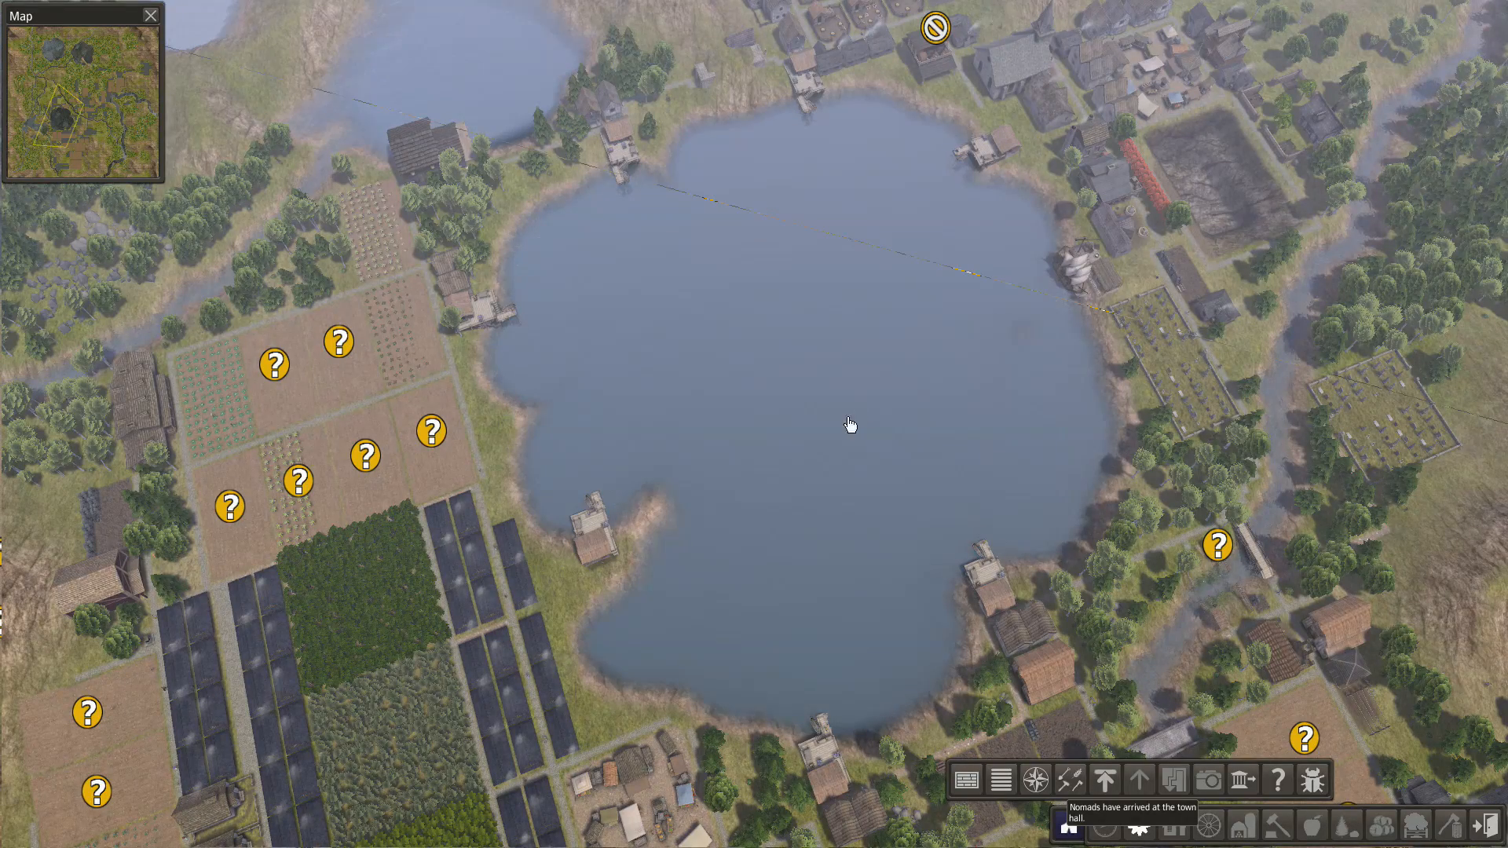
mouse_move(740, 449)
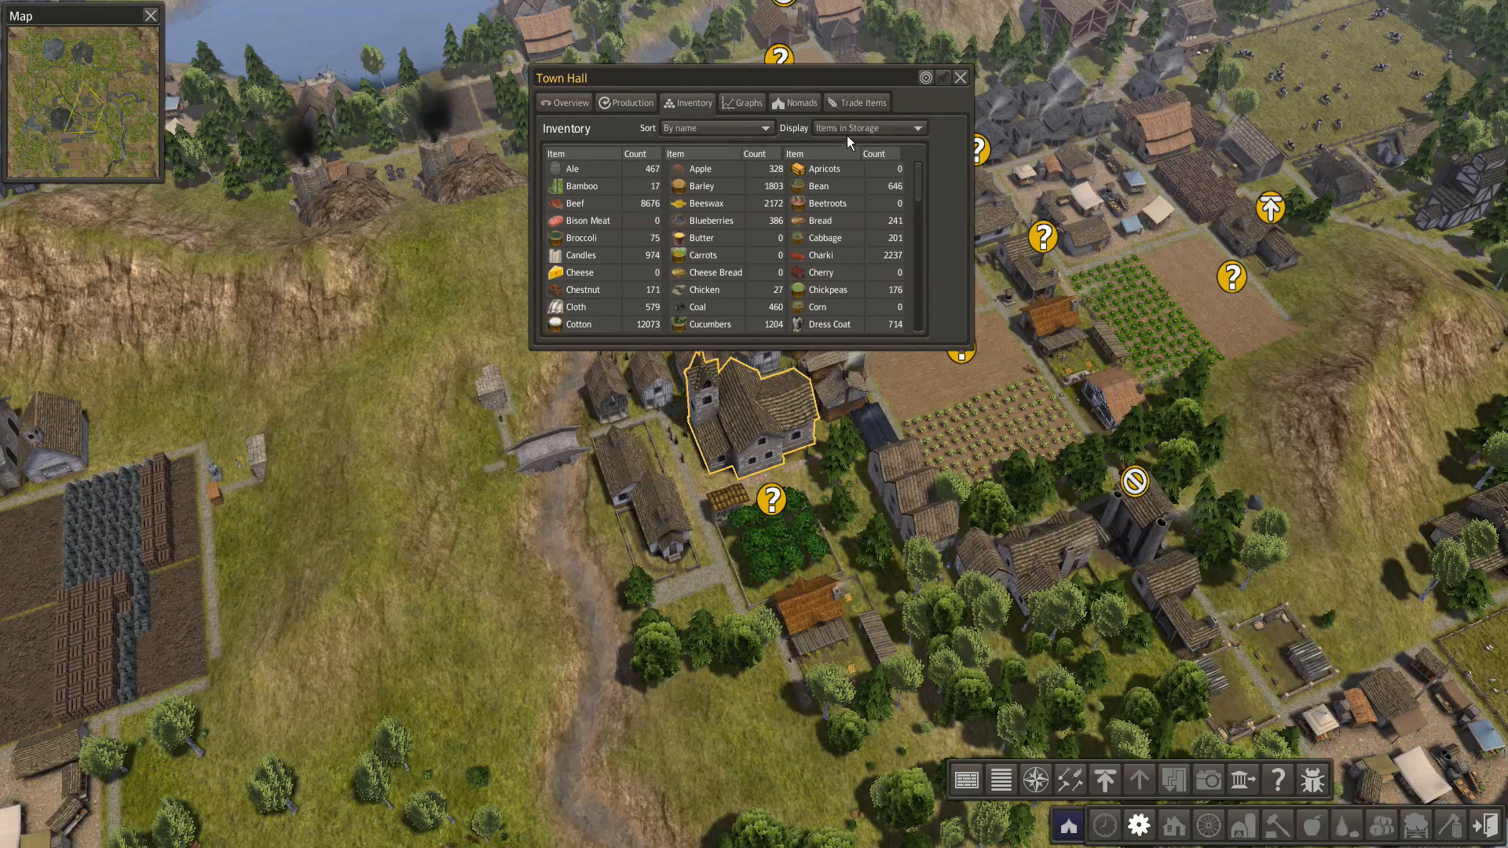
- Allow the 79 nomads citizenship from the Town Hall's Nomads tab
left_click(800, 102)
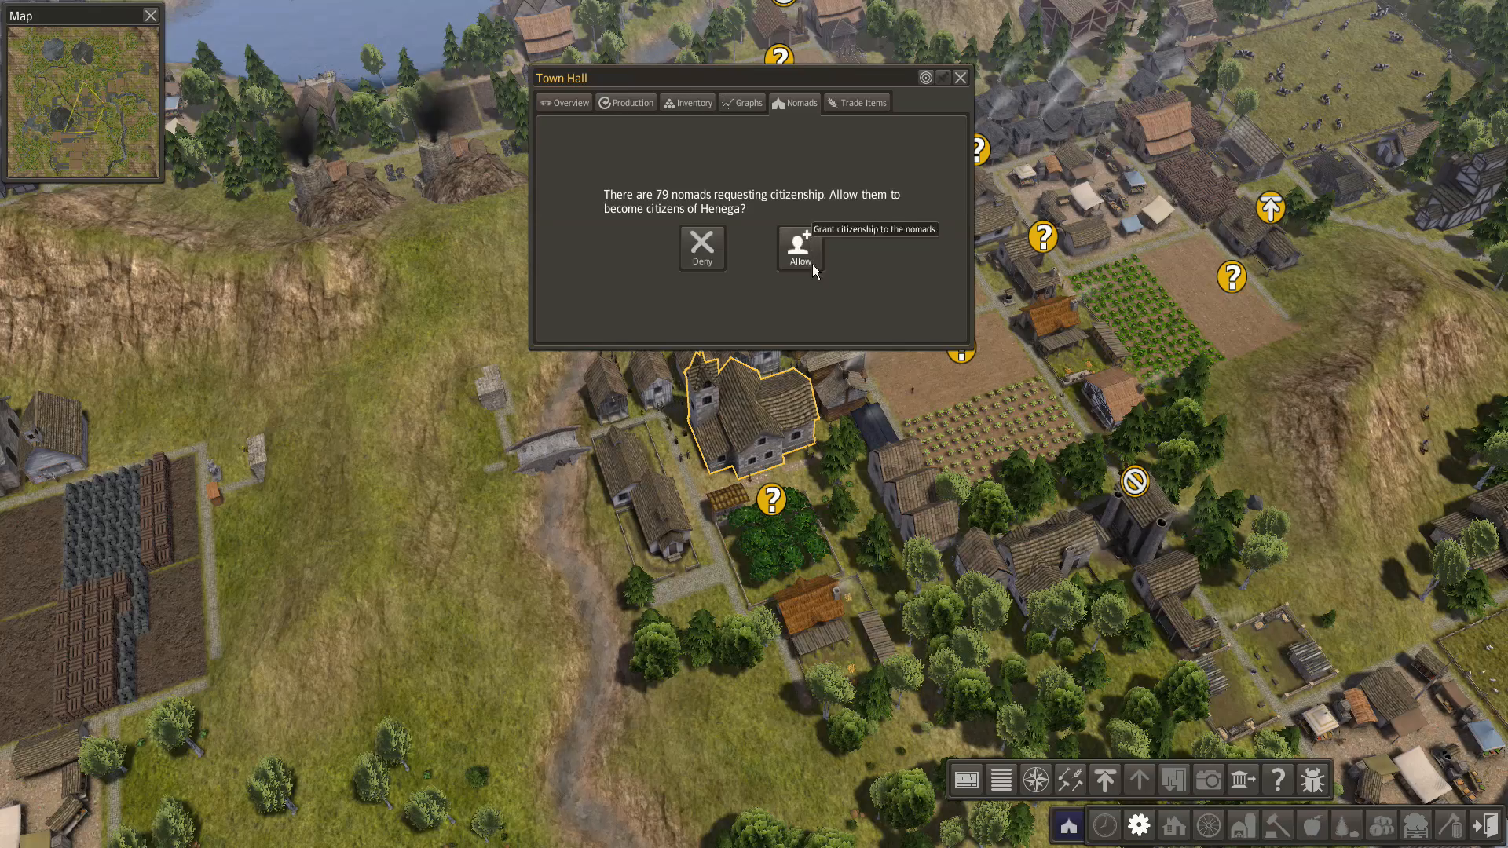
left_click(798, 248)
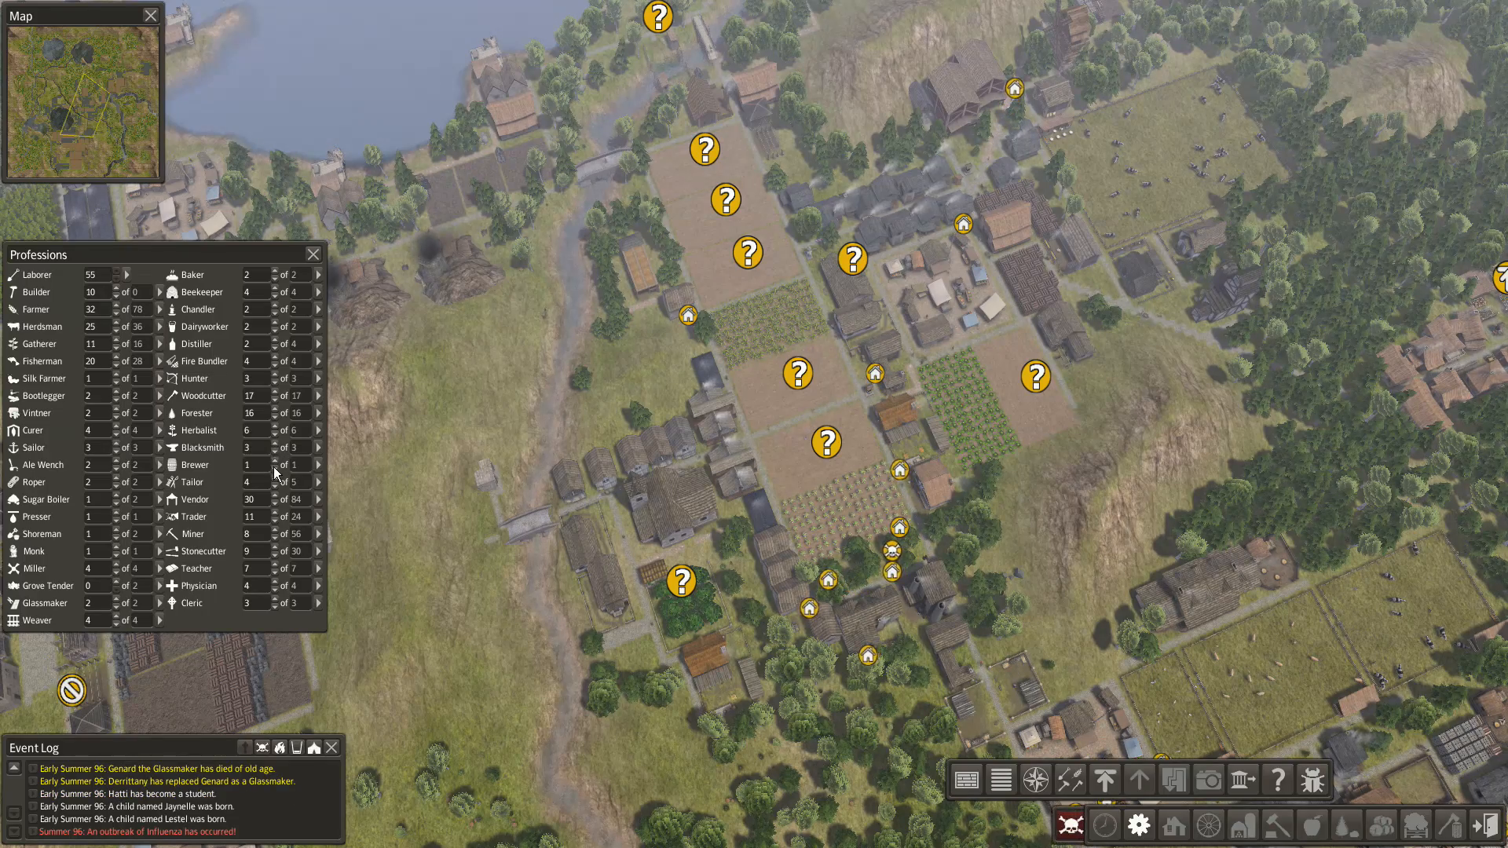
mouse_move(288, 462)
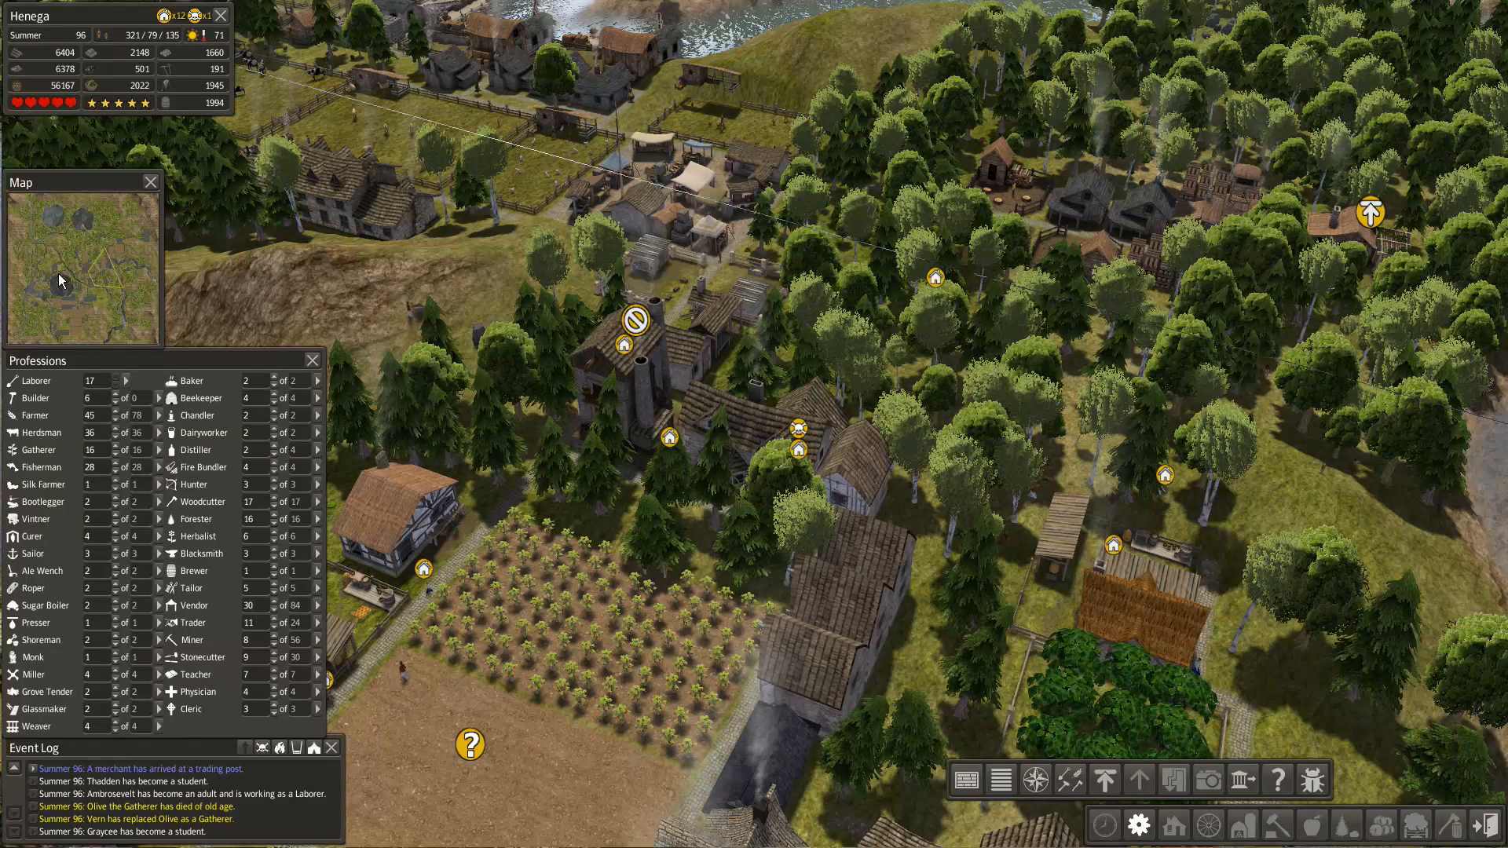
mouse_move(770, 386)
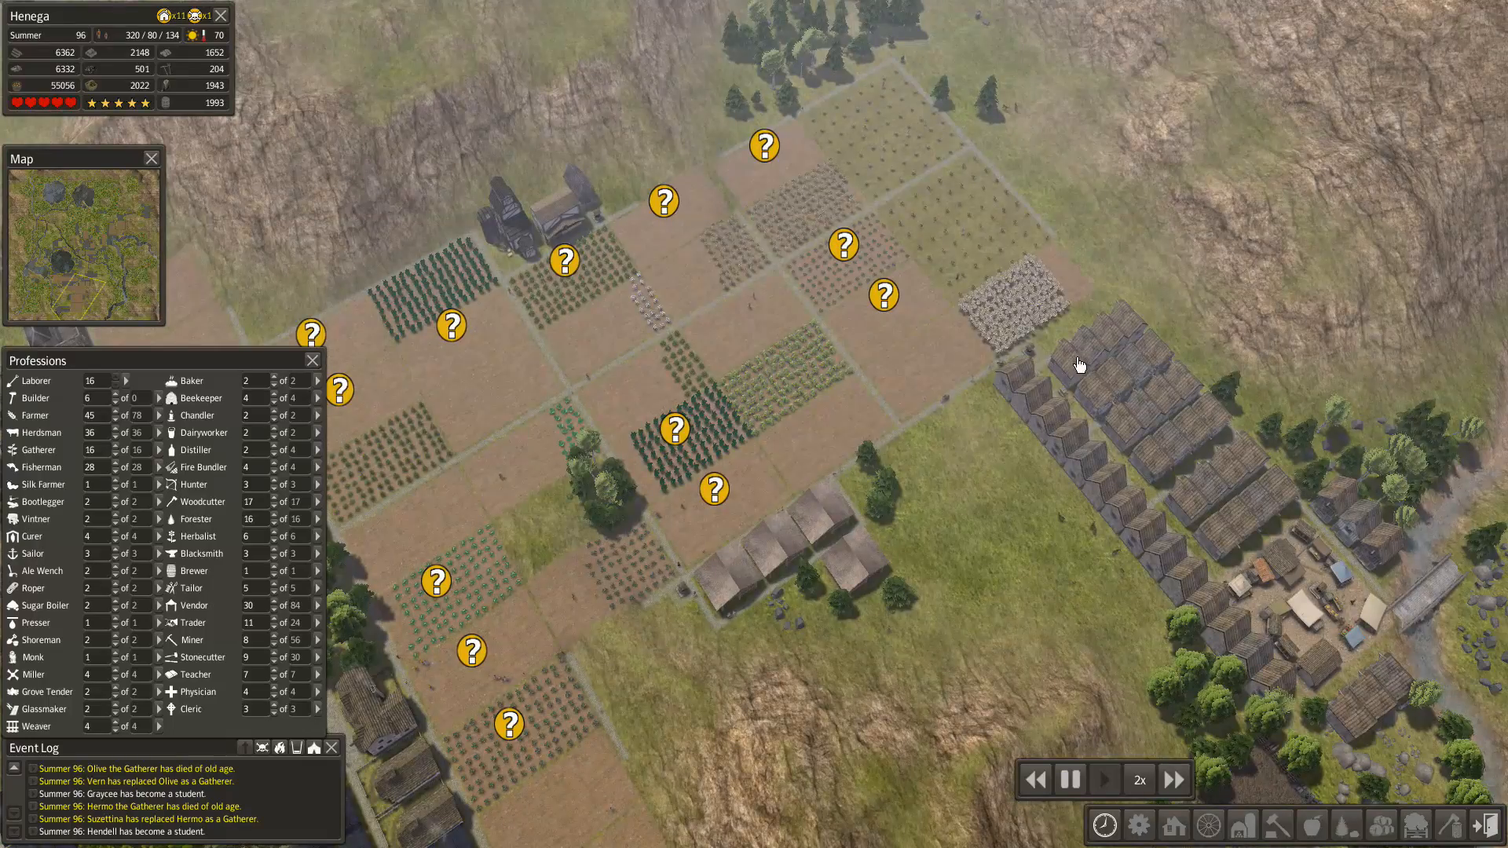
- Open the Orchard info window for the cherry orchard by the housing rows
left_click(674, 429)
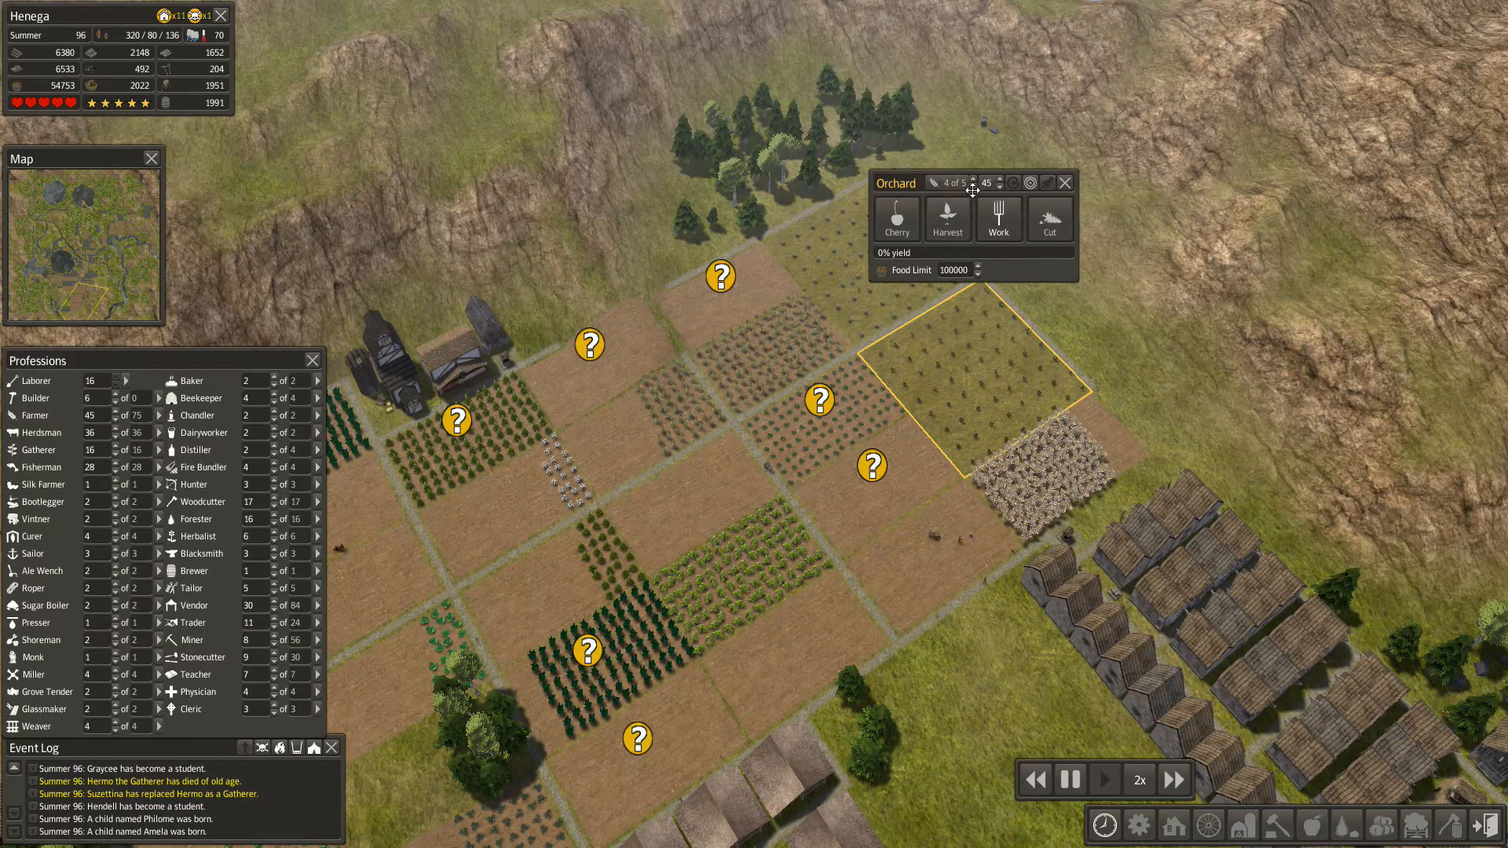
- Close the cherry Orchard window and move the view toward the lake and housing
left_click(1066, 182)
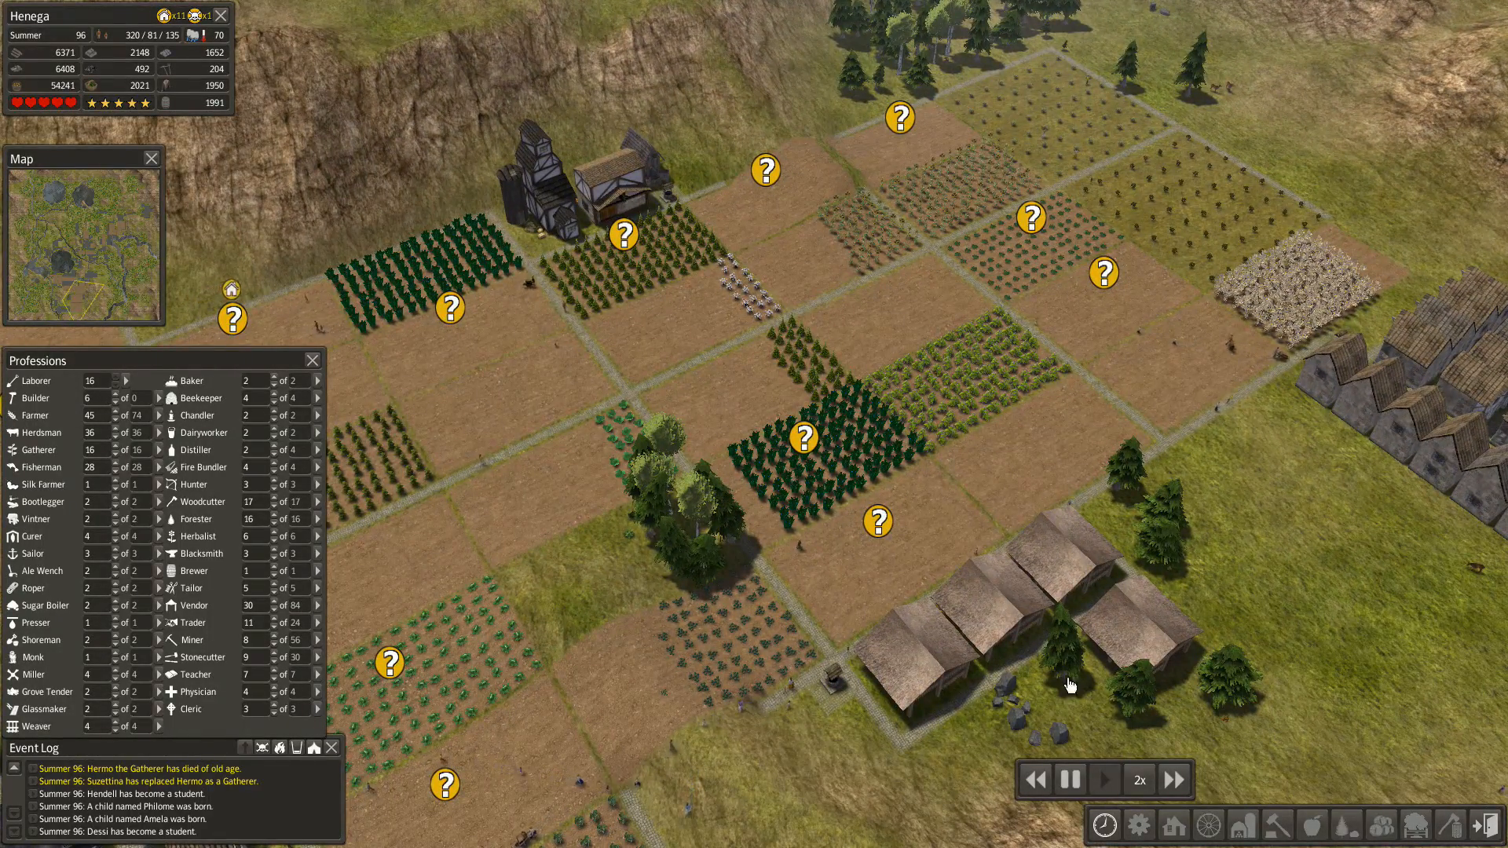
left_click(1172, 780)
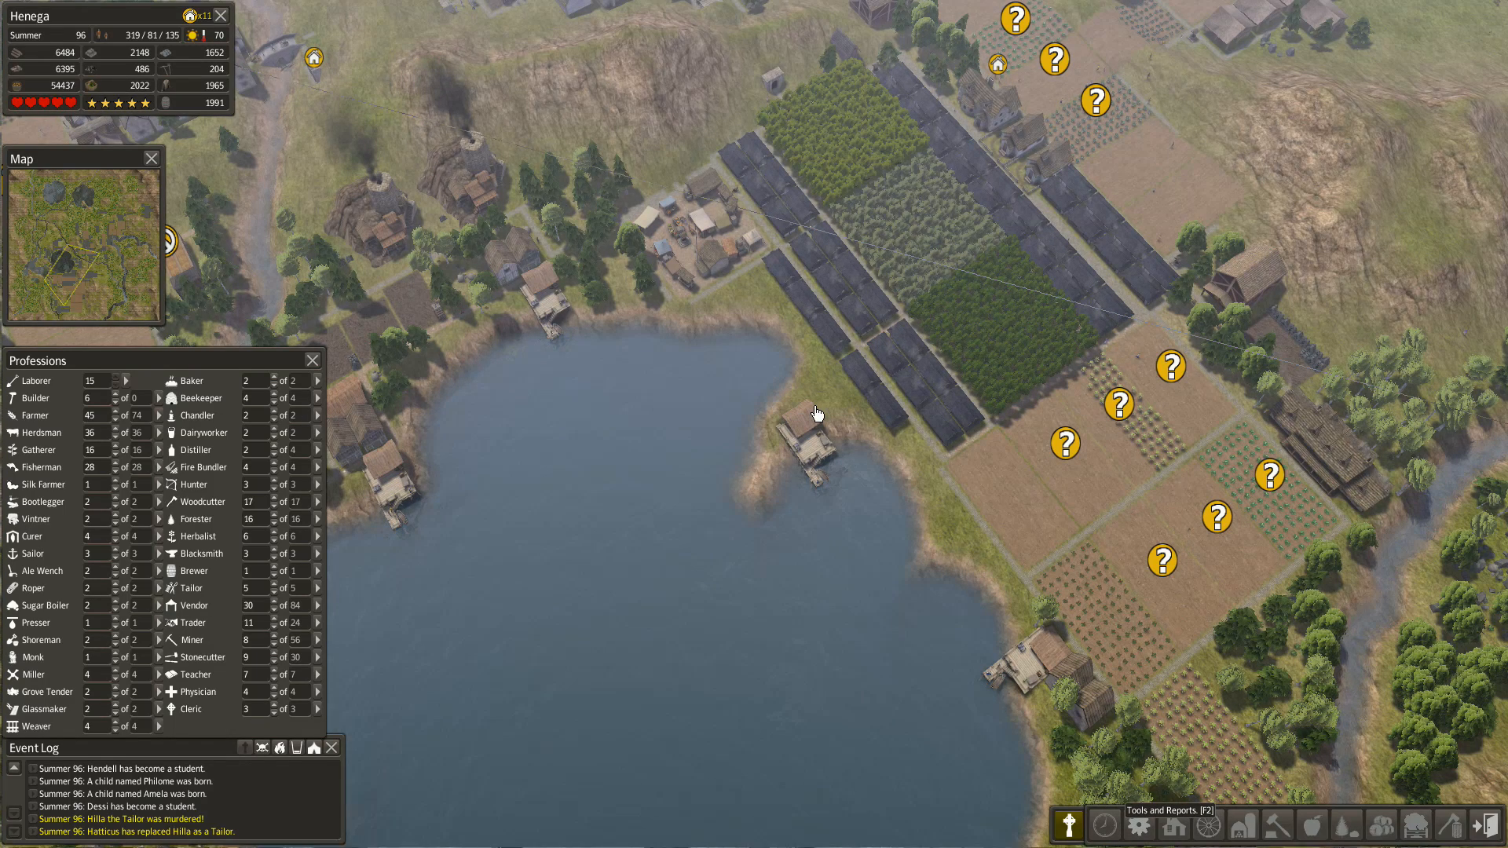
mouse_move(951, 587)
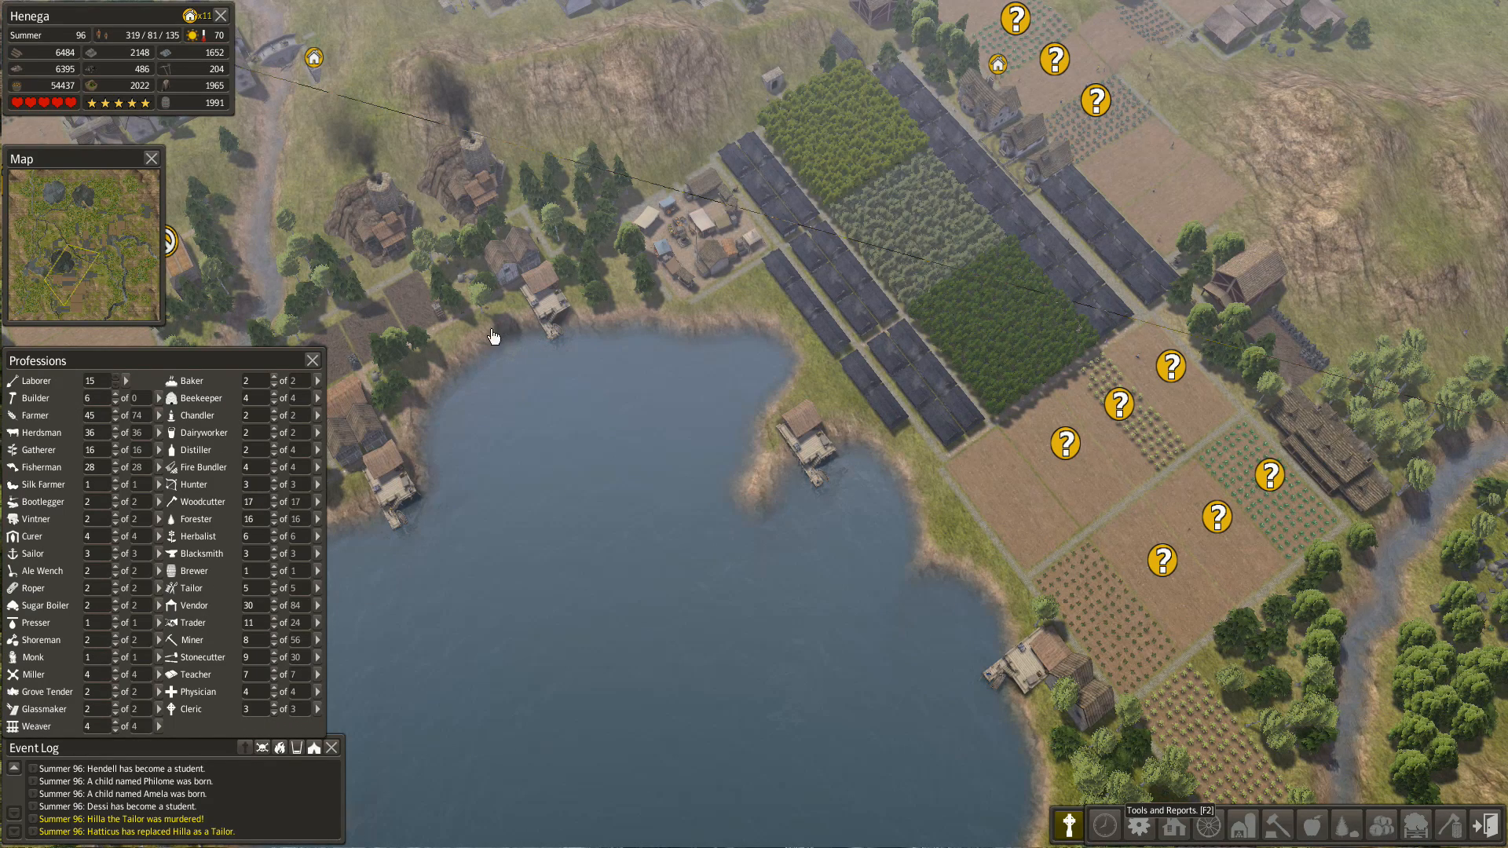
mouse_move(711, 96)
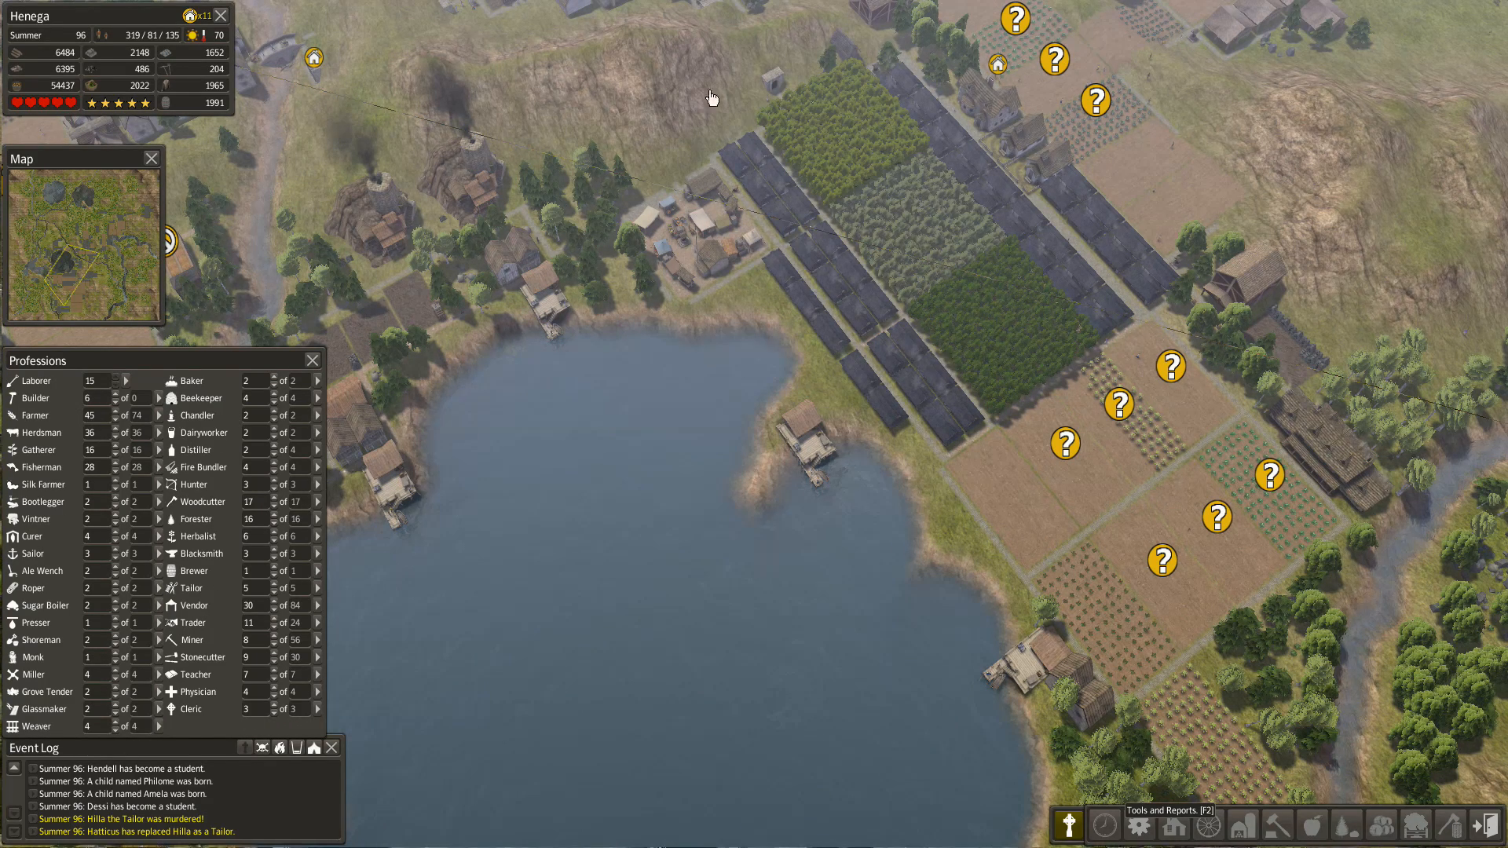
mouse_move(724, 386)
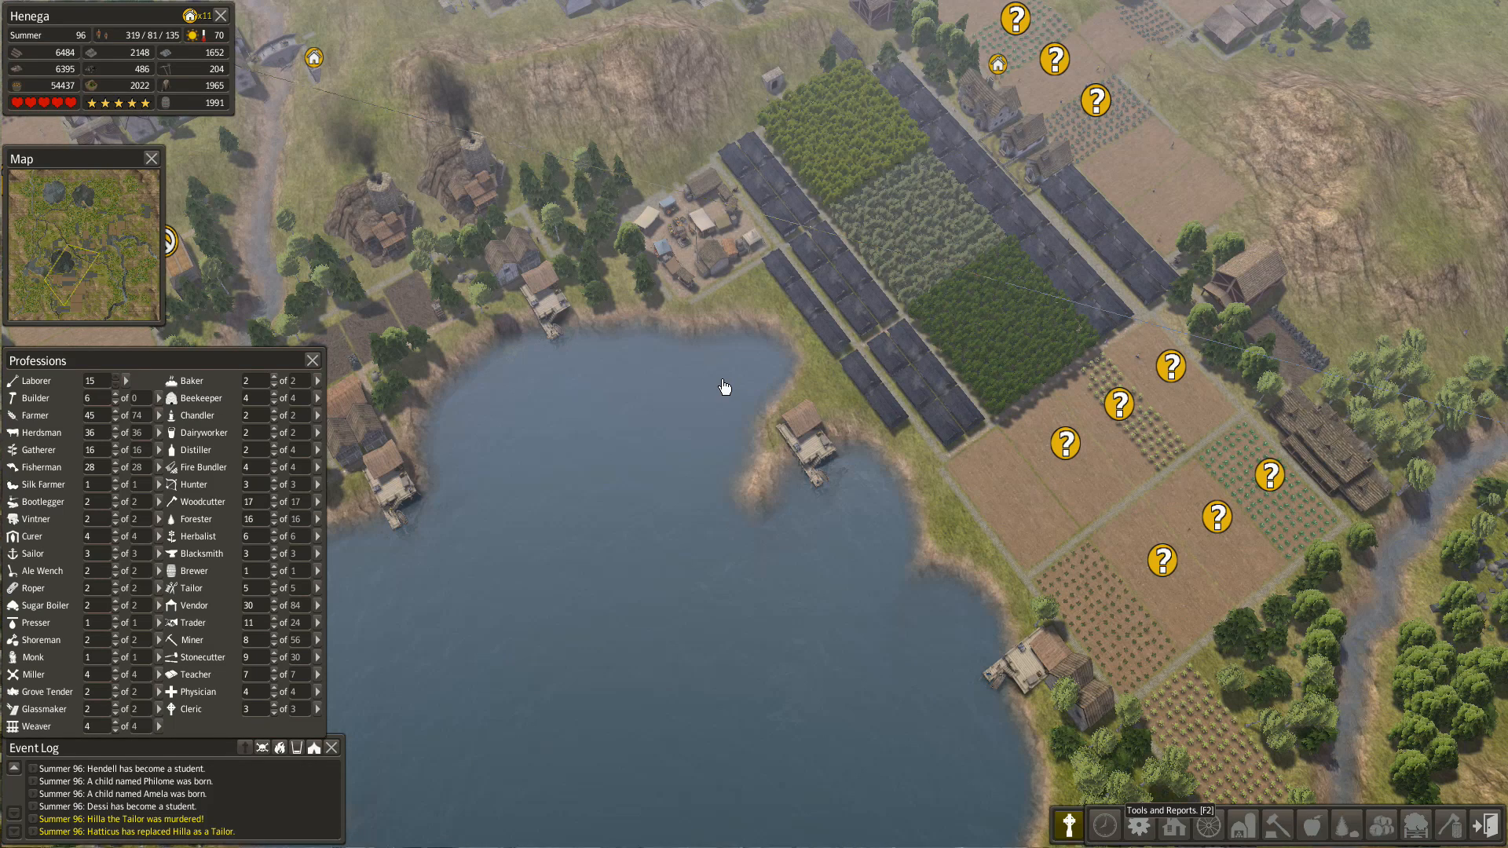
mouse_move(886, 365)
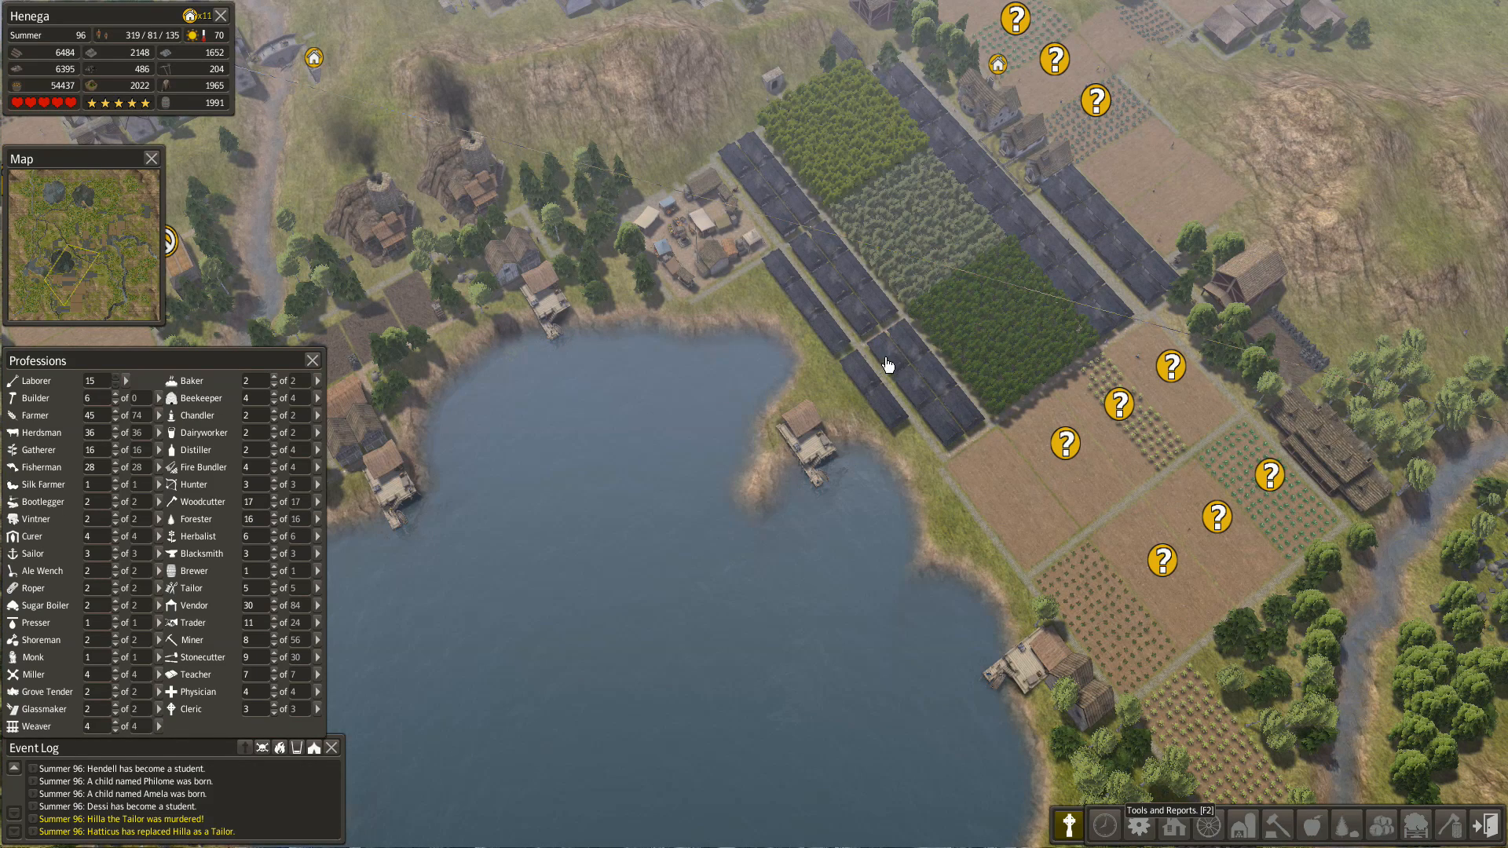
mouse_move(986, 512)
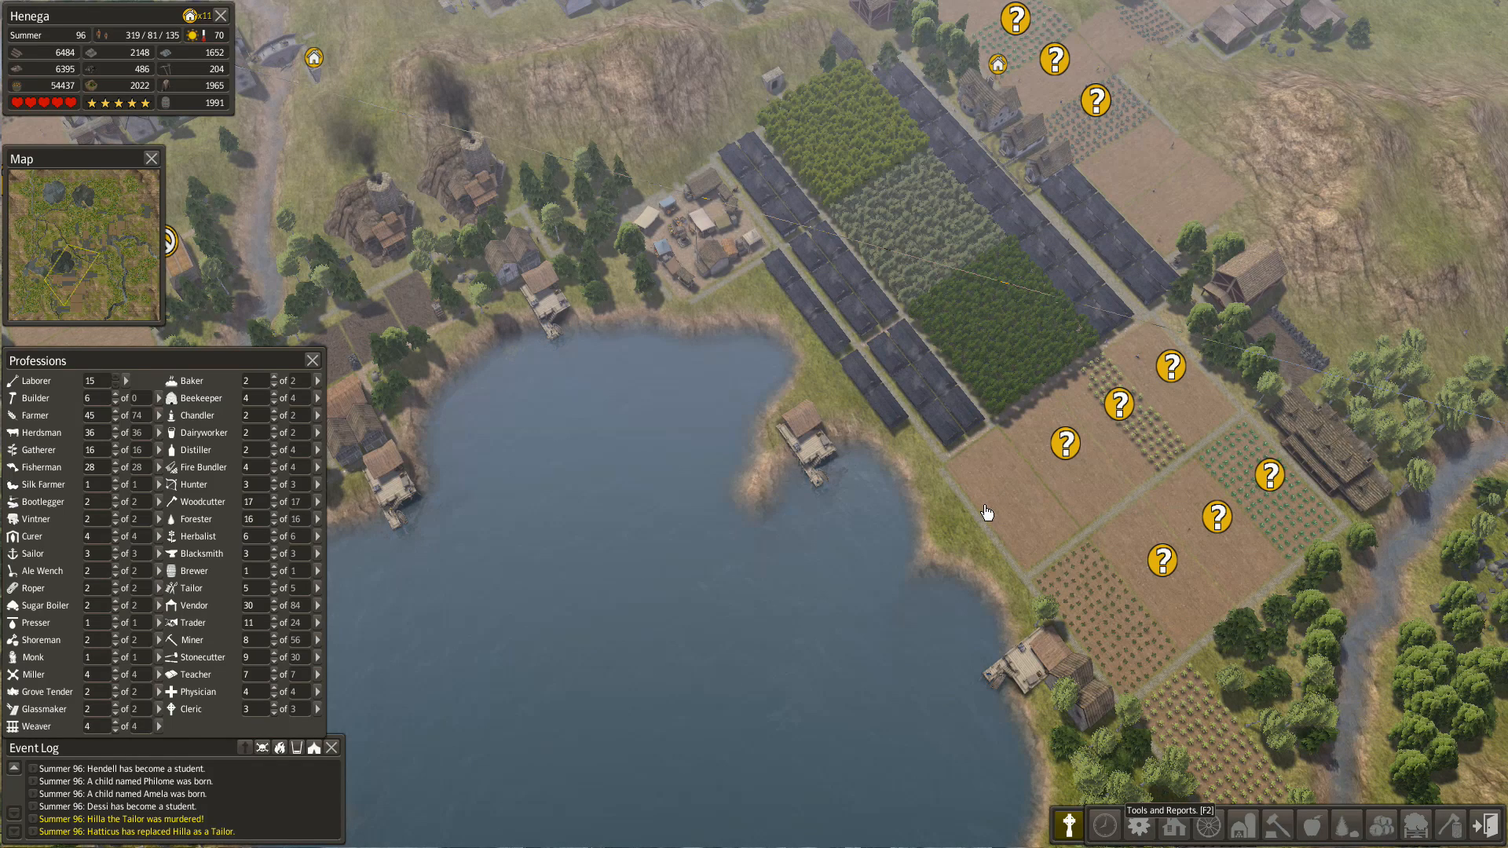
mouse_move(1205, 334)
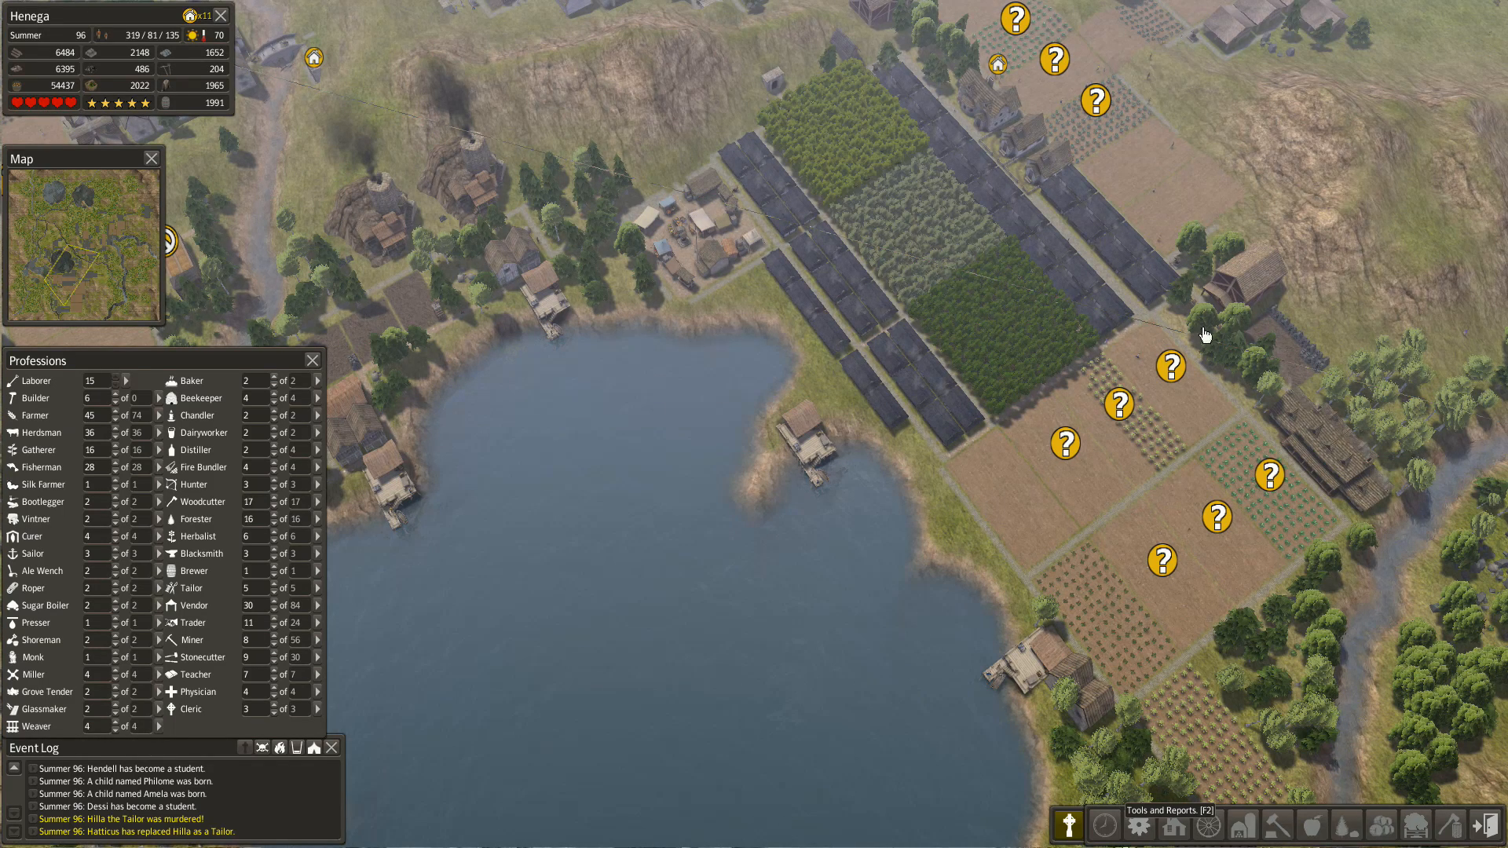
mouse_move(1068, 826)
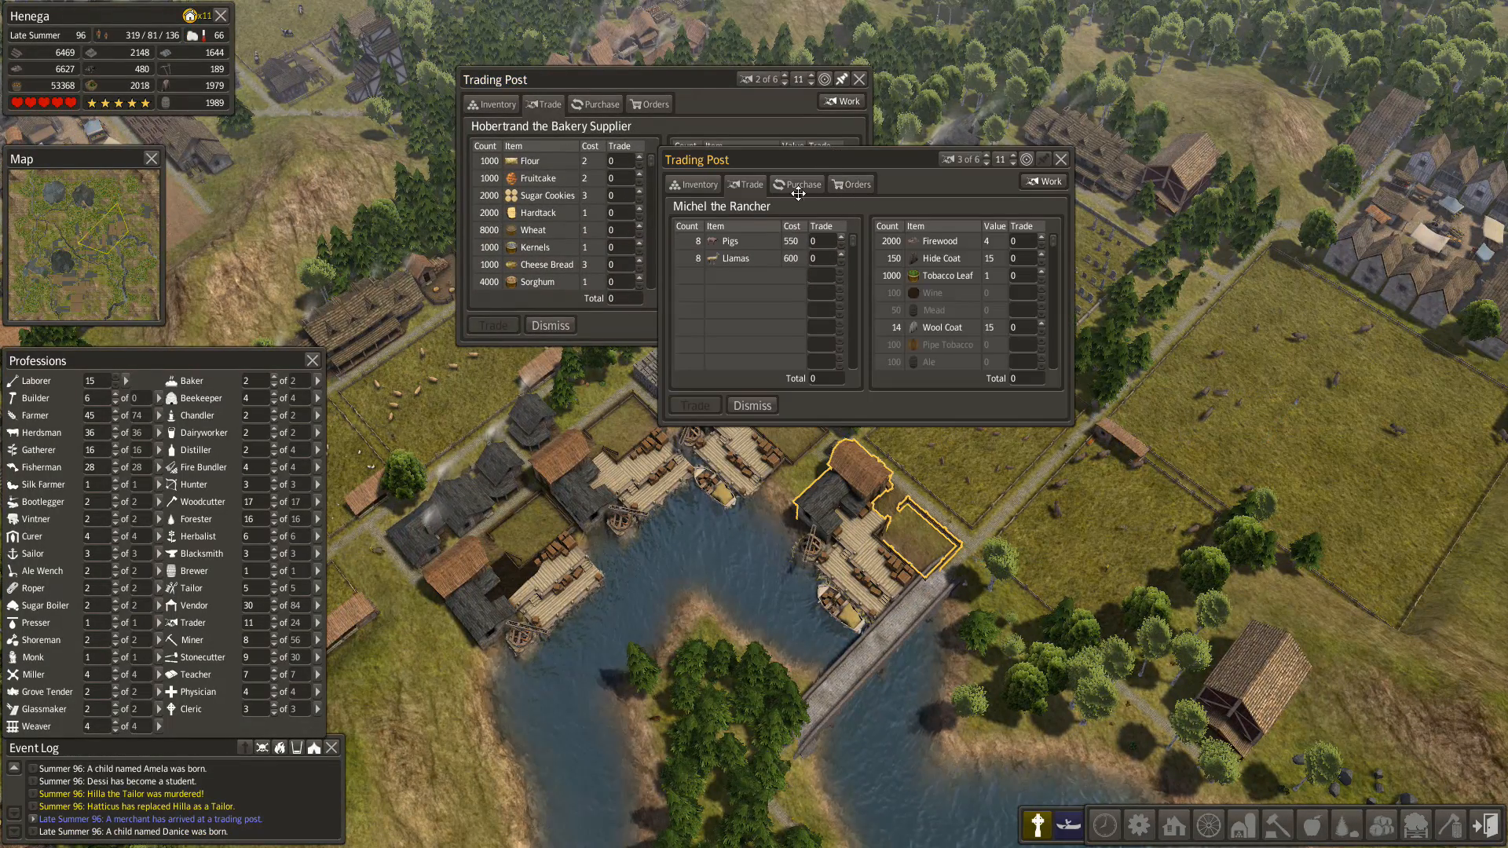
- Open the Trading Post windows for the visiting bakery supplier and rancher
left_click(1058, 158)
type("1000")
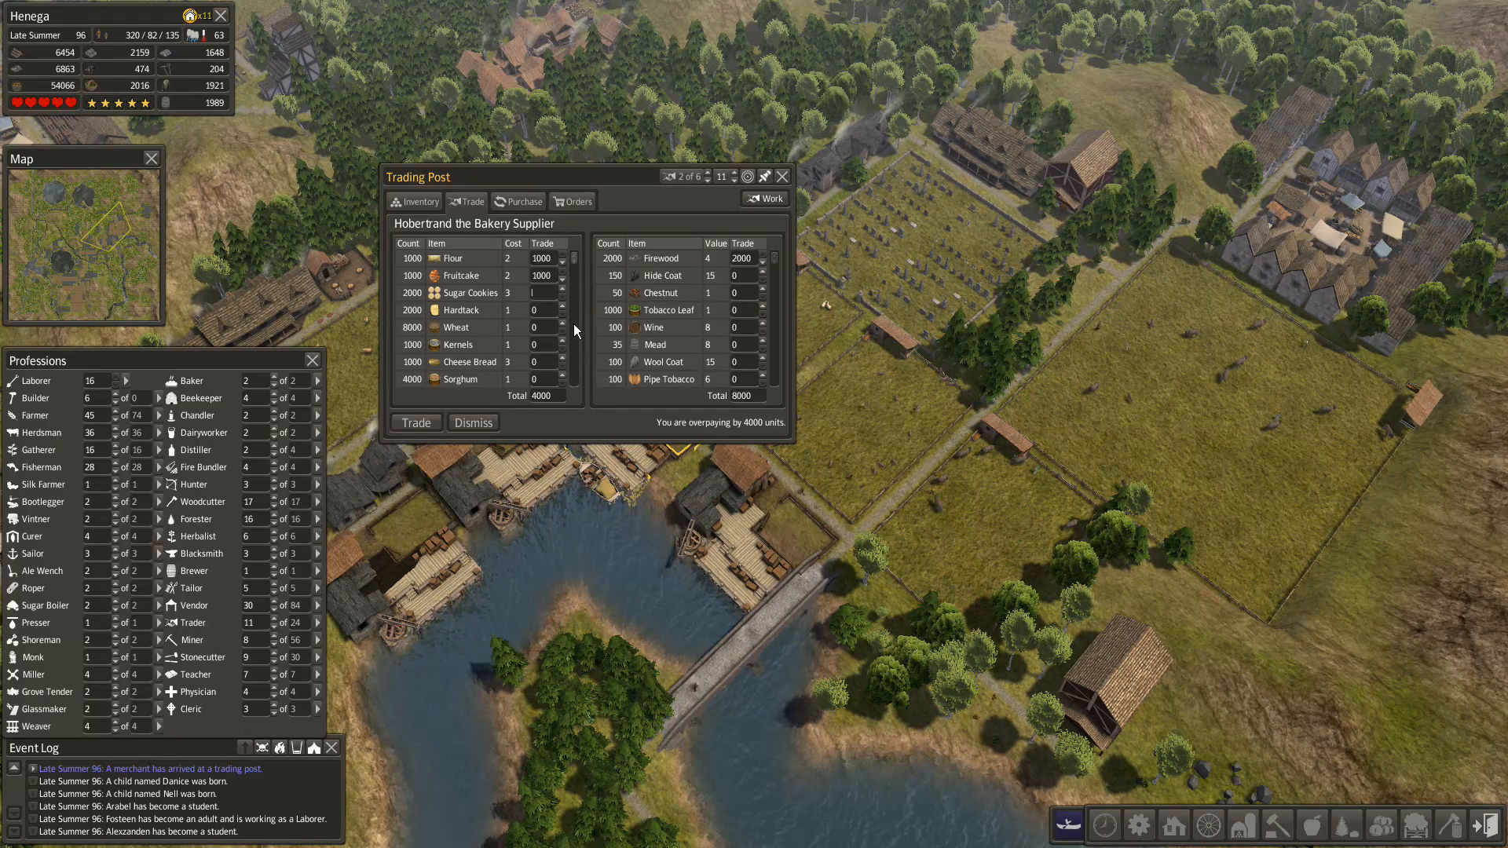
- Trade 2,000 firewood for 1,000 flour and 1,000 fruitcake with the bakery supplier
left_click(561, 288)
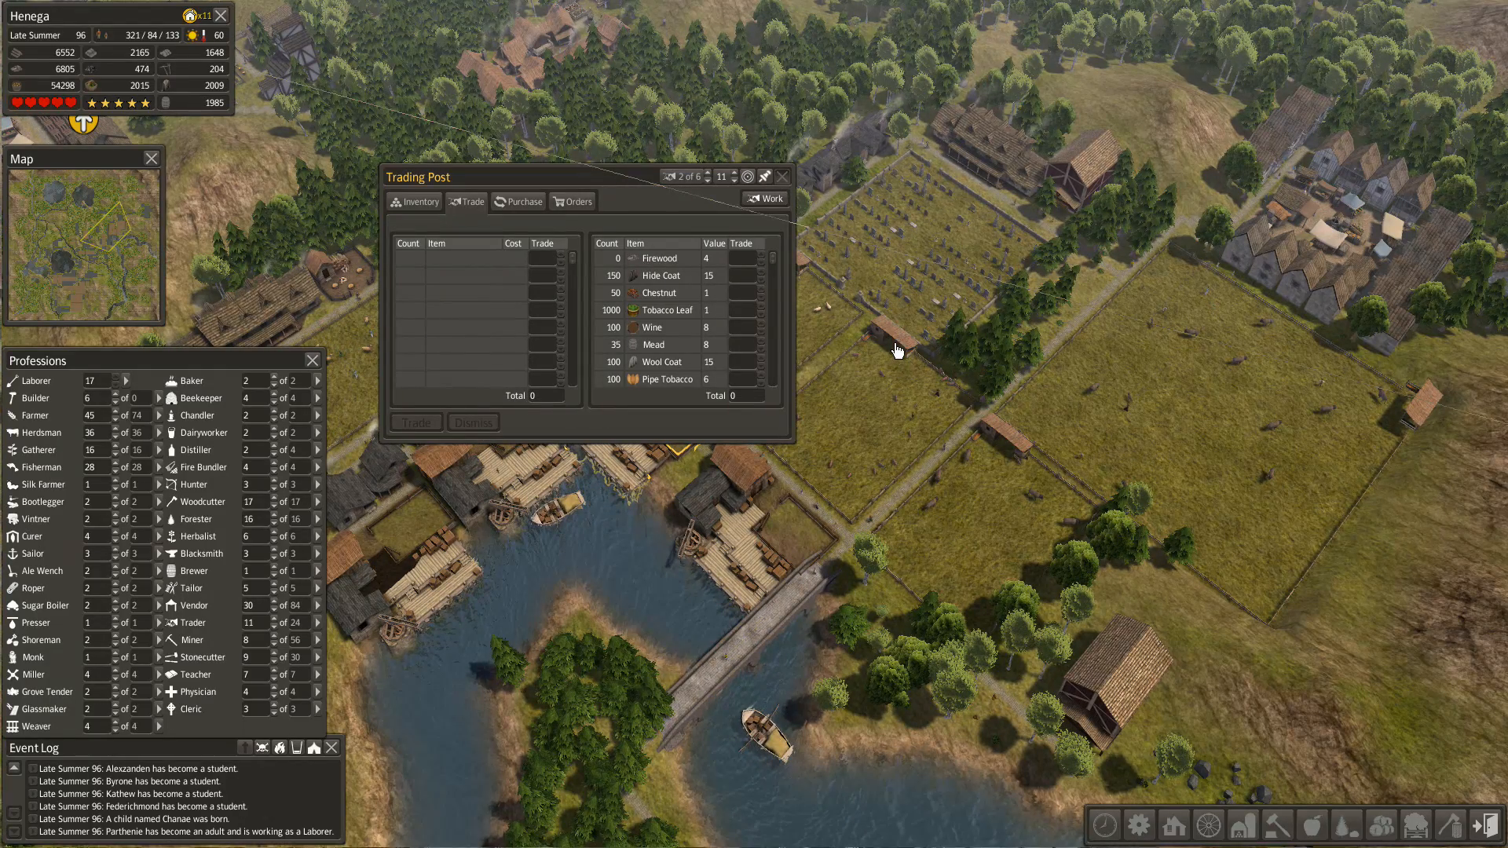
mouse_move(877, 349)
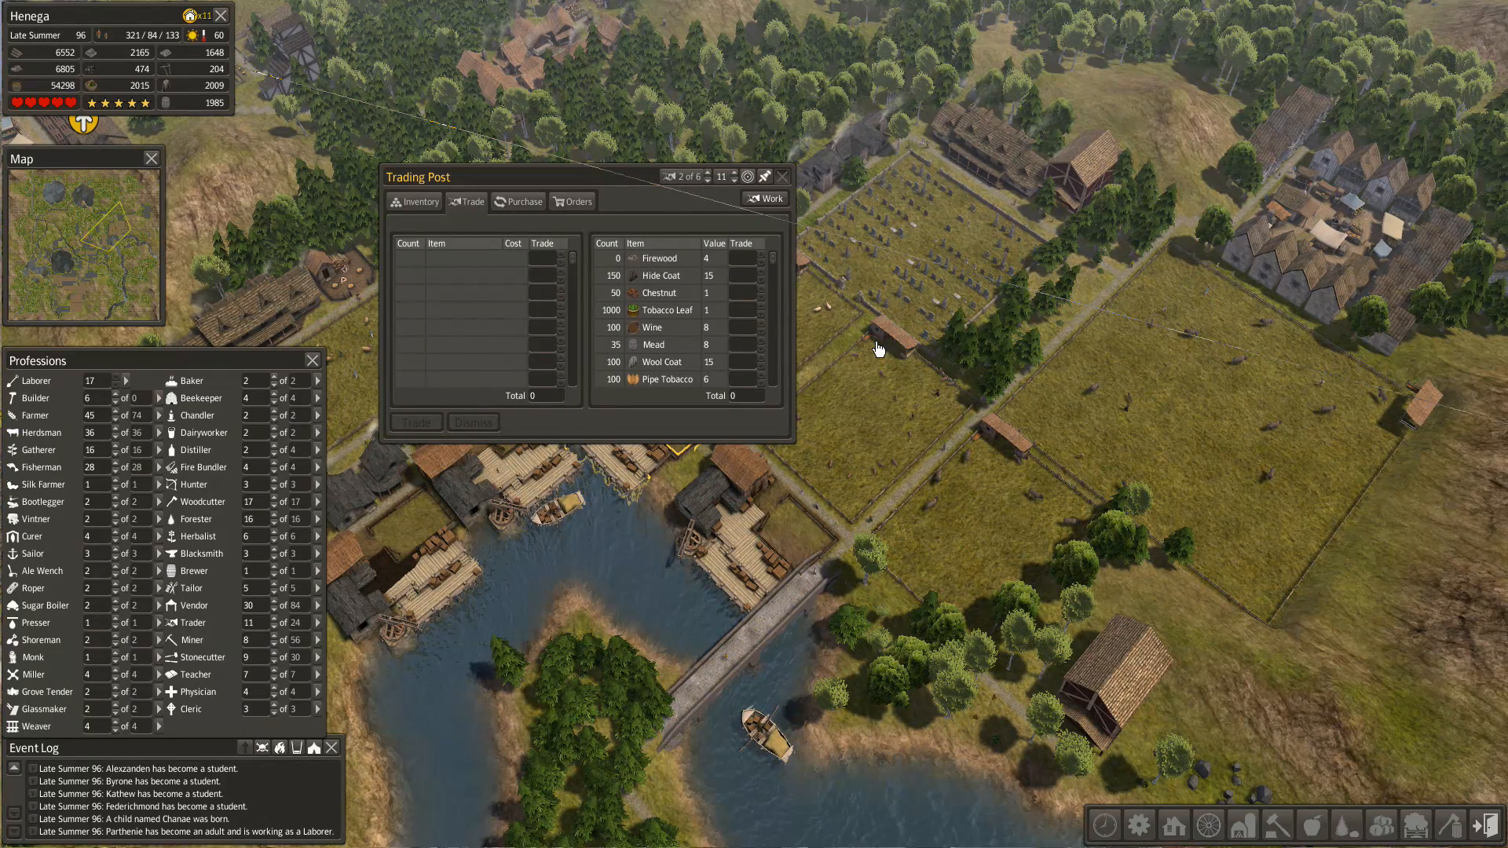
mouse_move(792, 345)
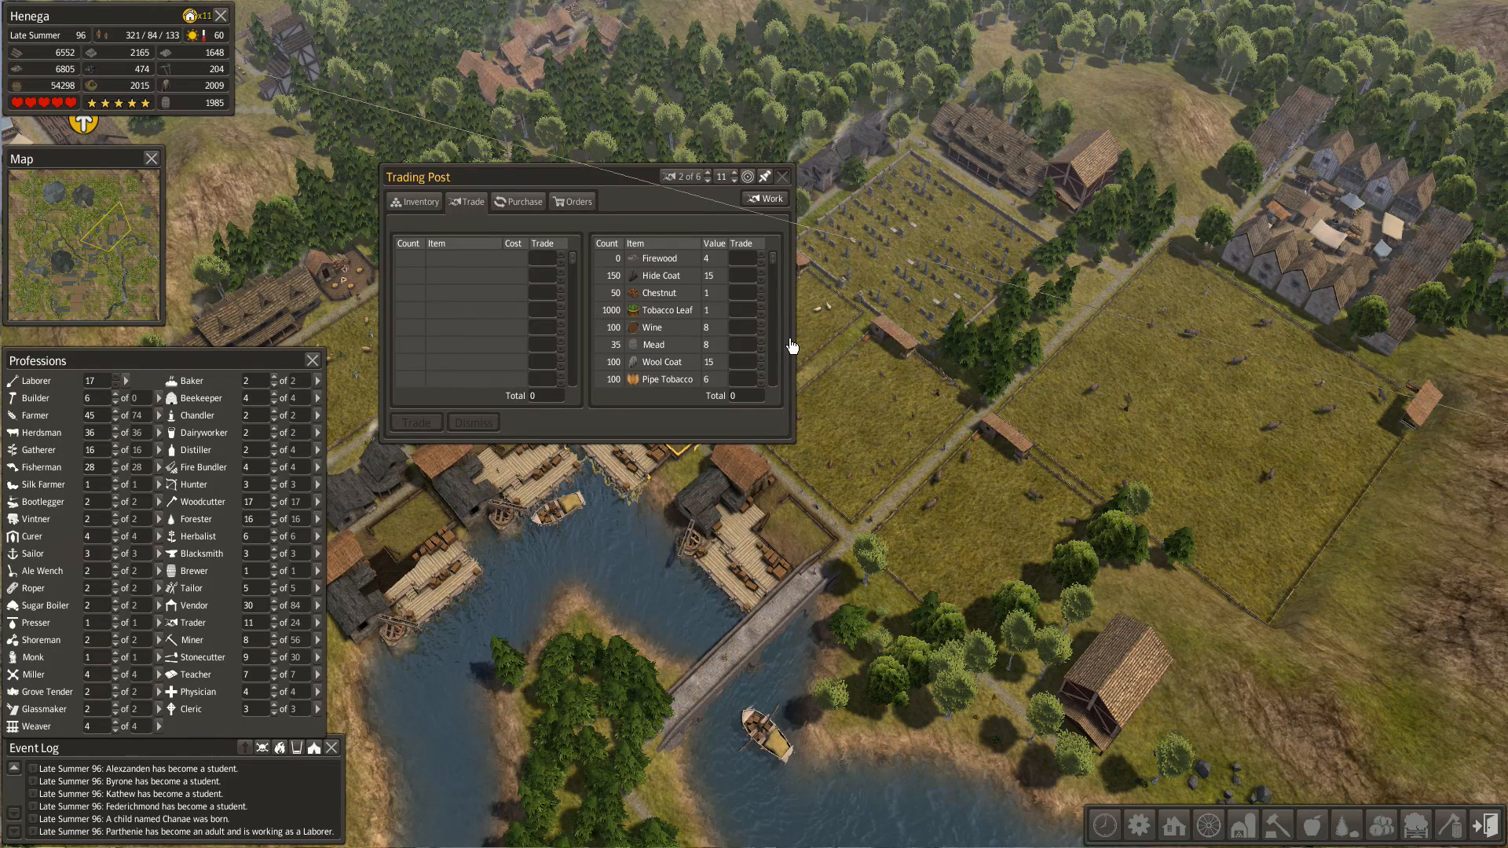
mouse_move(803, 396)
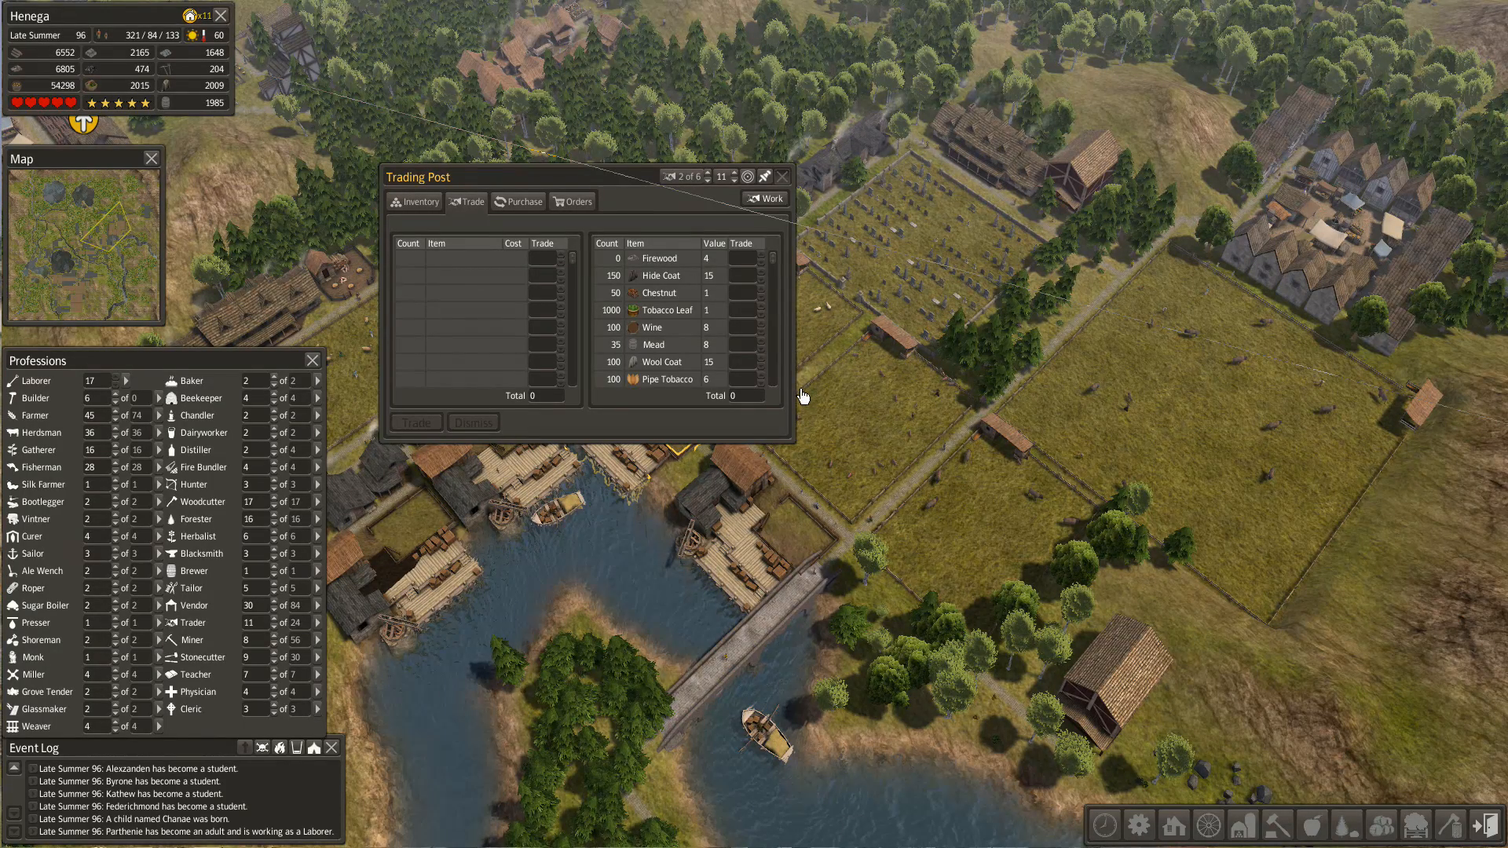
mouse_move(1048, 525)
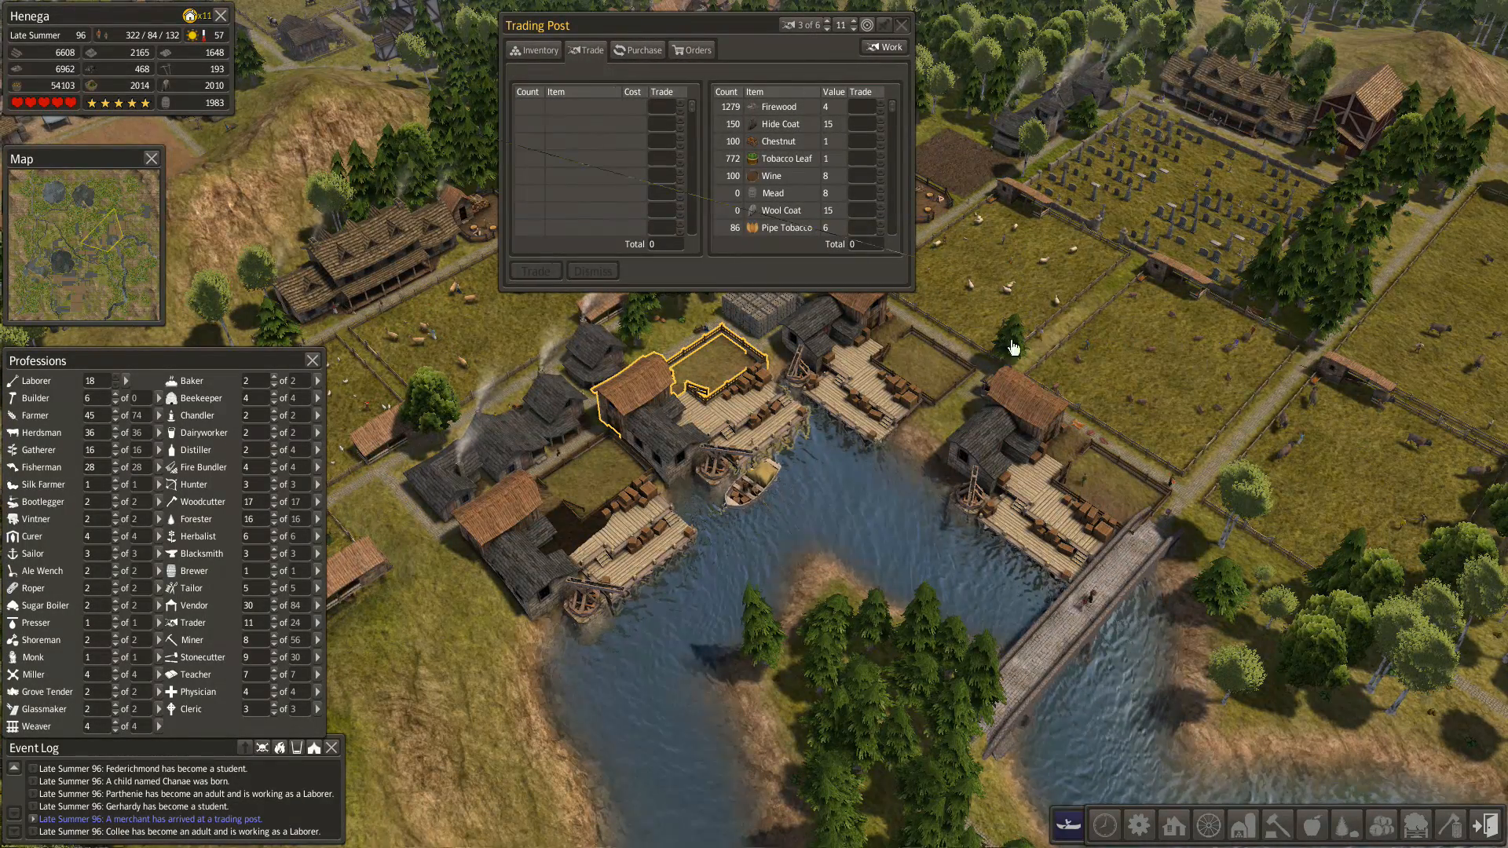
mouse_move(705, 274)
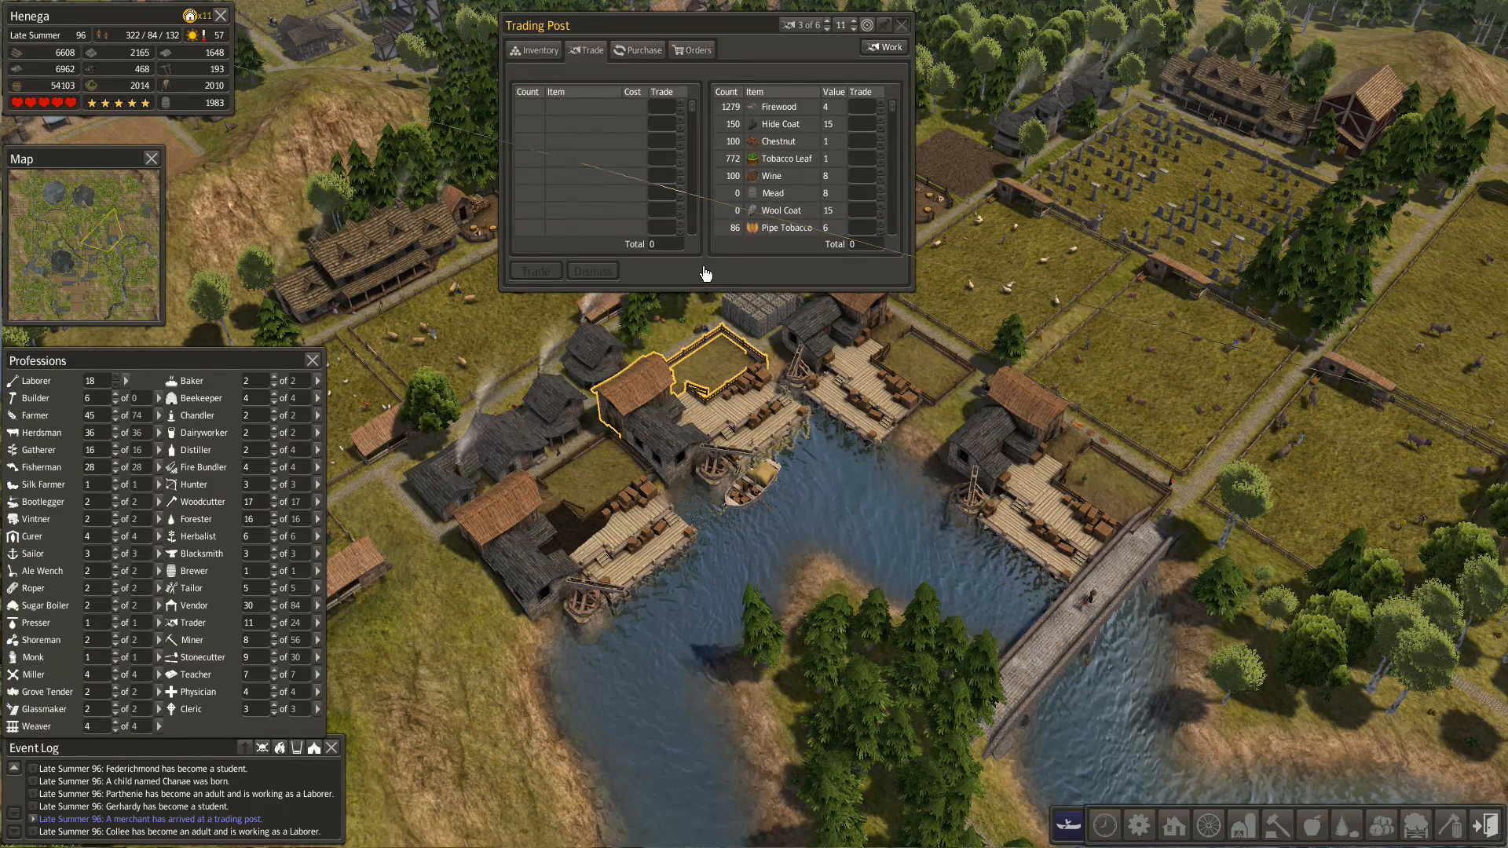
mouse_move(767, 254)
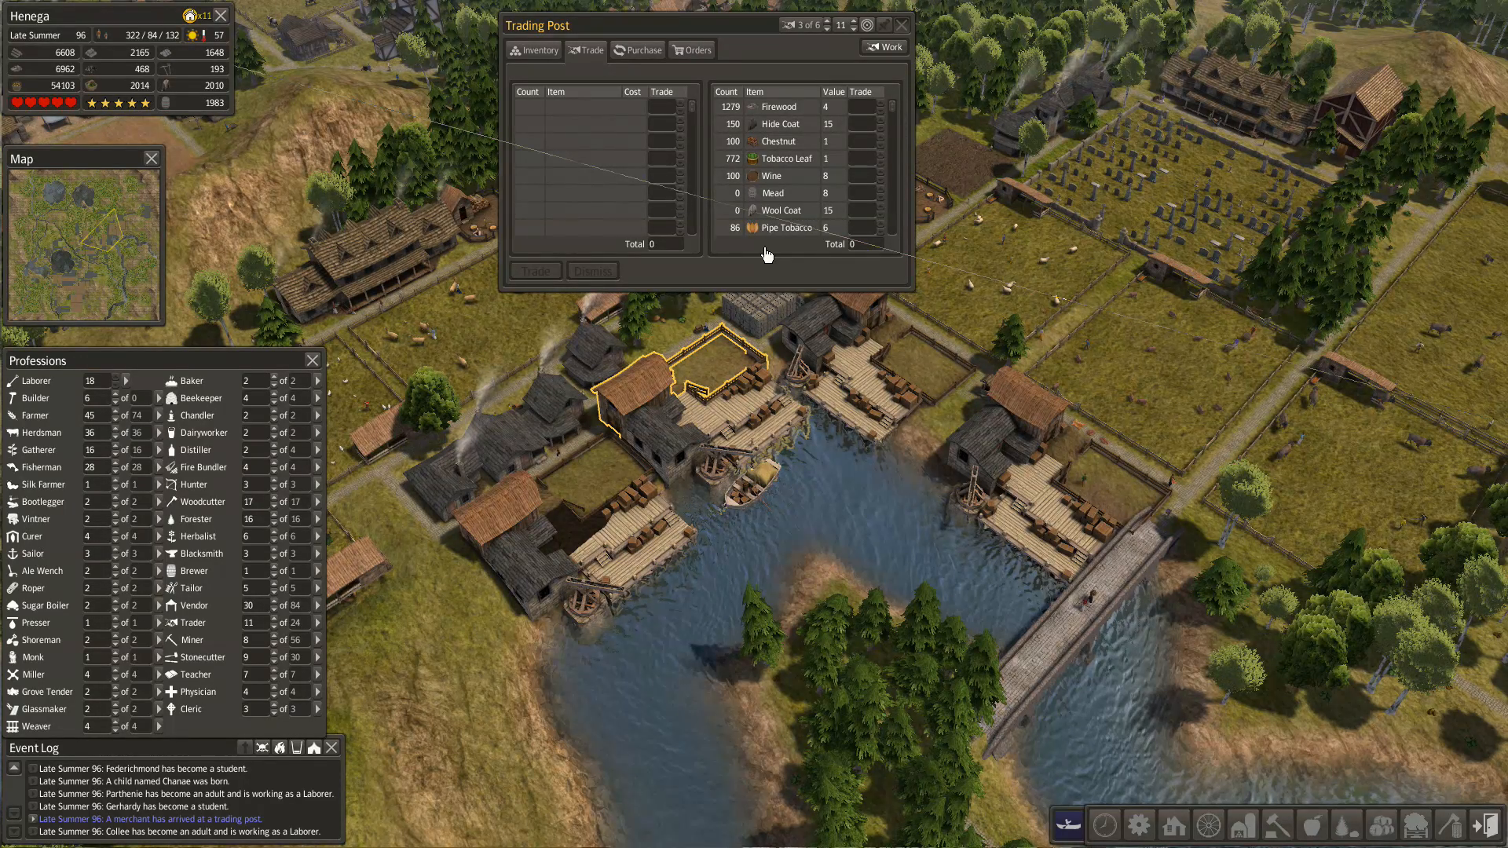
mouse_move(914, 387)
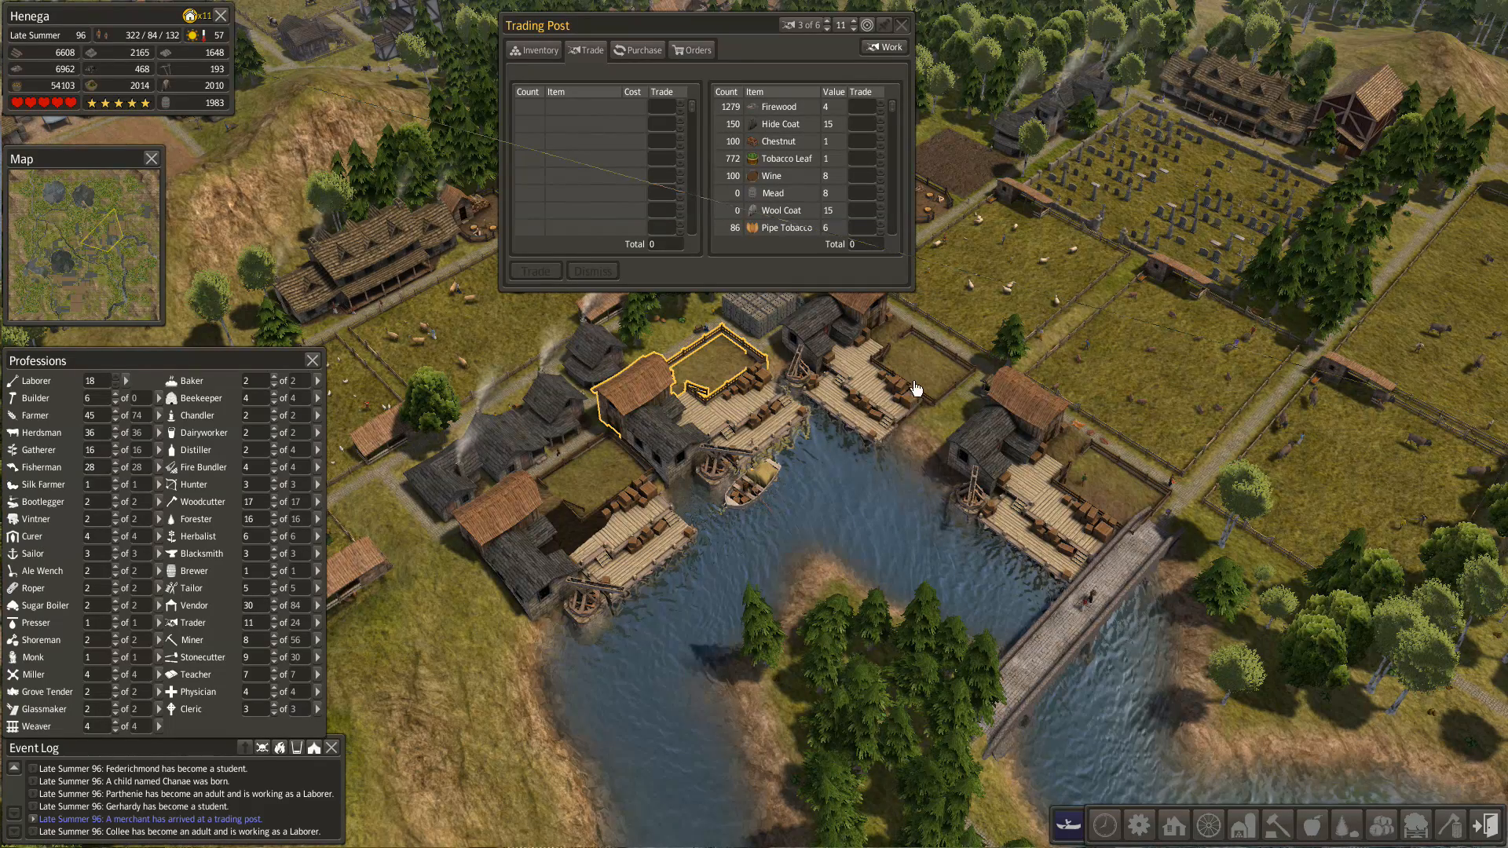
mouse_move(871, 425)
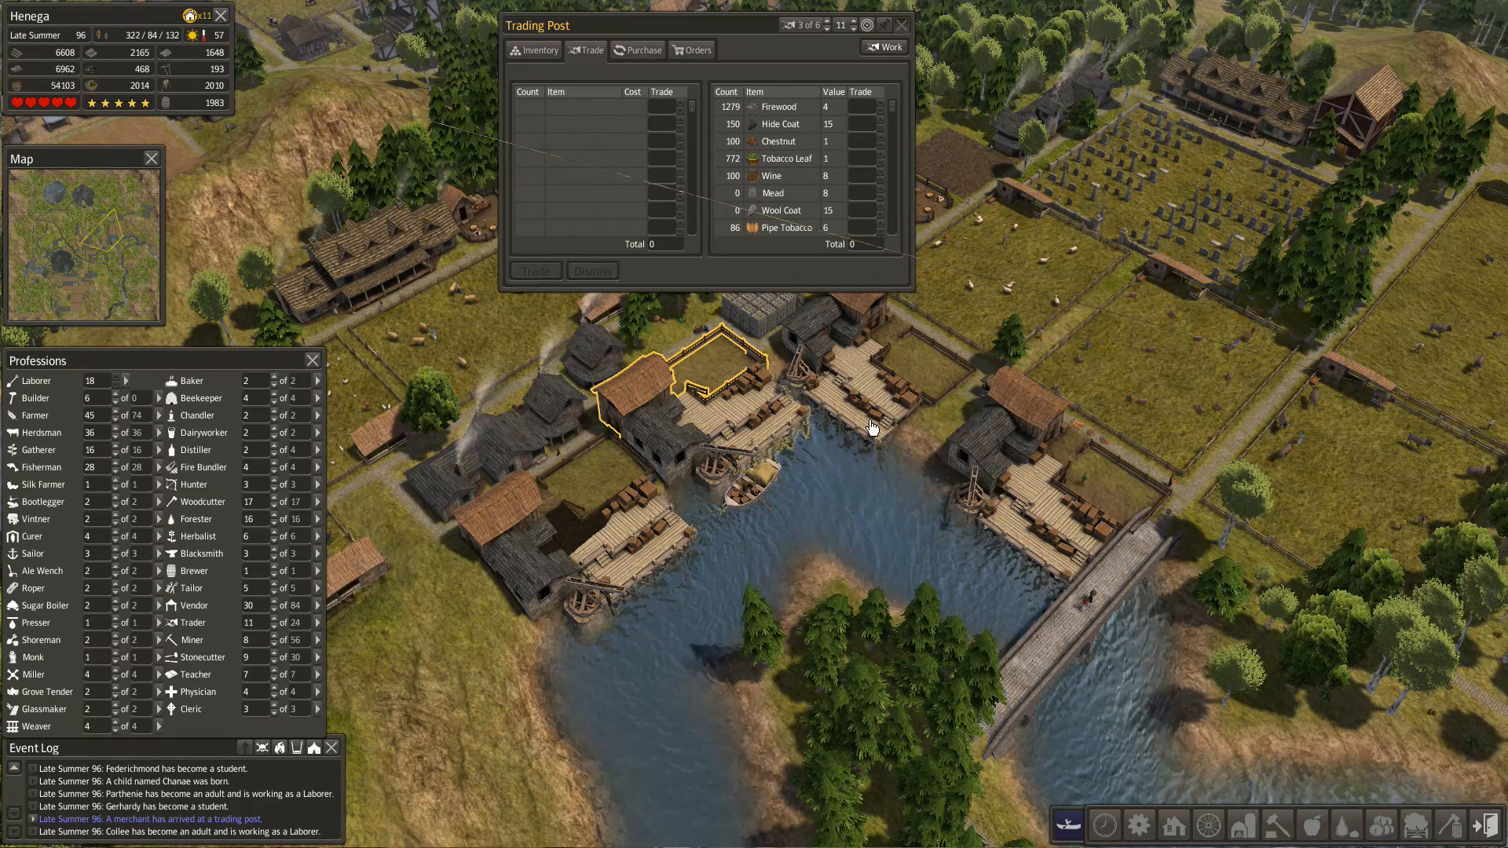
mouse_move(651, 493)
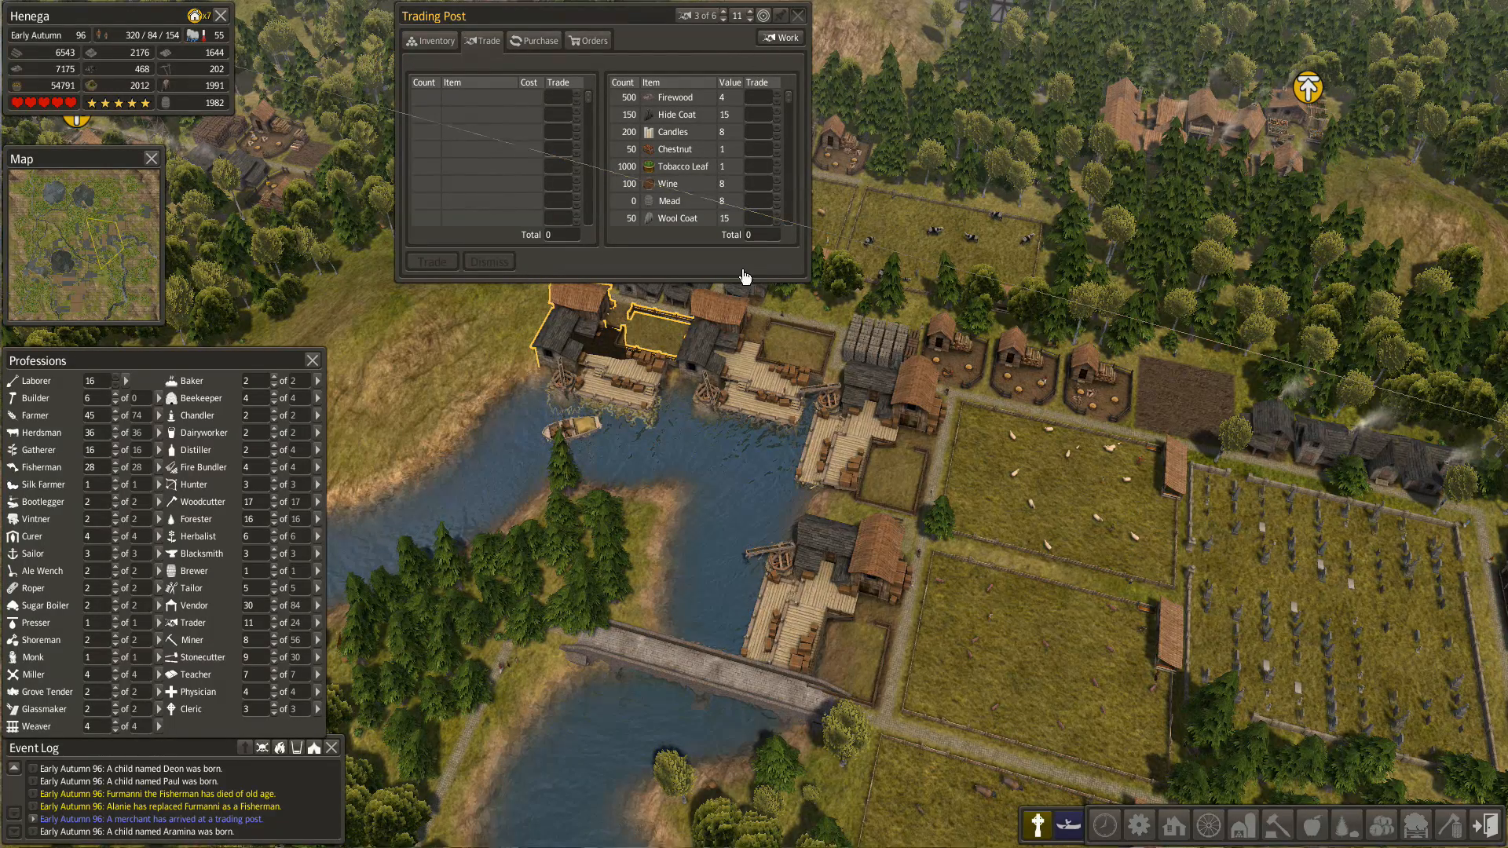
mouse_move(594, 367)
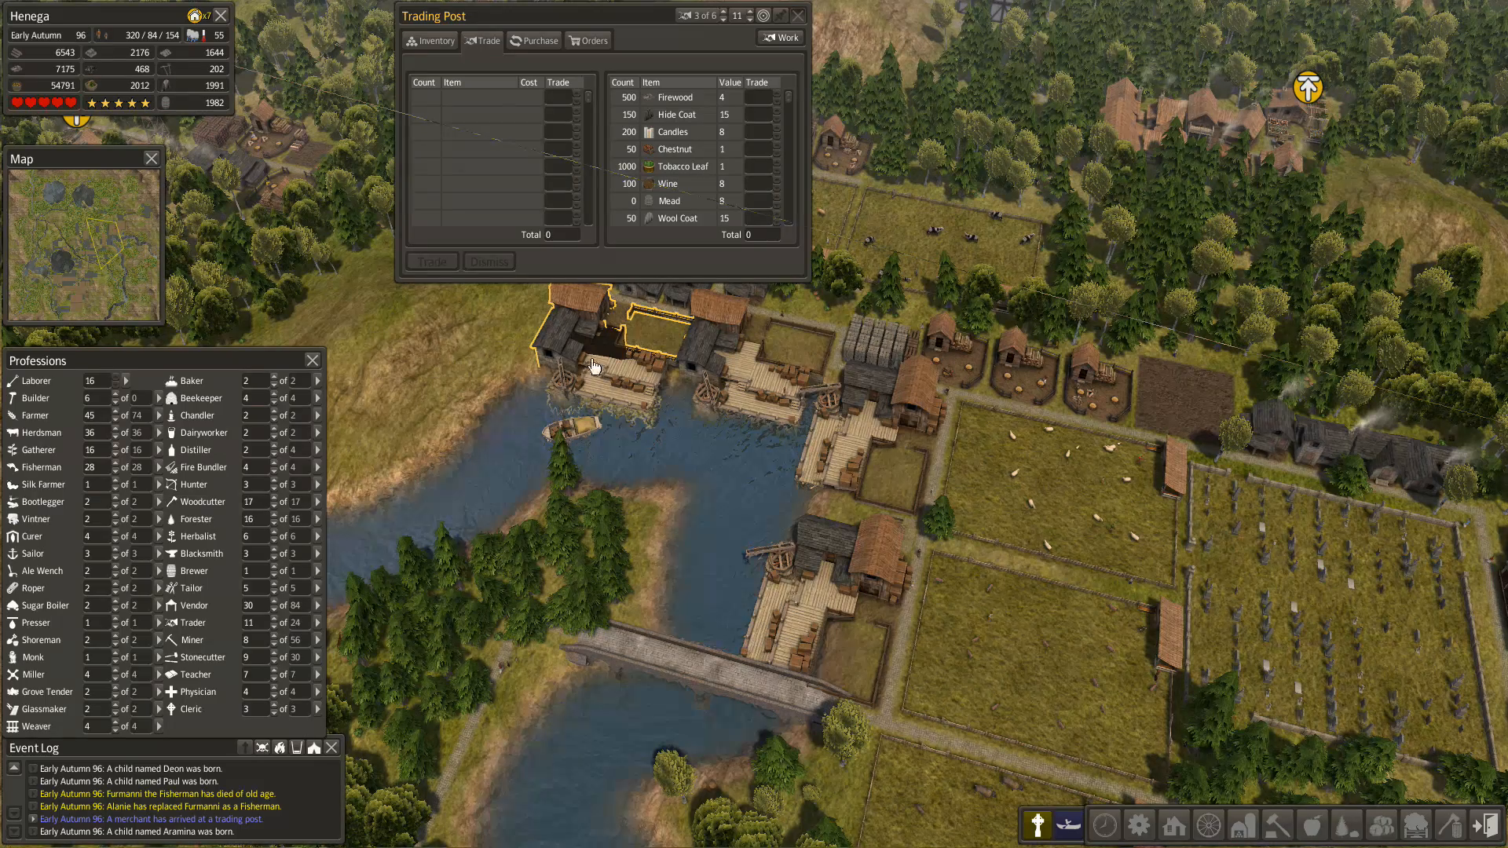
mouse_move(779, 459)
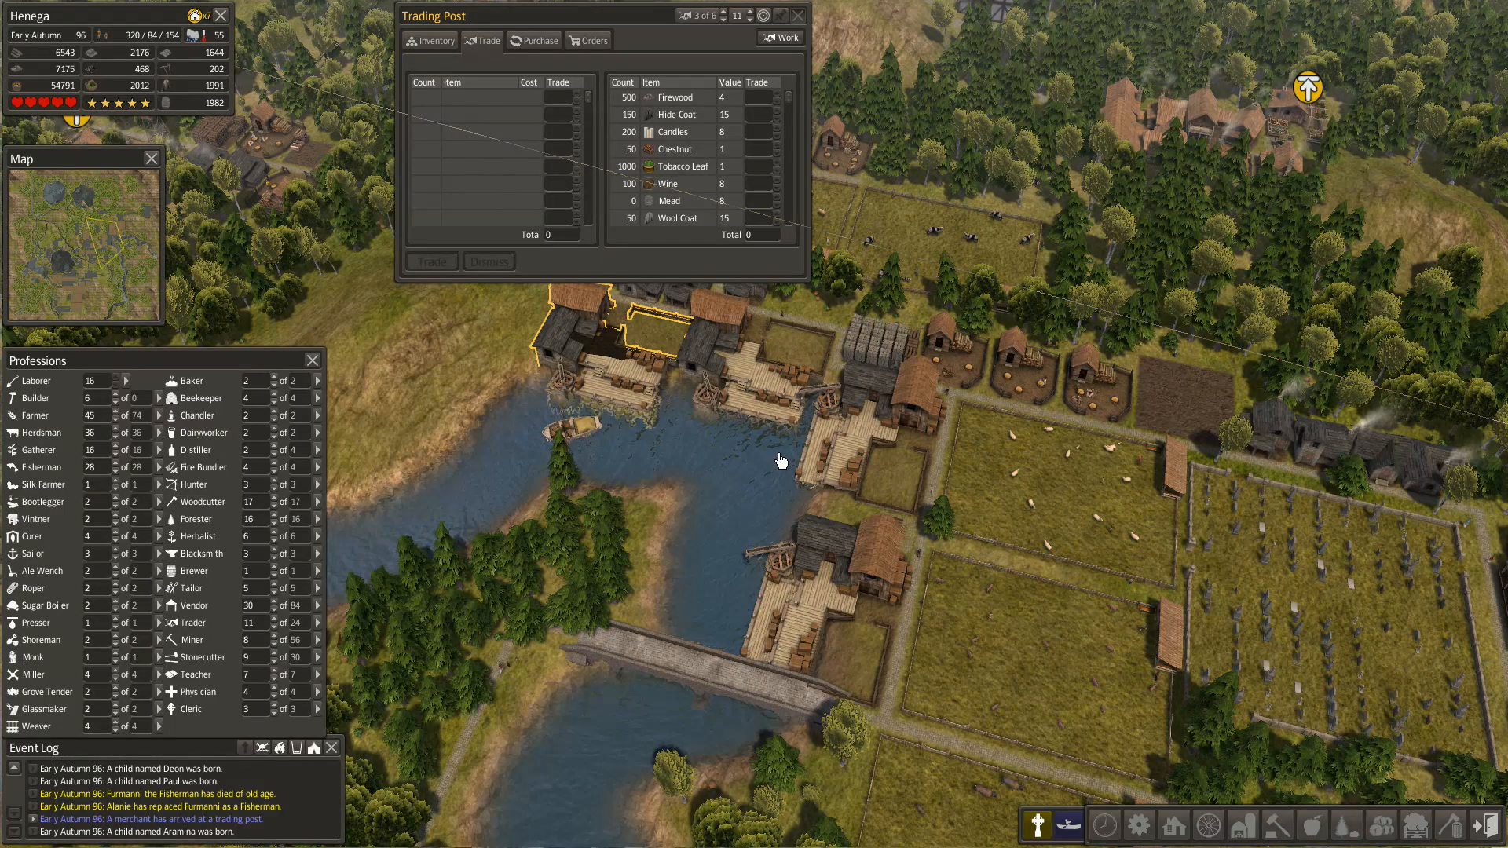
mouse_move(745, 450)
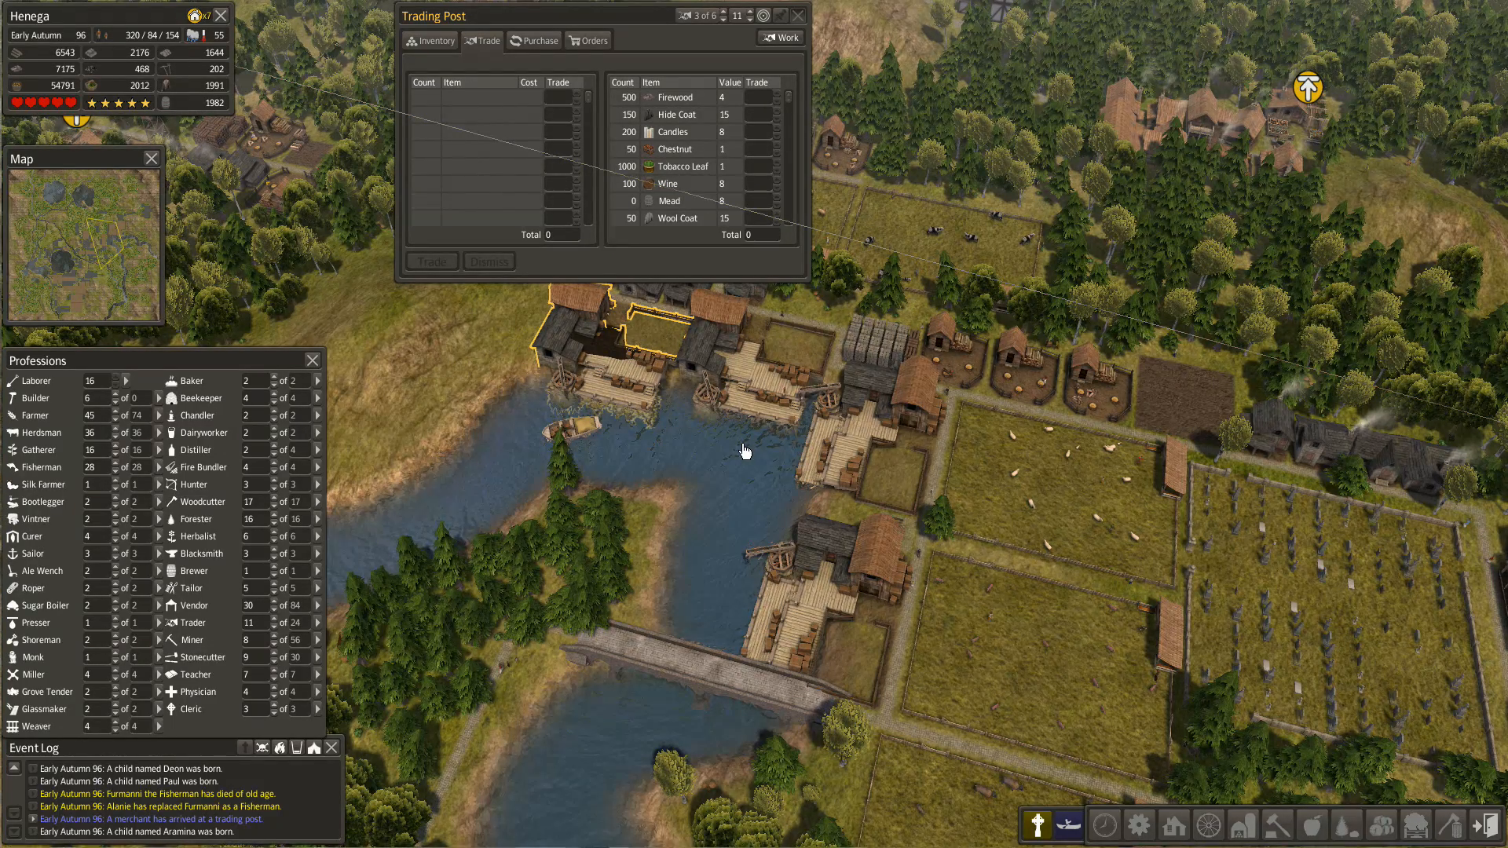
mouse_move(908, 364)
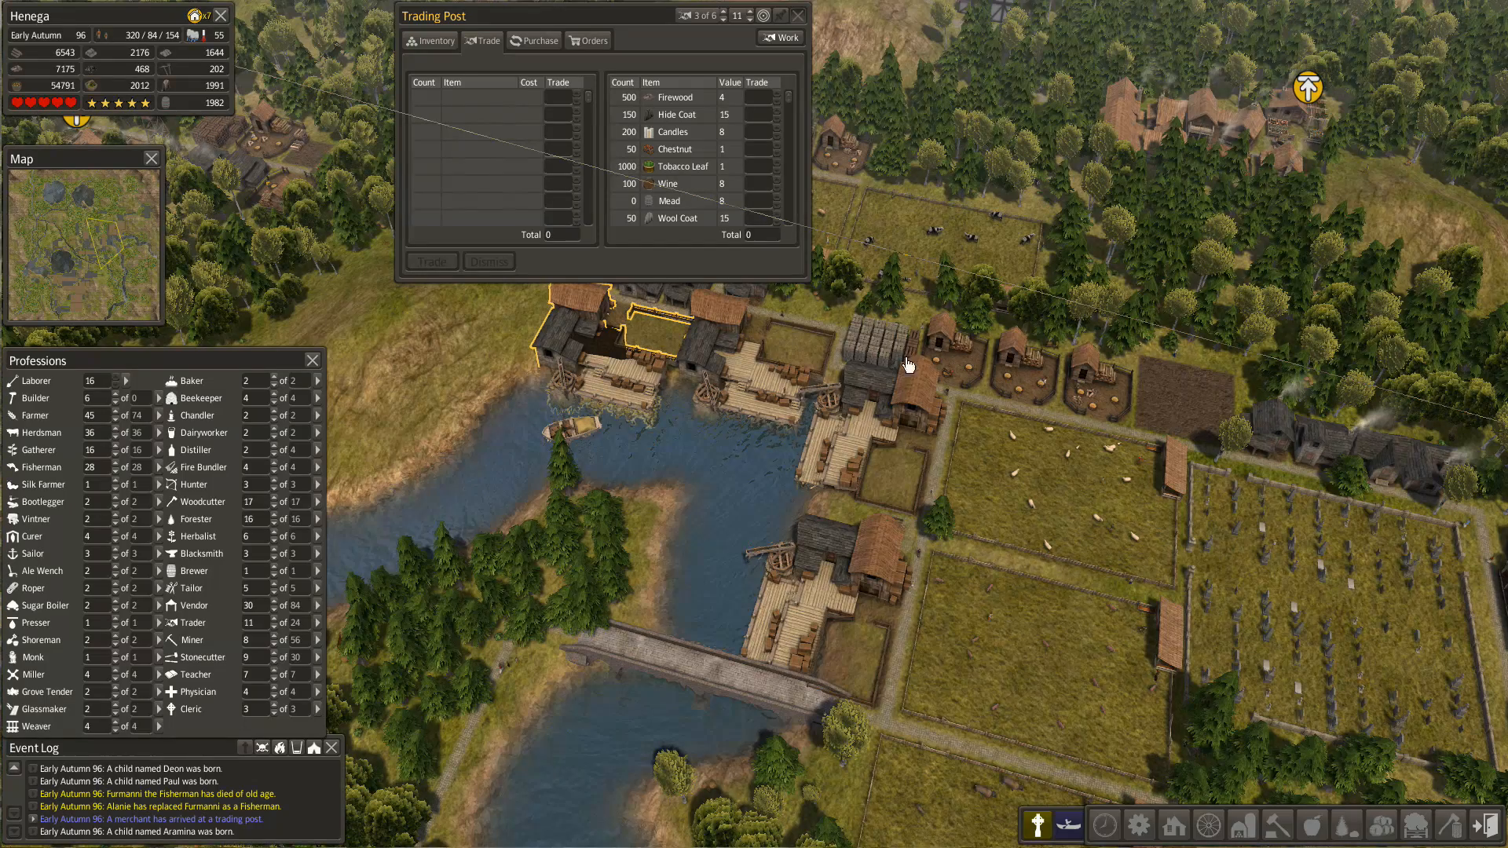
mouse_move(803, 428)
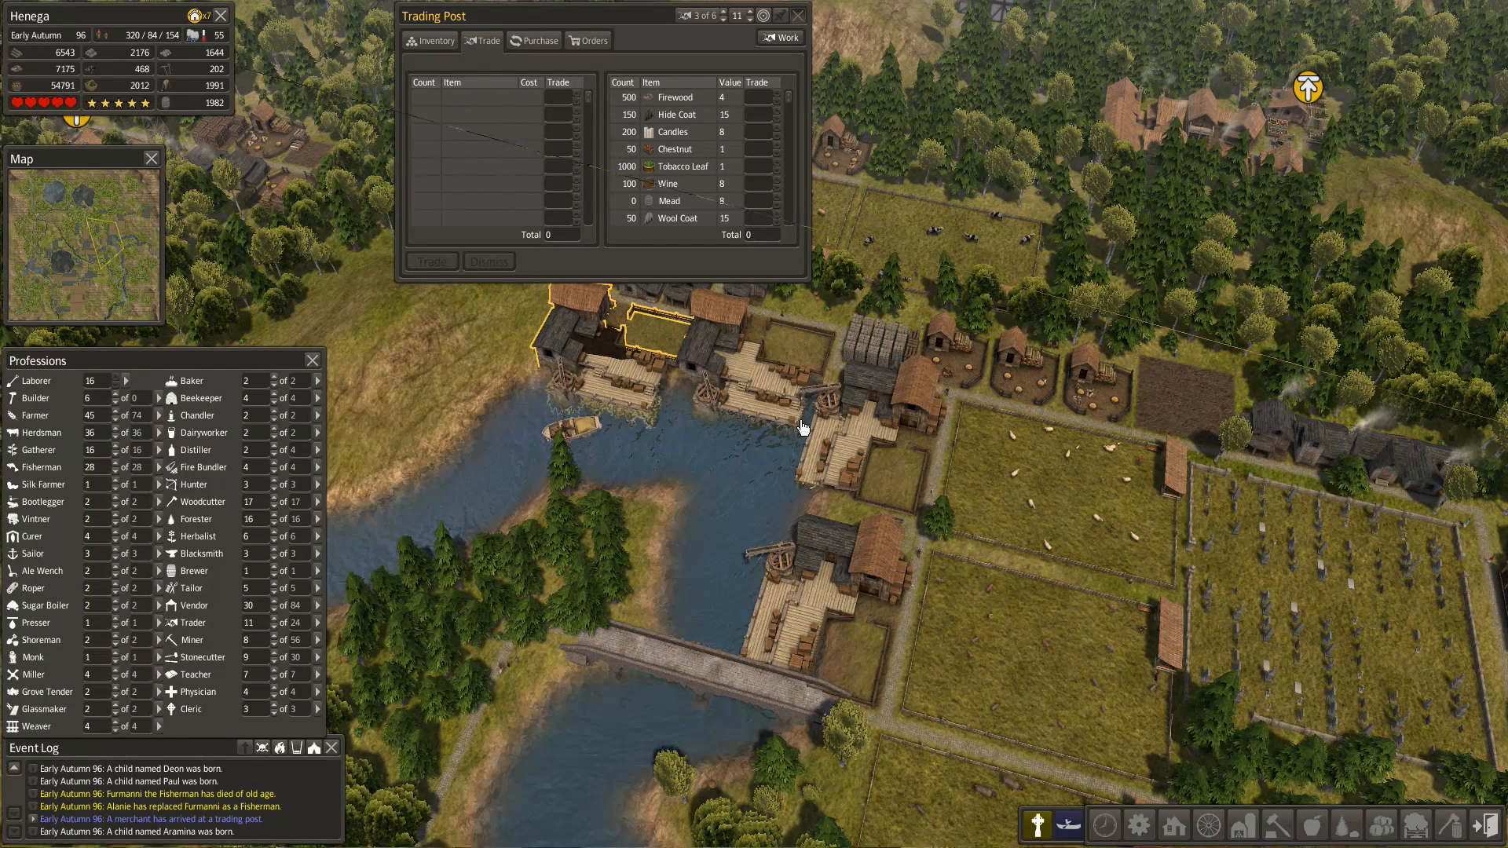
mouse_move(1219, 335)
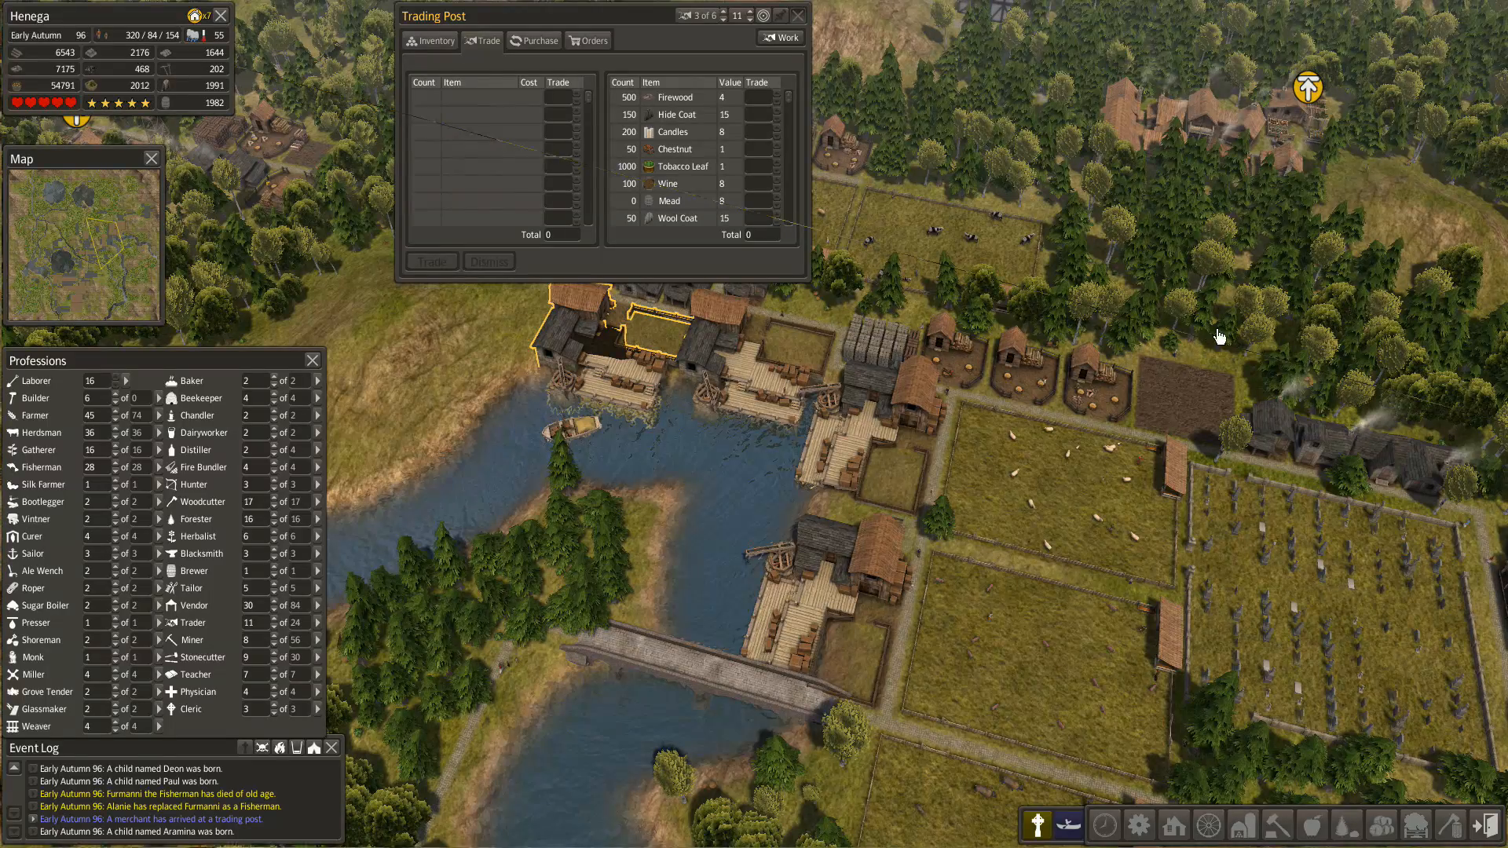
mouse_move(1206, 539)
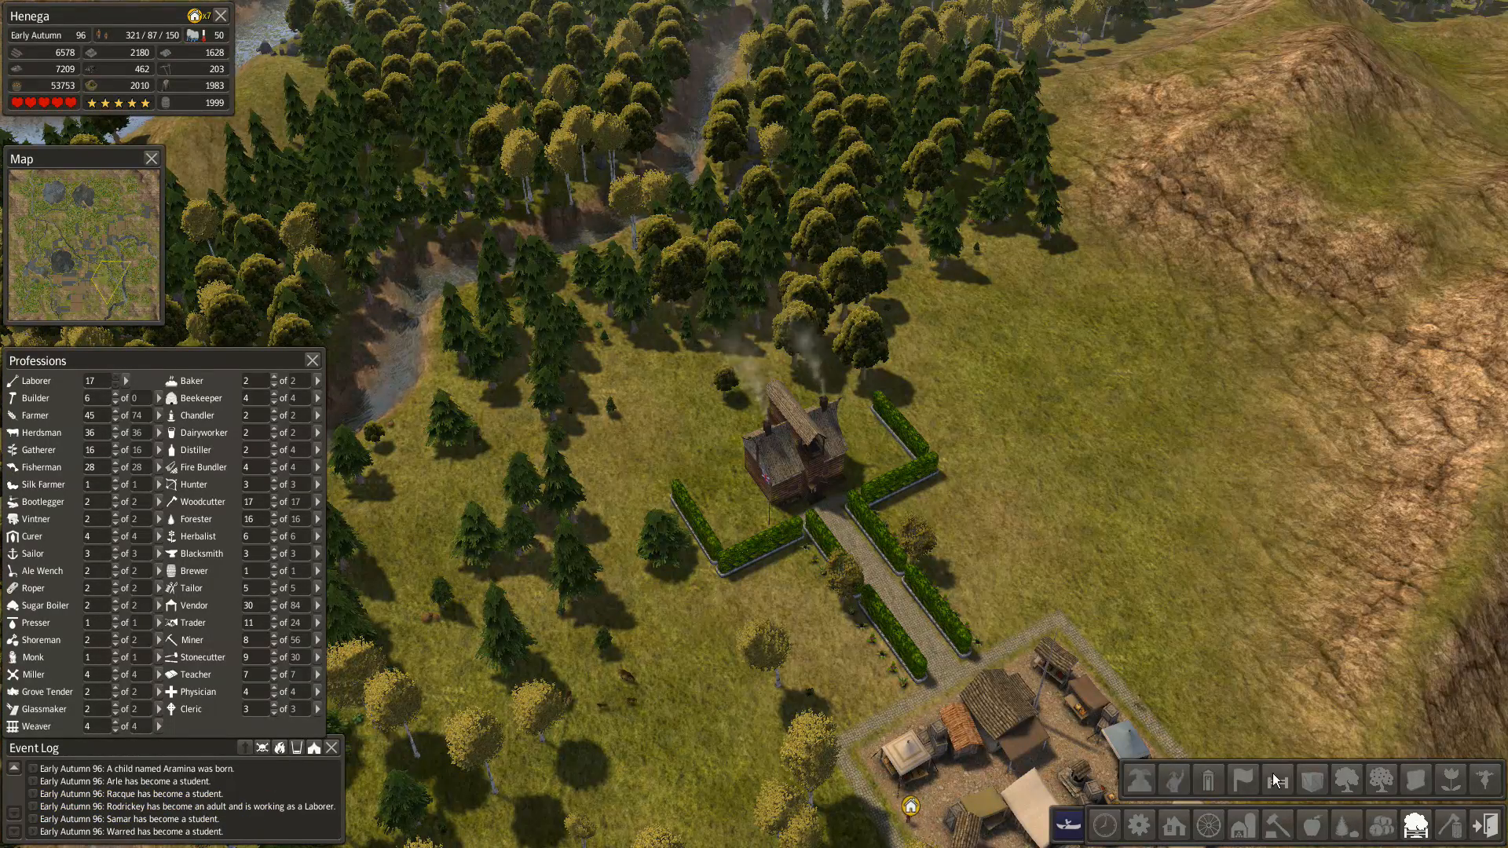
mouse_move(1310, 780)
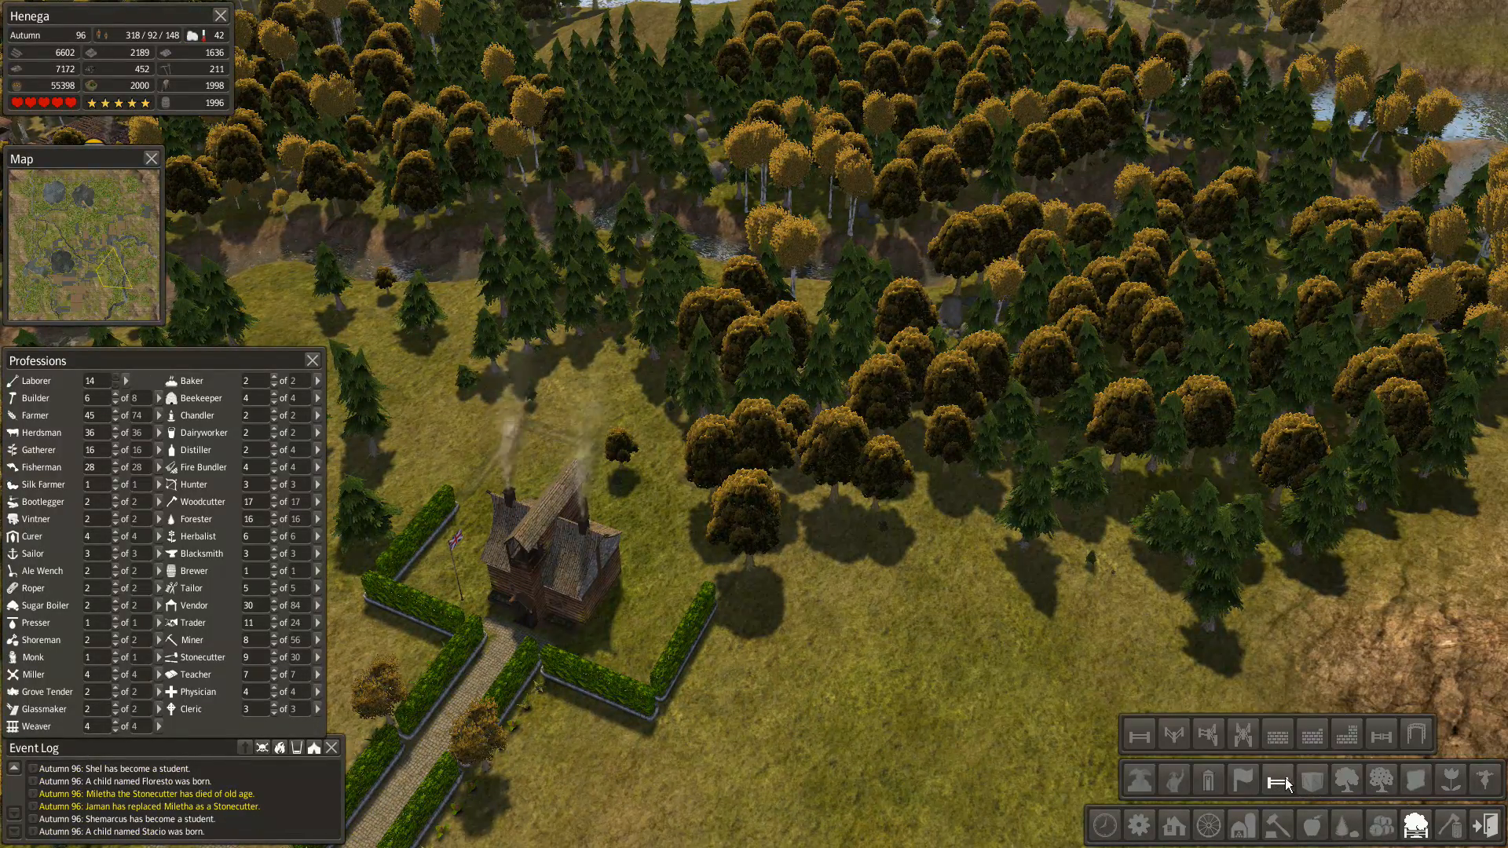
mouse_move(1380, 738)
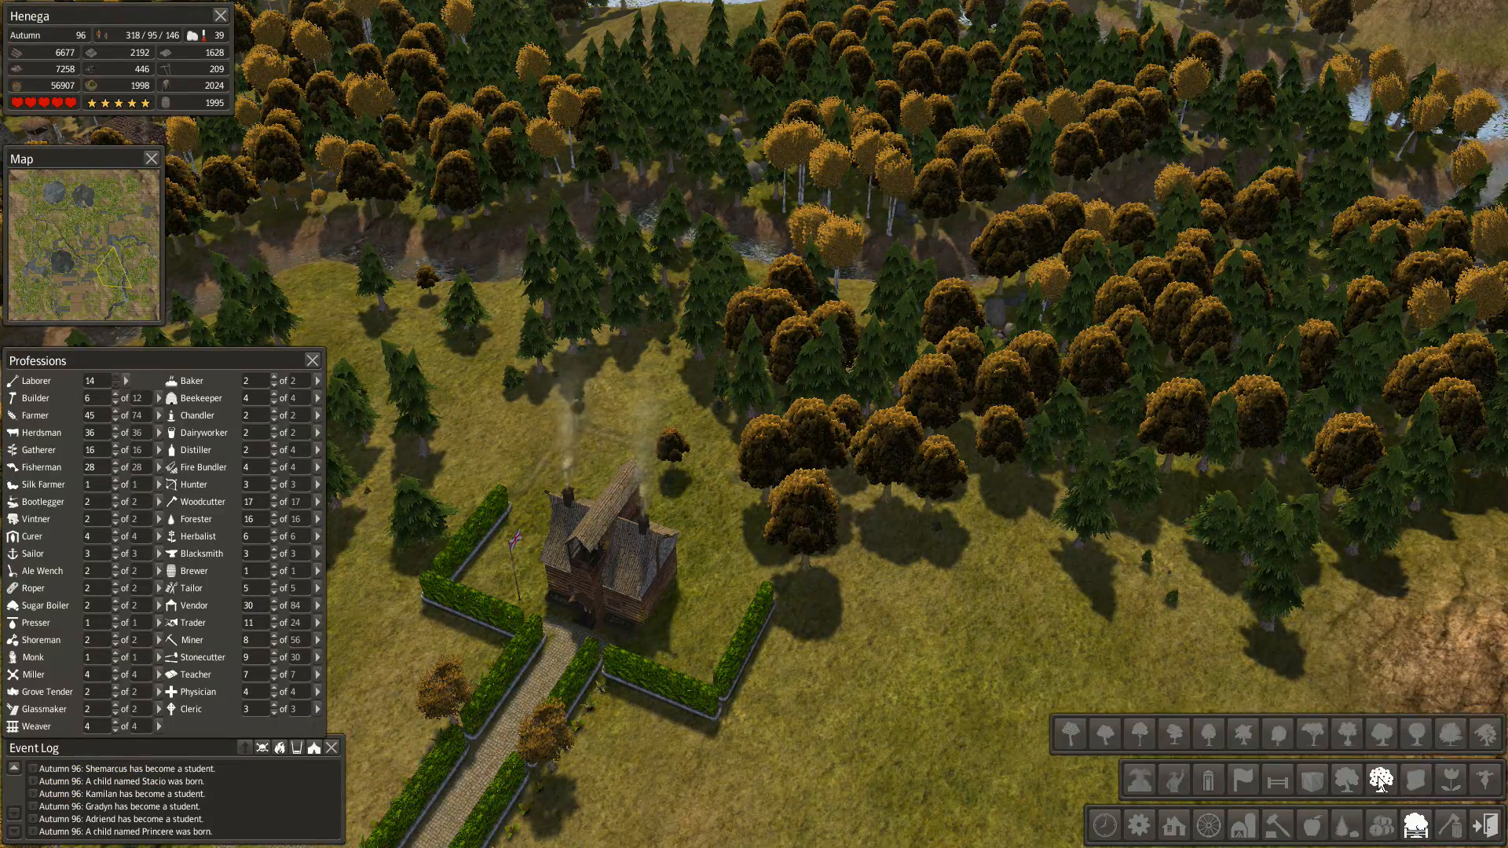
mouse_move(1173, 734)
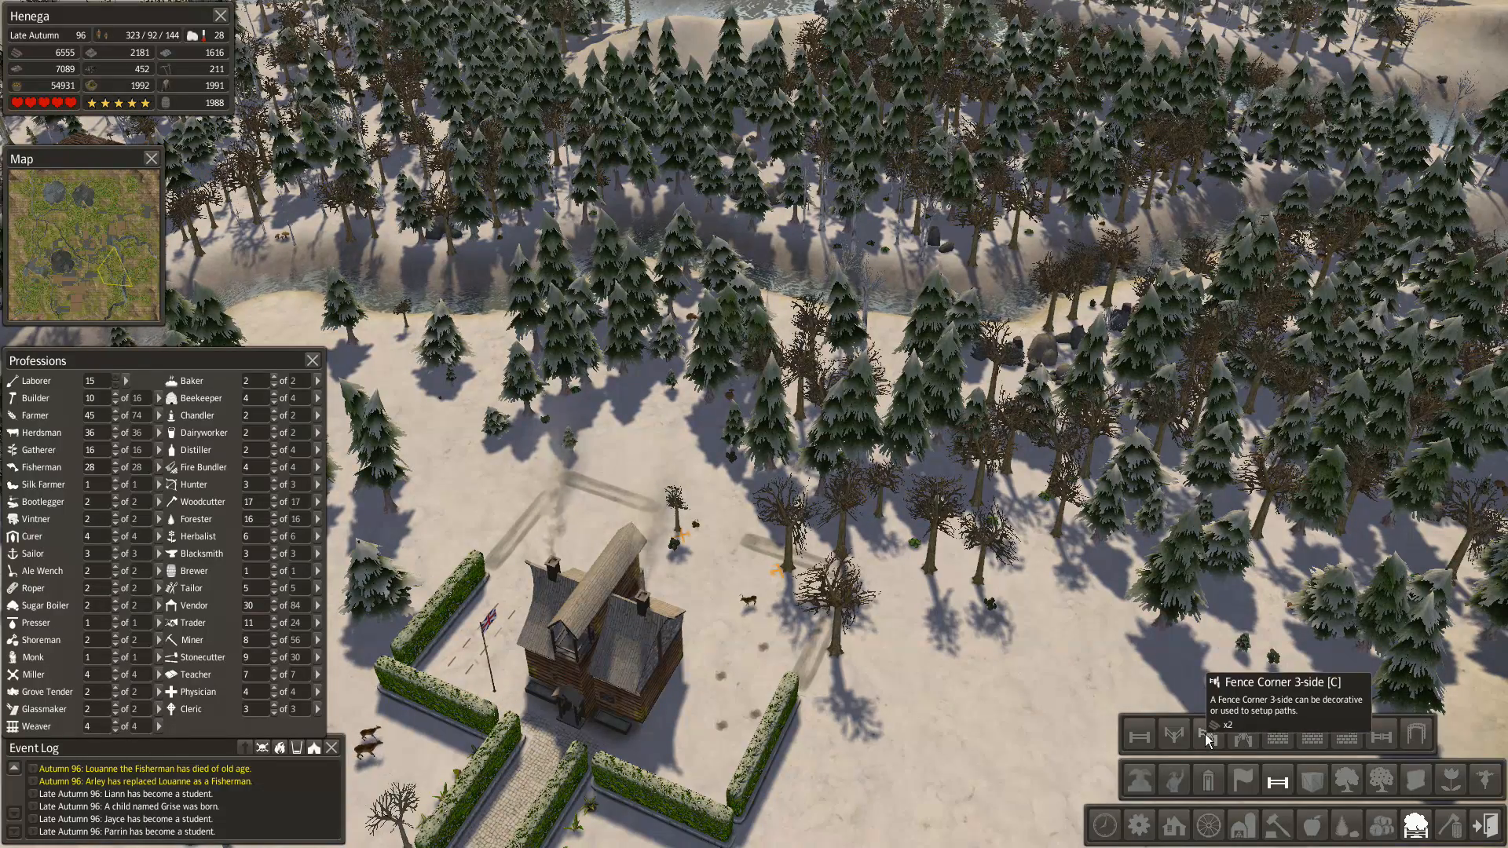
mouse_move(1139, 738)
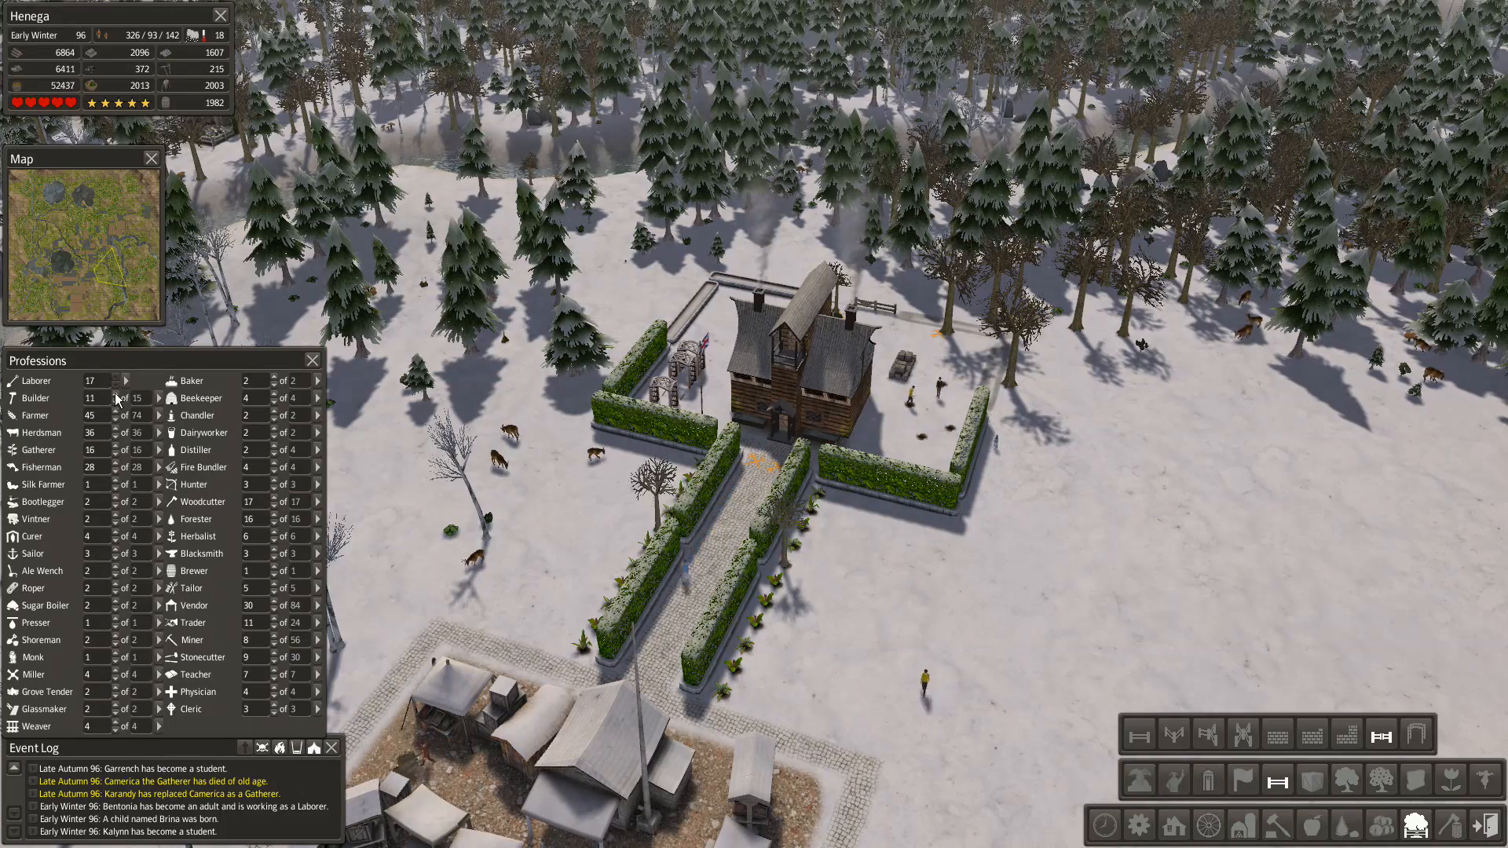
mouse_move(673, 479)
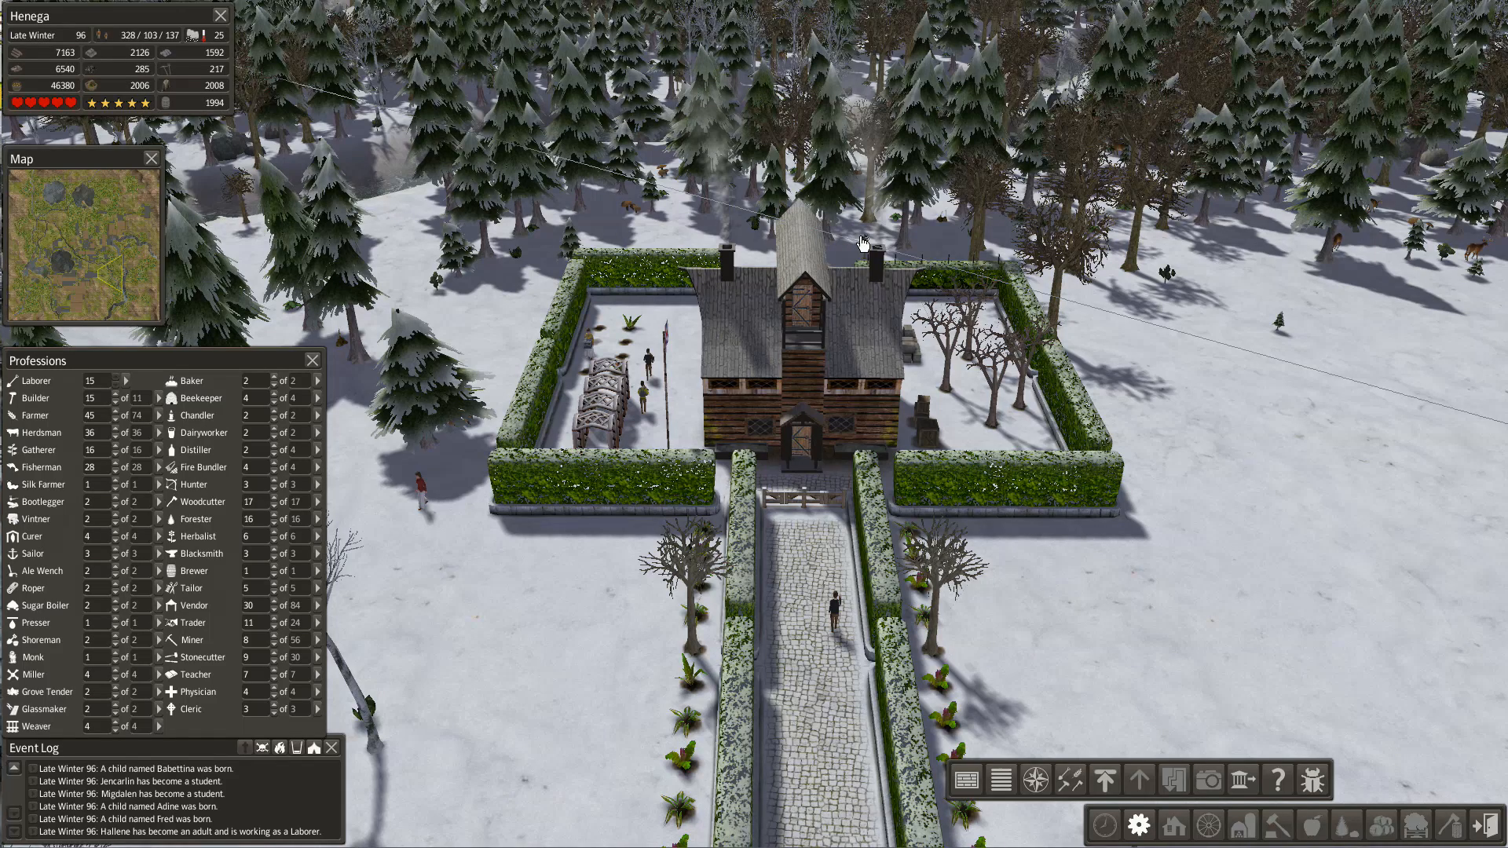
mouse_move(905, 207)
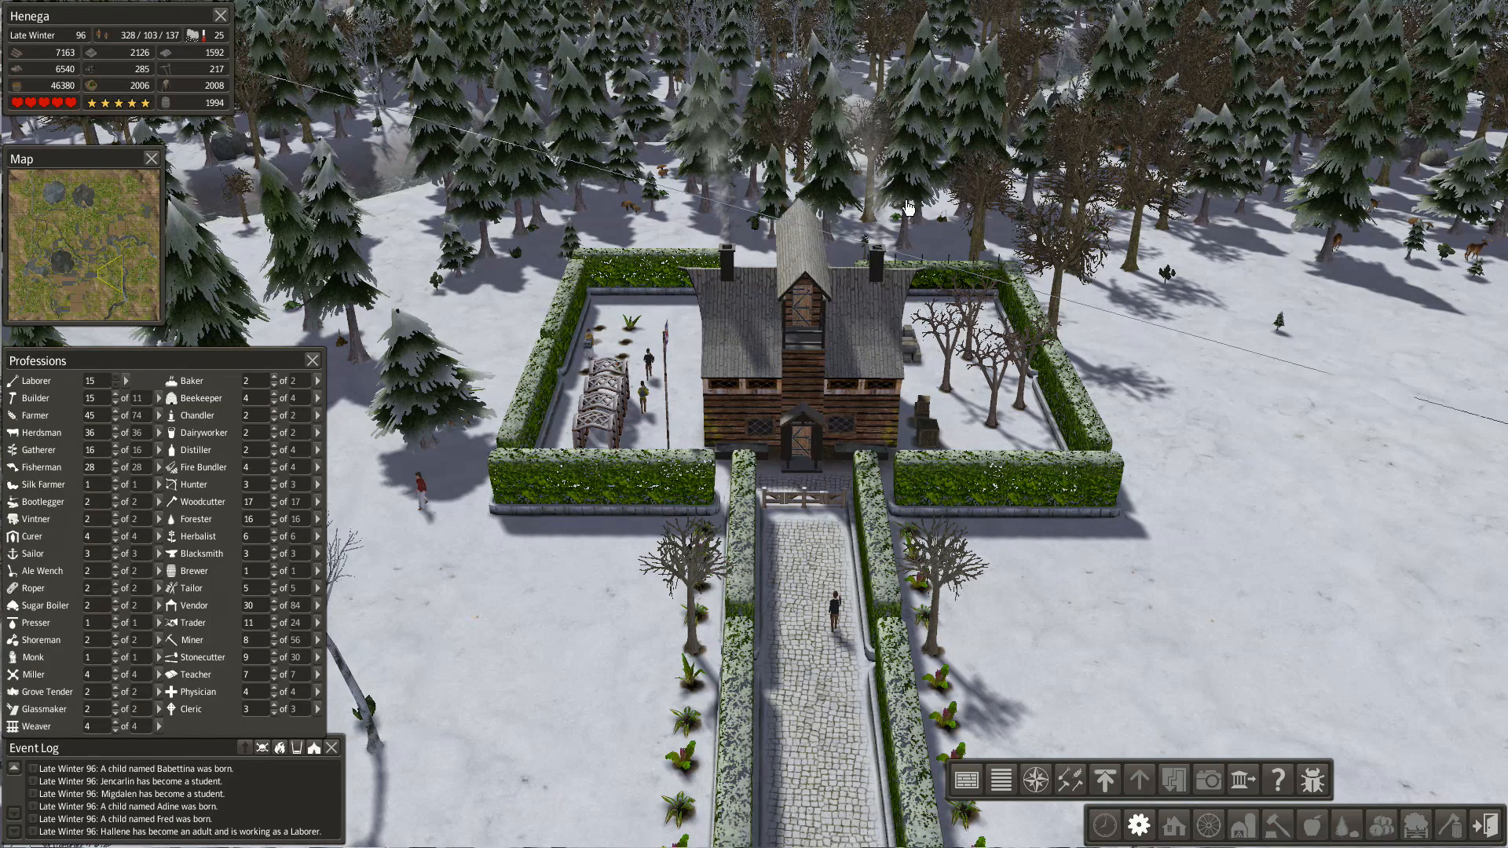
mouse_move(26, 270)
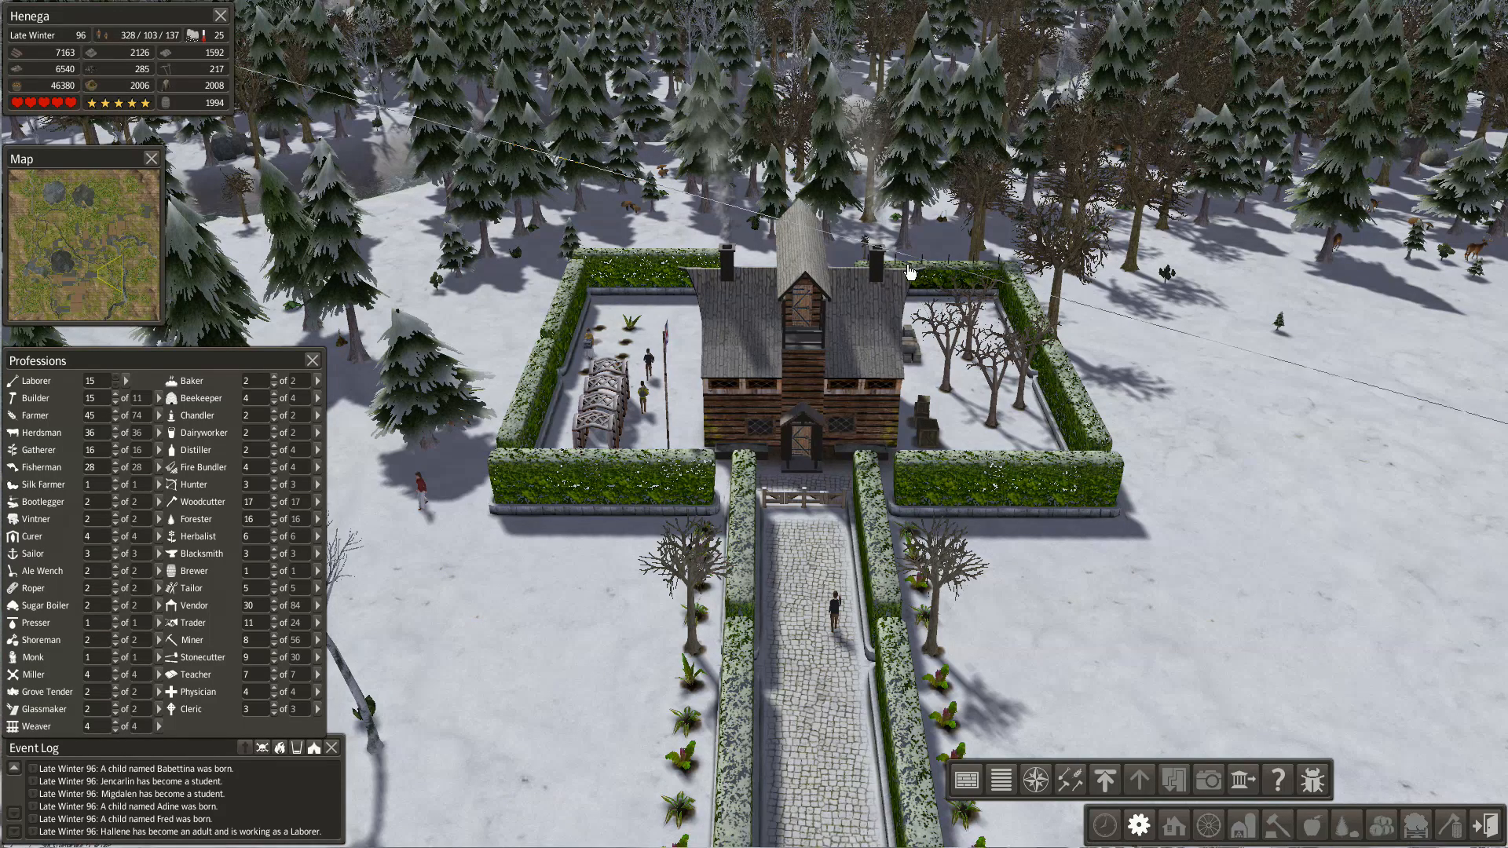
mouse_move(654, 287)
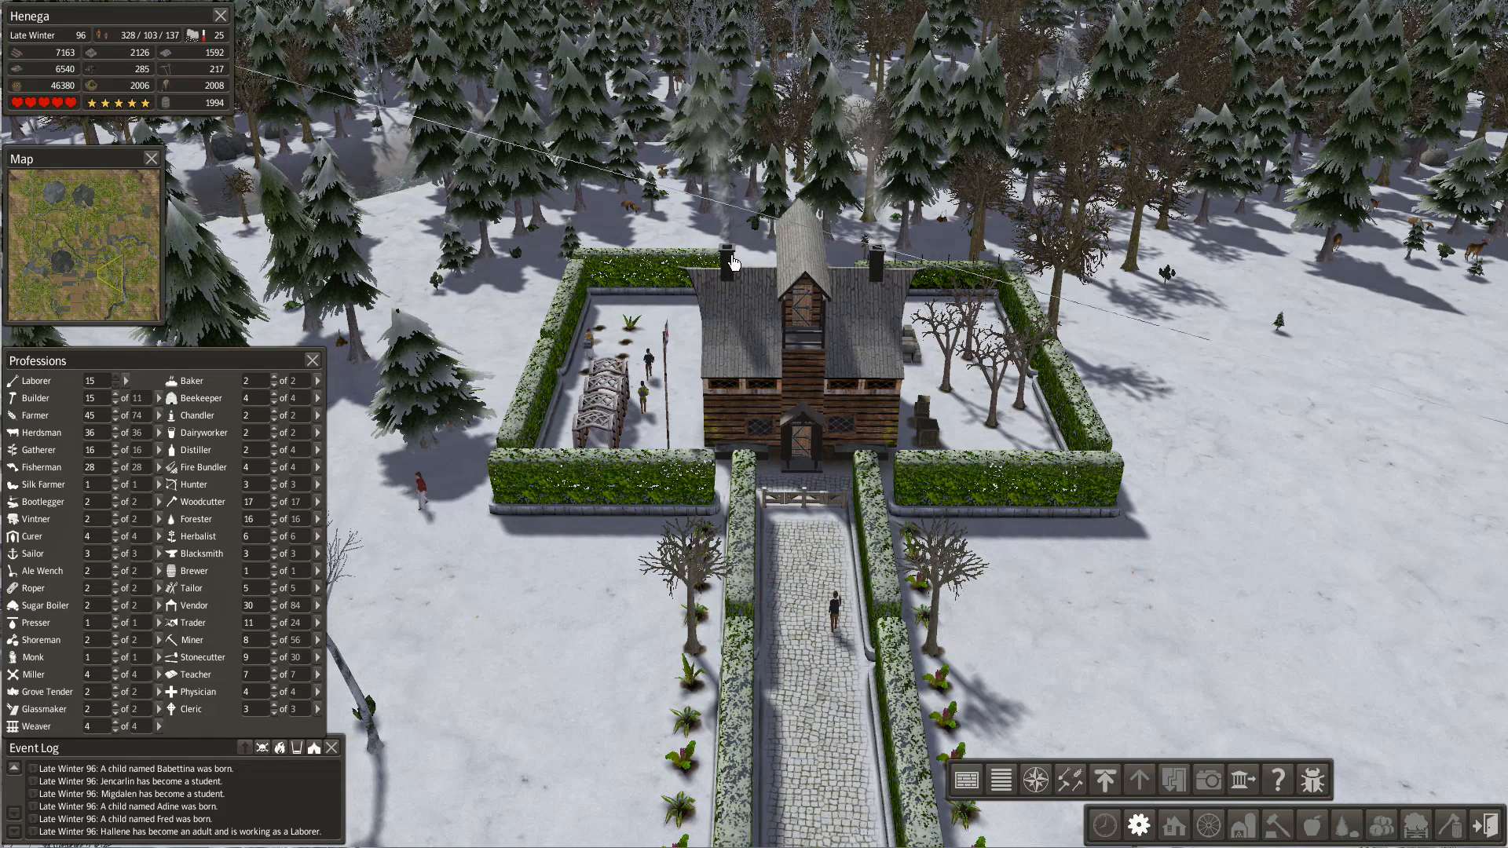
mouse_move(545, 261)
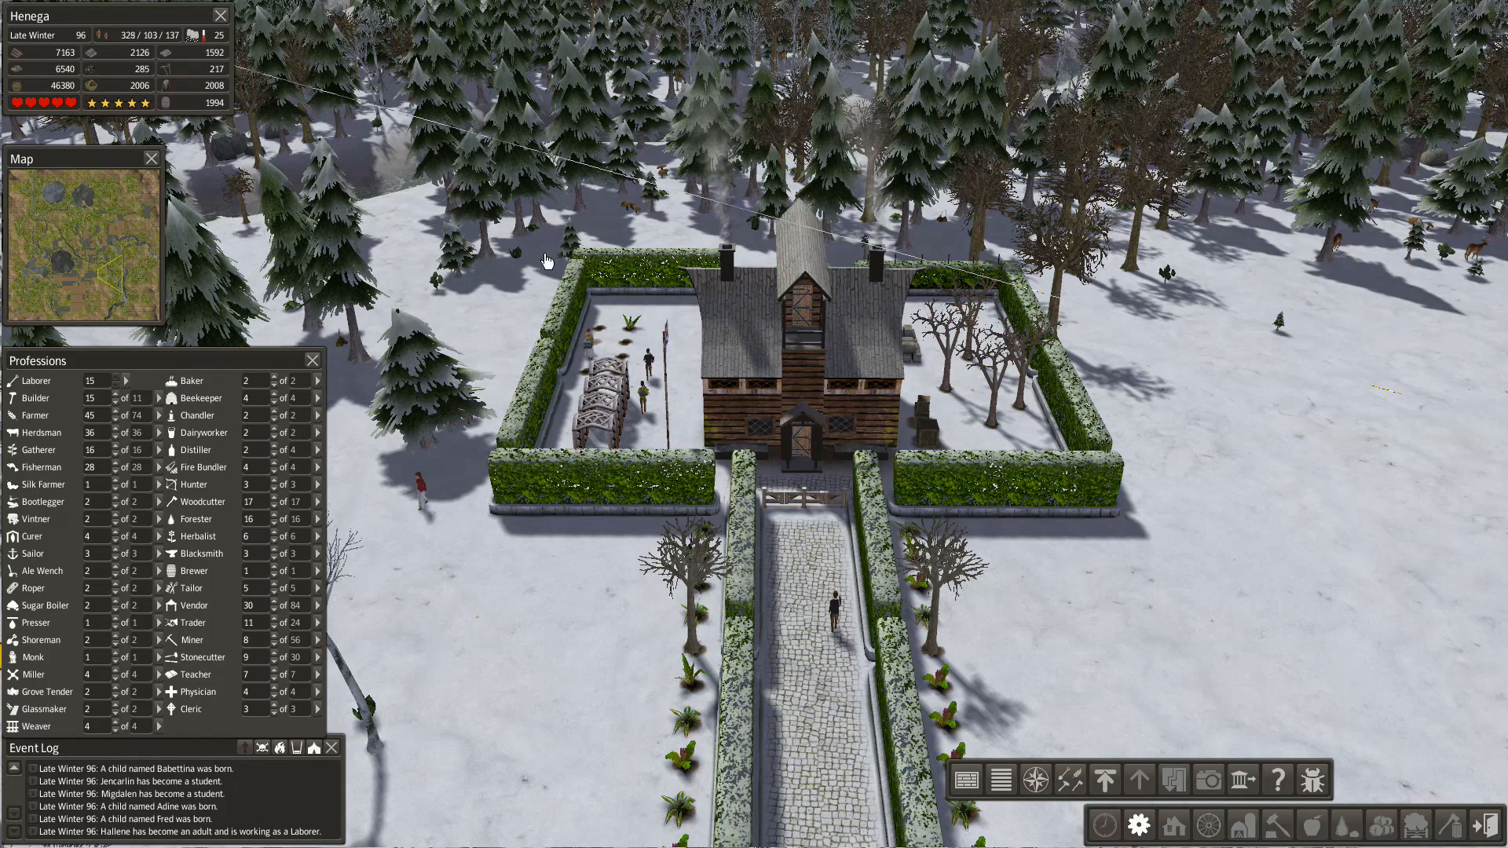
mouse_move(748, 301)
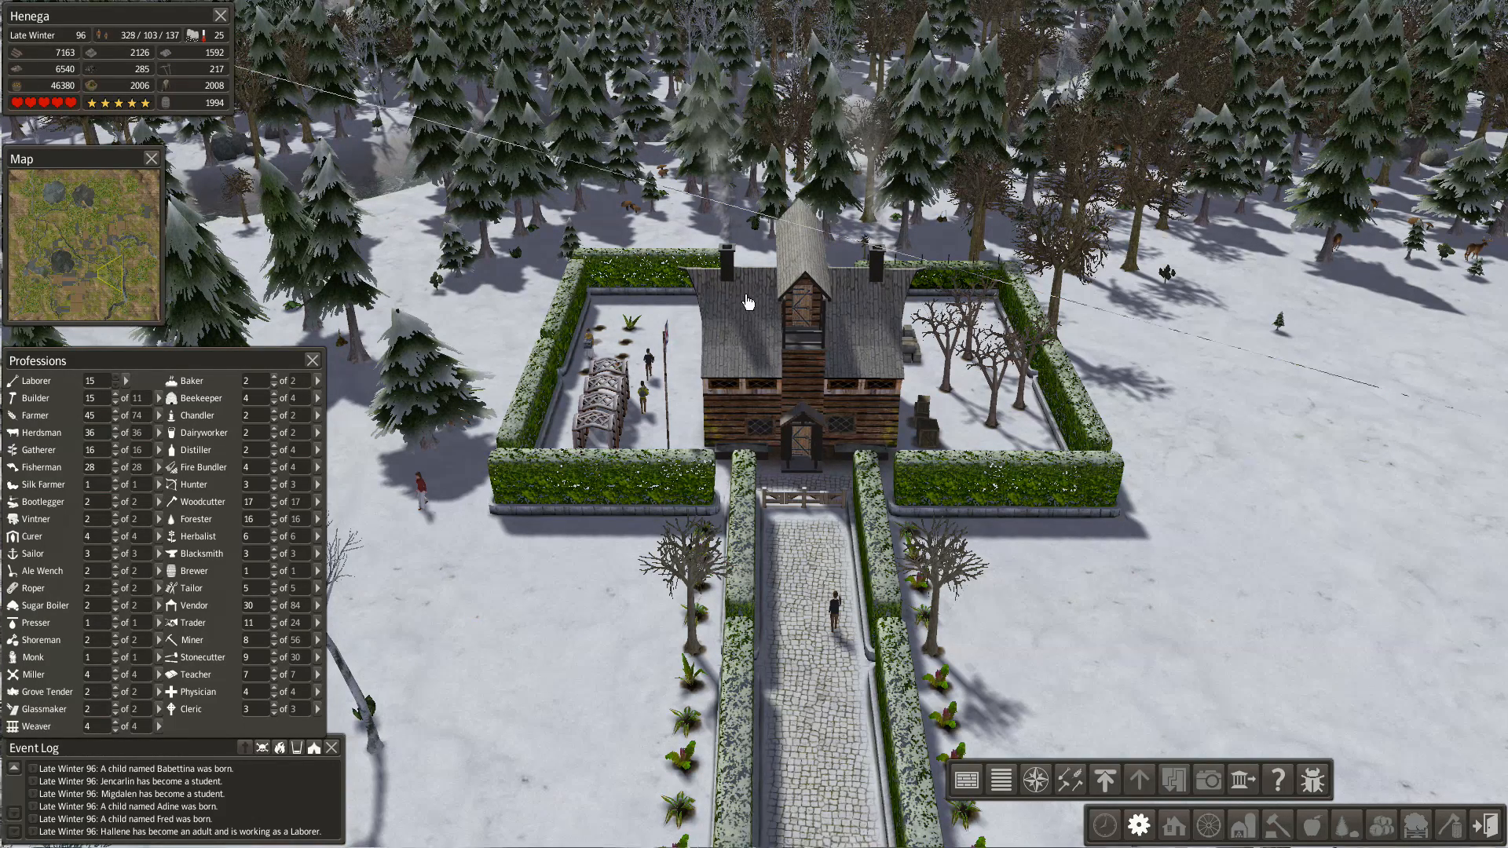
mouse_move(931, 266)
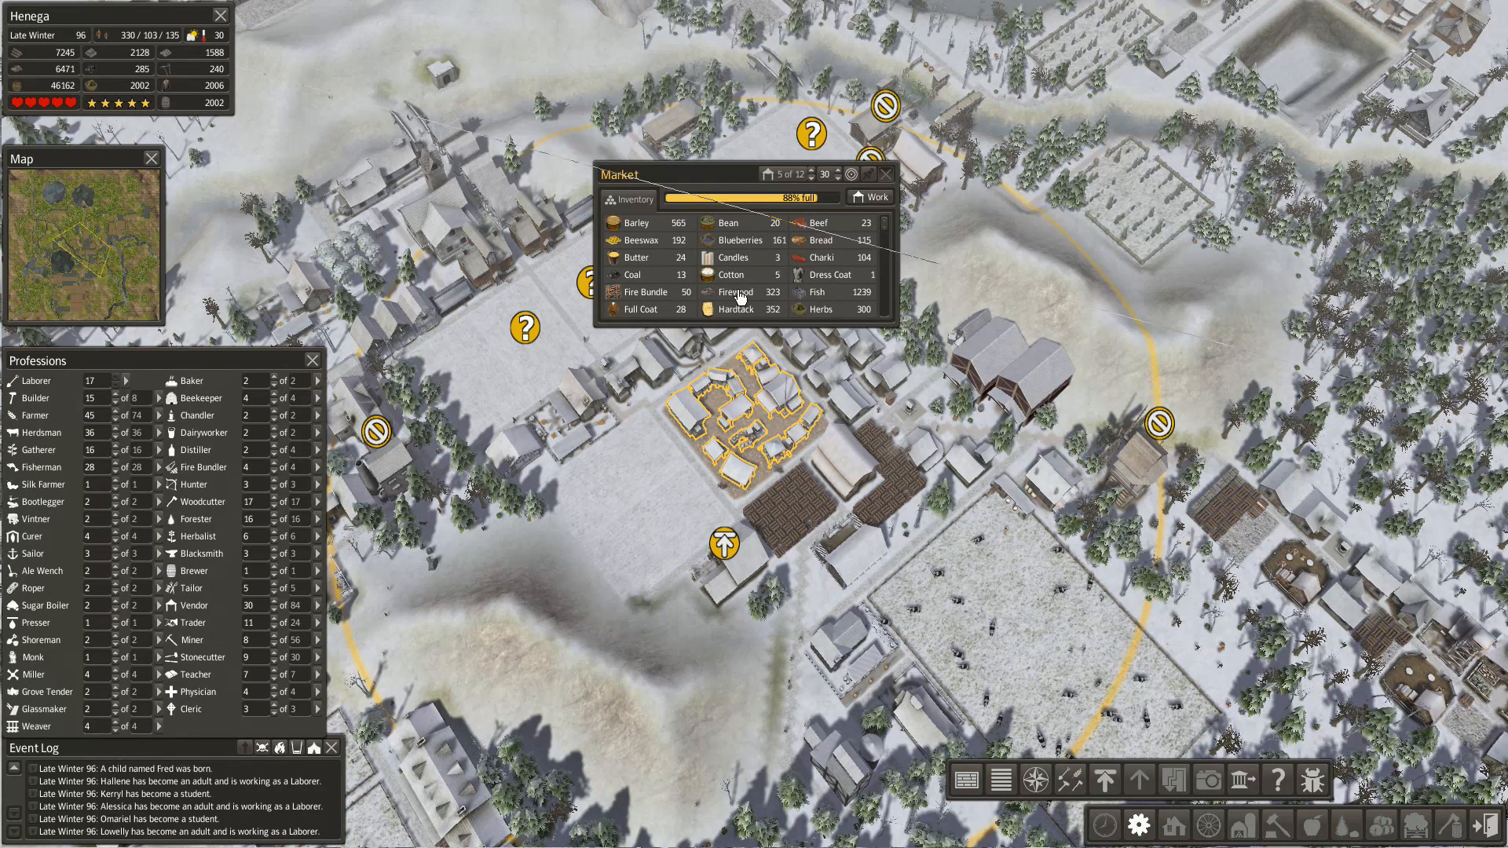
mouse_move(1247, 207)
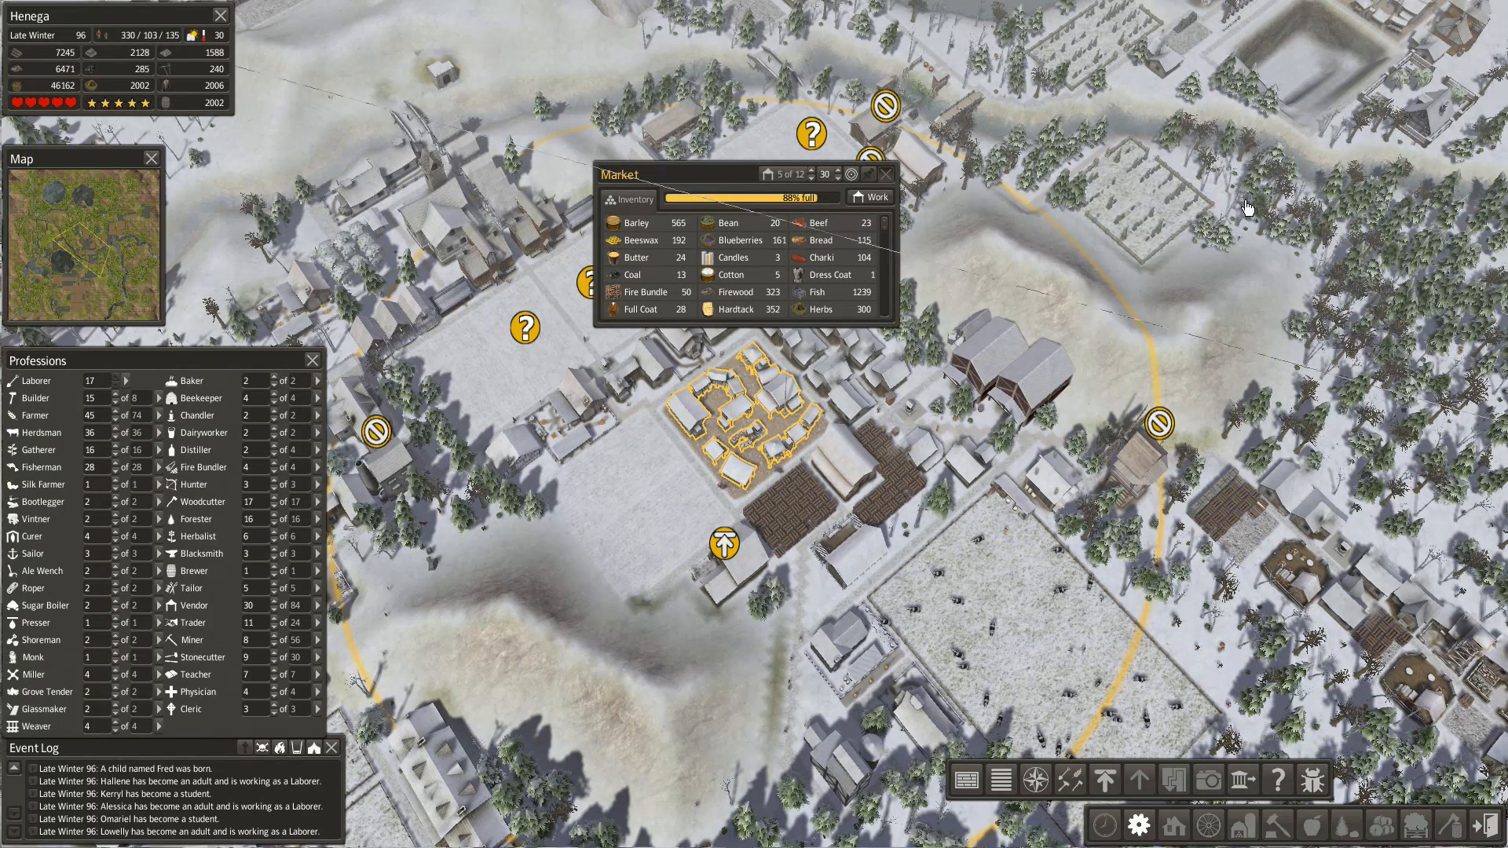
mouse_move(953, 337)
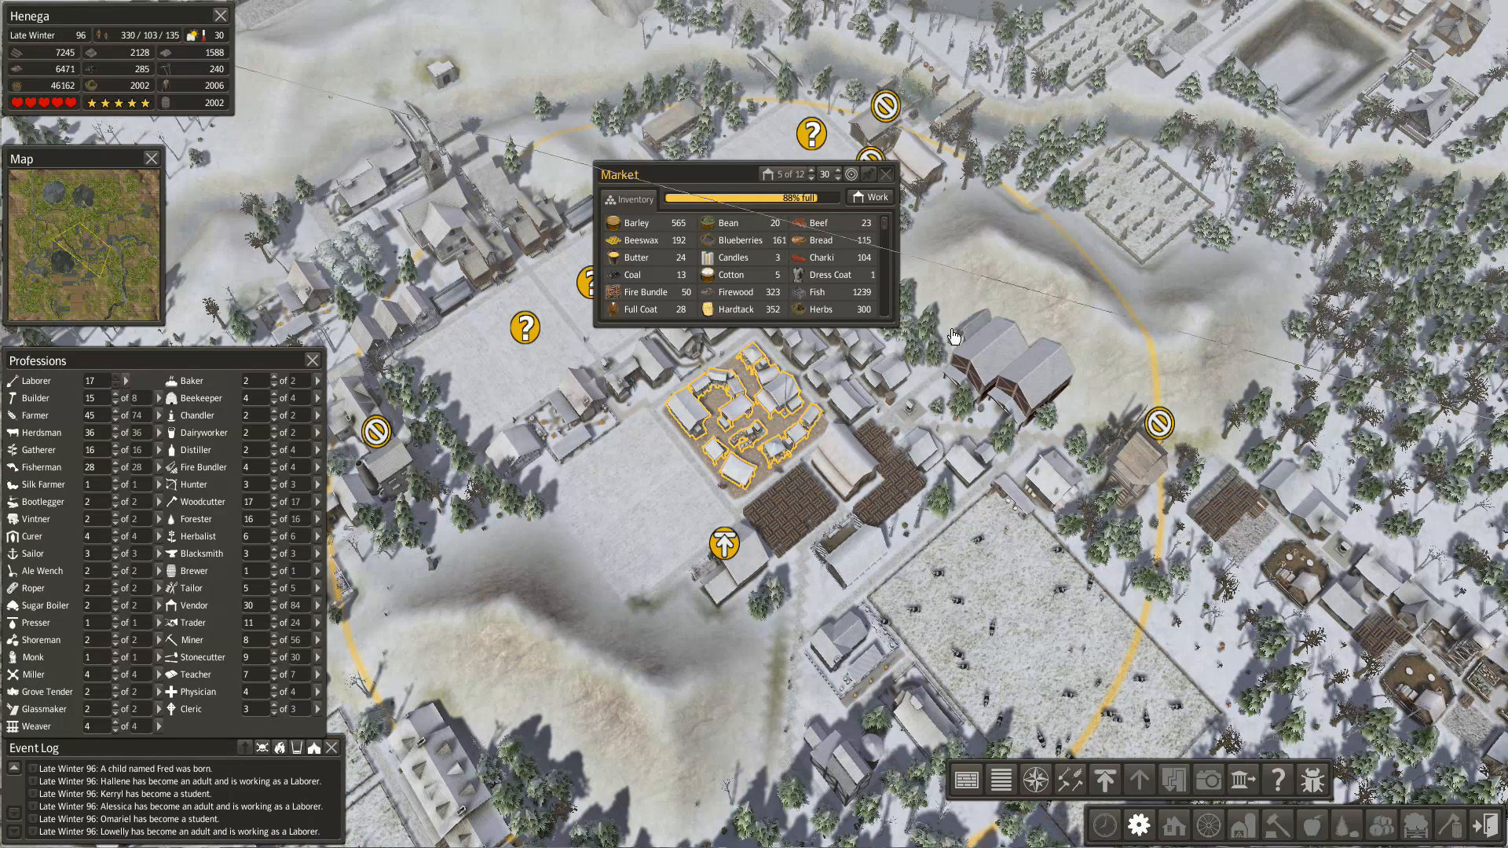
mouse_move(707, 262)
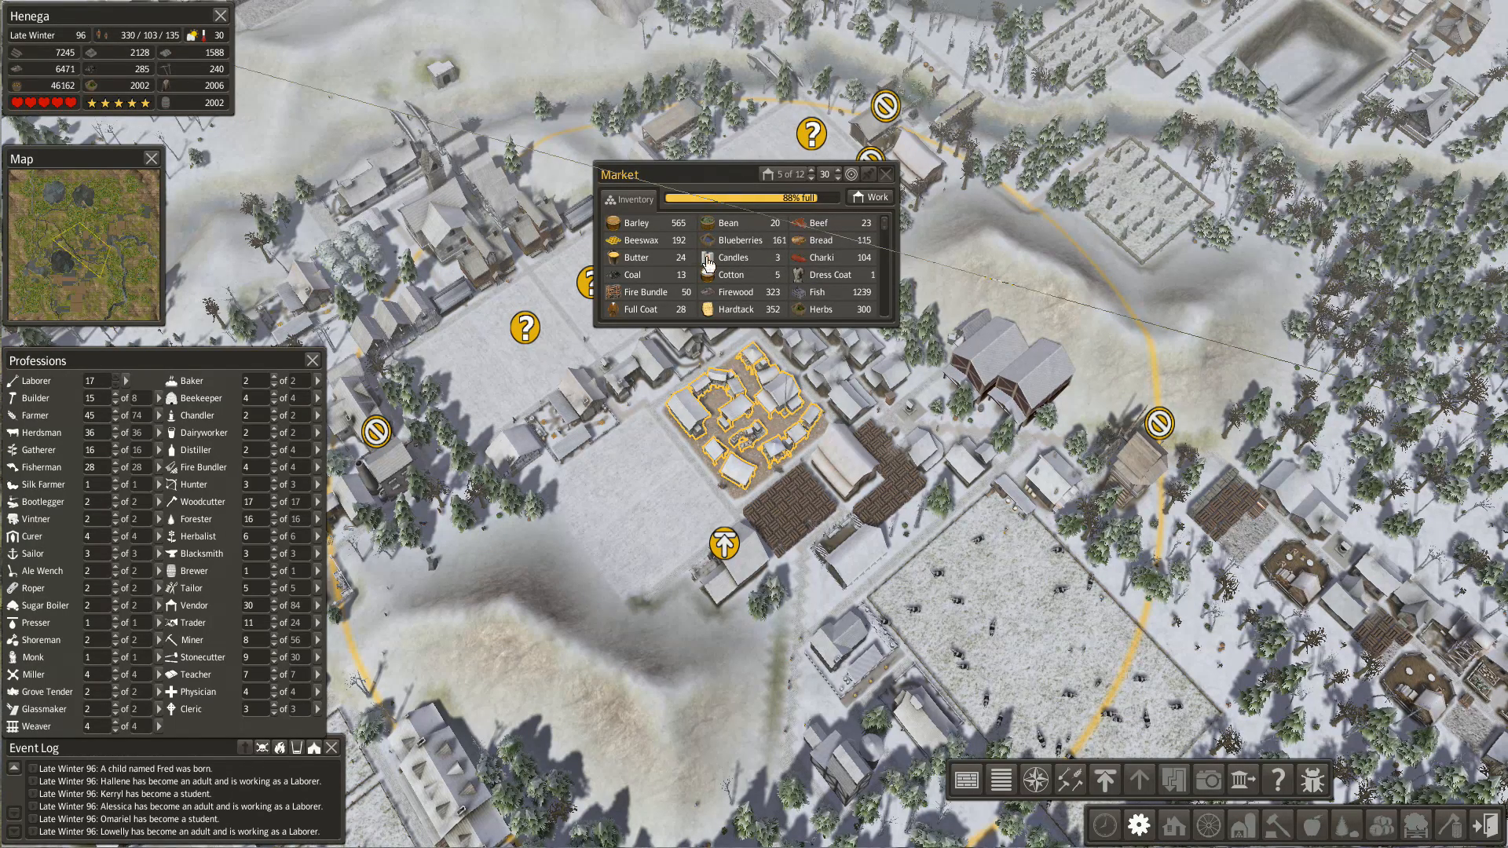
mouse_move(808, 339)
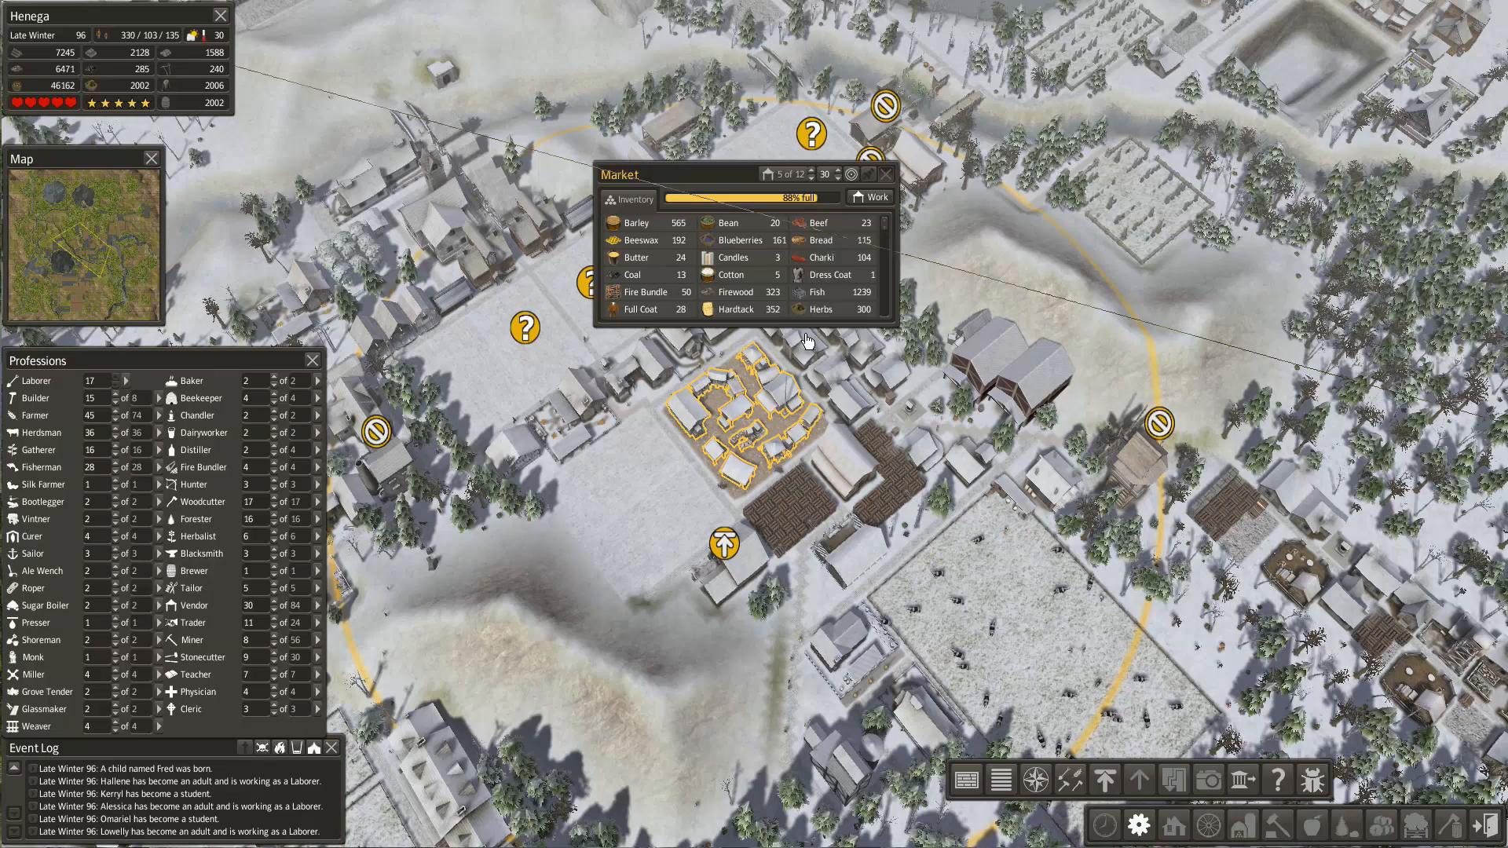
mouse_move(810, 377)
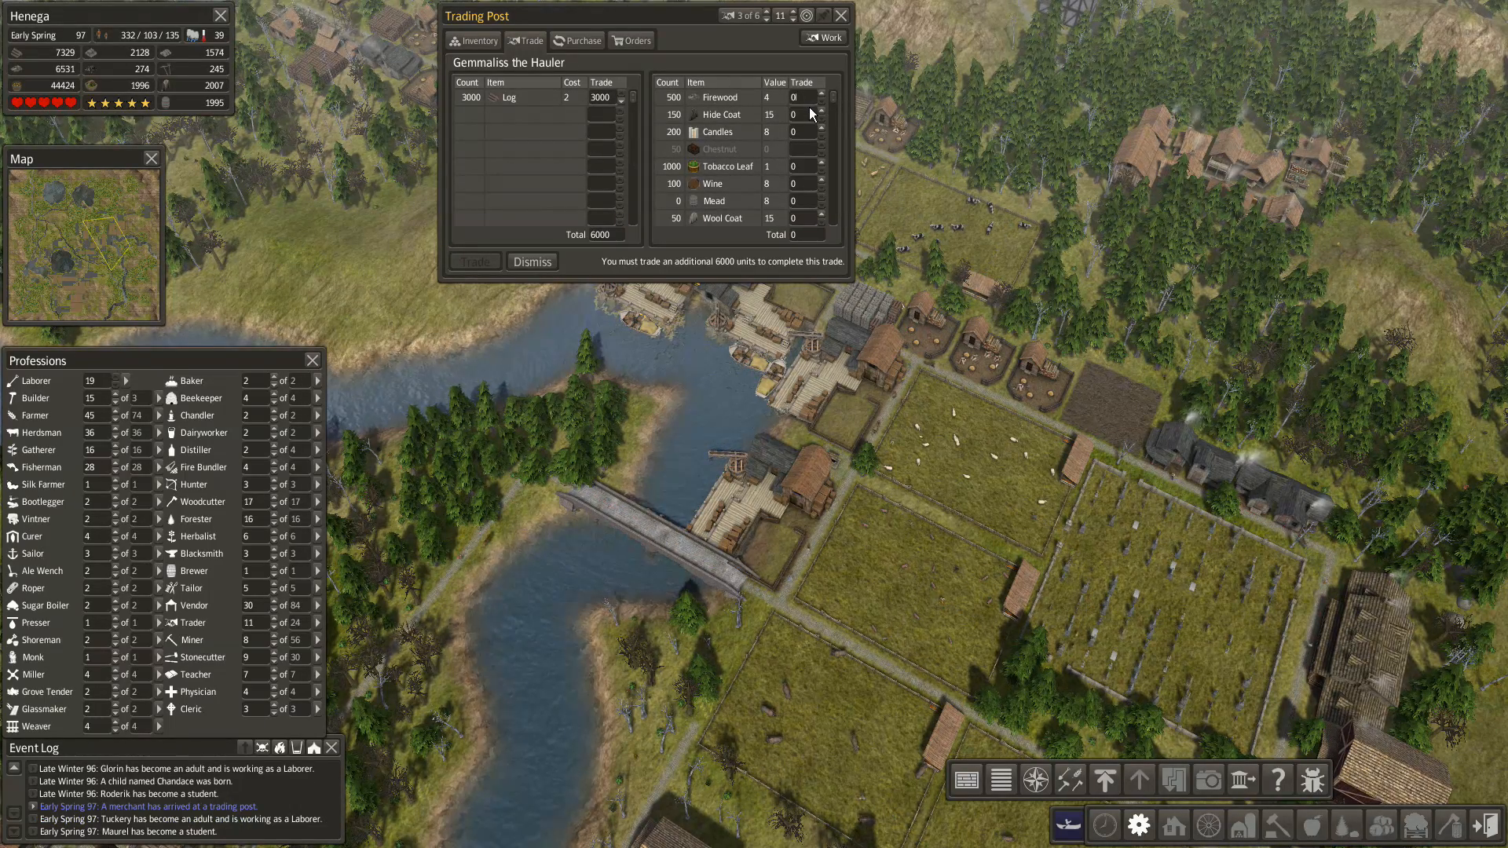
- Select the trading post to view the arrived merchant's goods and prices
left_click(818, 94)
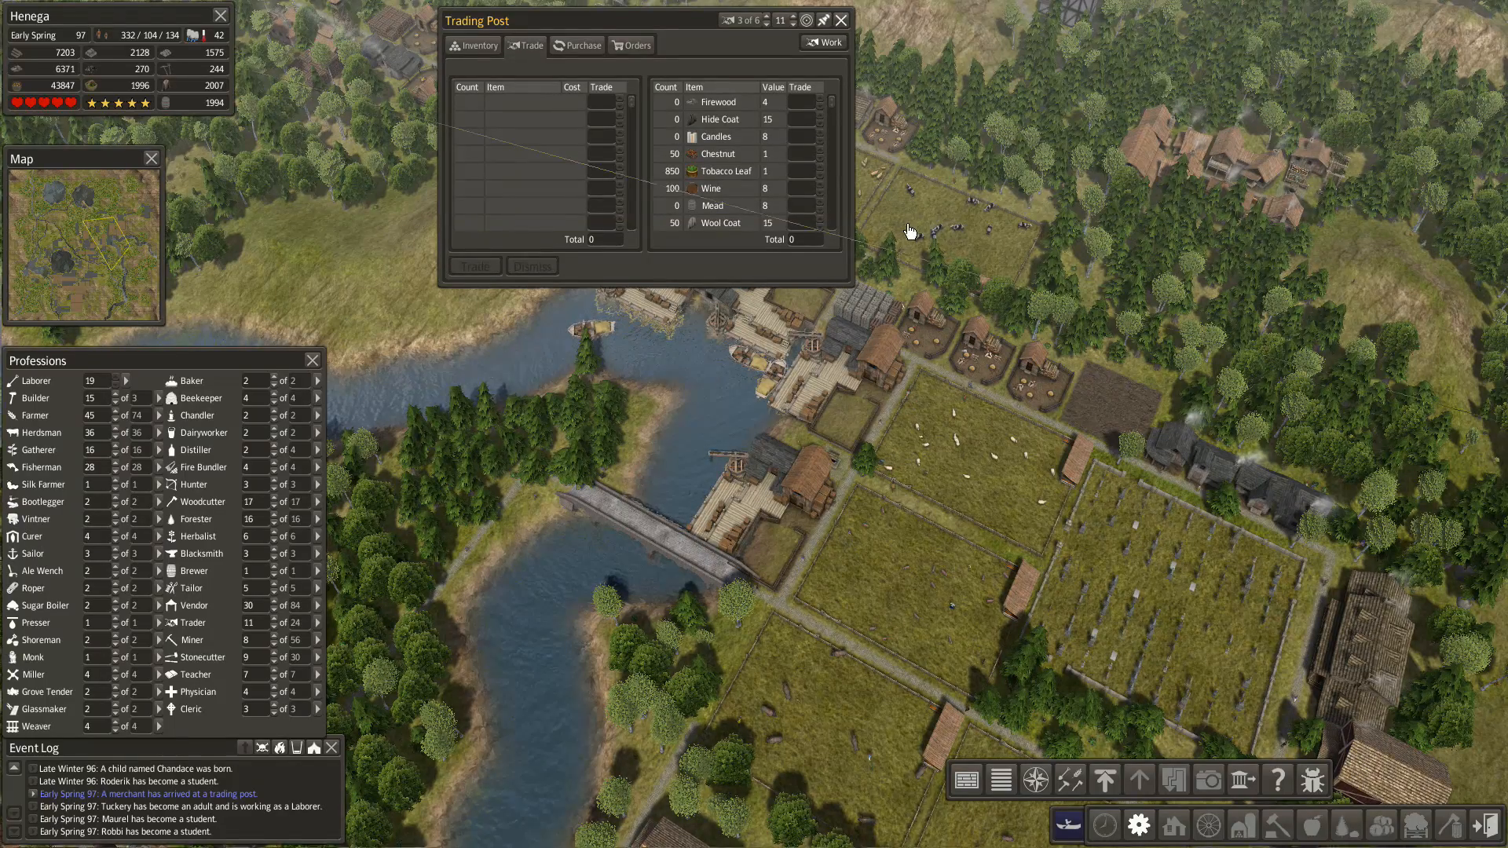
mouse_move(969, 332)
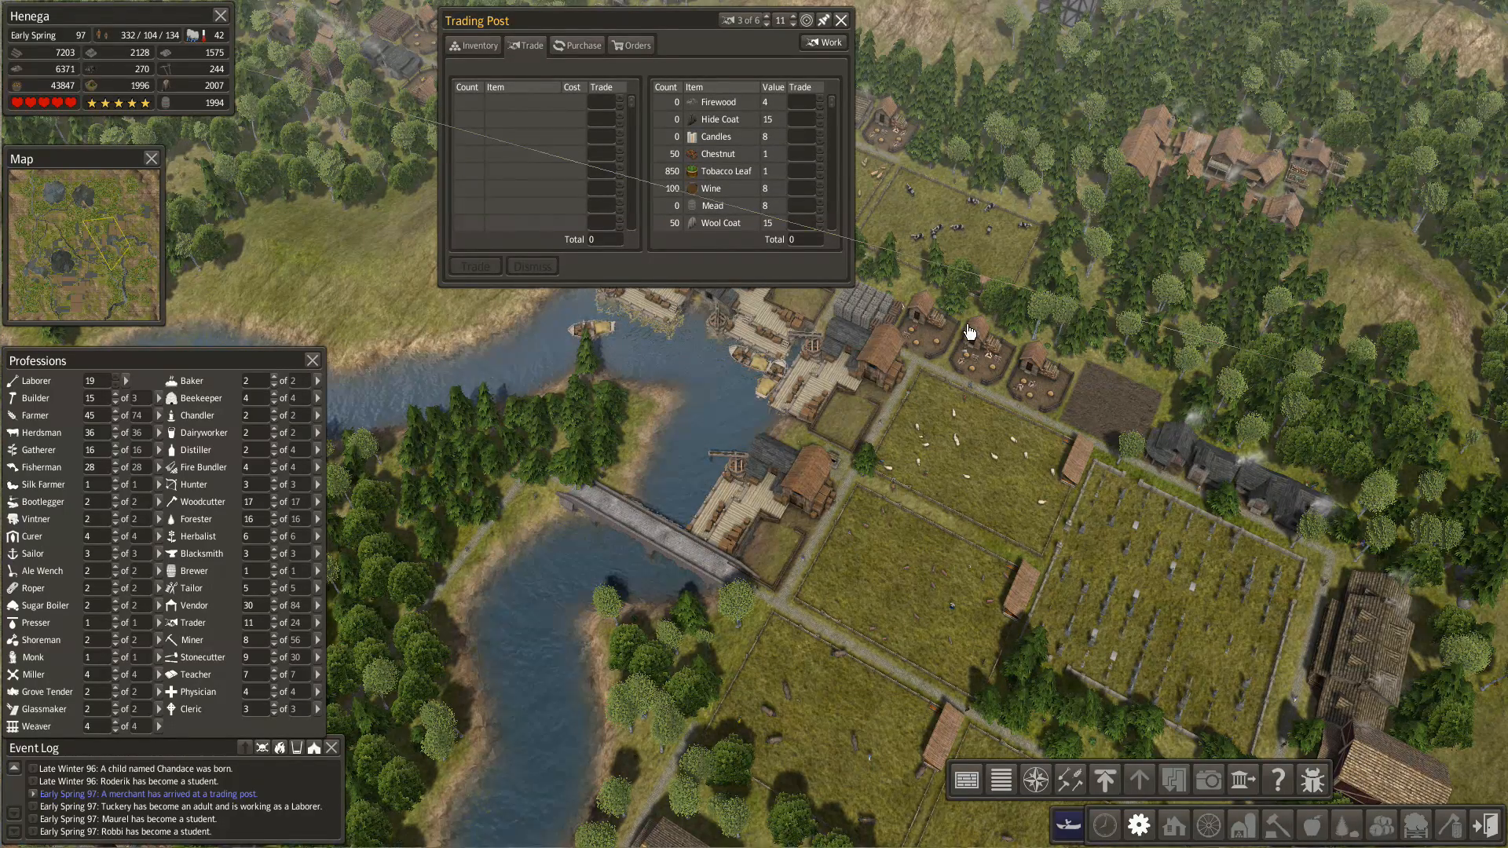
mouse_move(890, 344)
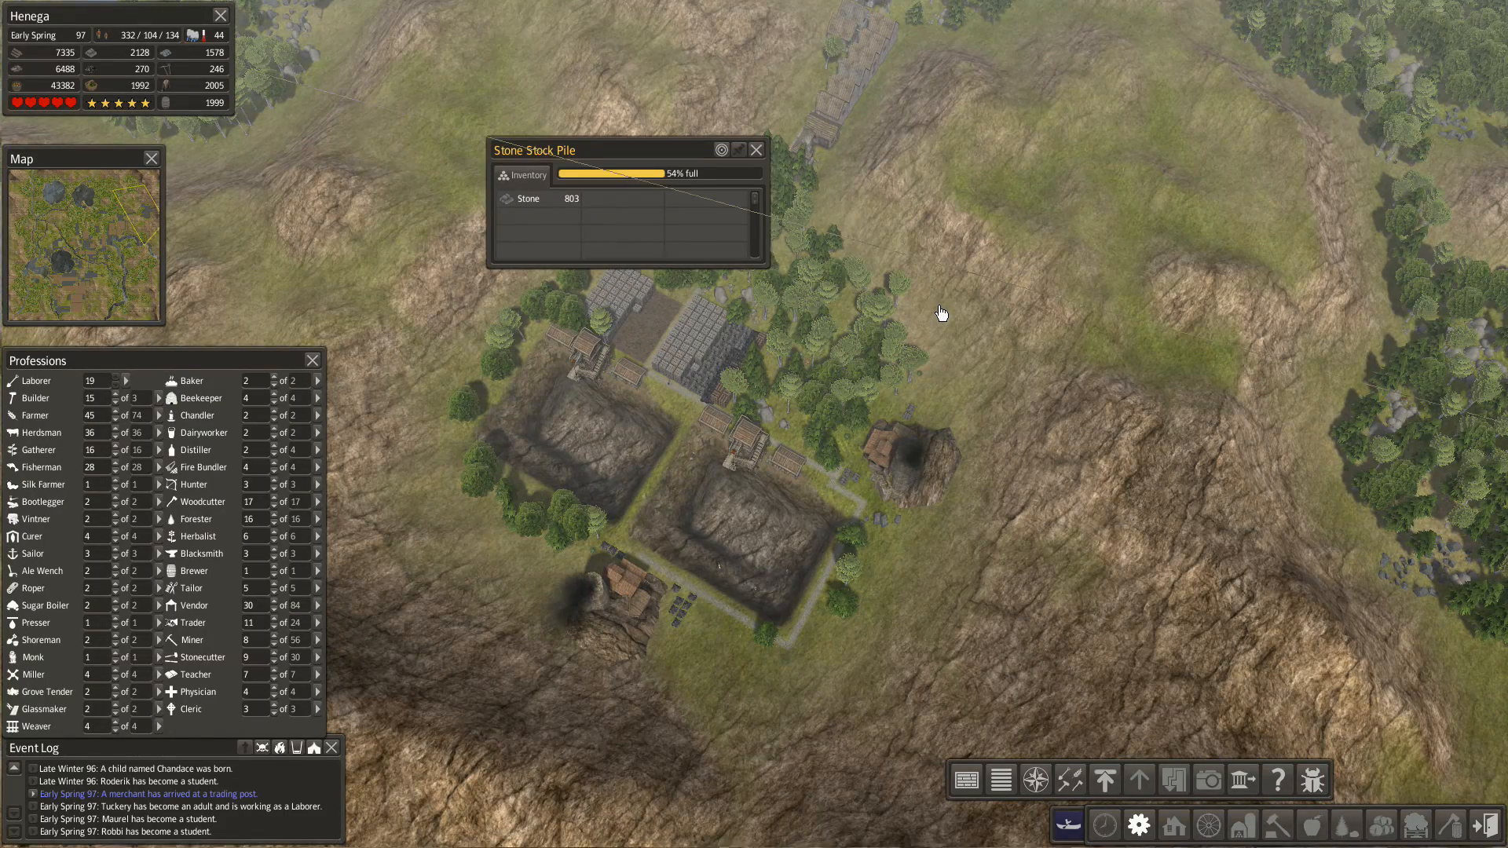
mouse_move(948, 262)
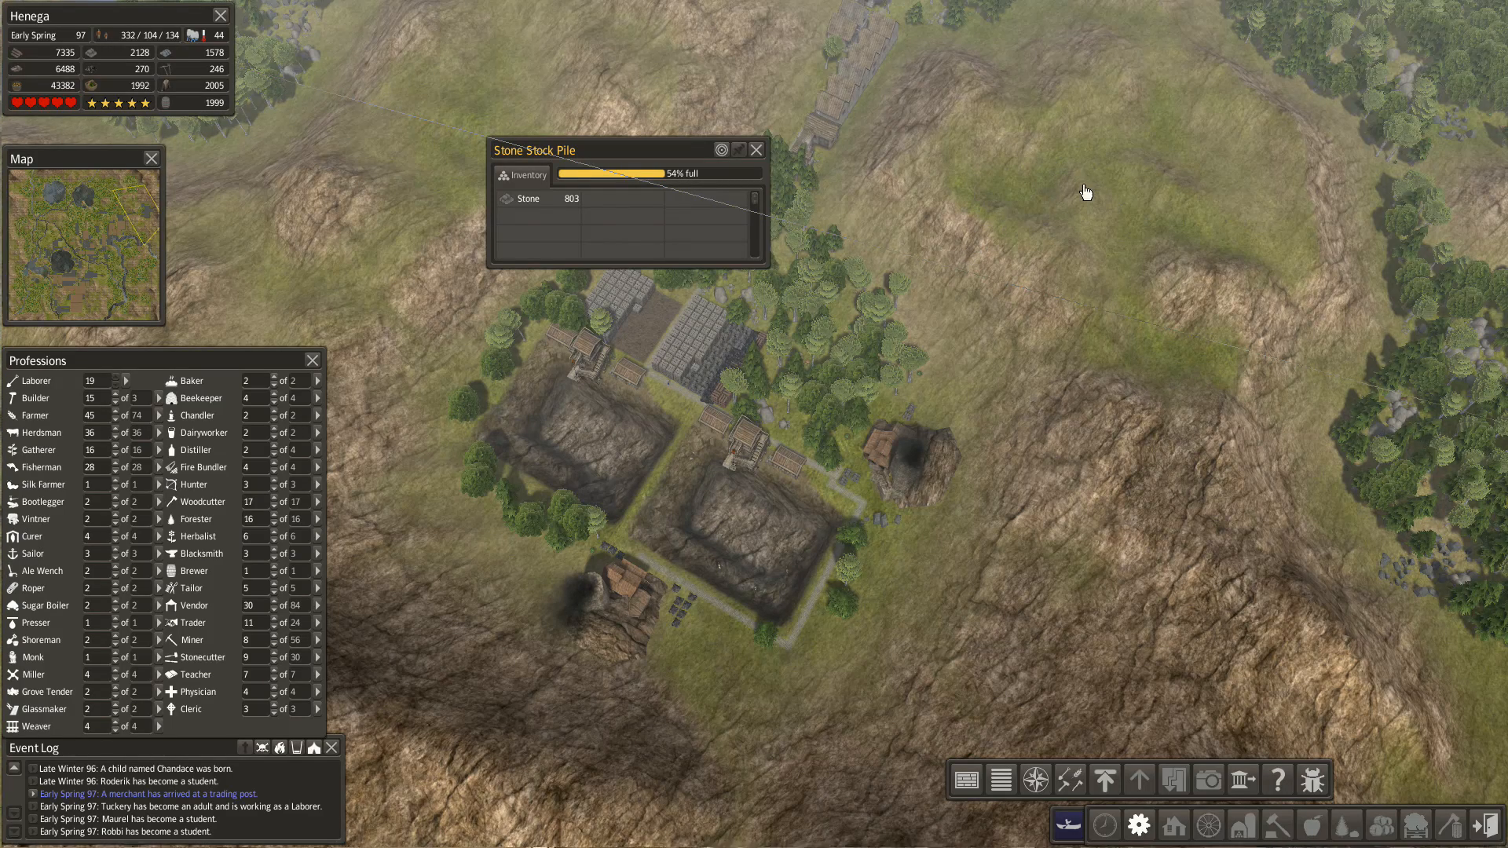
mouse_move(960, 277)
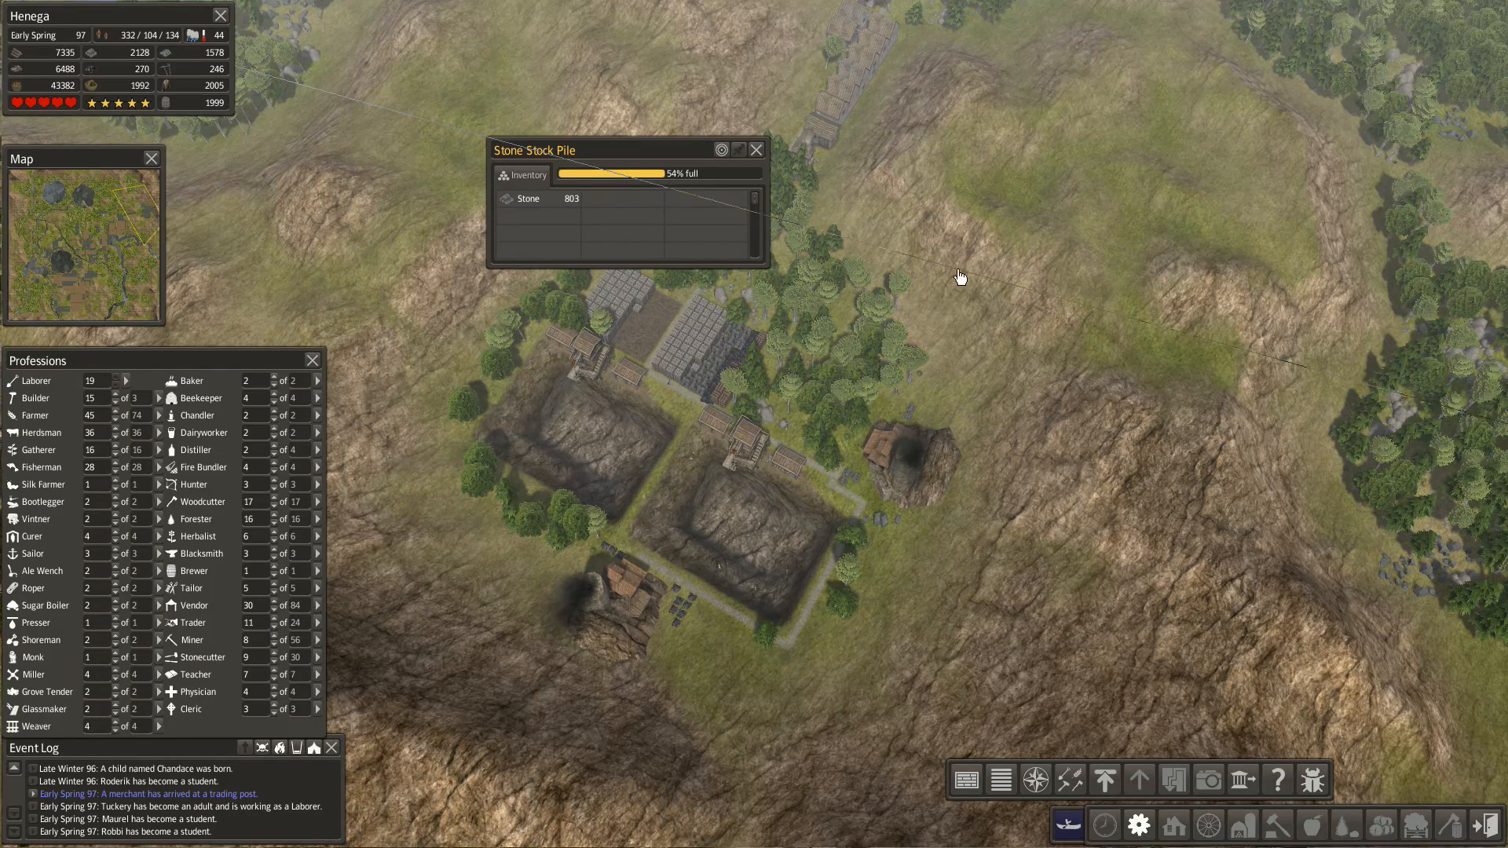
mouse_move(736, 366)
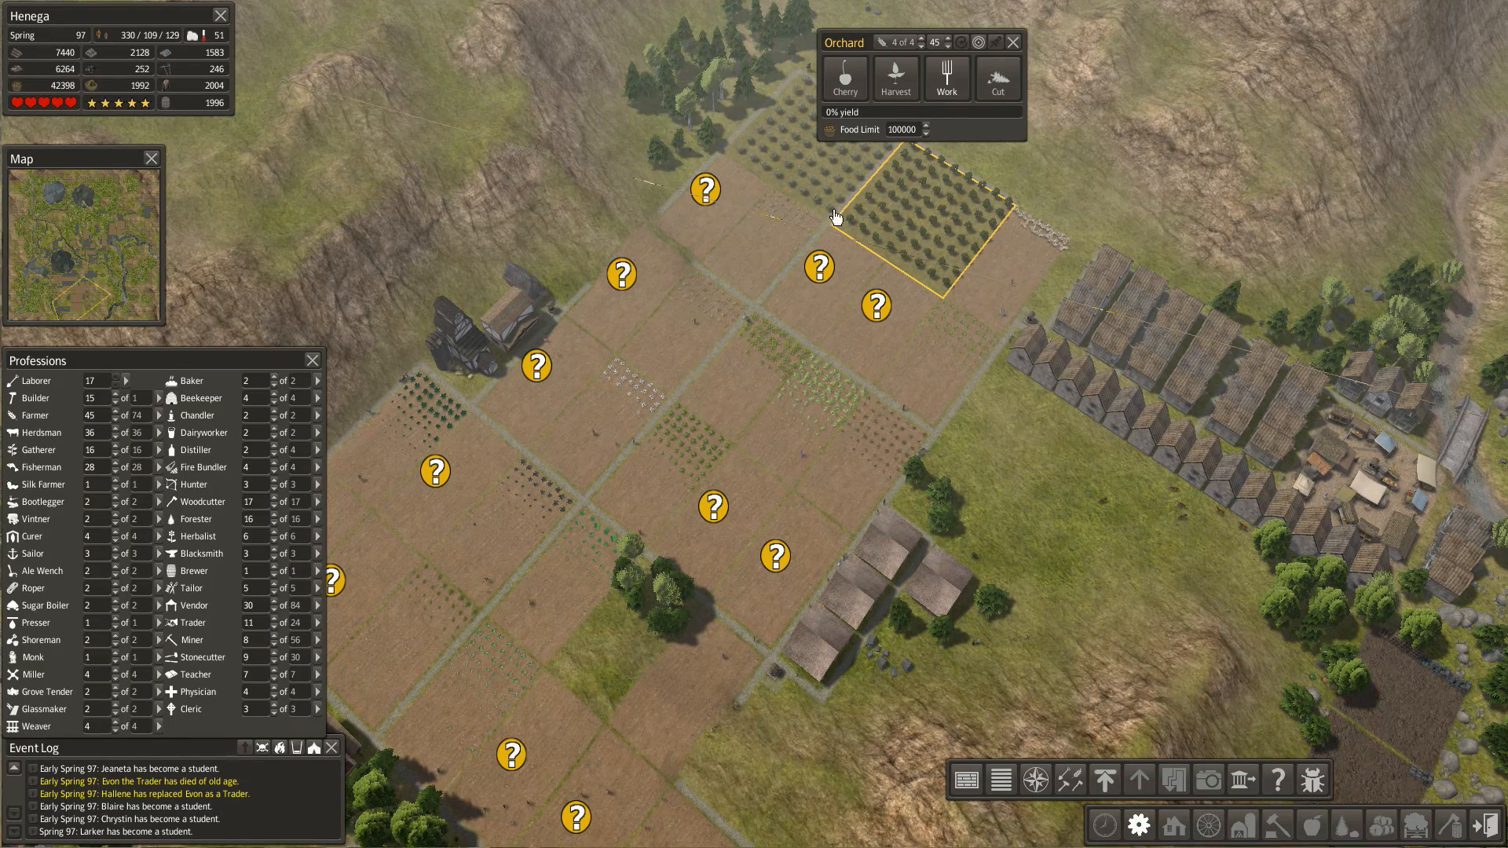
mouse_move(861, 395)
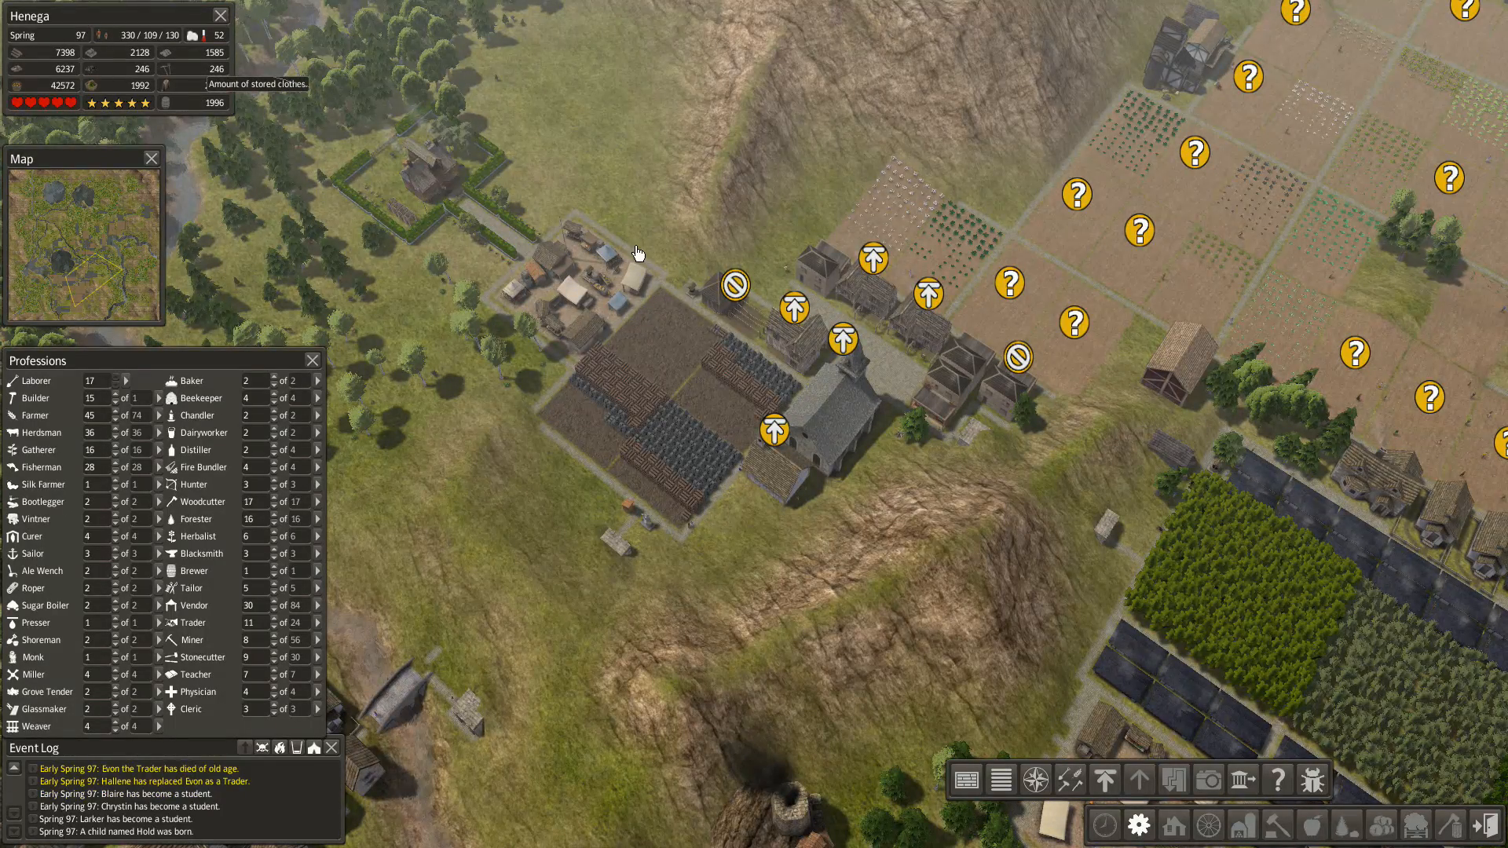
mouse_move(1388, 257)
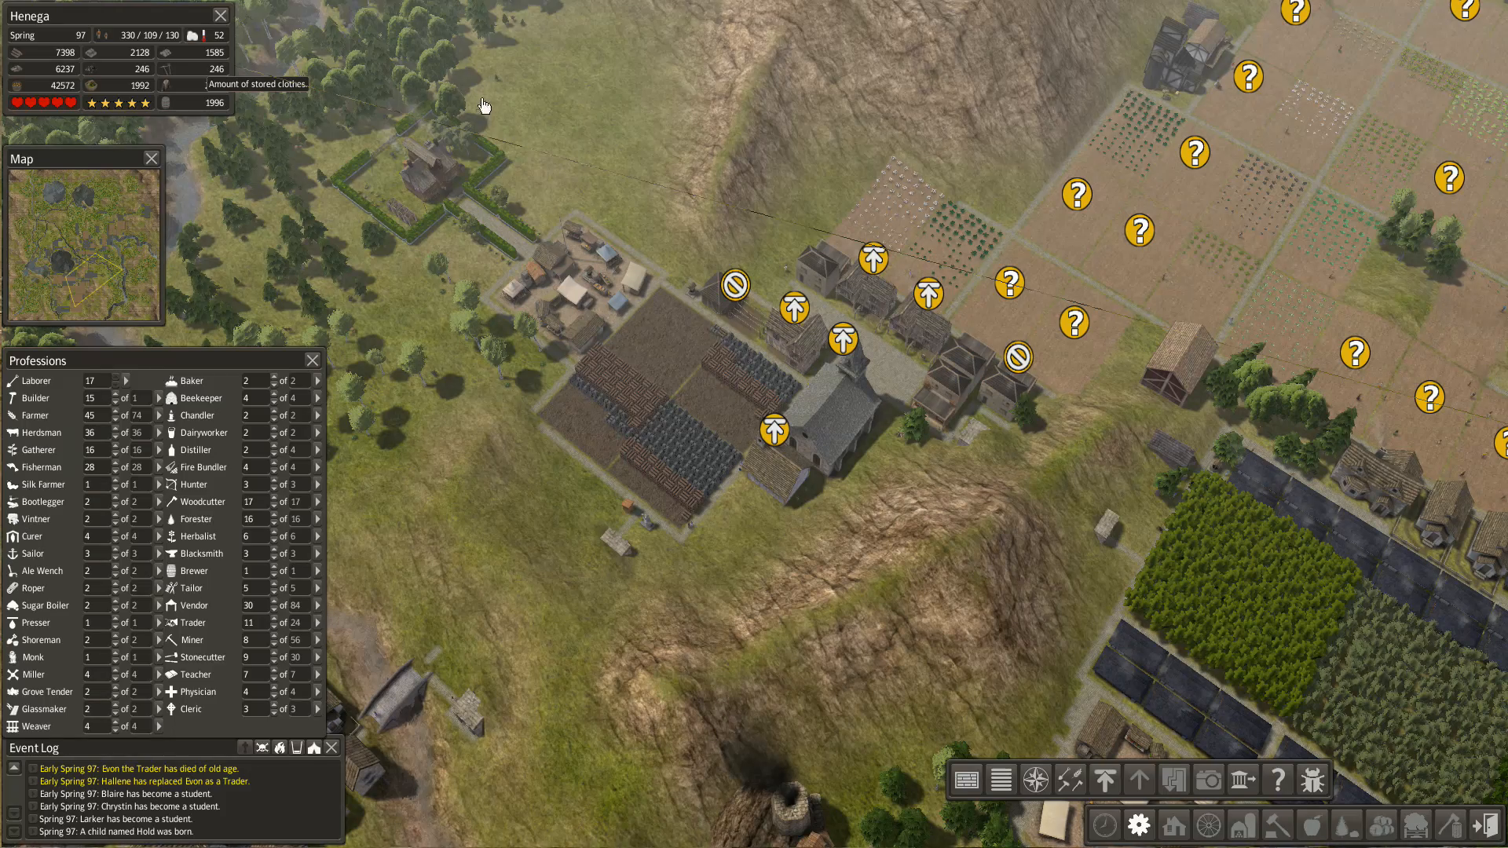
mouse_move(1066, 796)
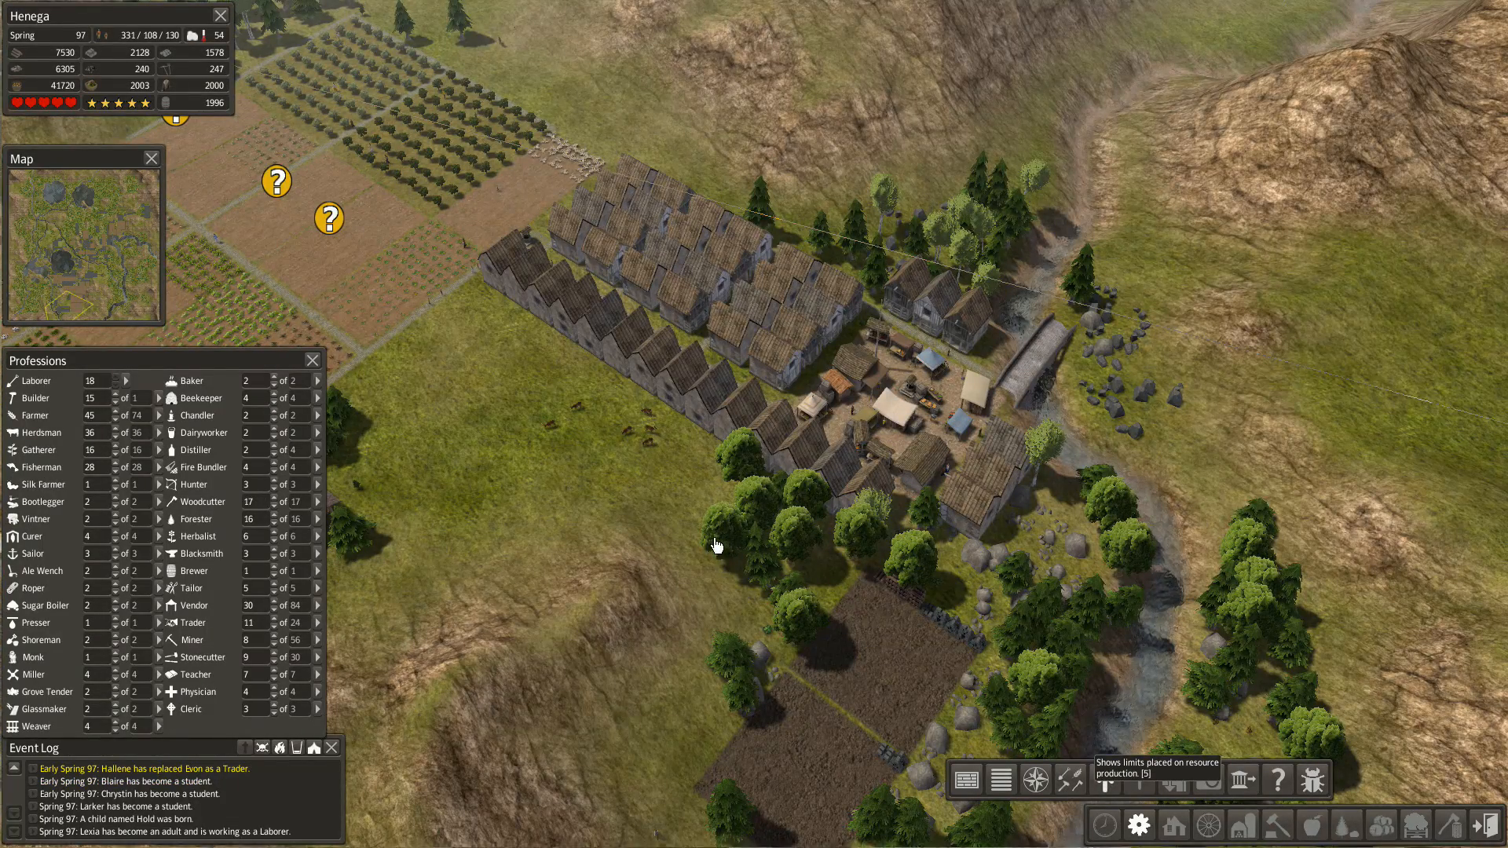
mouse_move(659, 511)
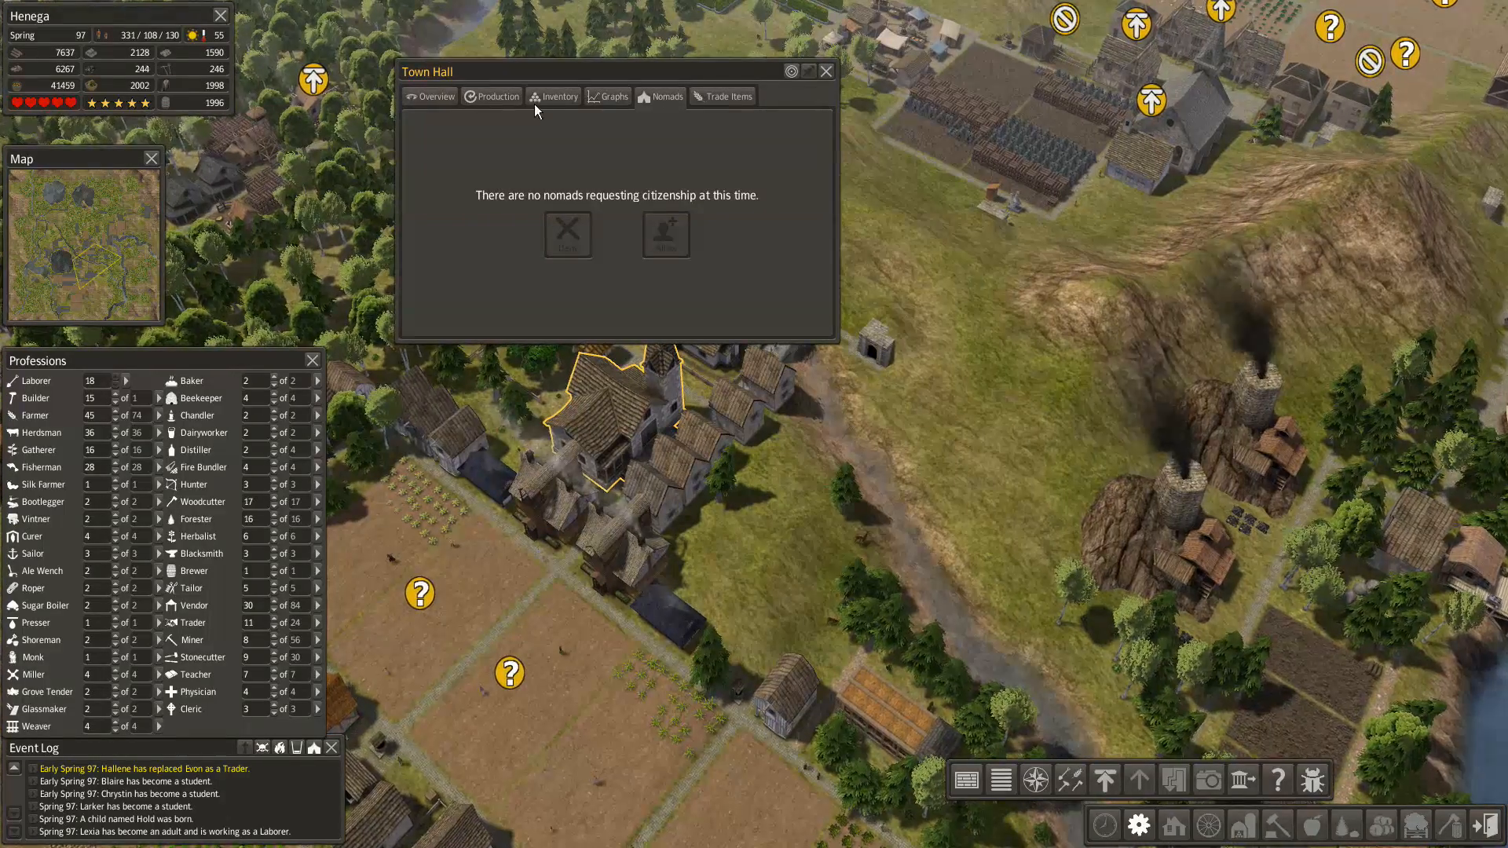
- Switch the Town Hall window to the Overview tab showing population and profession counts
left_click(435, 96)
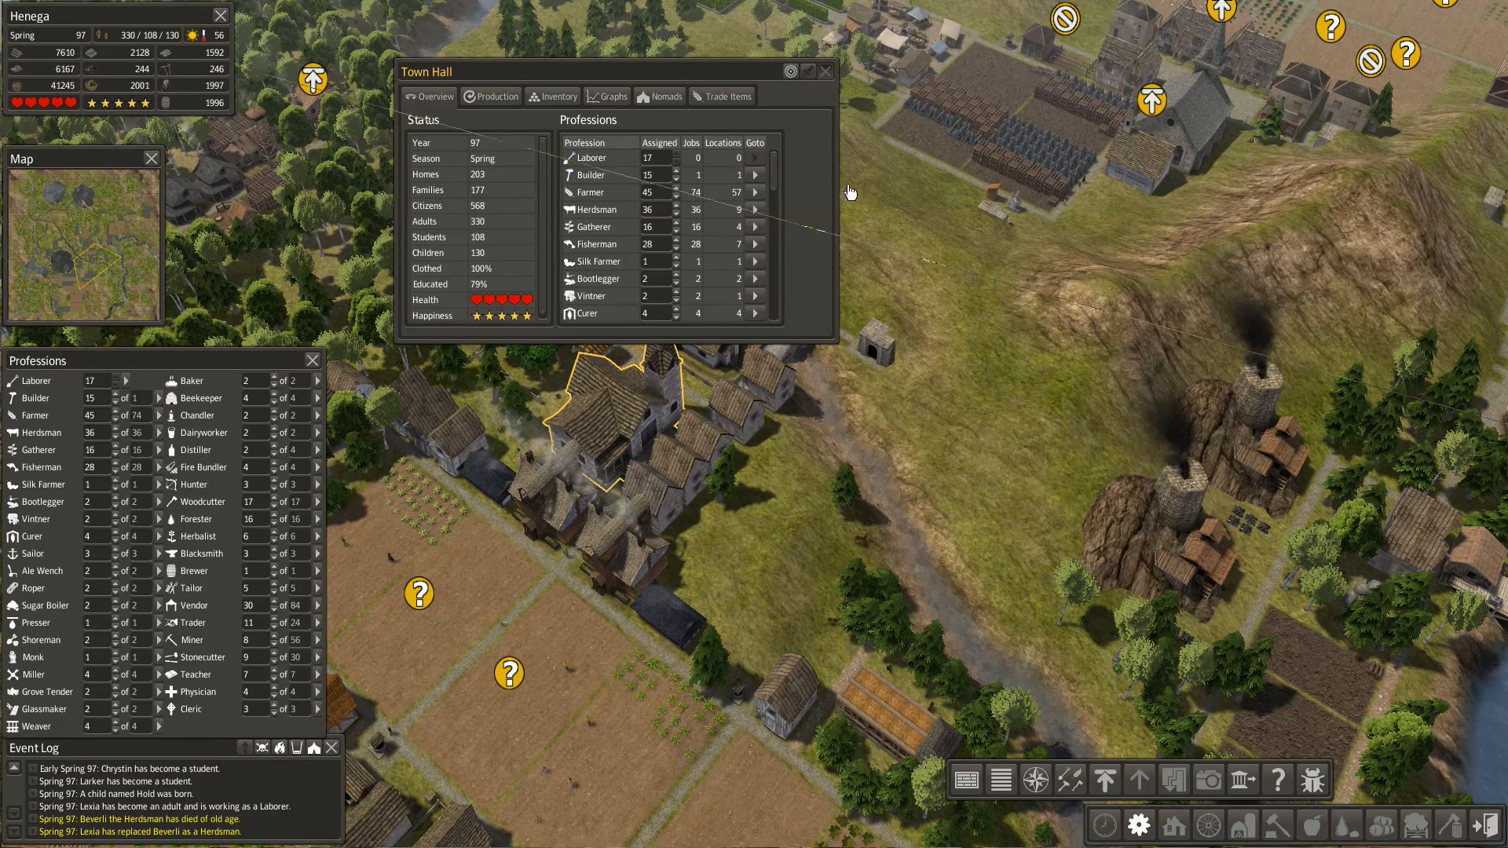
mouse_move(838, 334)
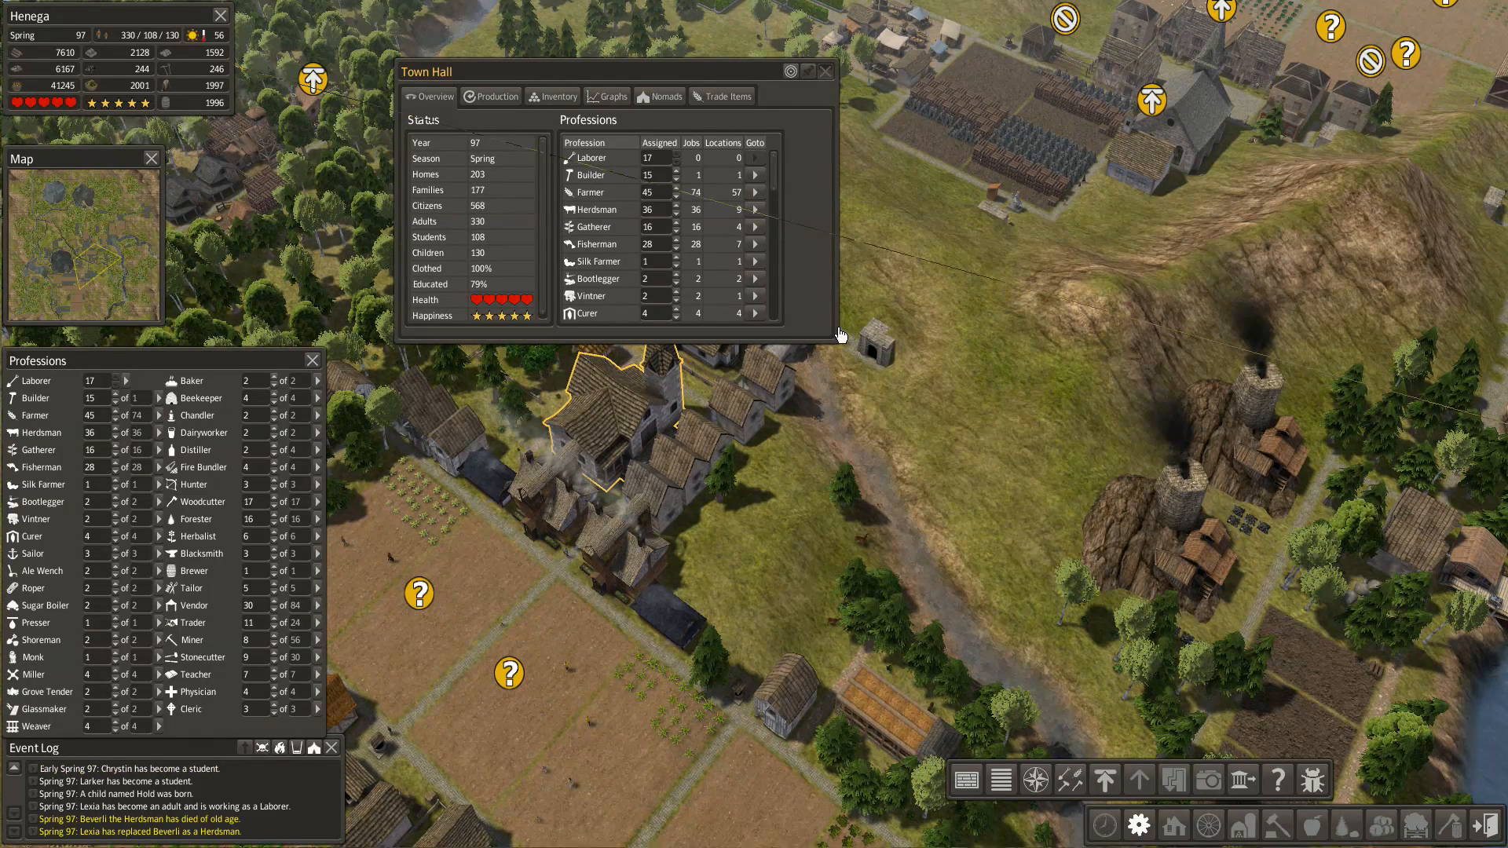
mouse_move(793, 367)
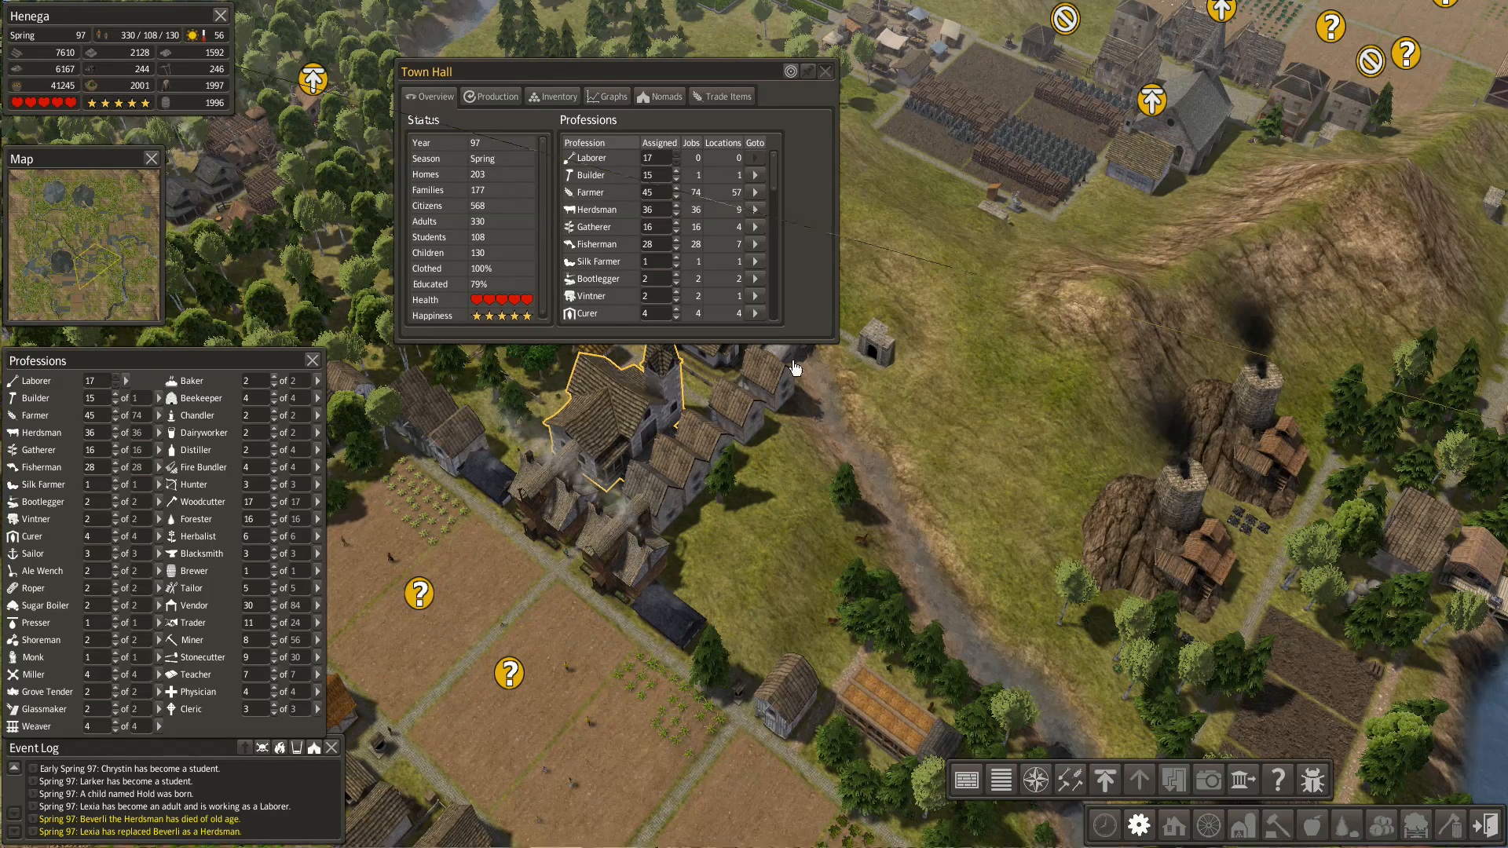
mouse_move(957, 470)
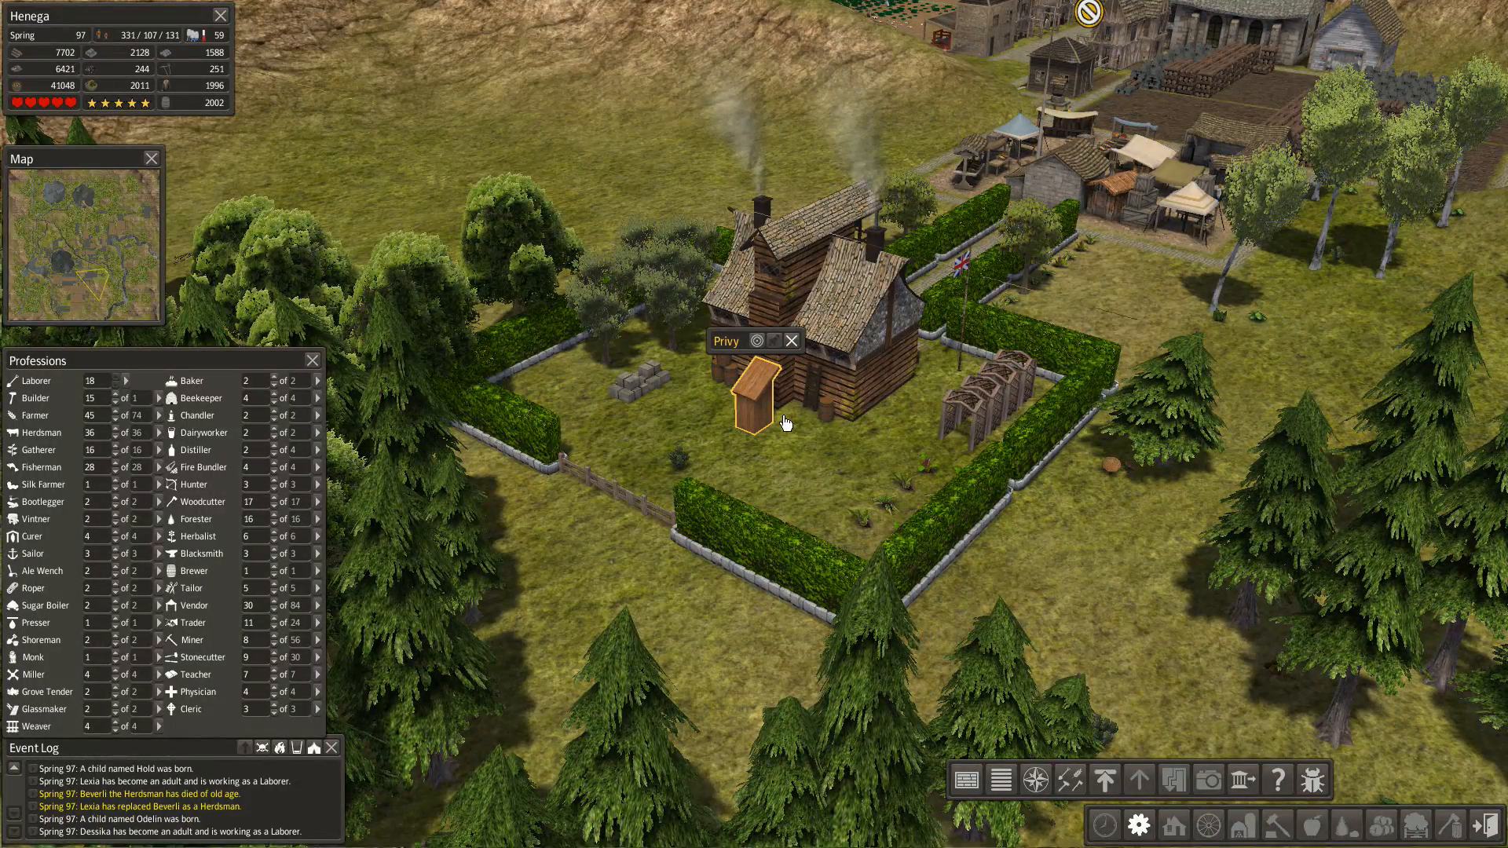
mouse_move(824, 496)
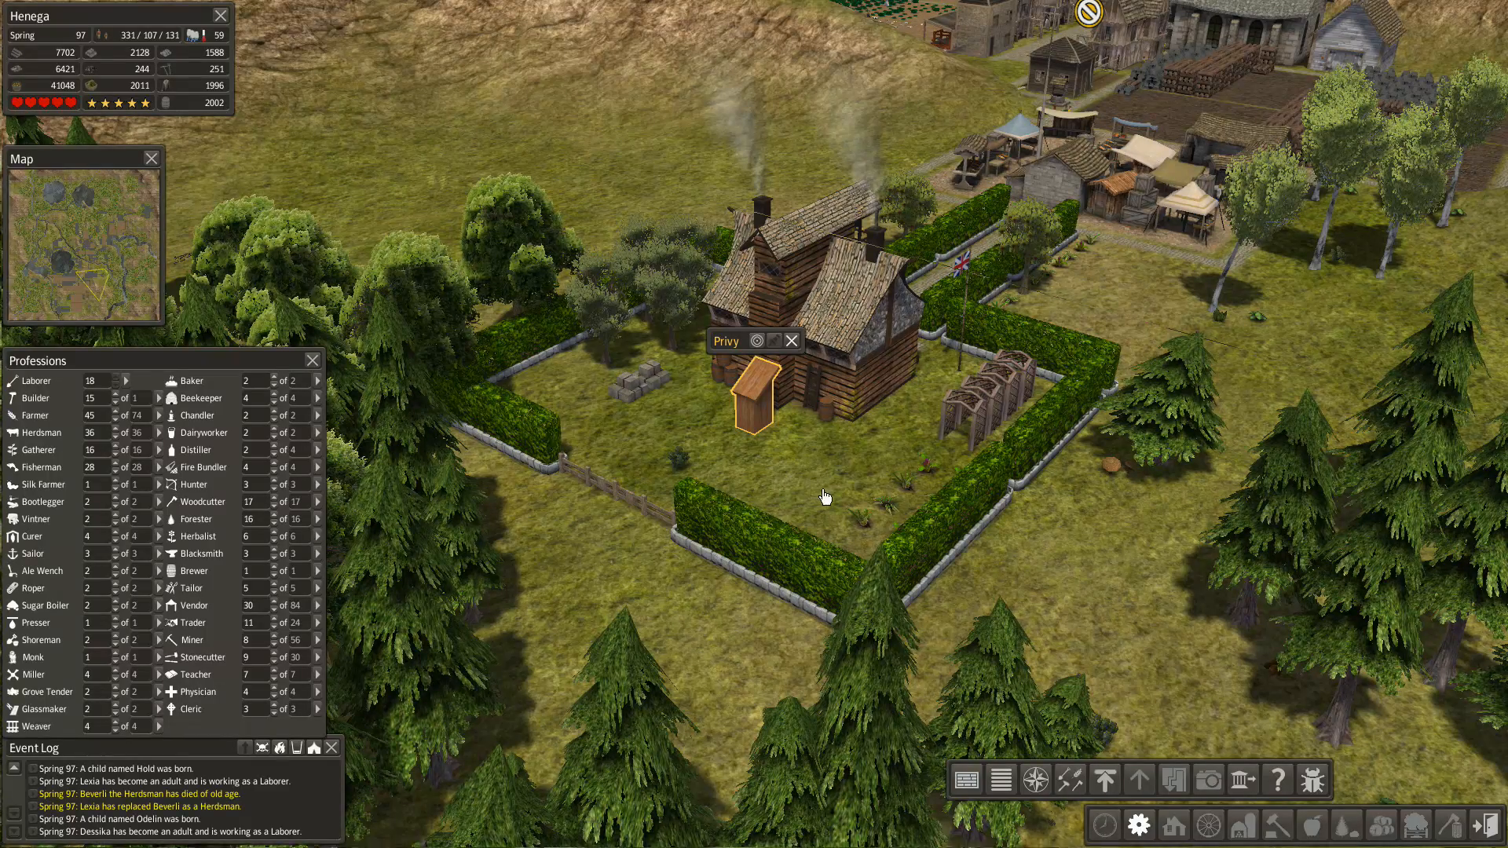
mouse_move(955, 540)
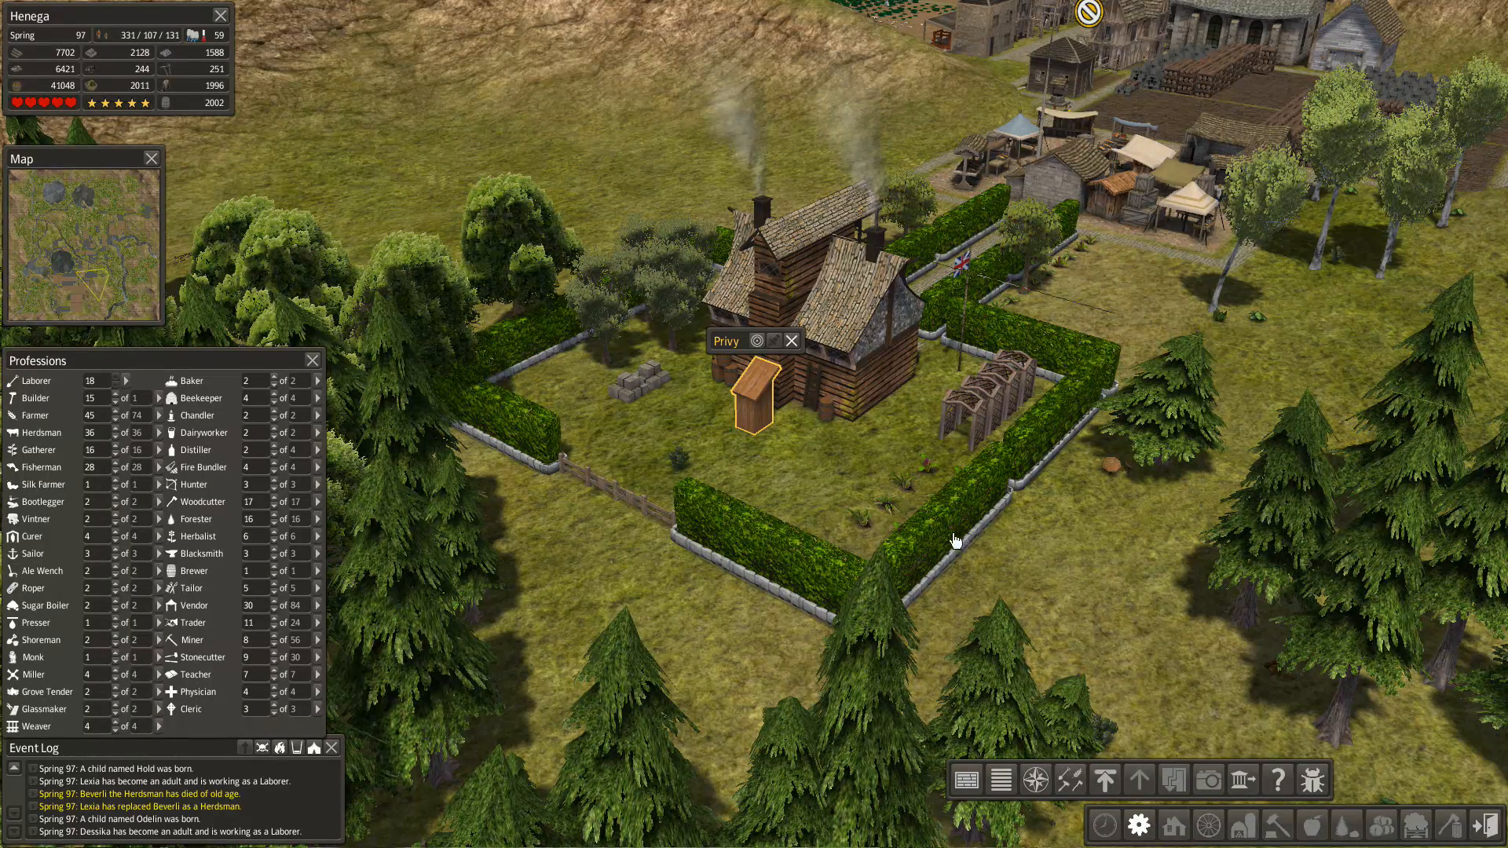
mouse_move(741, 506)
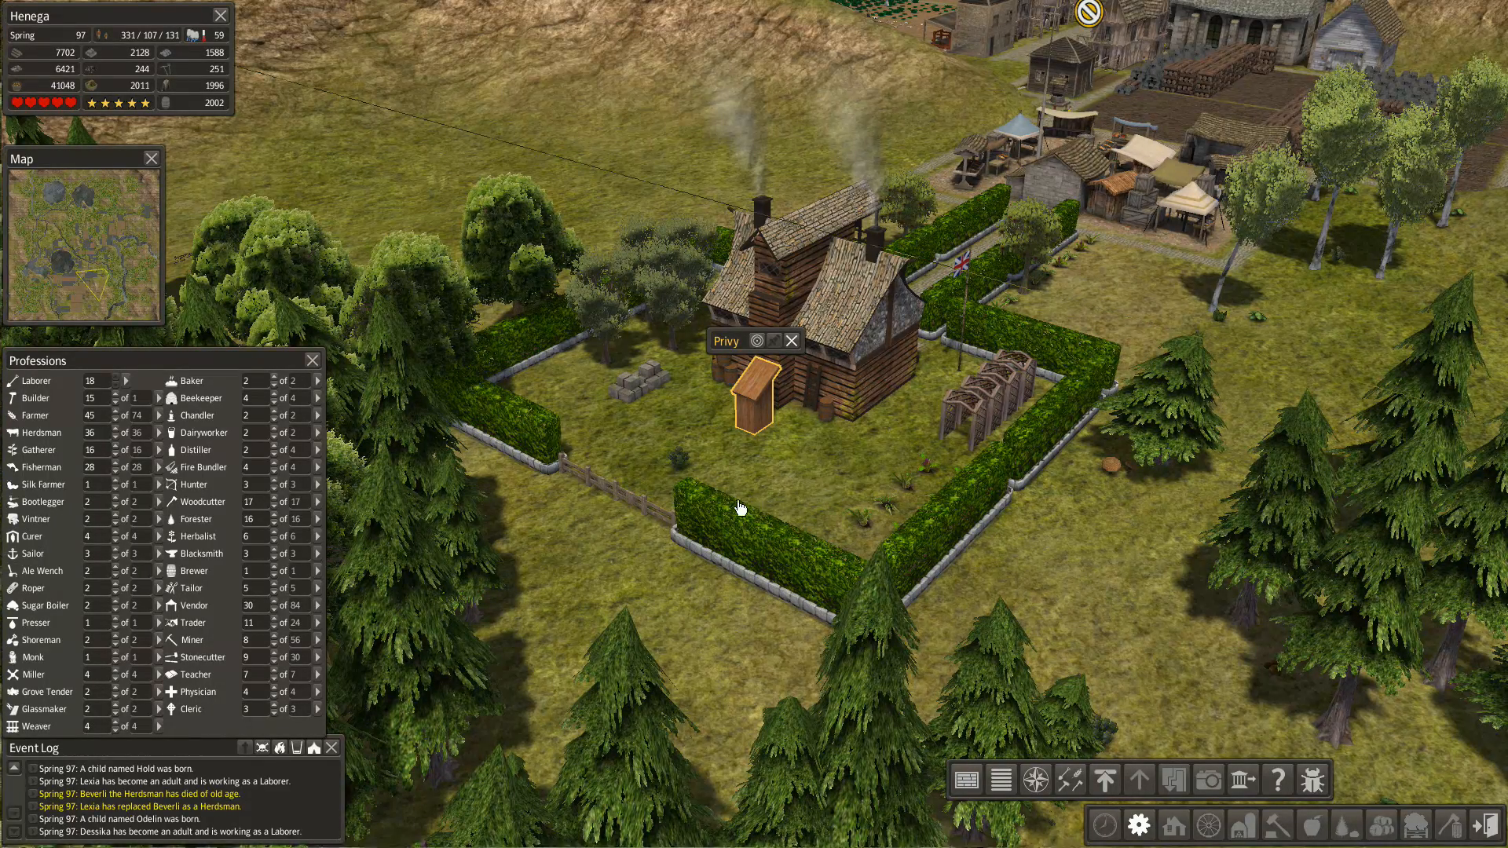
mouse_move(808, 516)
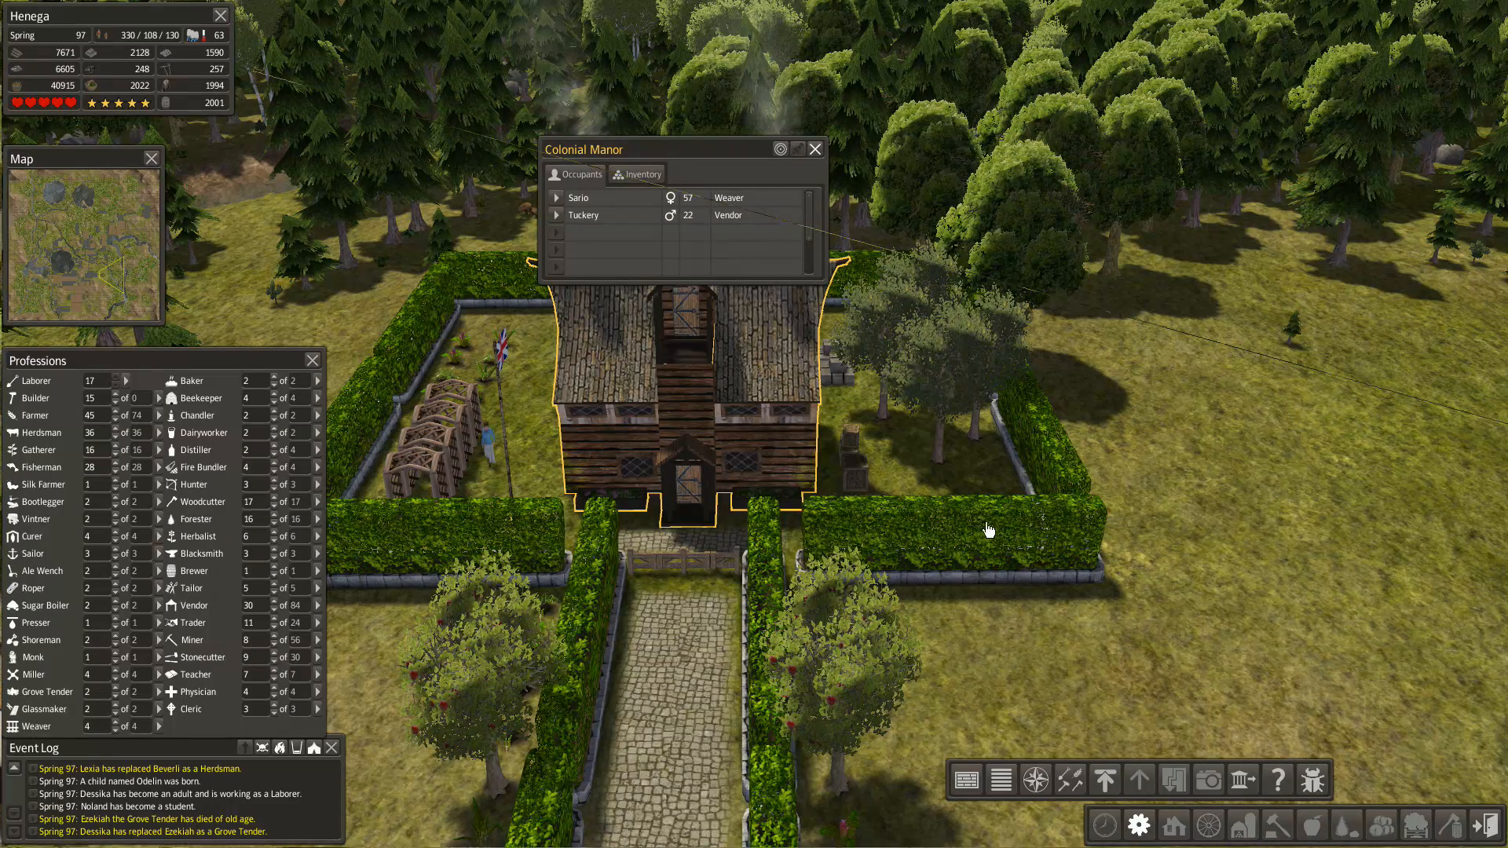
mouse_move(779, 565)
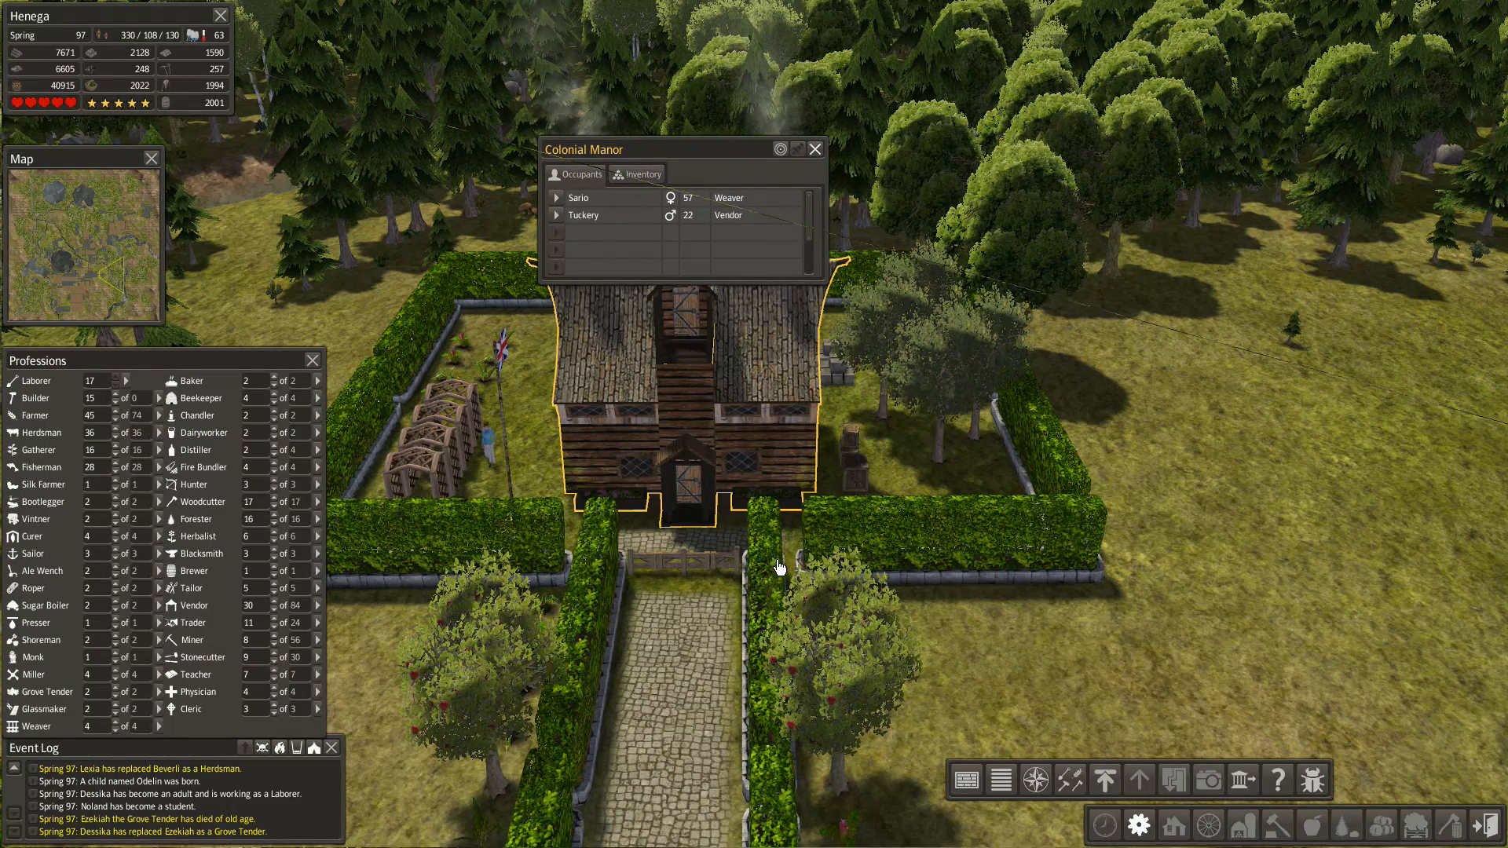
mouse_move(993, 583)
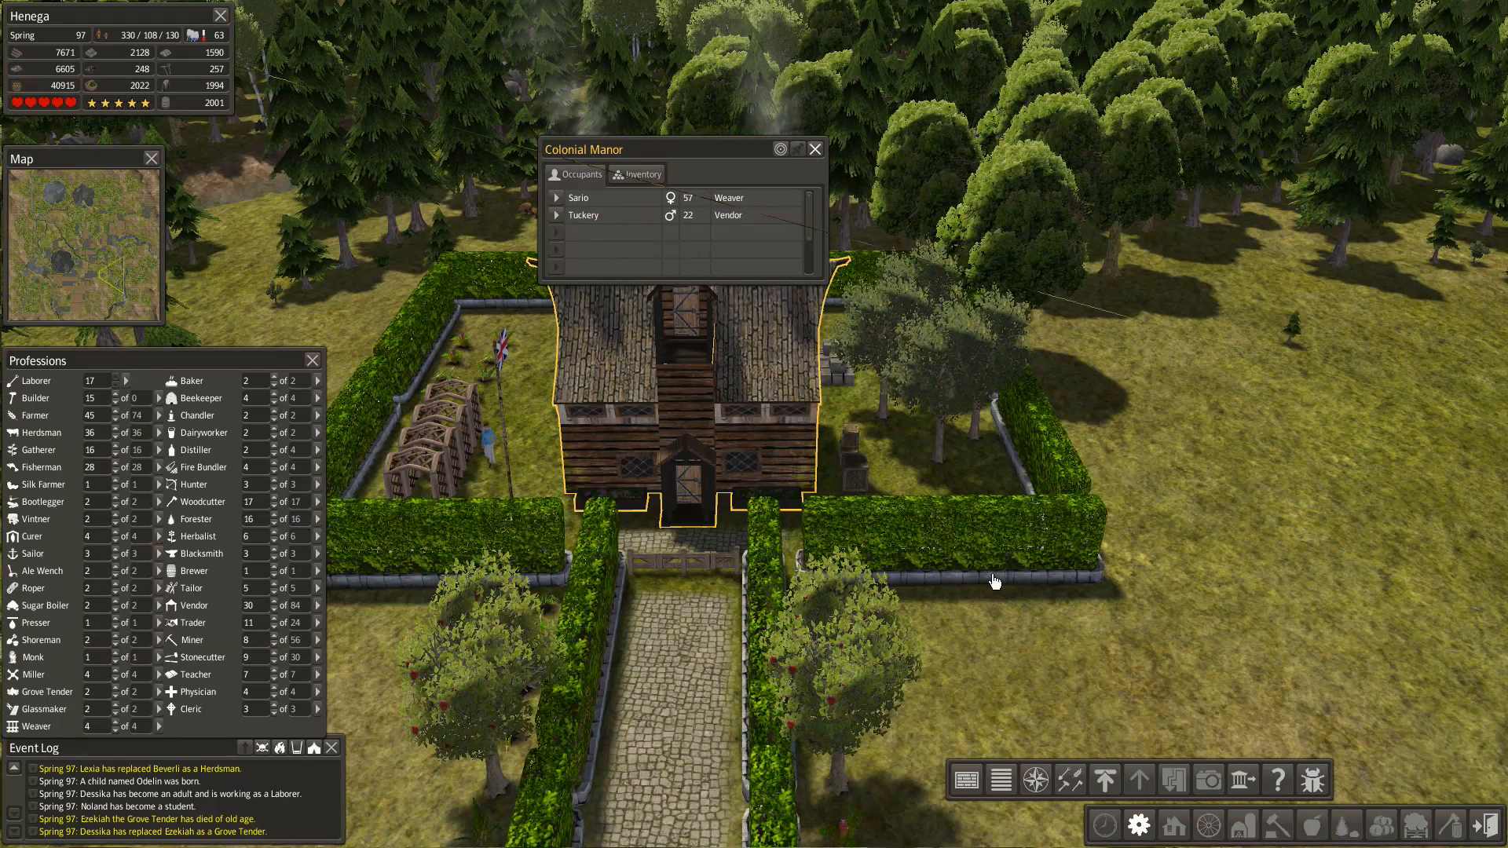
mouse_move(985, 551)
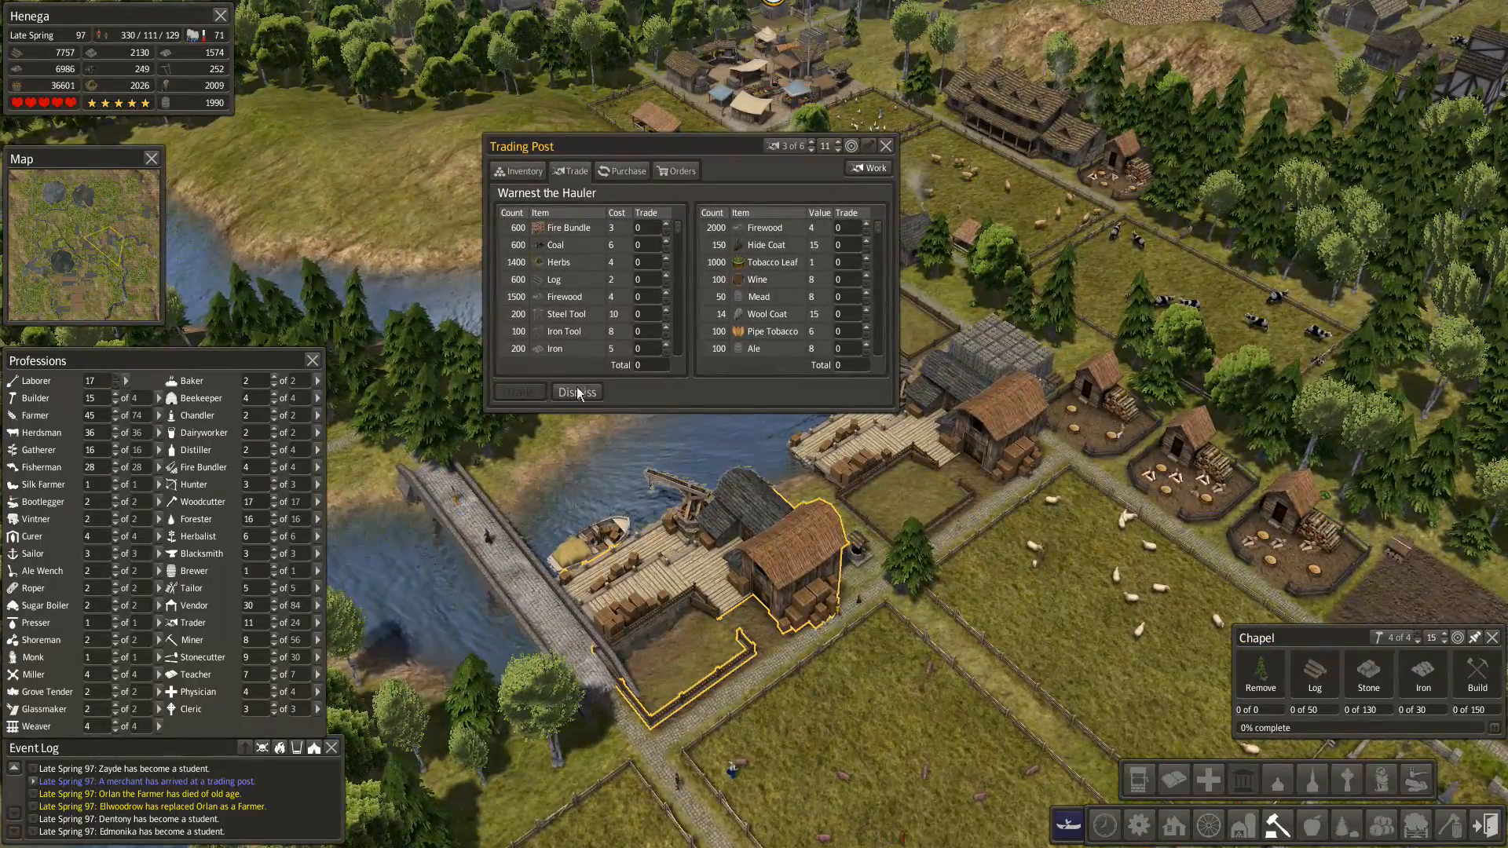
- Dismiss the visiting merchant from the Trading Post without making a trade
left_click(575, 391)
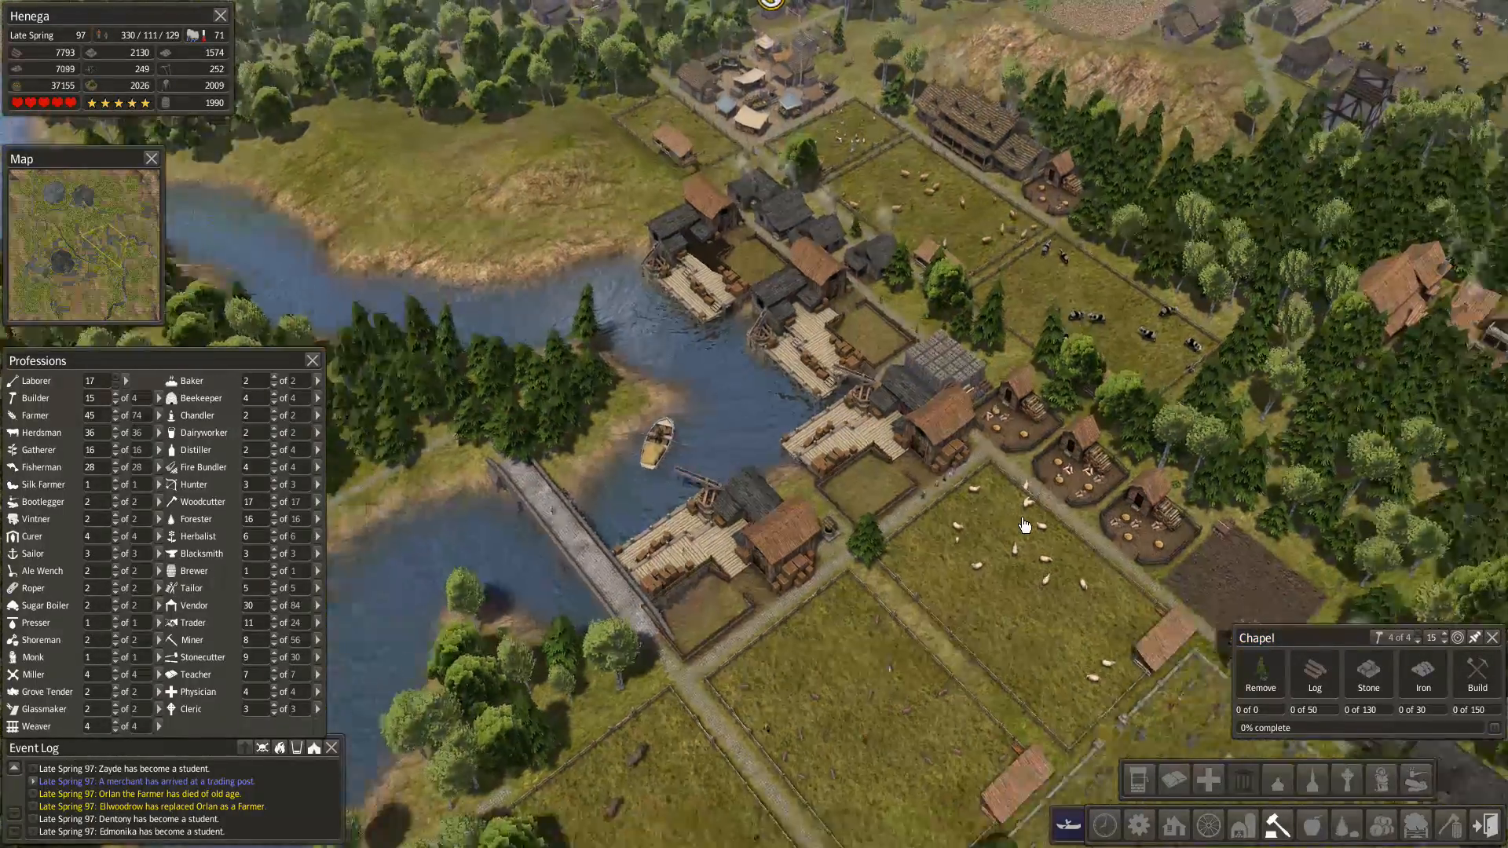